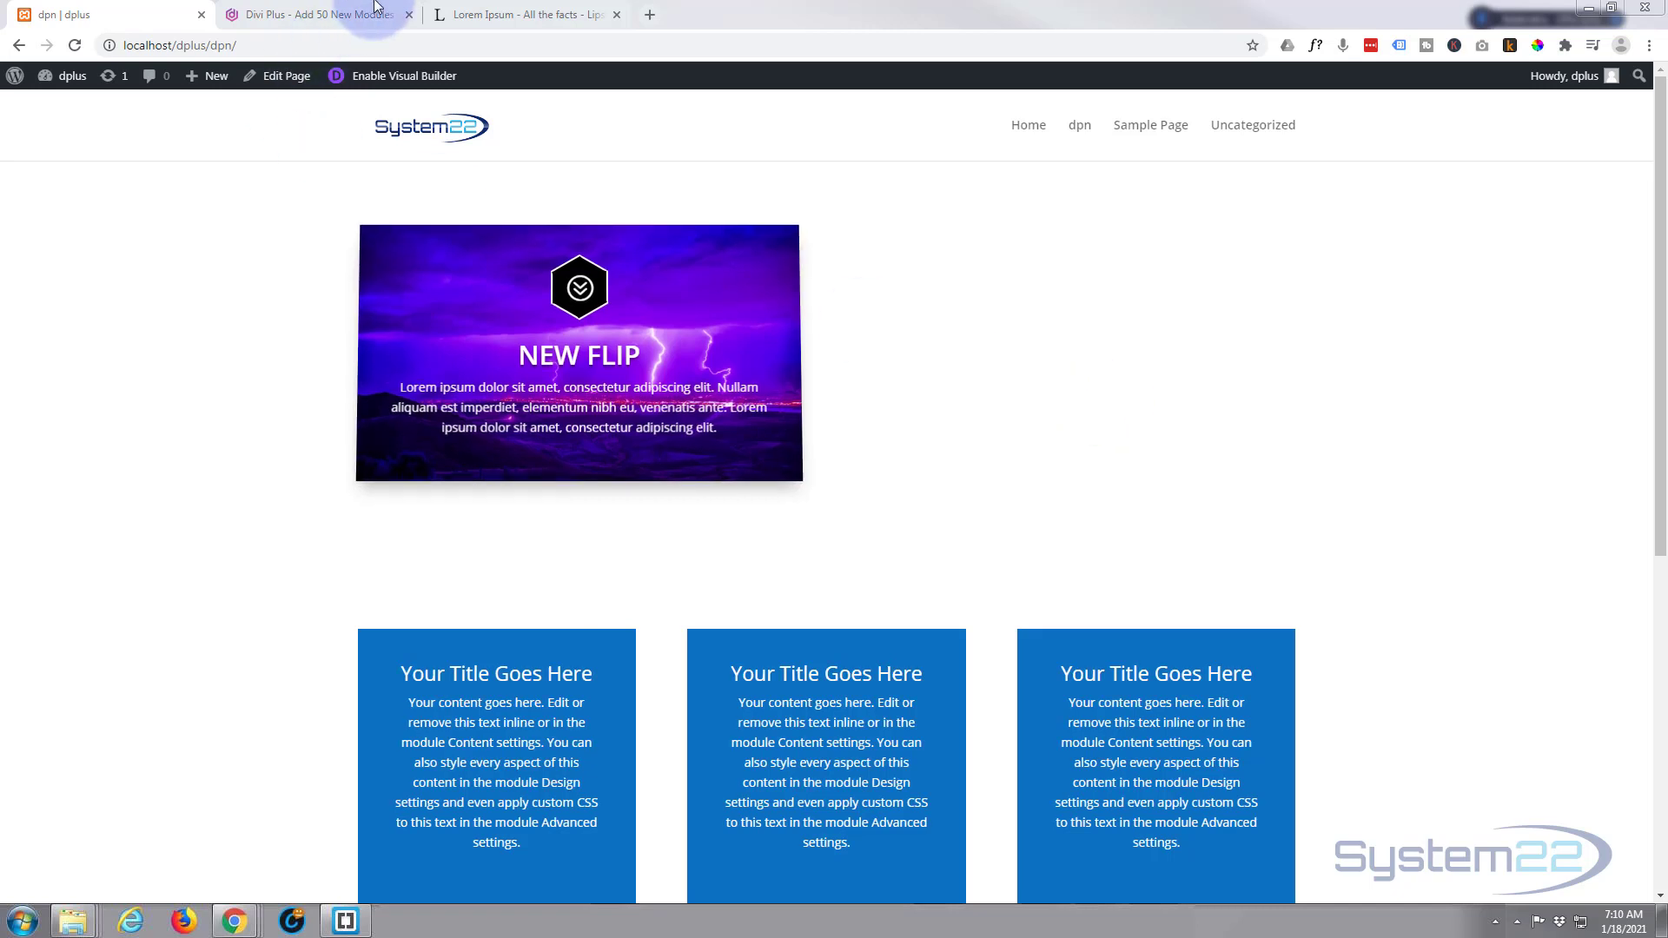
- Return to the dpn page and enable the Visual Builder on it
{"action": "left_click", "coordinate": [309, 14]}
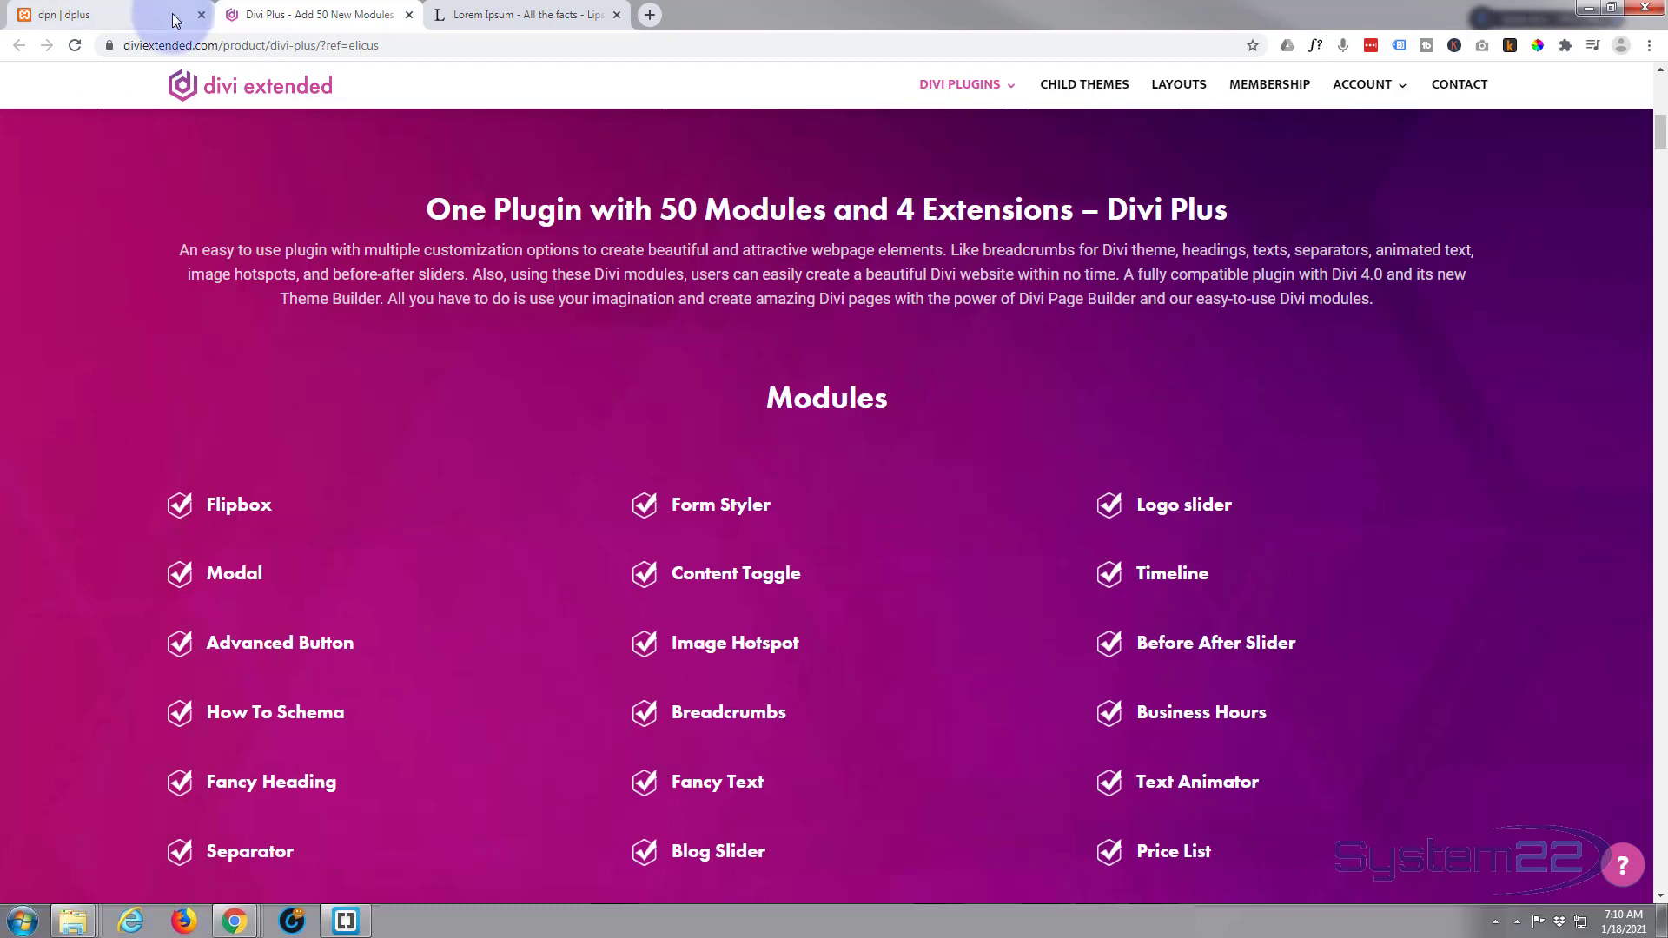
{"action": "left_click", "coordinate": [95, 14]}
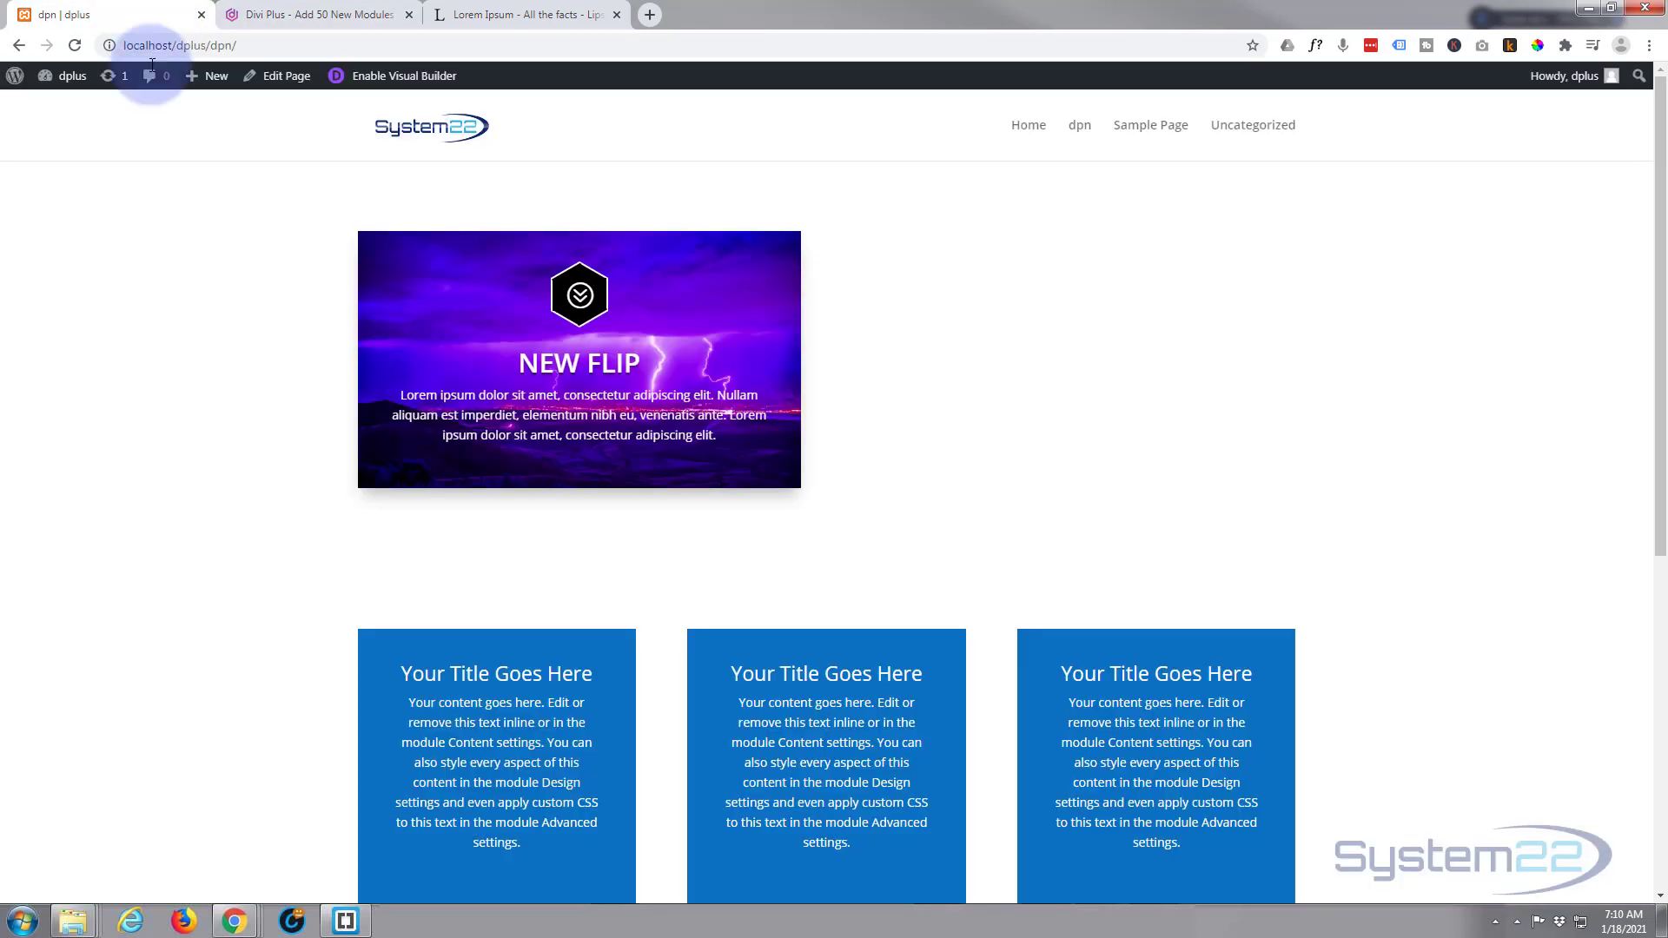
{"action": "left_click", "coordinate": [401, 74]}
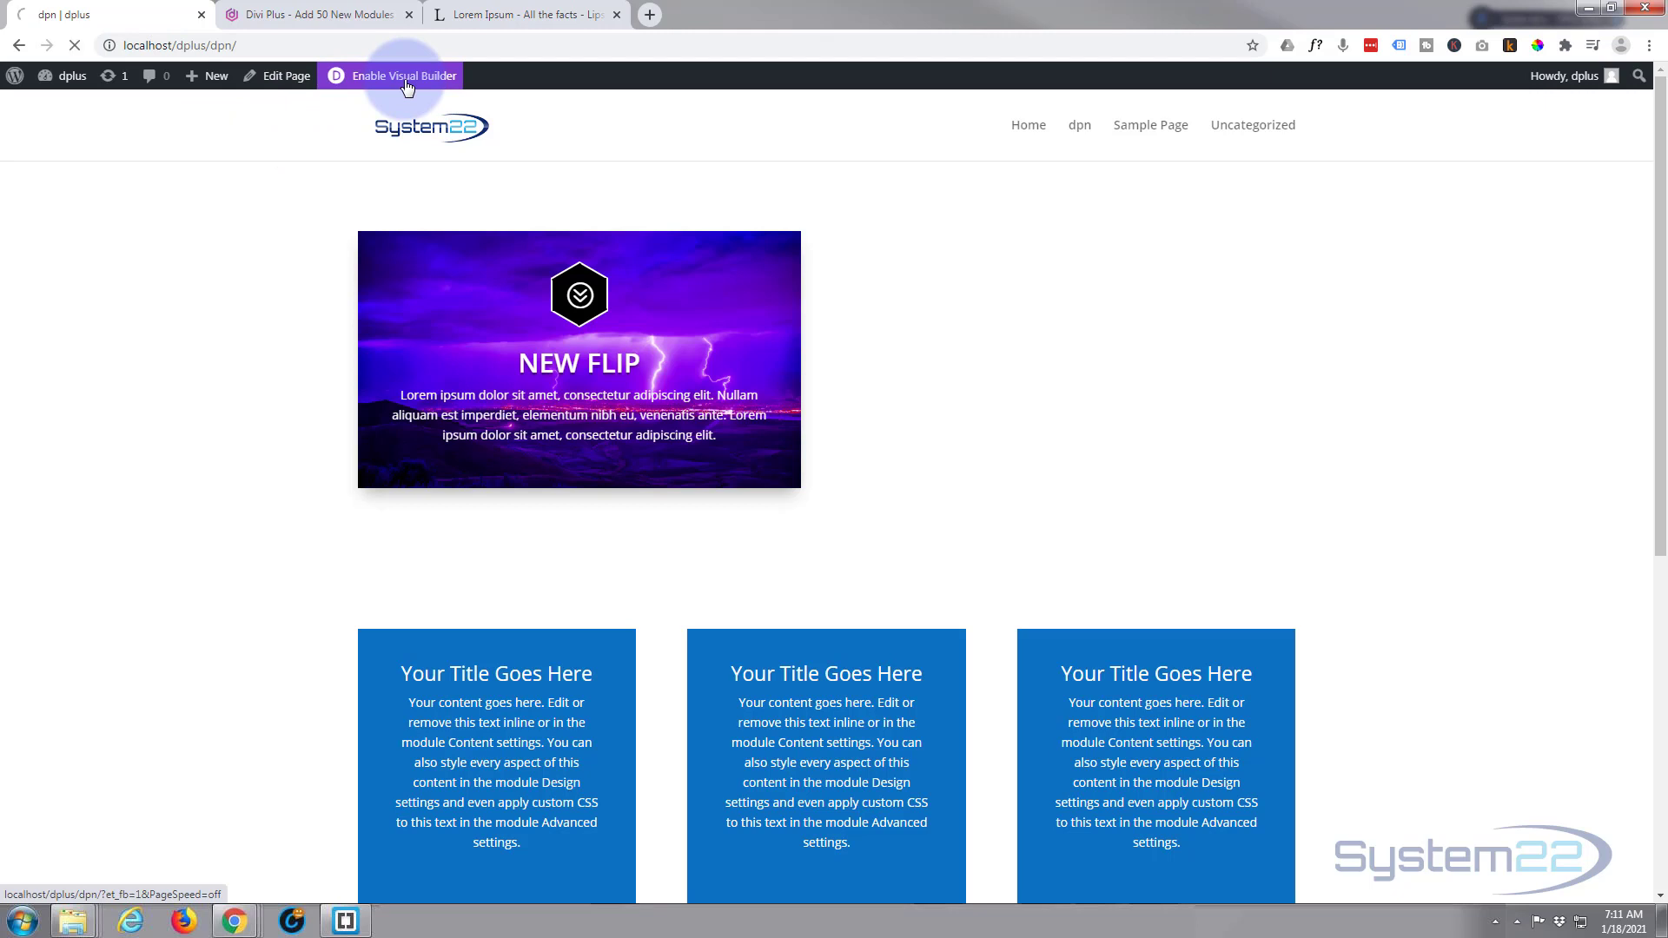
{"action": "left_click", "coordinate": [401, 75]}
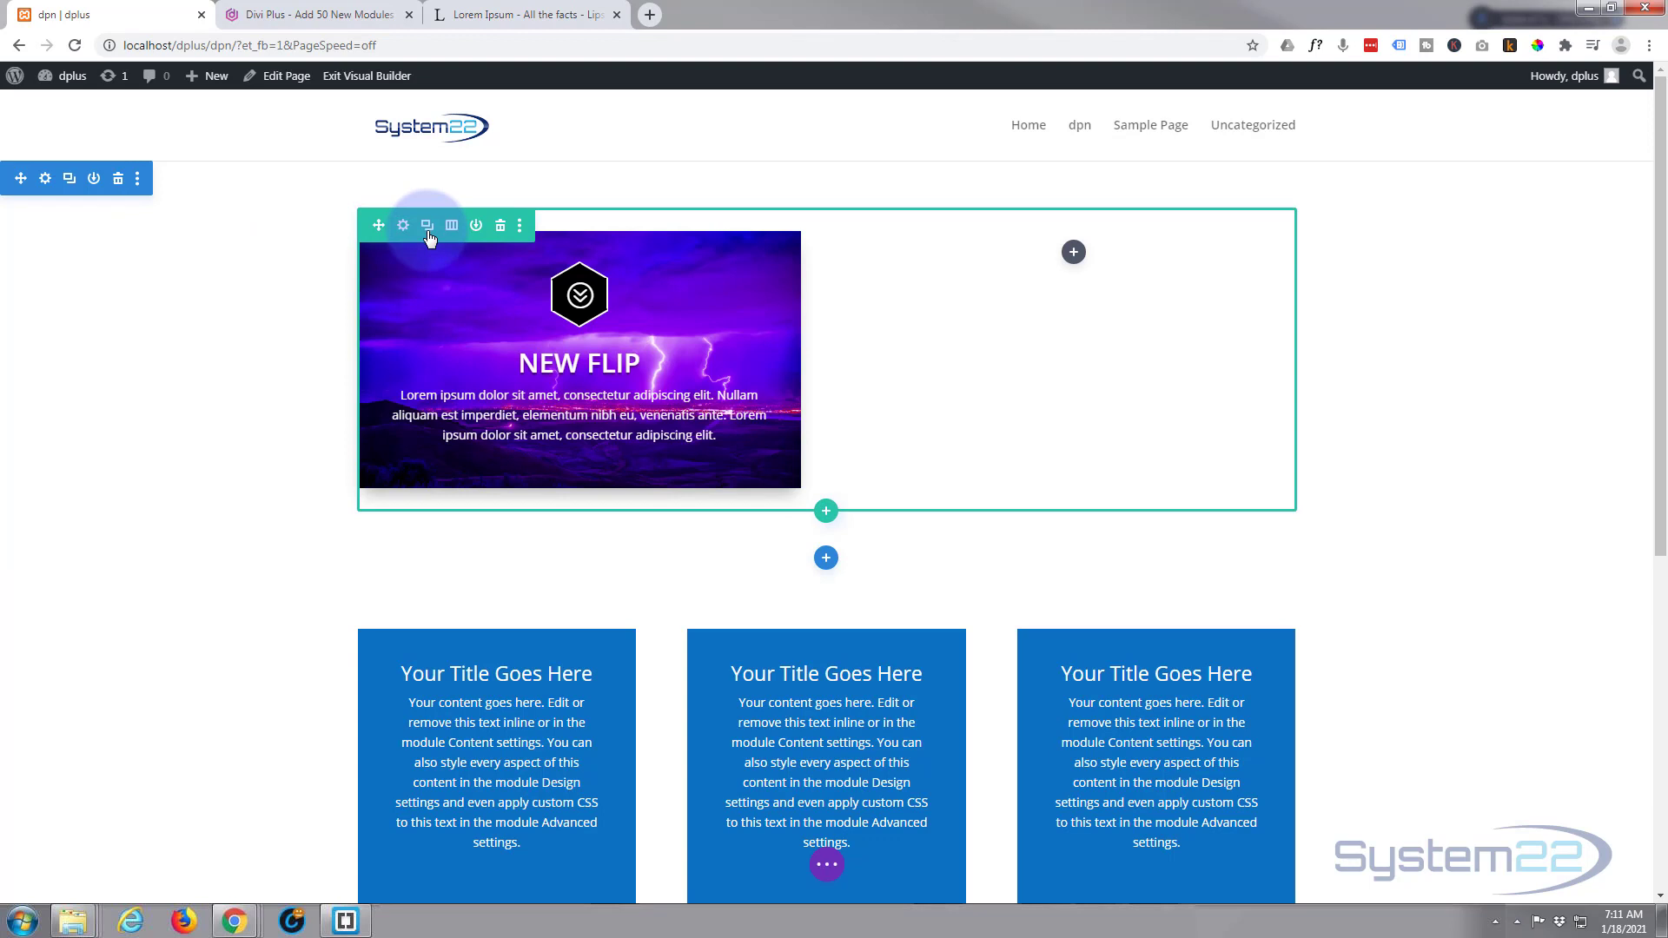
{"action": "mouse_move", "coordinate": [1145, 295]}
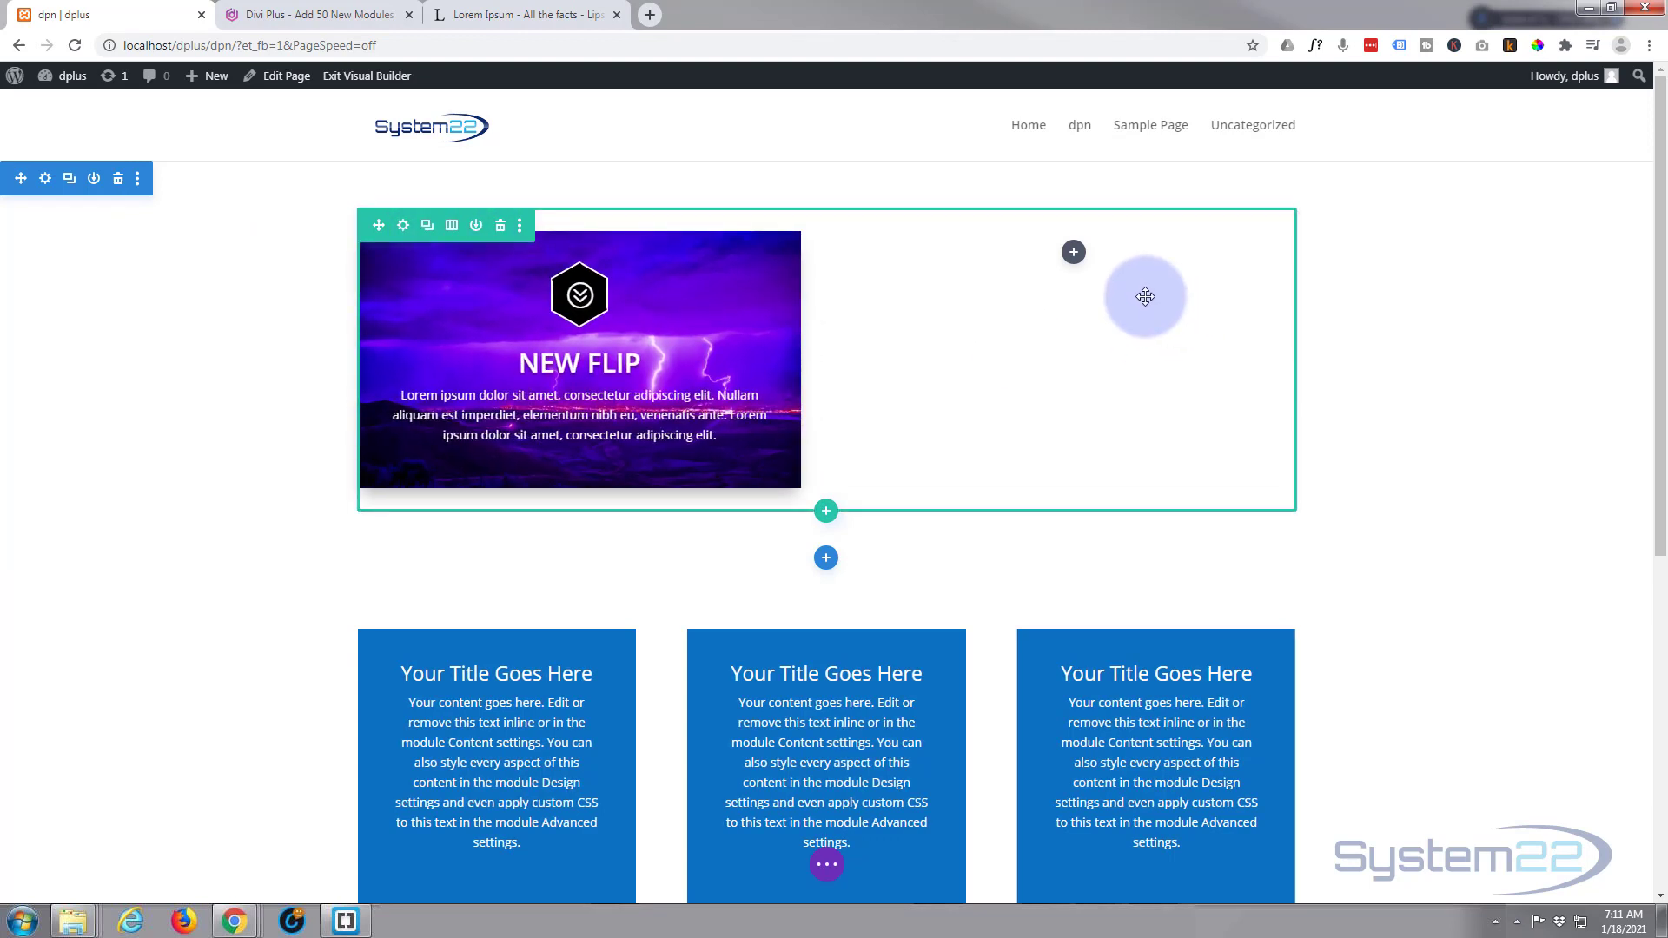
{"action": "mouse_move", "coordinate": [1074, 254]}
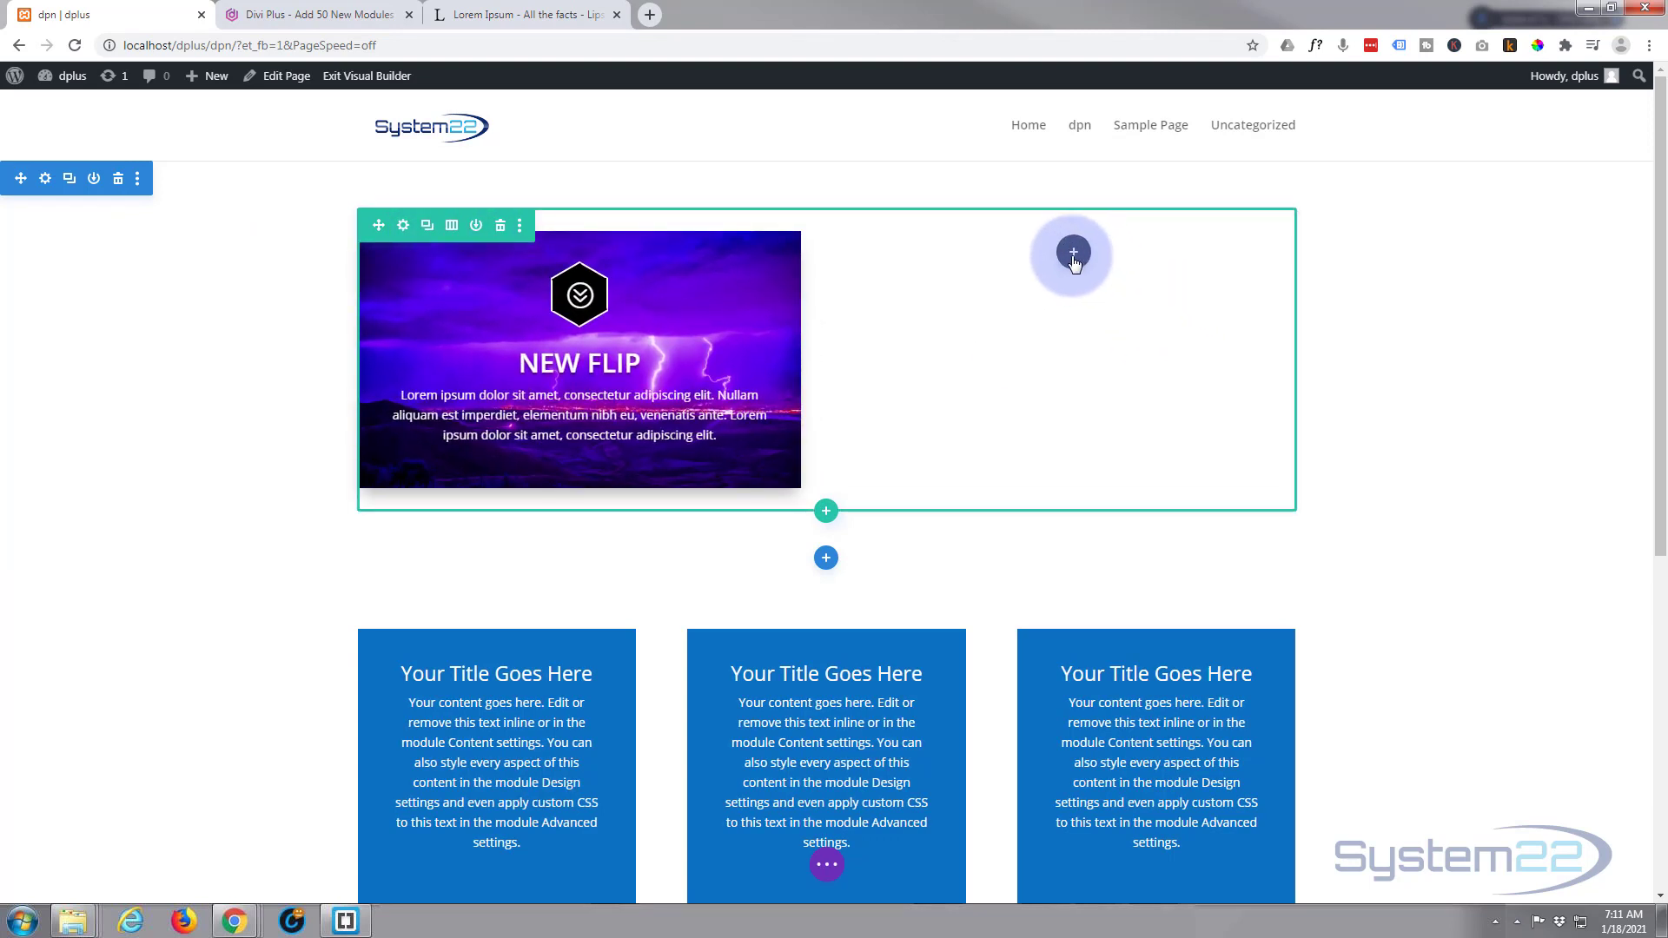
- Insert a DP Flip Box module into the empty column beside New Flip
{"action": "left_click", "coordinate": [1072, 254]}
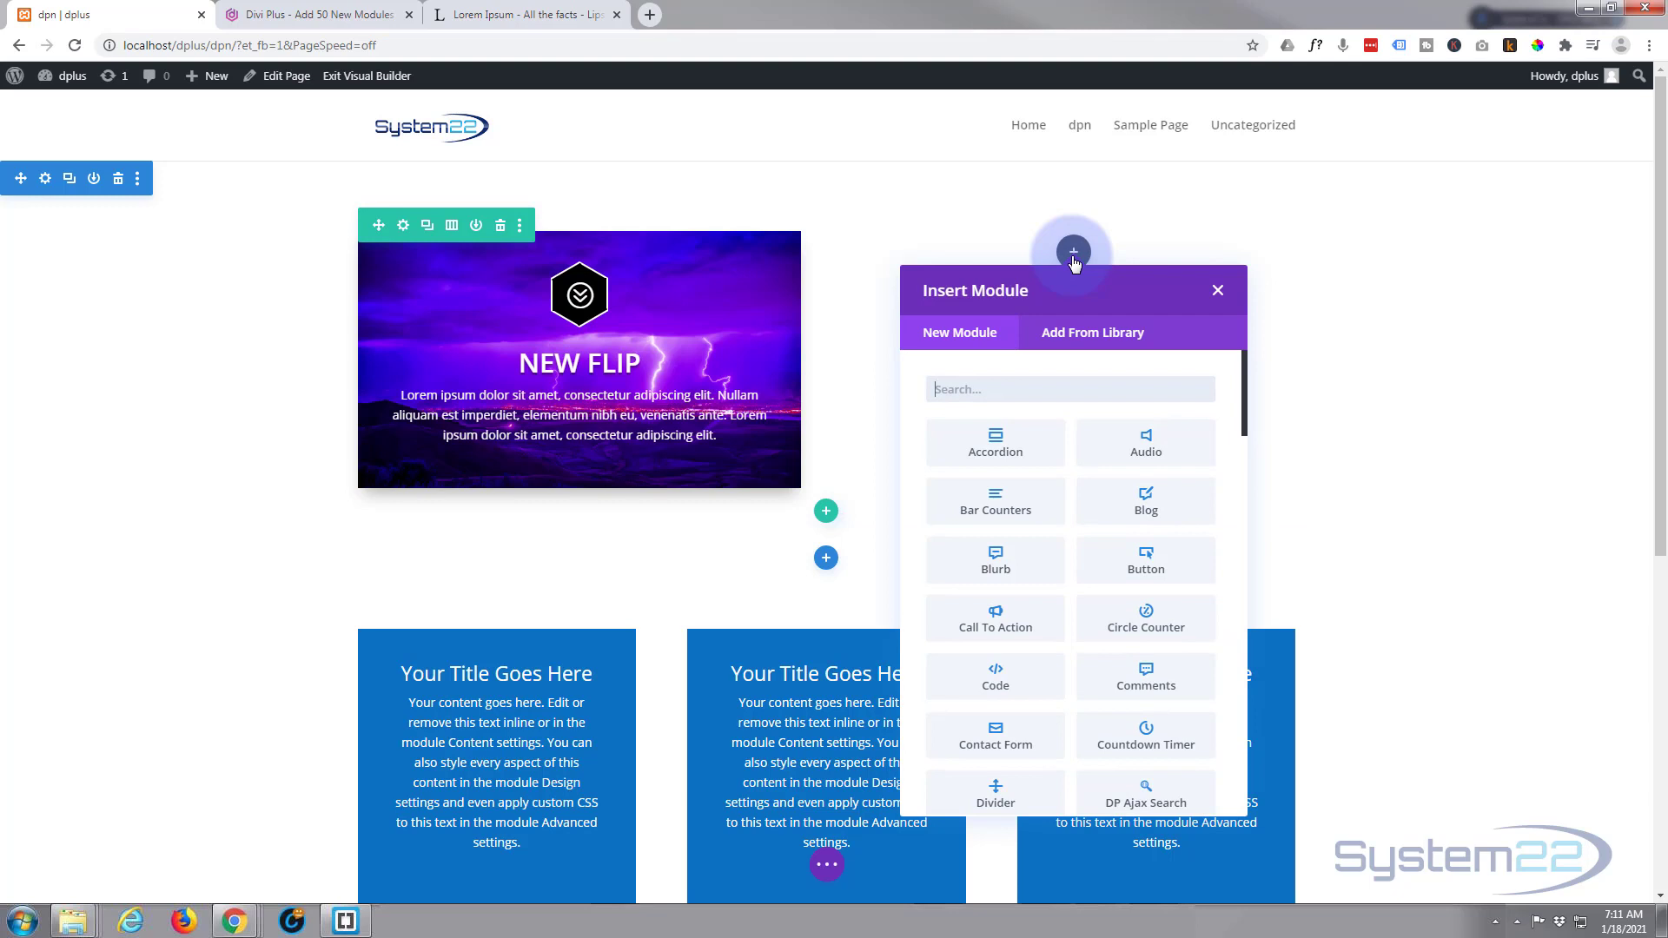
{"action": "mouse_move", "coordinate": [1146, 561]}
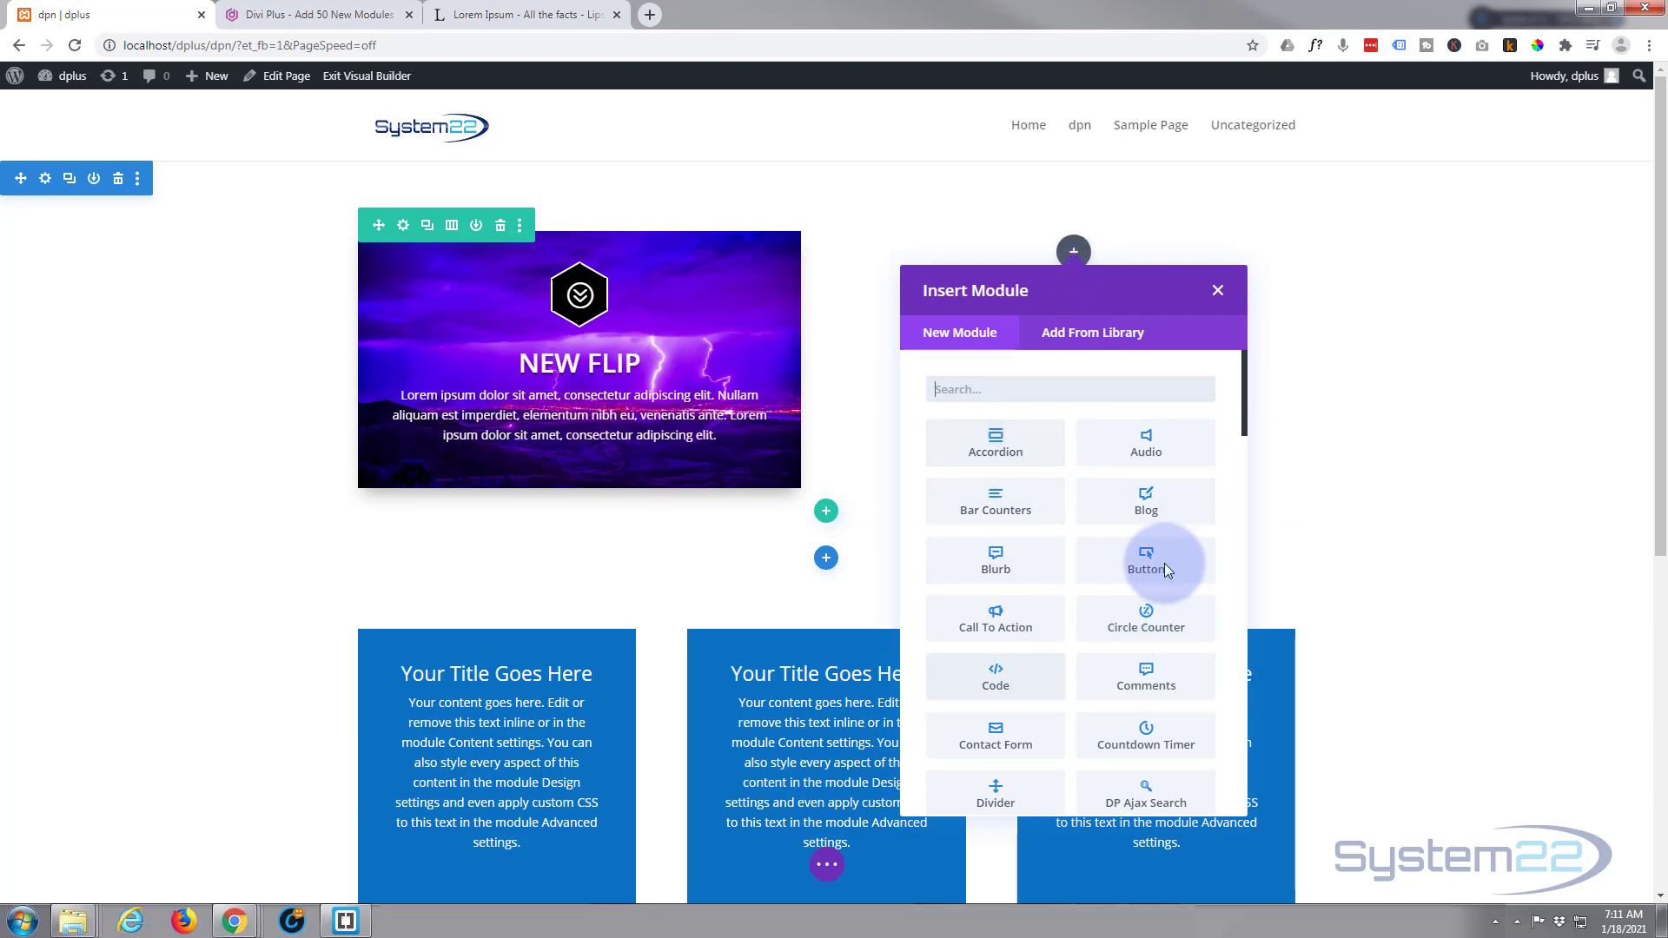
{"action": "mouse_move", "coordinate": [1077, 509]}
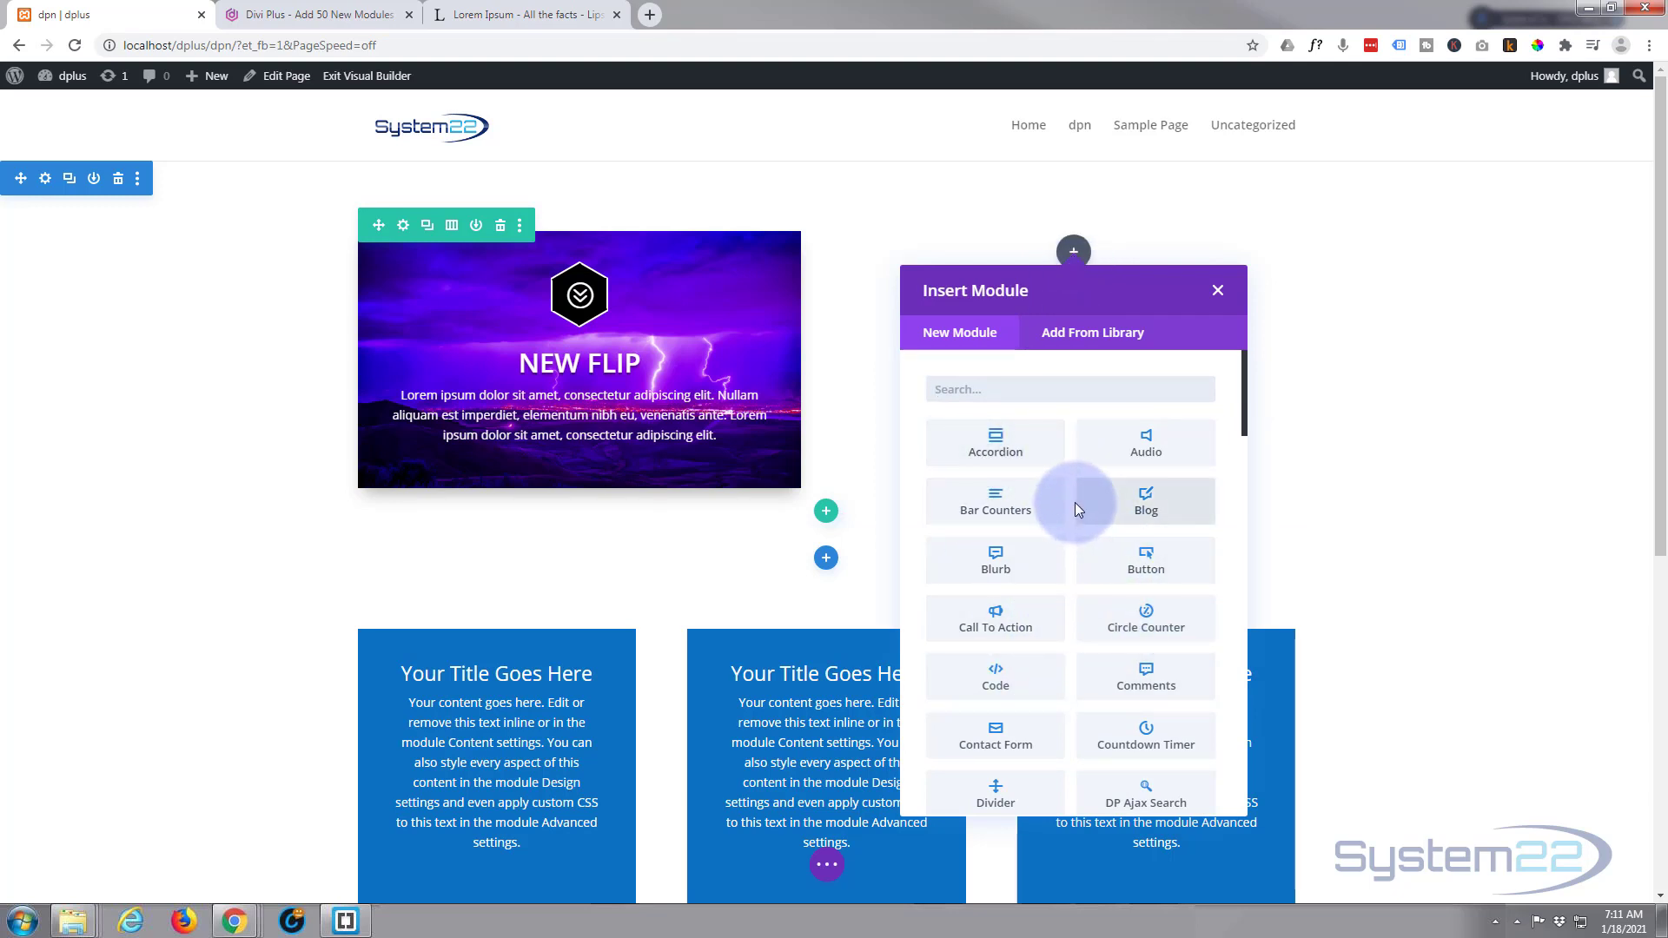
{"action": "scroll", "scroll_direction": "down", "scroll_amount": 3}
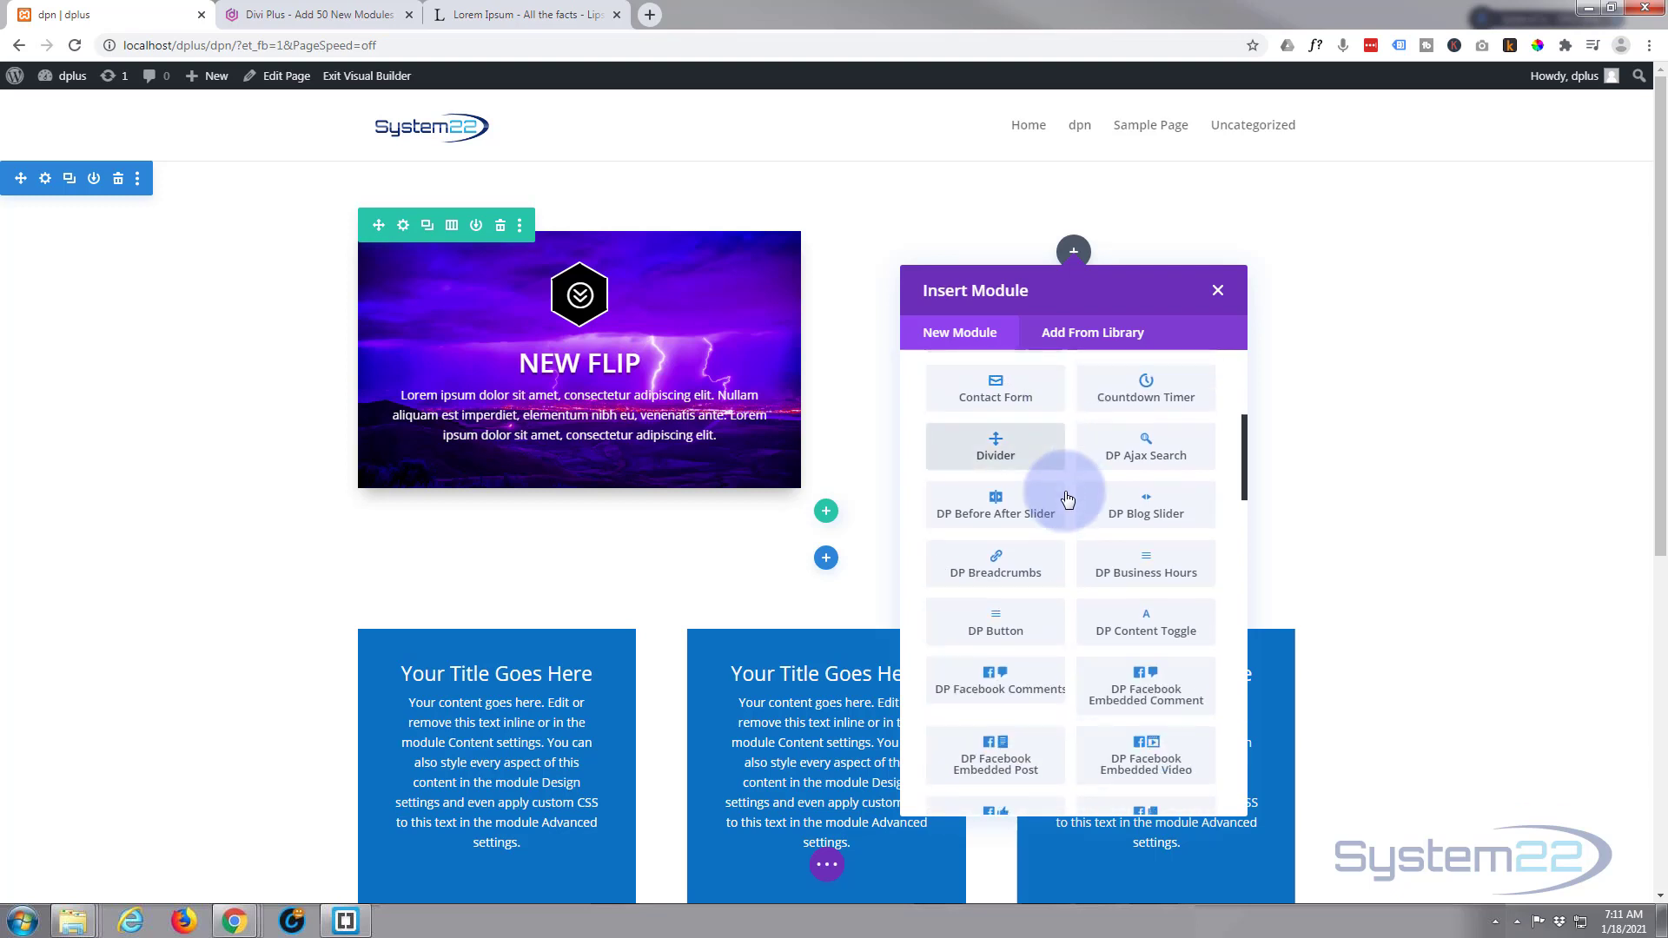
{"action": "scroll", "scroll_direction": "up", "scroll_amount": 3}
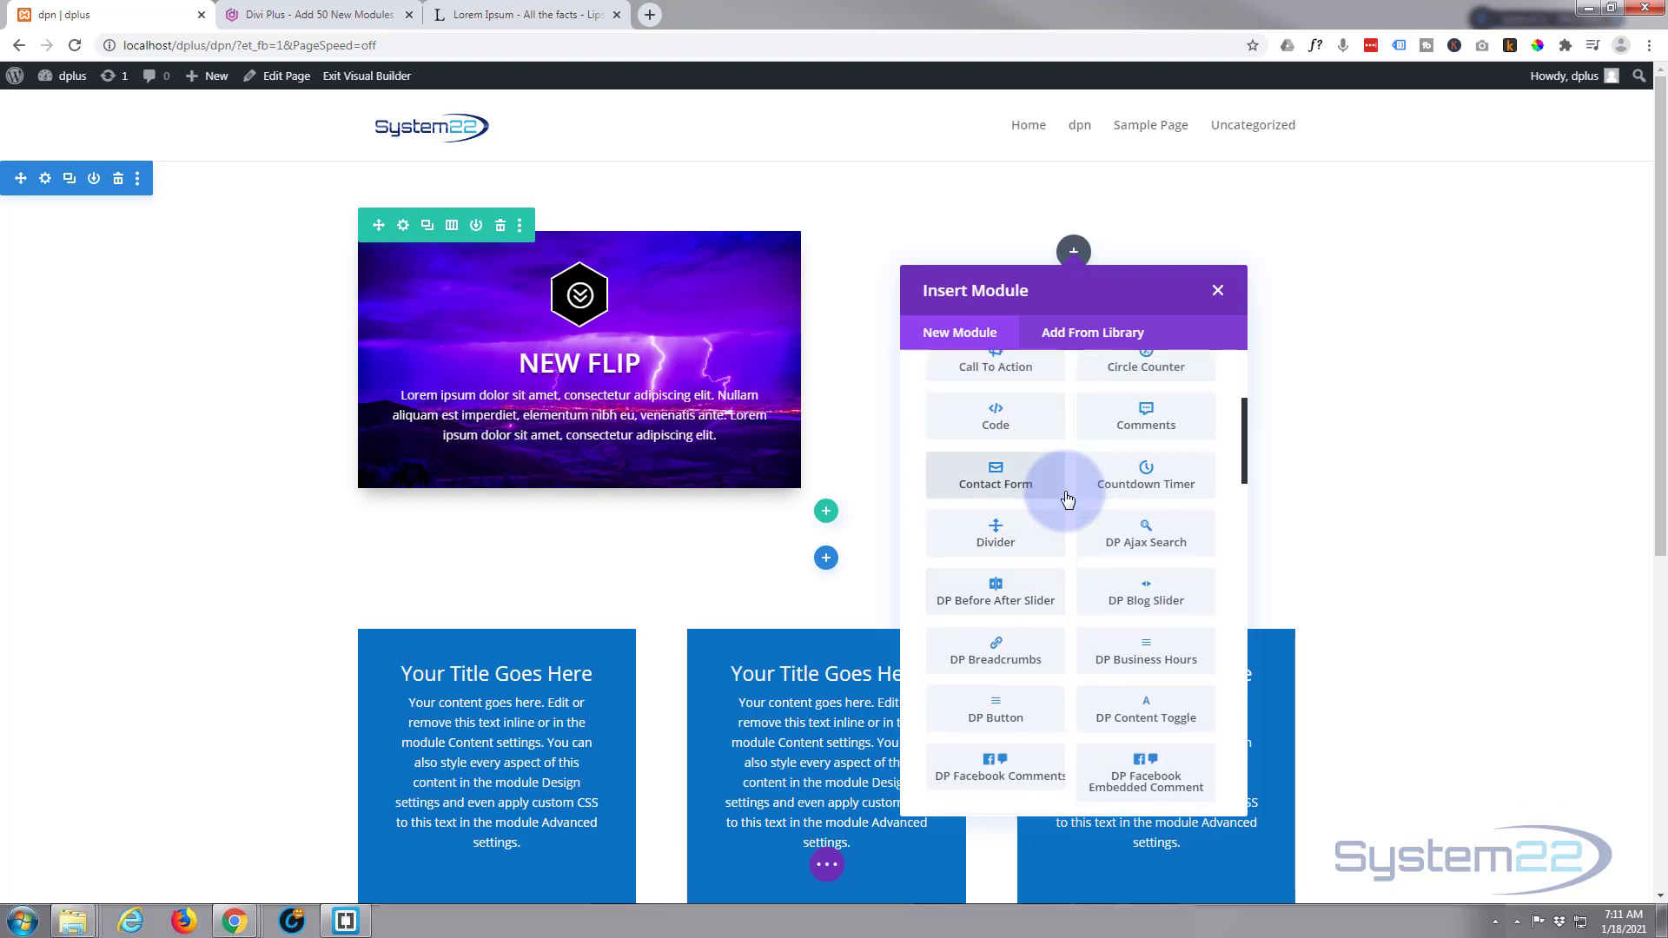
{"action": "mouse_move", "coordinate": [1090, 612]}
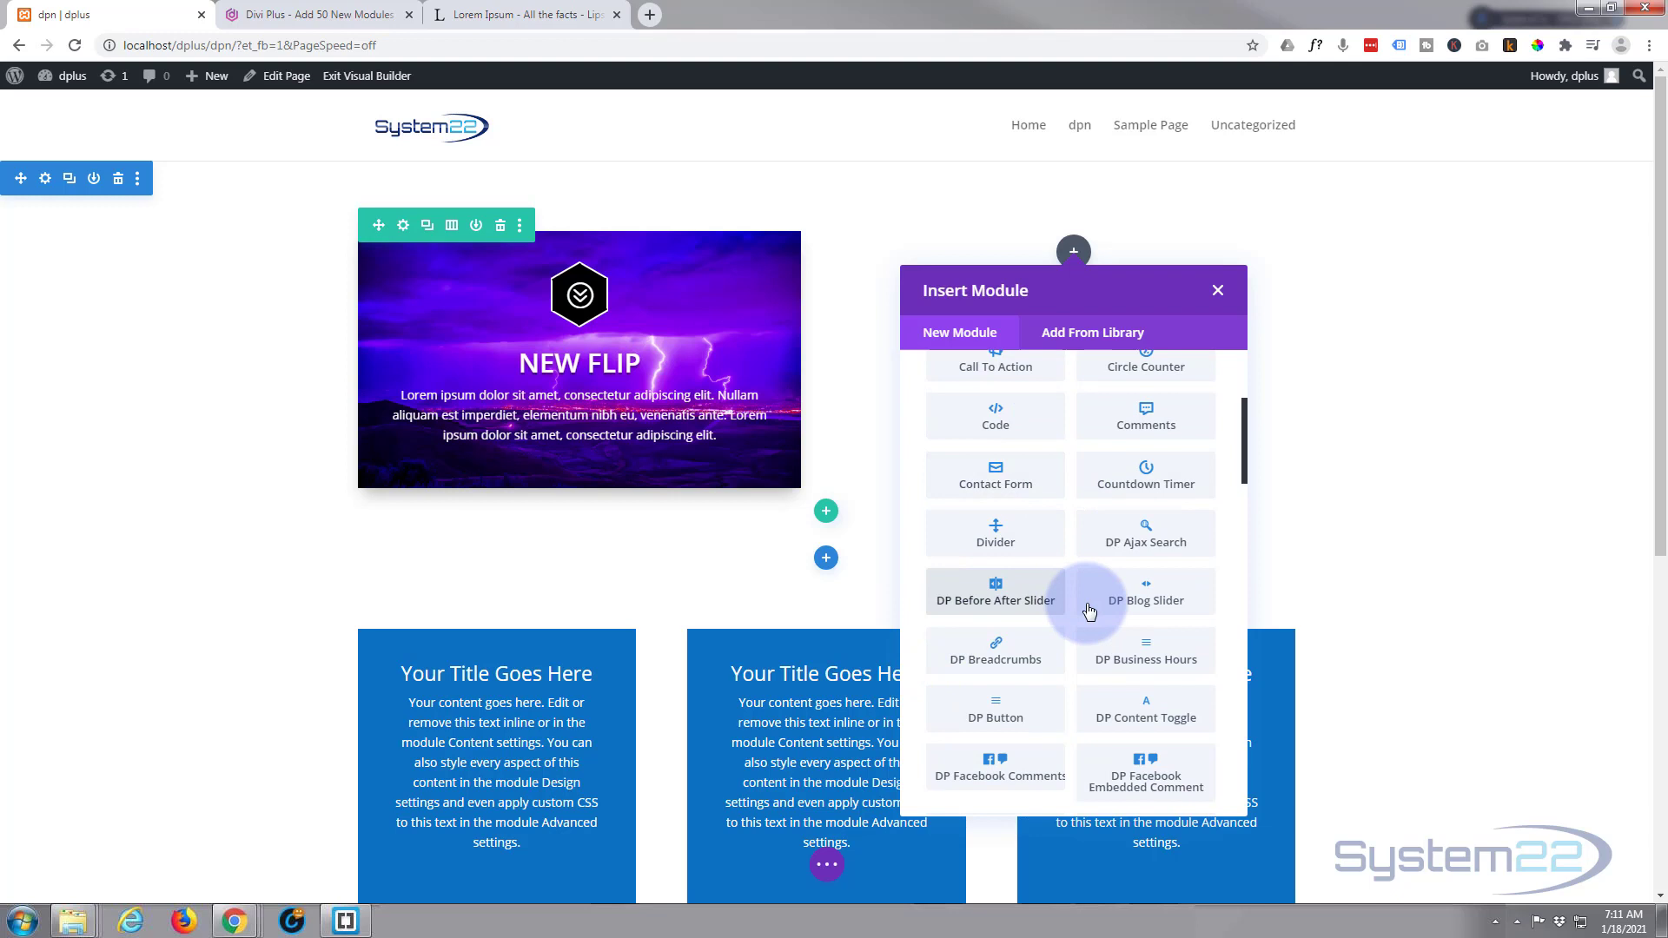
{"action": "mouse_move", "coordinate": [1125, 671]}
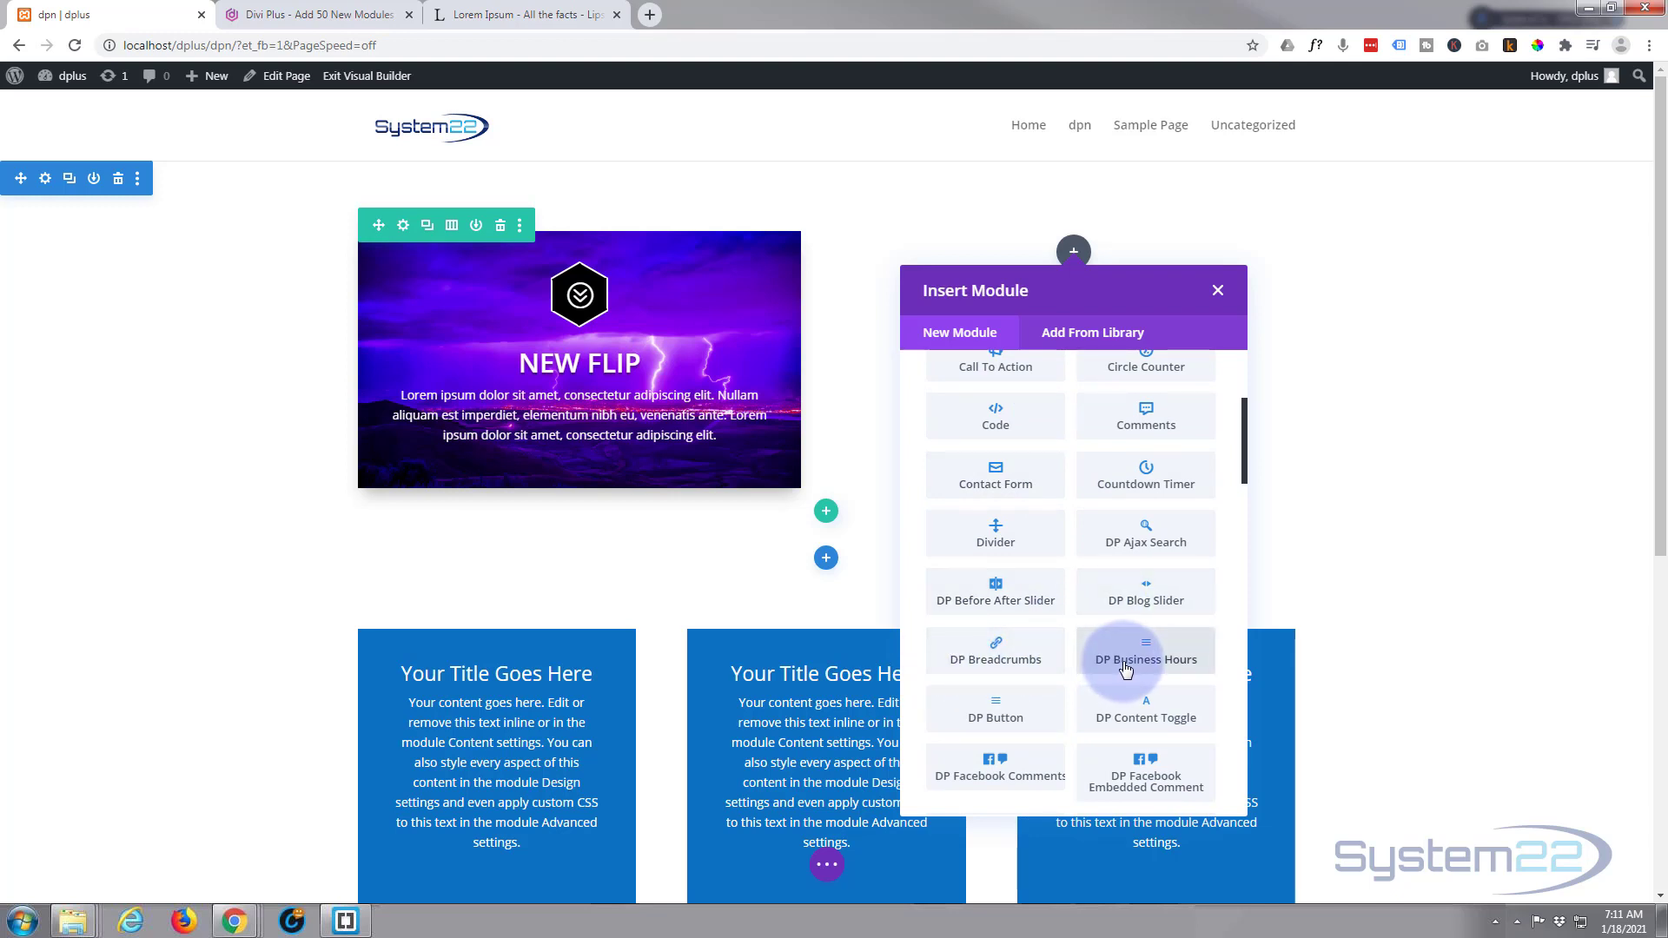
{"action": "scroll", "scroll_direction": "down", "scroll_amount": 3}
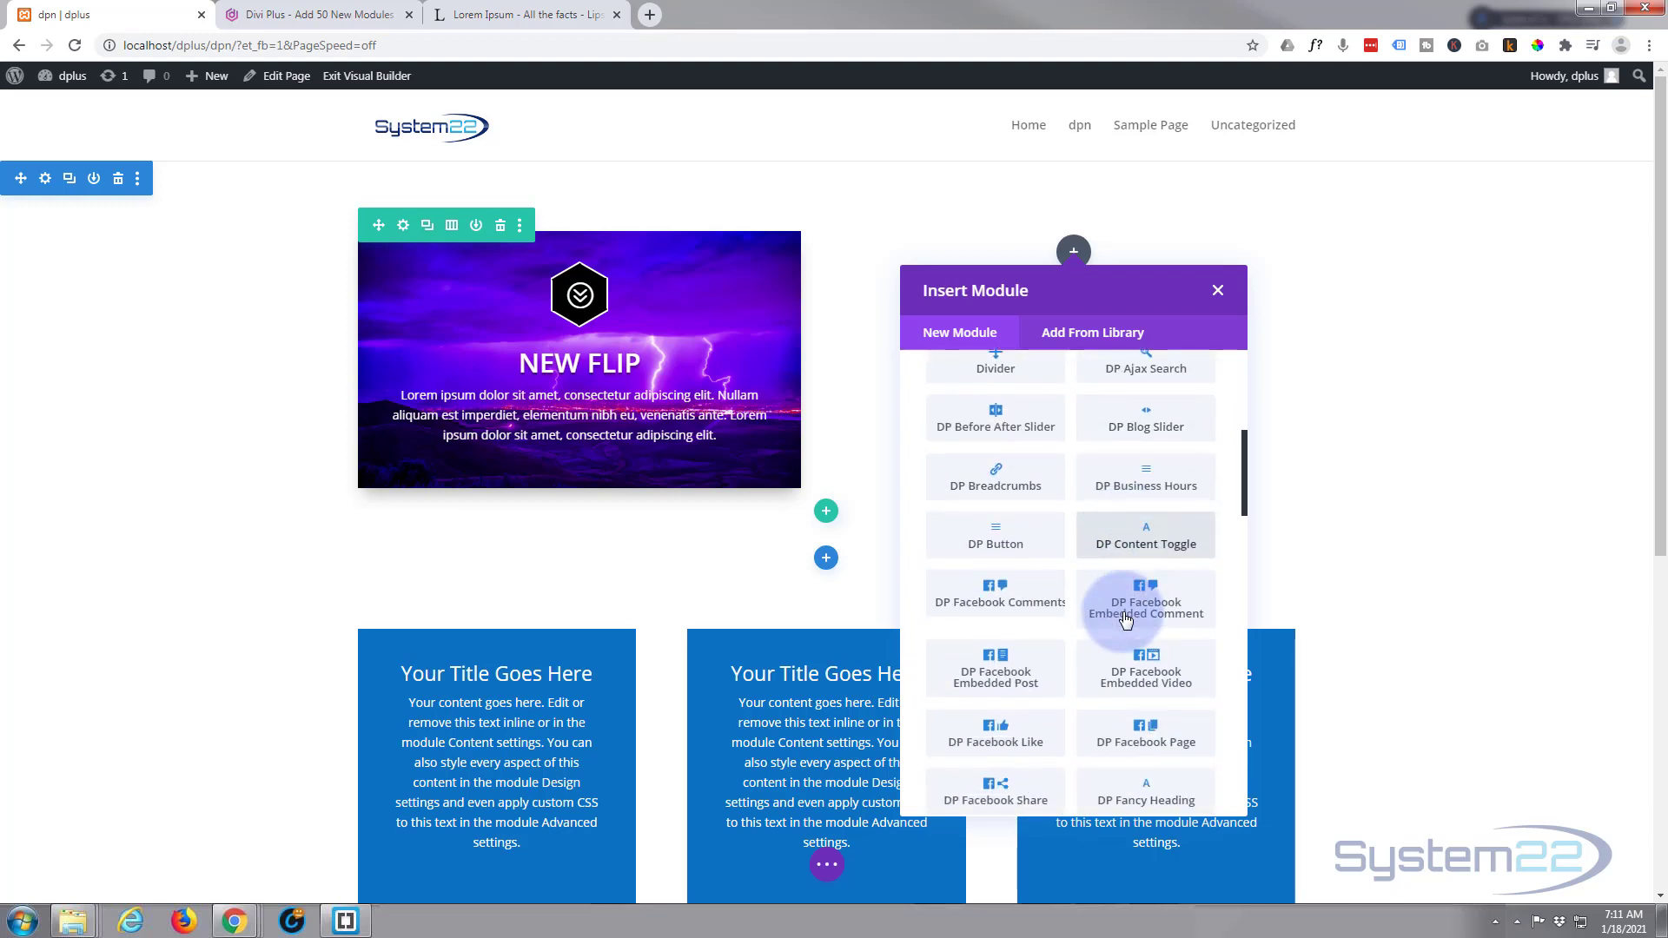
{"action": "scroll", "scroll_direction": "down", "scroll_amount": 3}
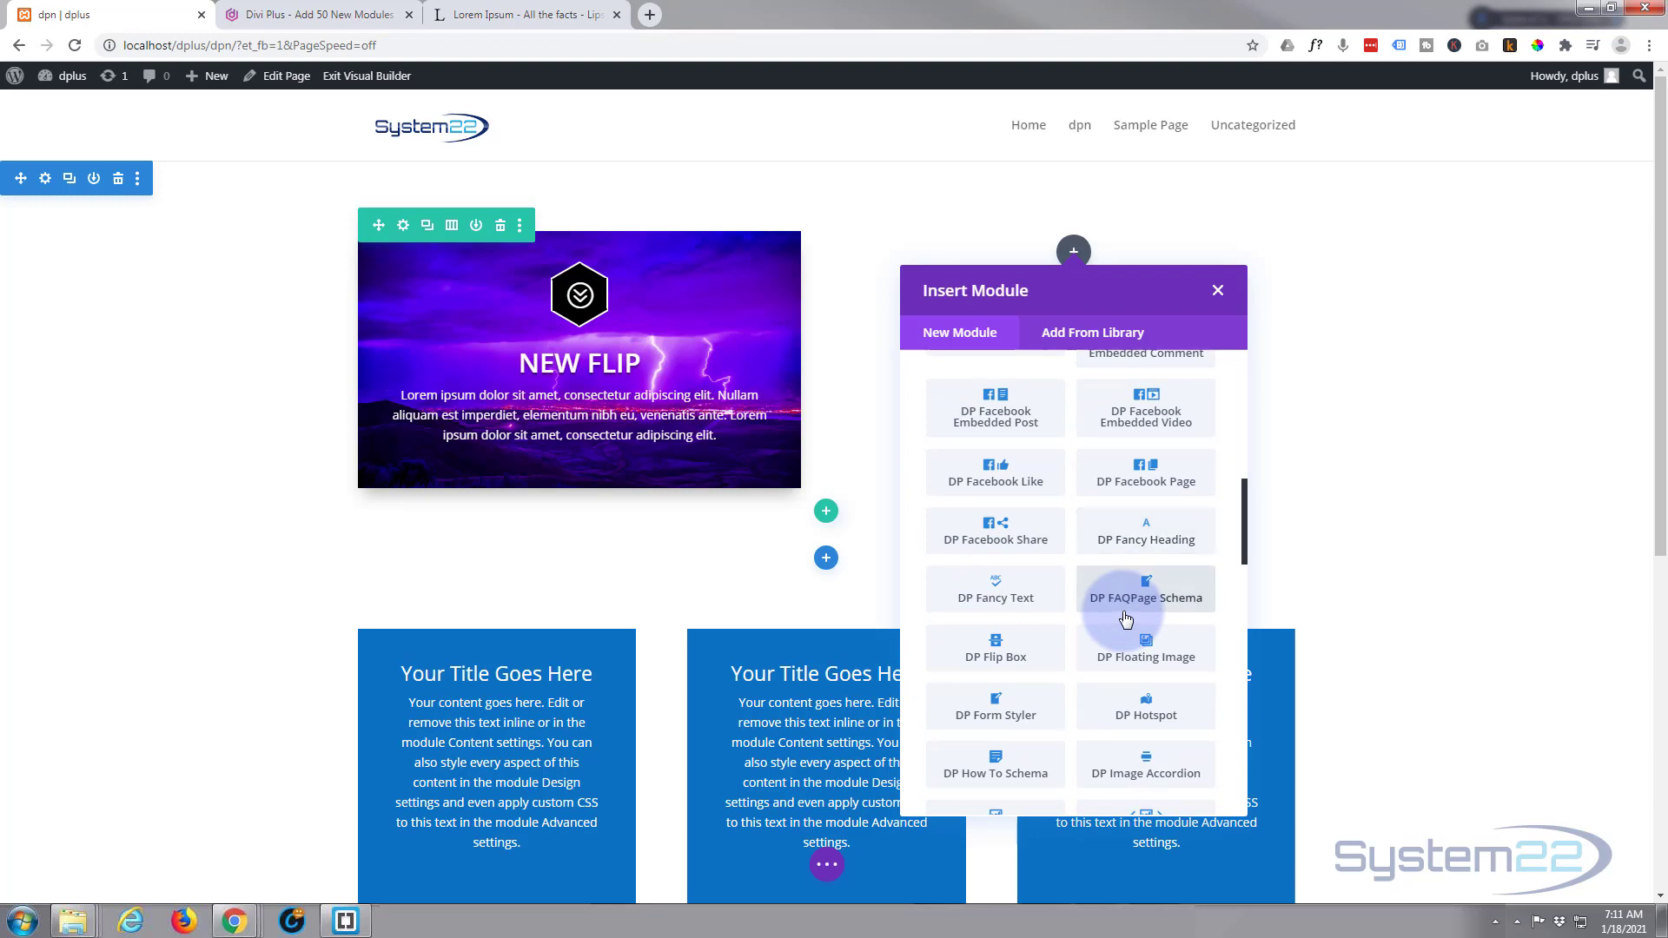
{"action": "mouse_move", "coordinate": [984, 671]}
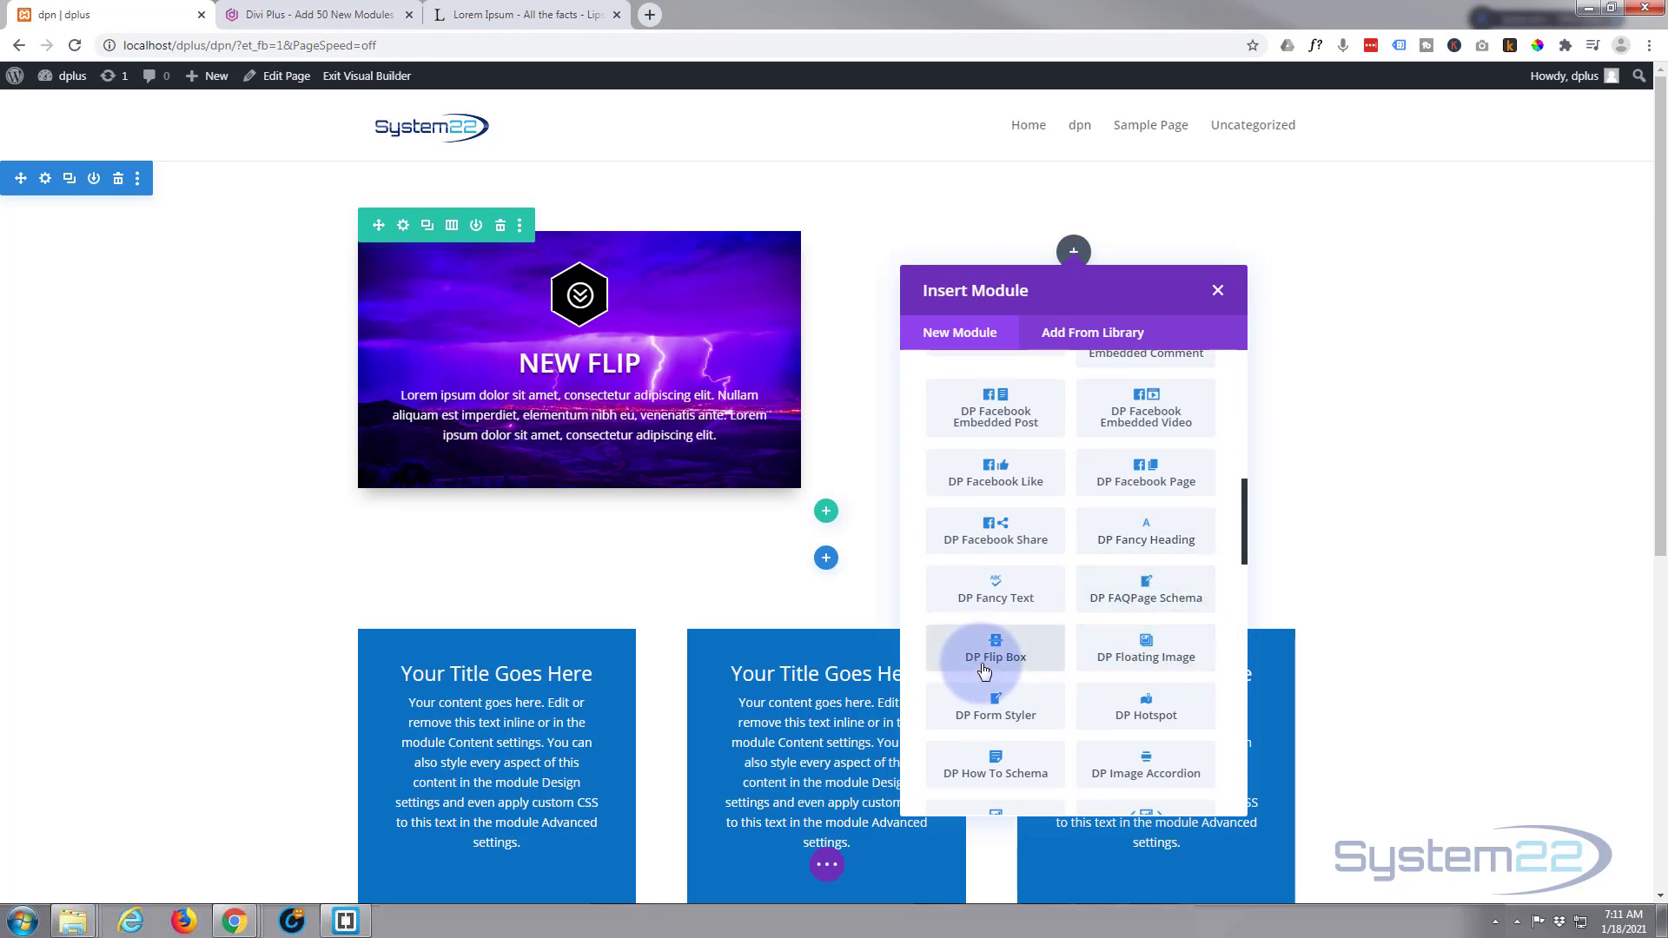
{"action": "left_click", "coordinate": [994, 648]}
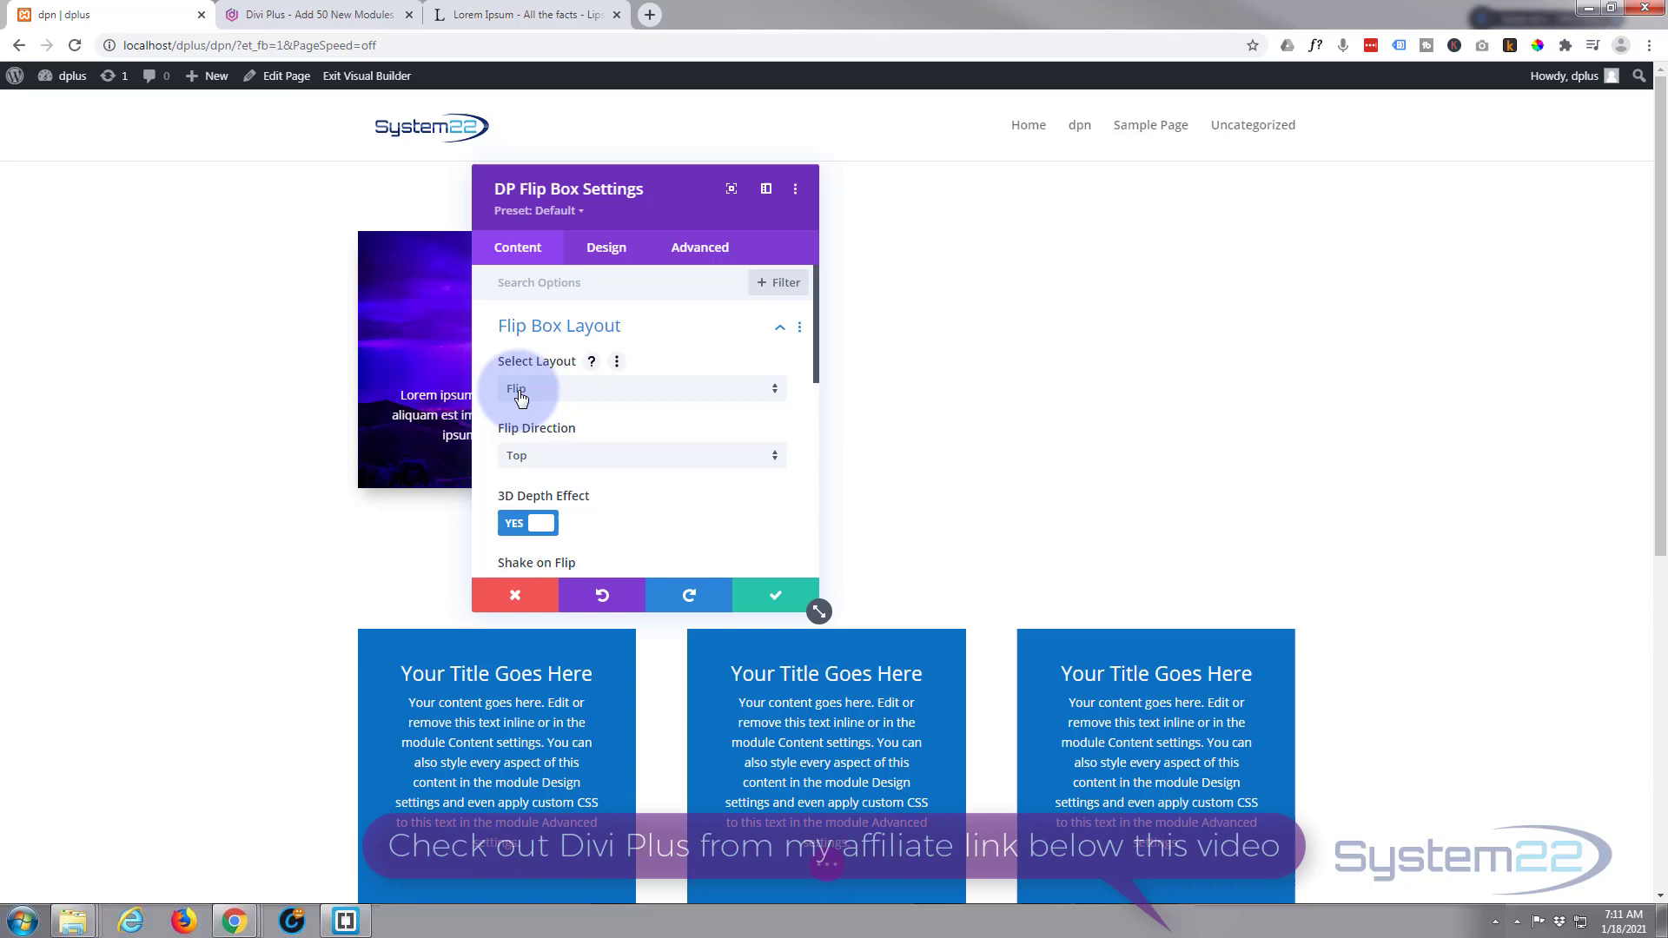
- Set Select Layout to 3D Cube with Entrance Direction Top and 900ms flip speed
{"action": "left_click", "coordinate": [638, 387]}
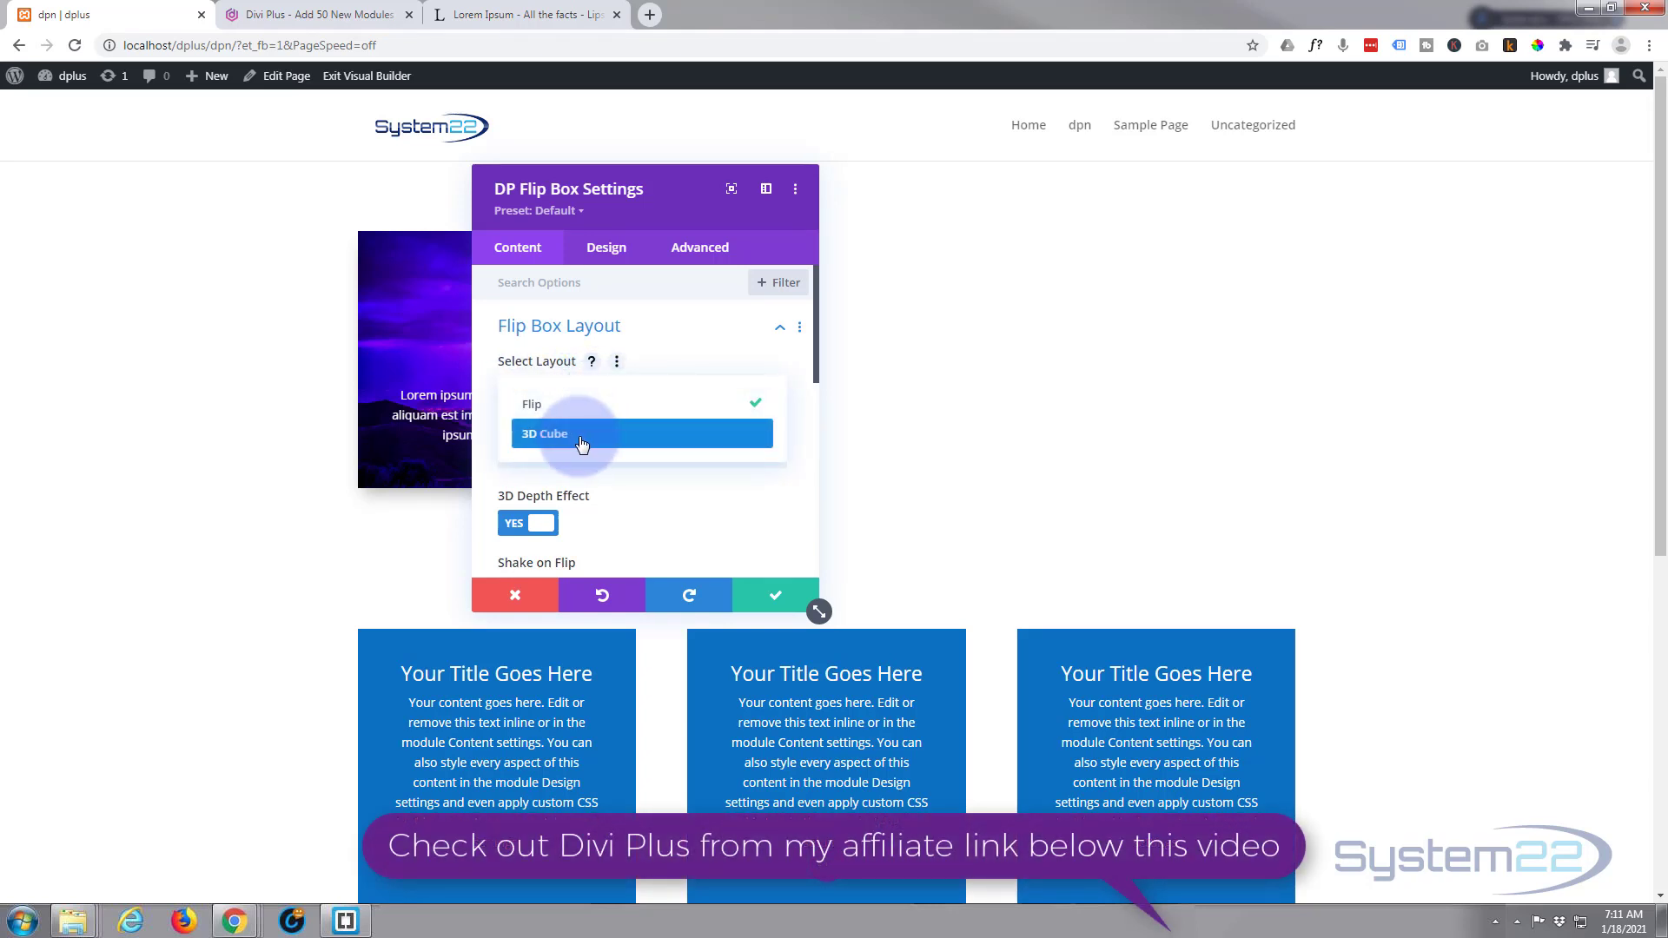
{"action": "left_click", "coordinate": [582, 433]}
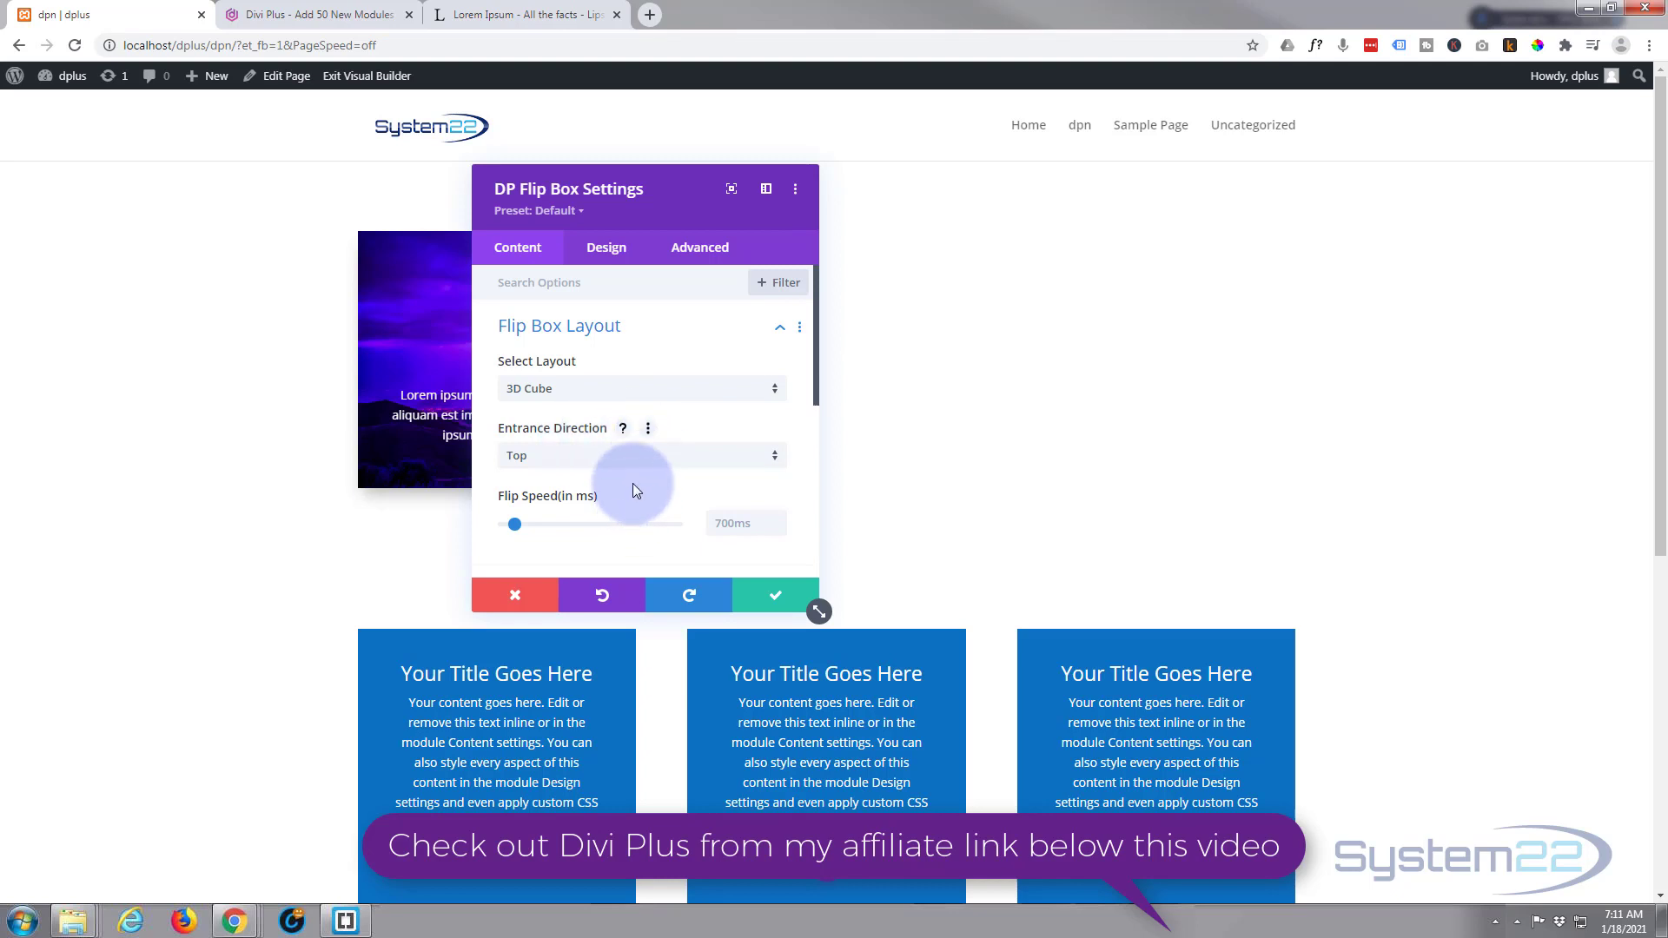
{"action": "left_click", "coordinate": [641, 455]}
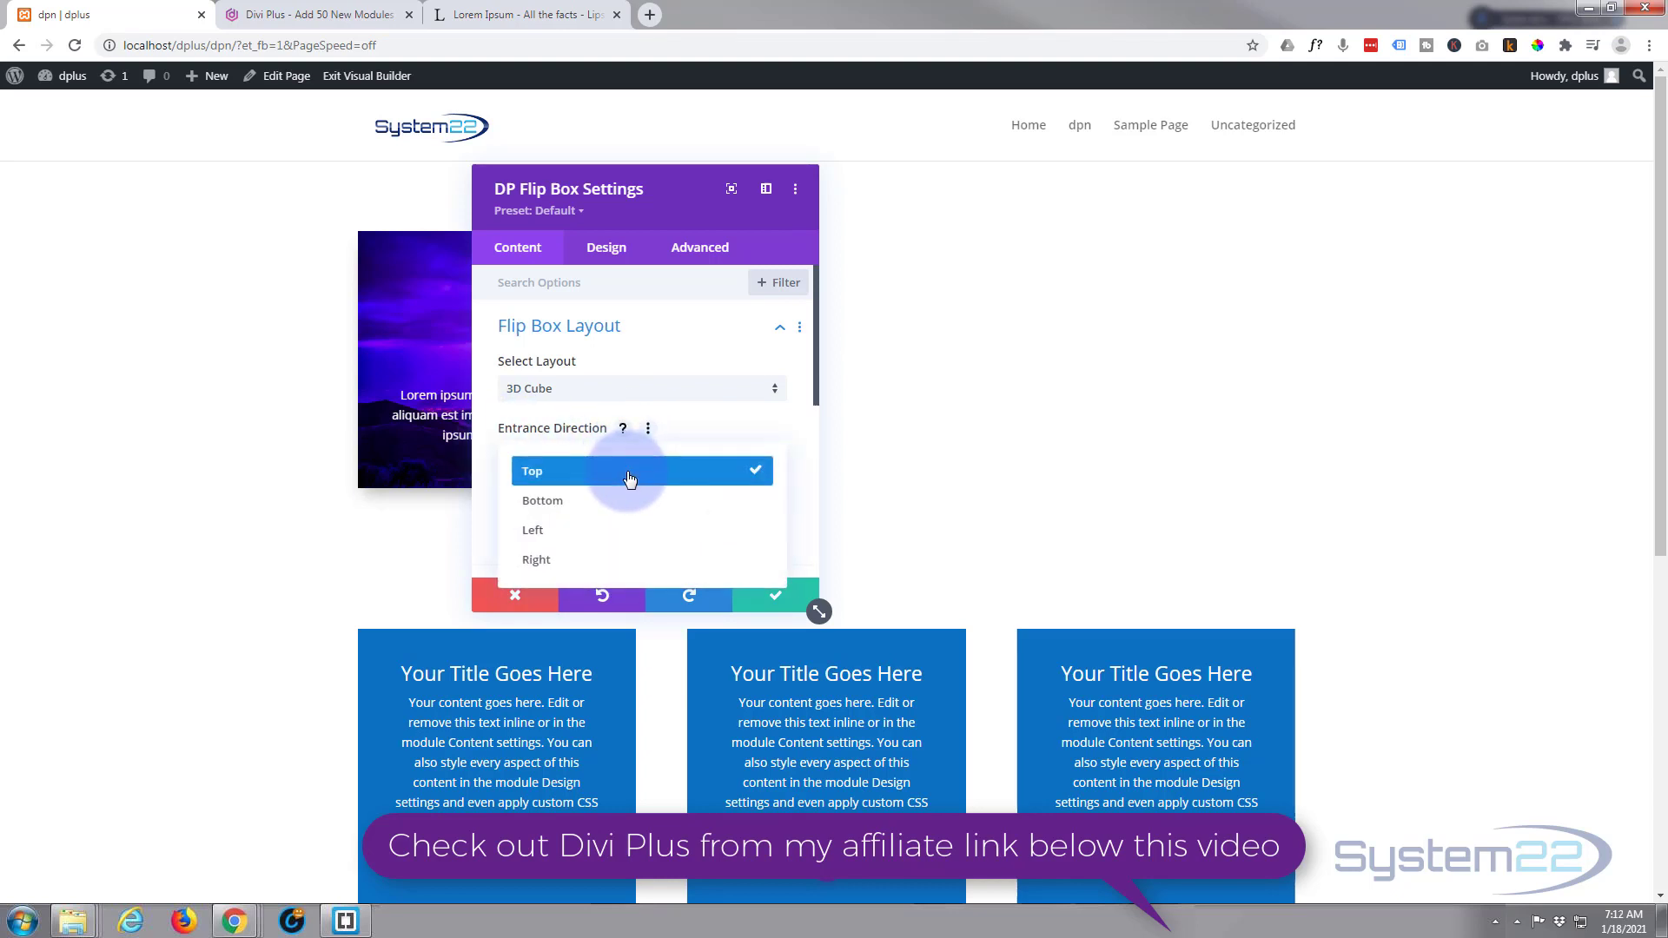
{"action": "left_click", "coordinate": [632, 471]}
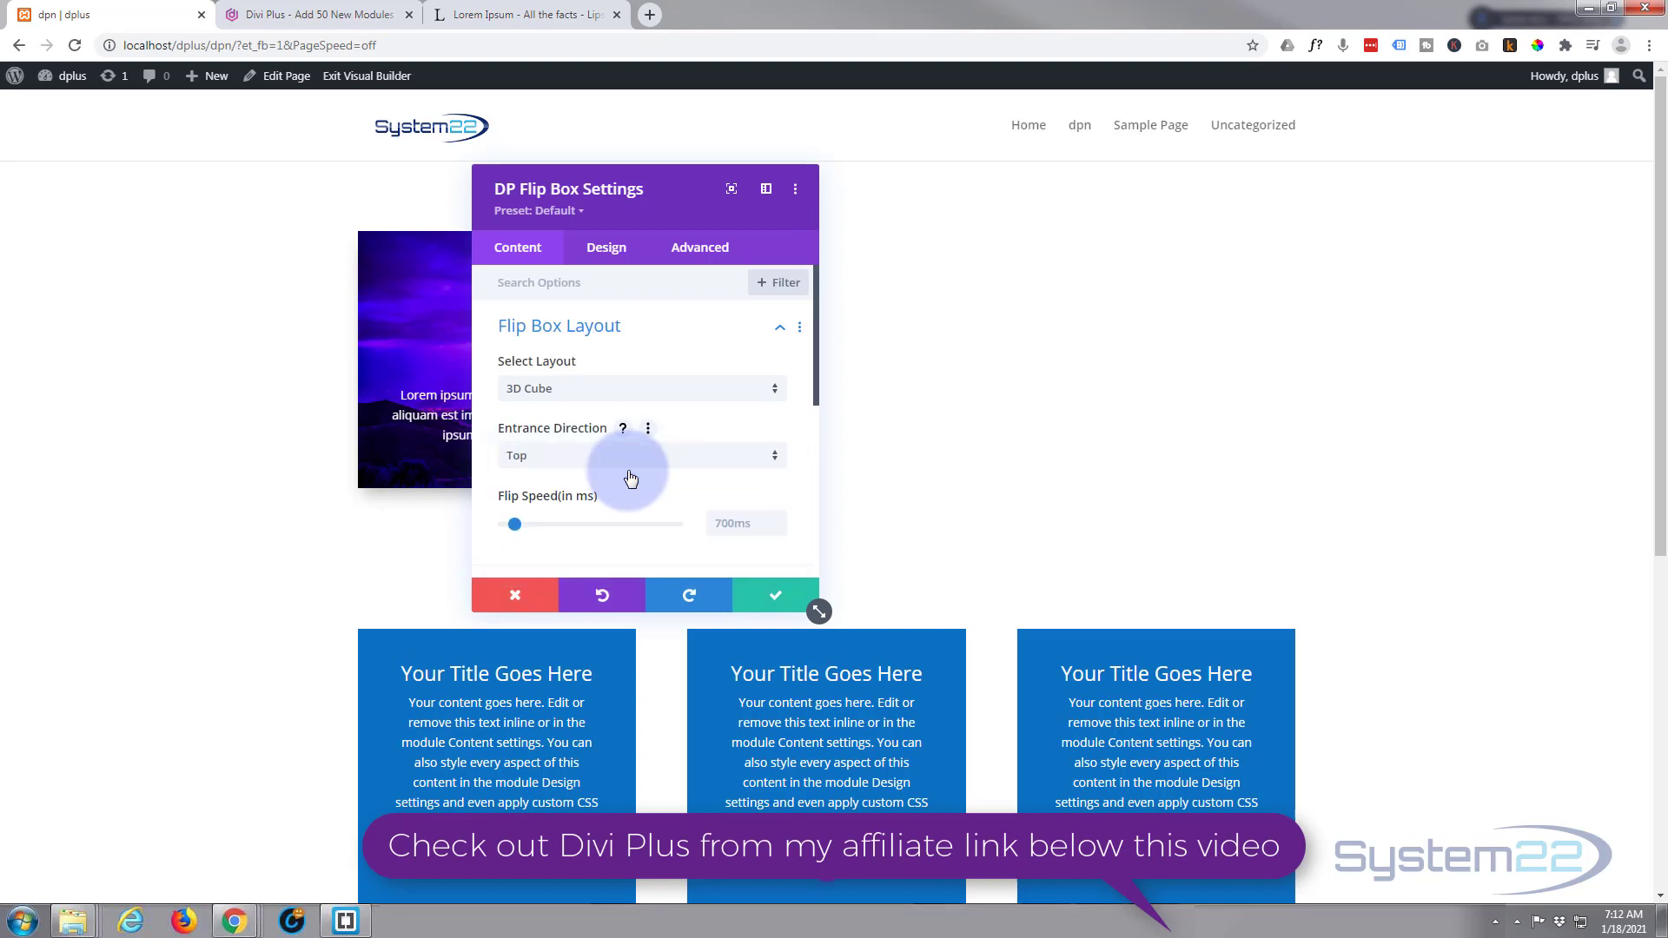
{"action": "mouse_move", "coordinate": [688, 479]}
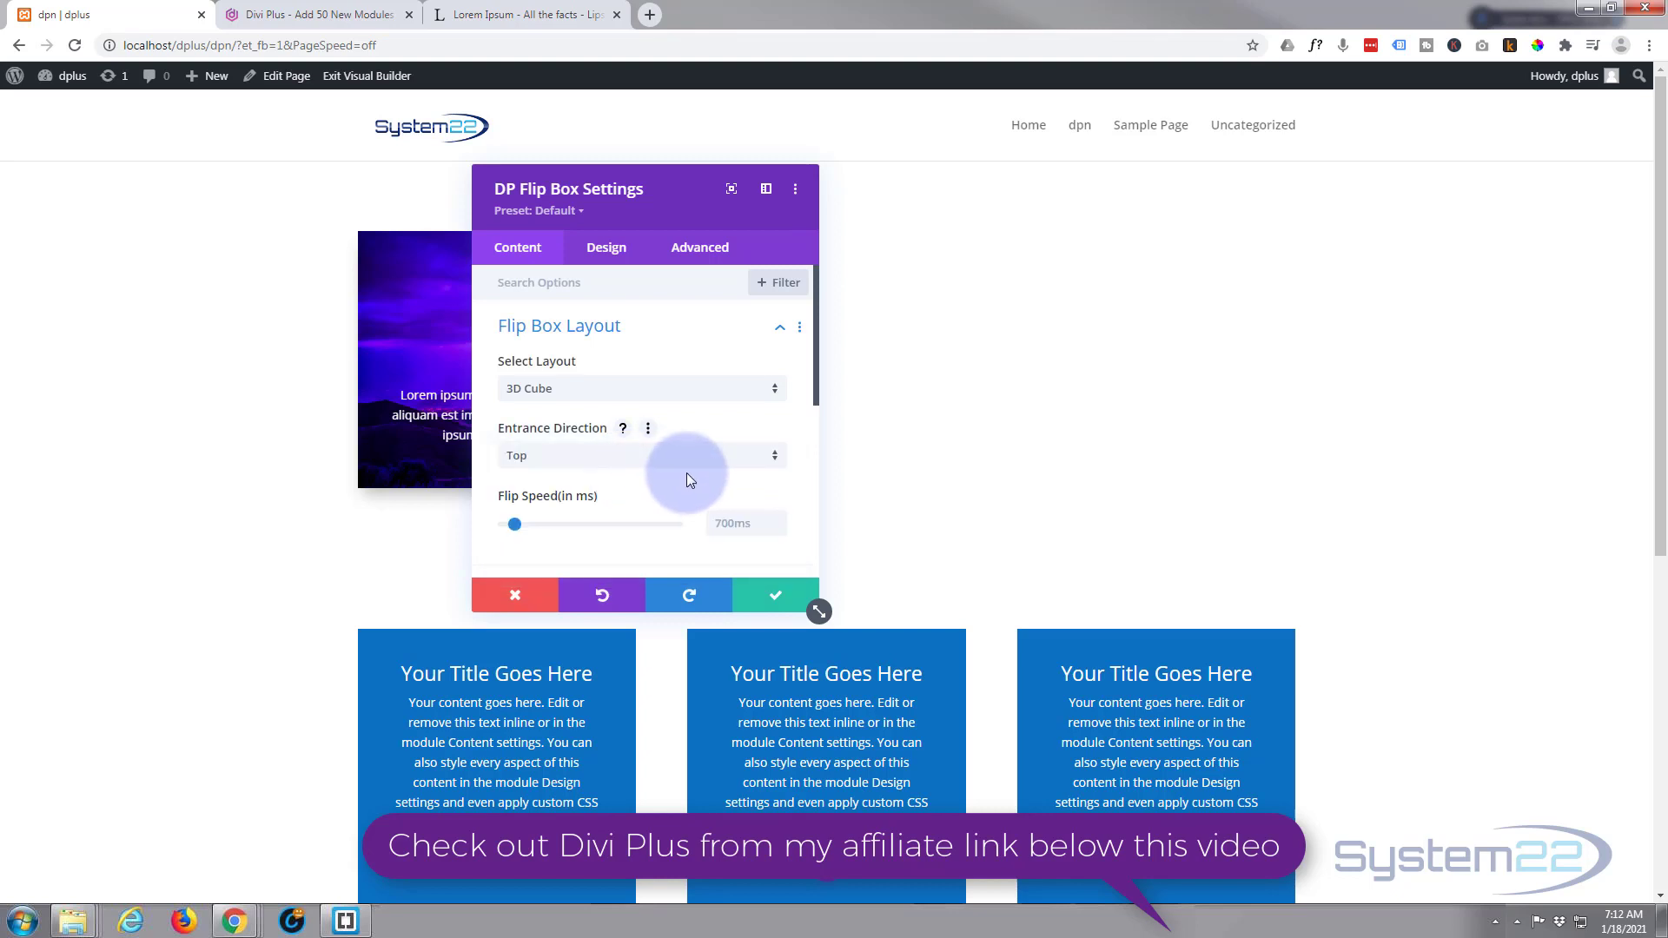
{"action": "mouse_move", "coordinate": [514, 530]}
{"action": "type", "text": "900"}
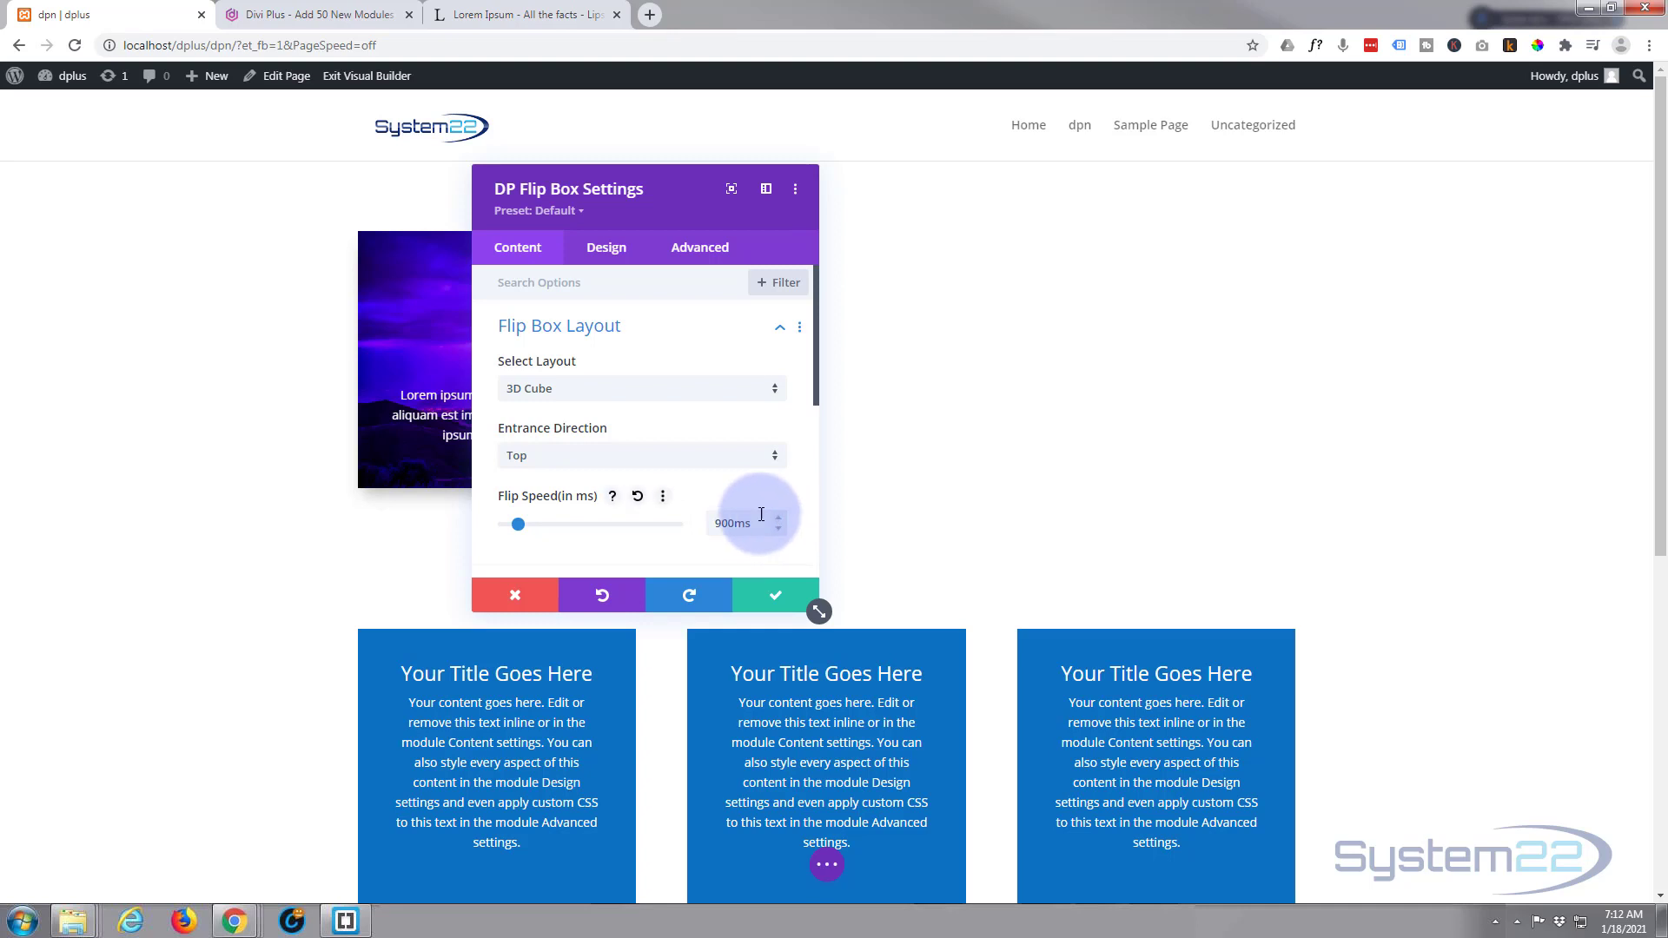
{"action": "mouse_move", "coordinate": [685, 461]}
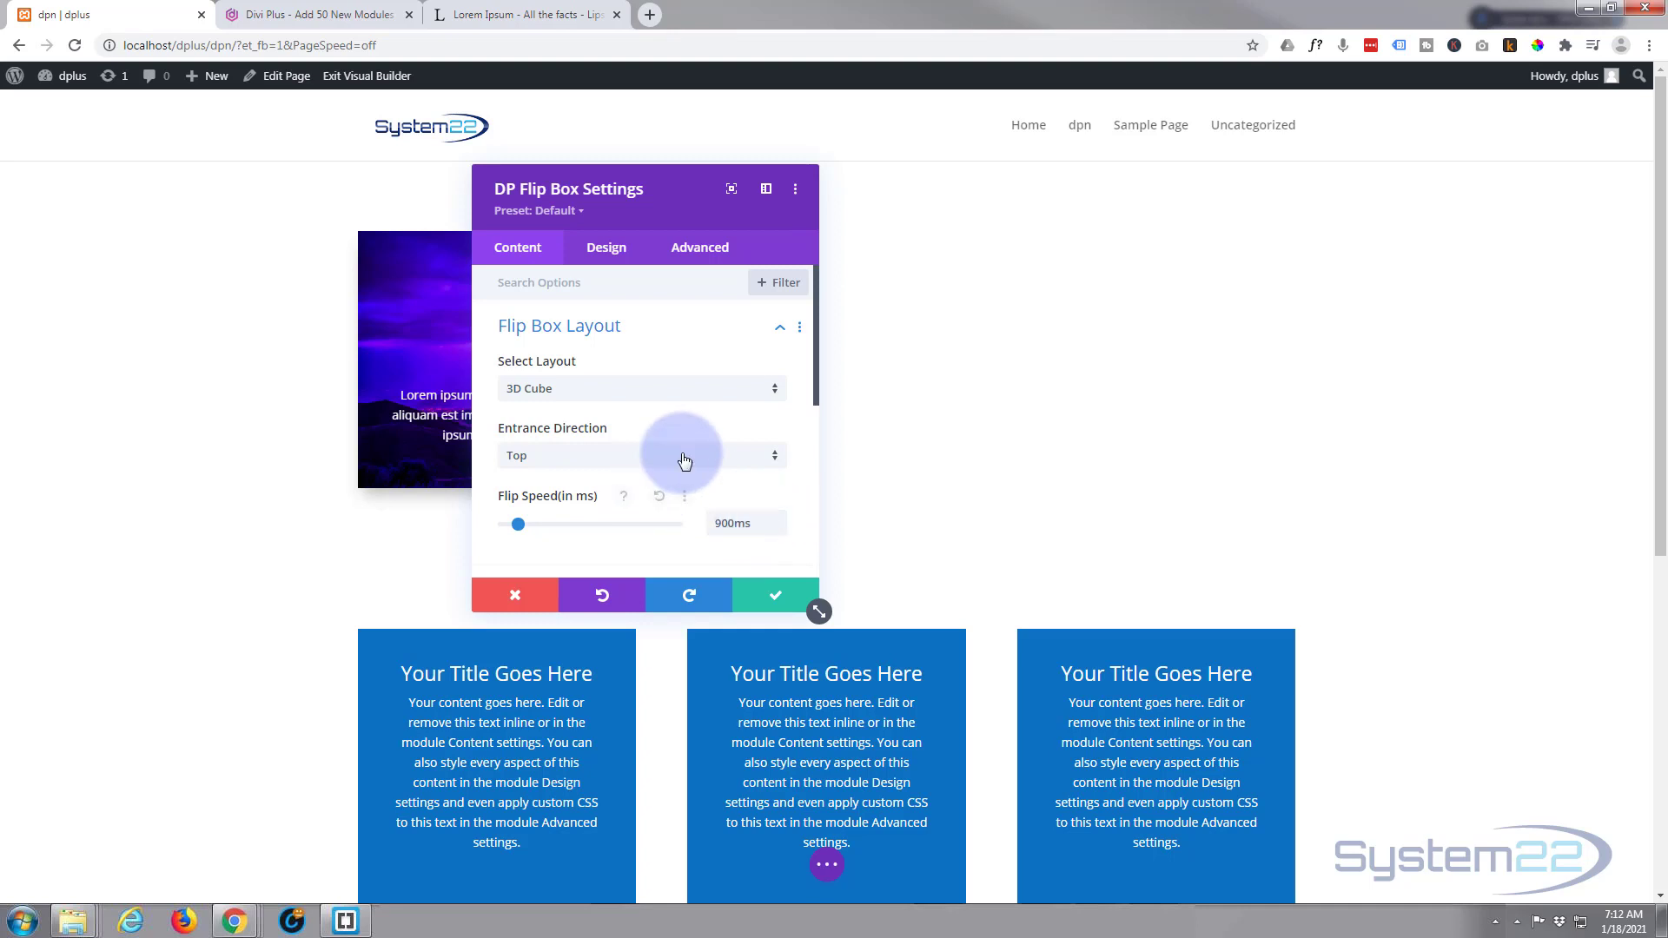
{"action": "scroll", "scroll_direction": "down", "scroll_amount": 3}
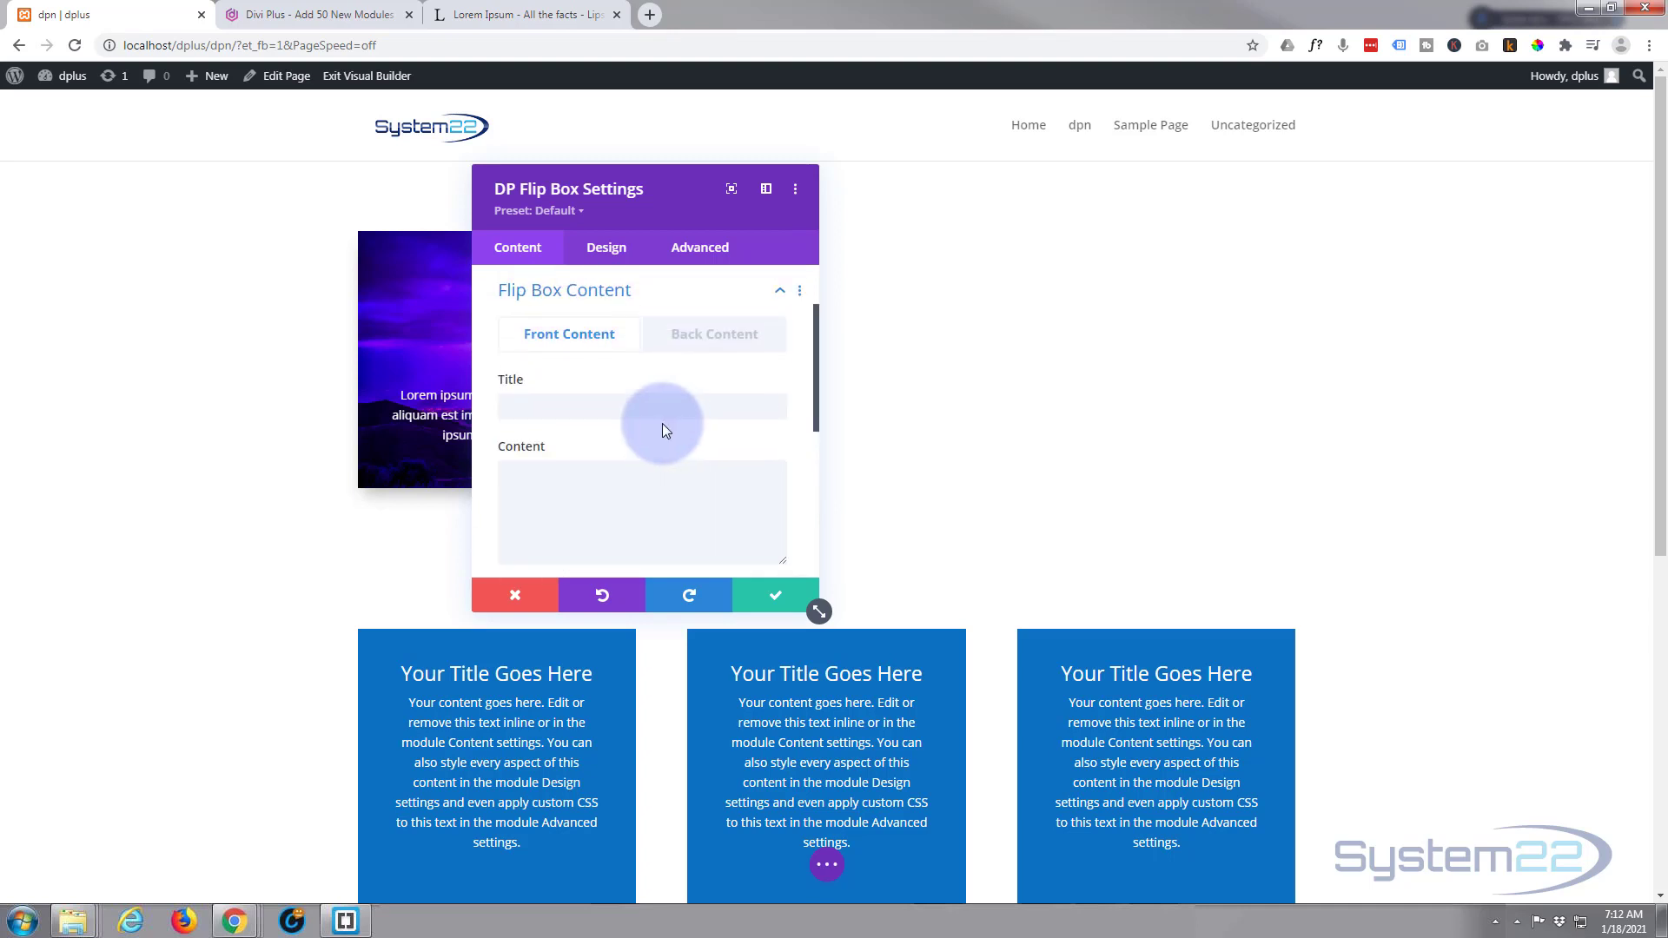
- Title the front side 'Front Side' and paste lorem ipsum copied from lipsum.com as its content
{"action": "left_click", "coordinate": [641, 405]}
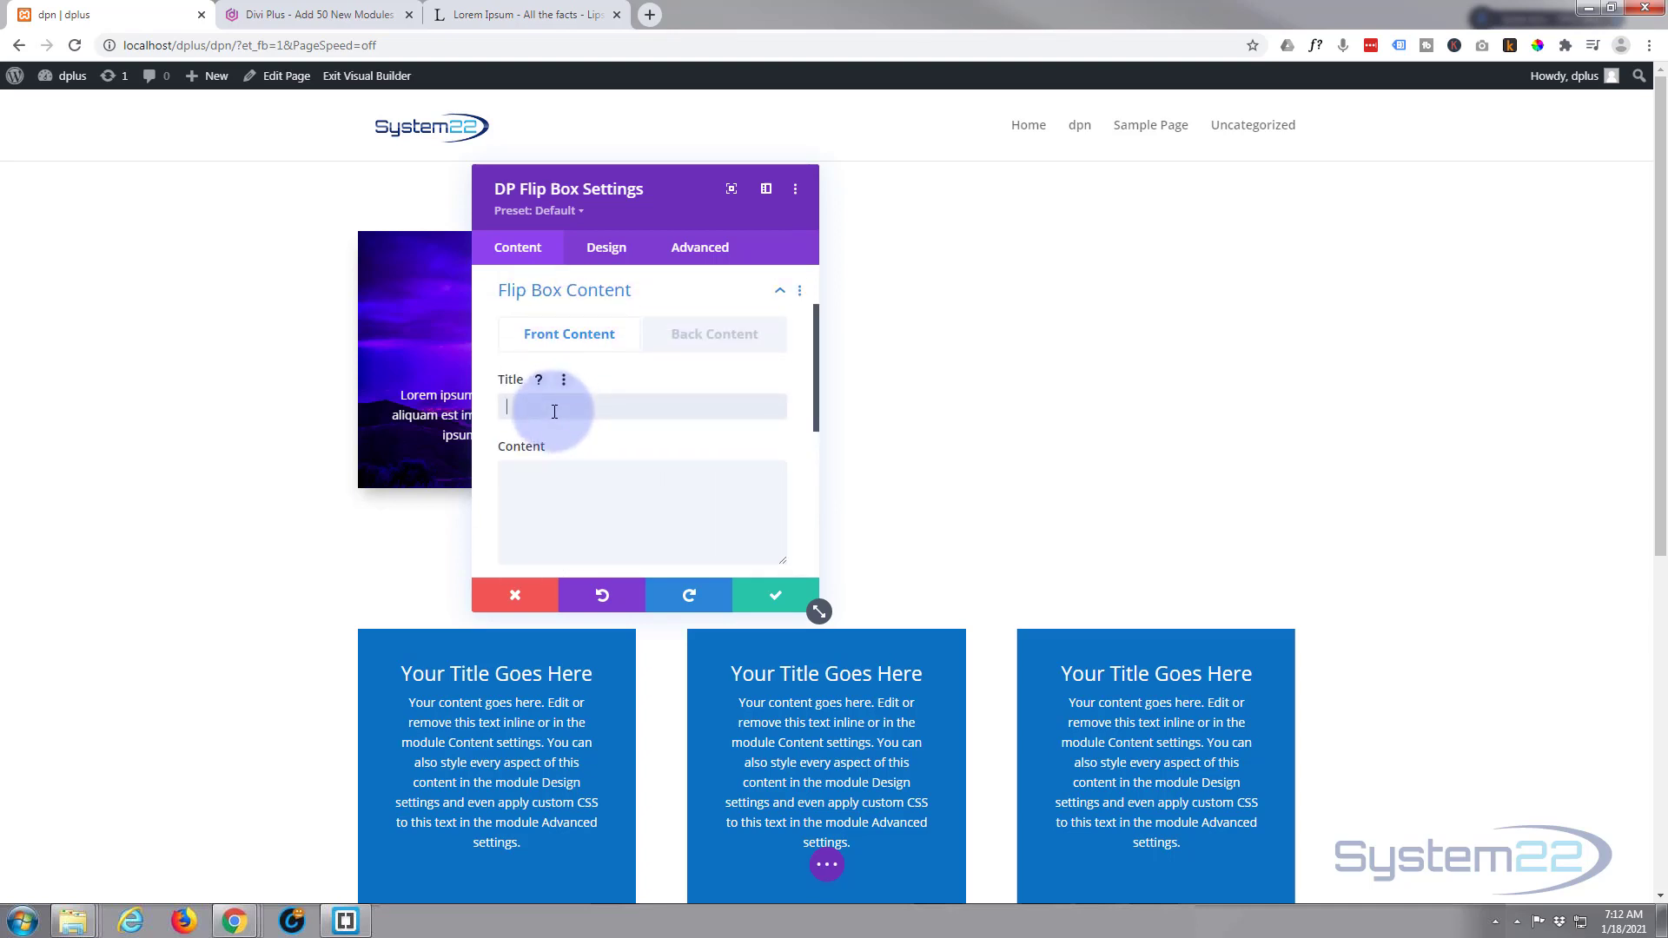
{"action": "type", "text": "Front S"}
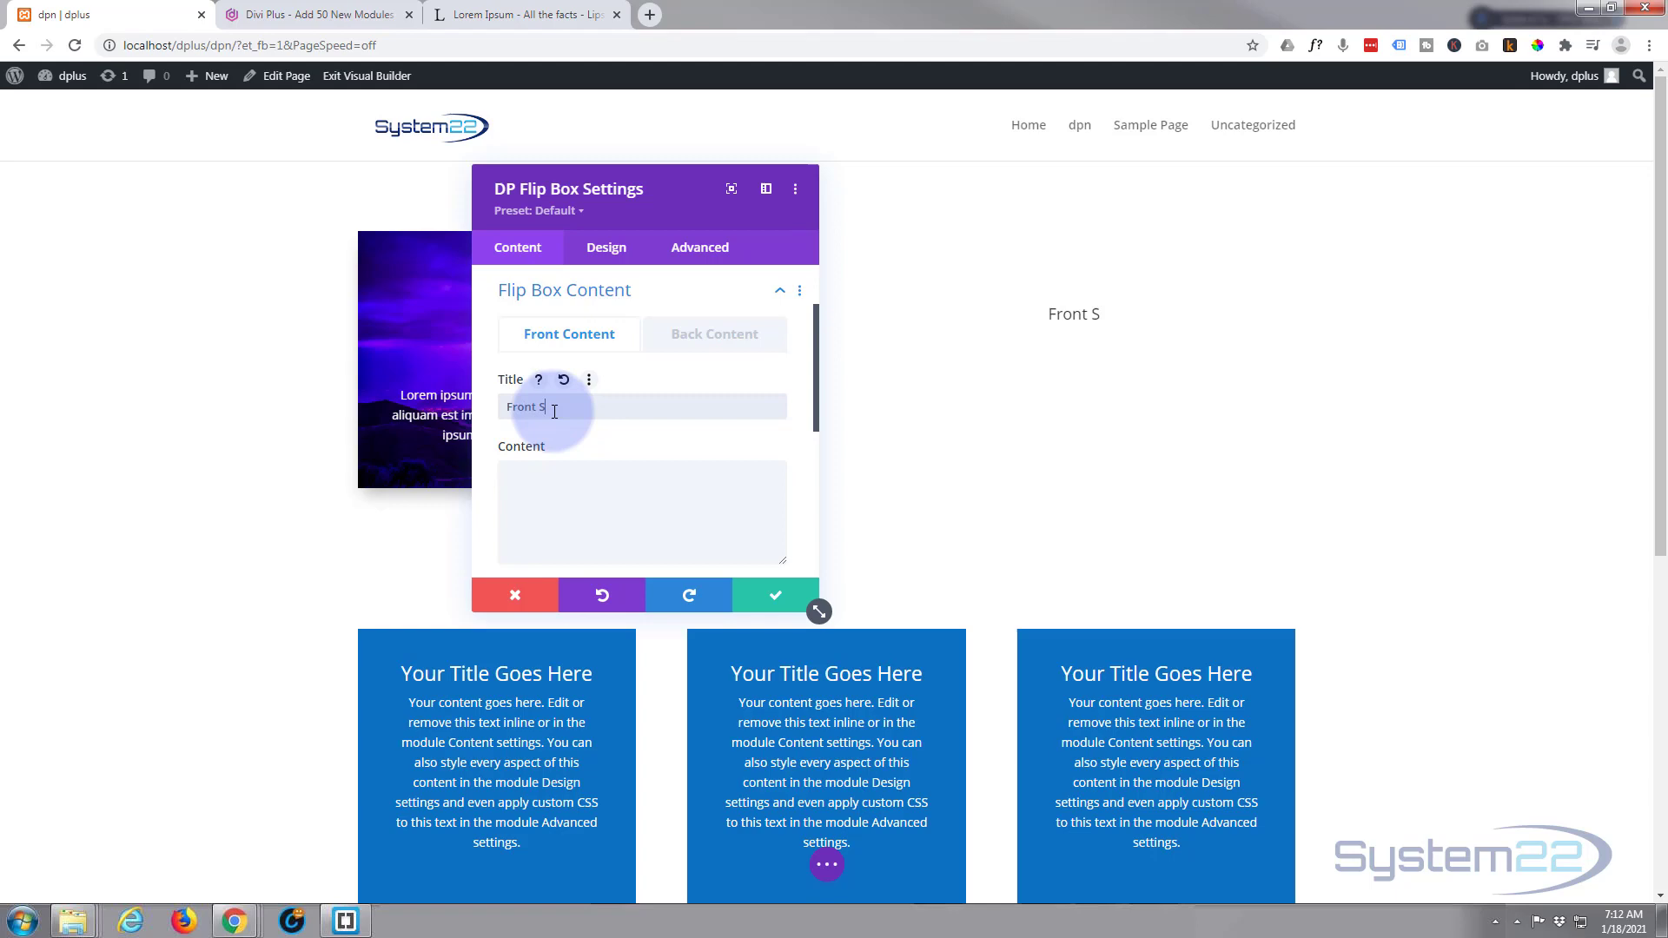
{"action": "type", "text": "ide"}
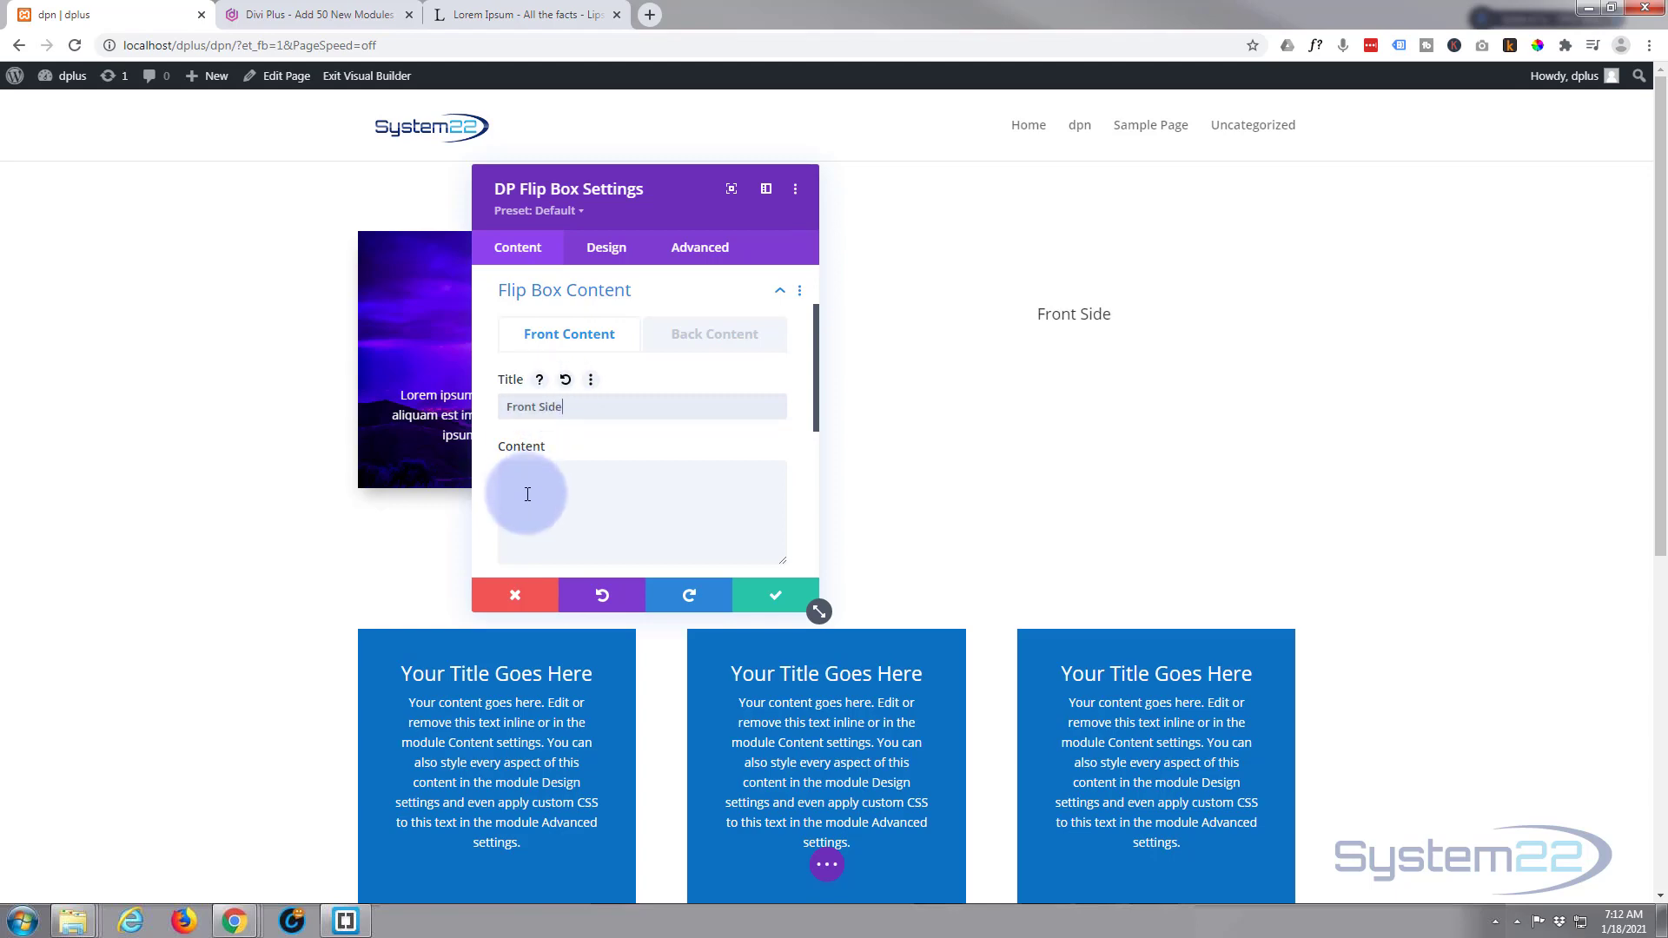
{"action": "left_click", "coordinate": [521, 14]}
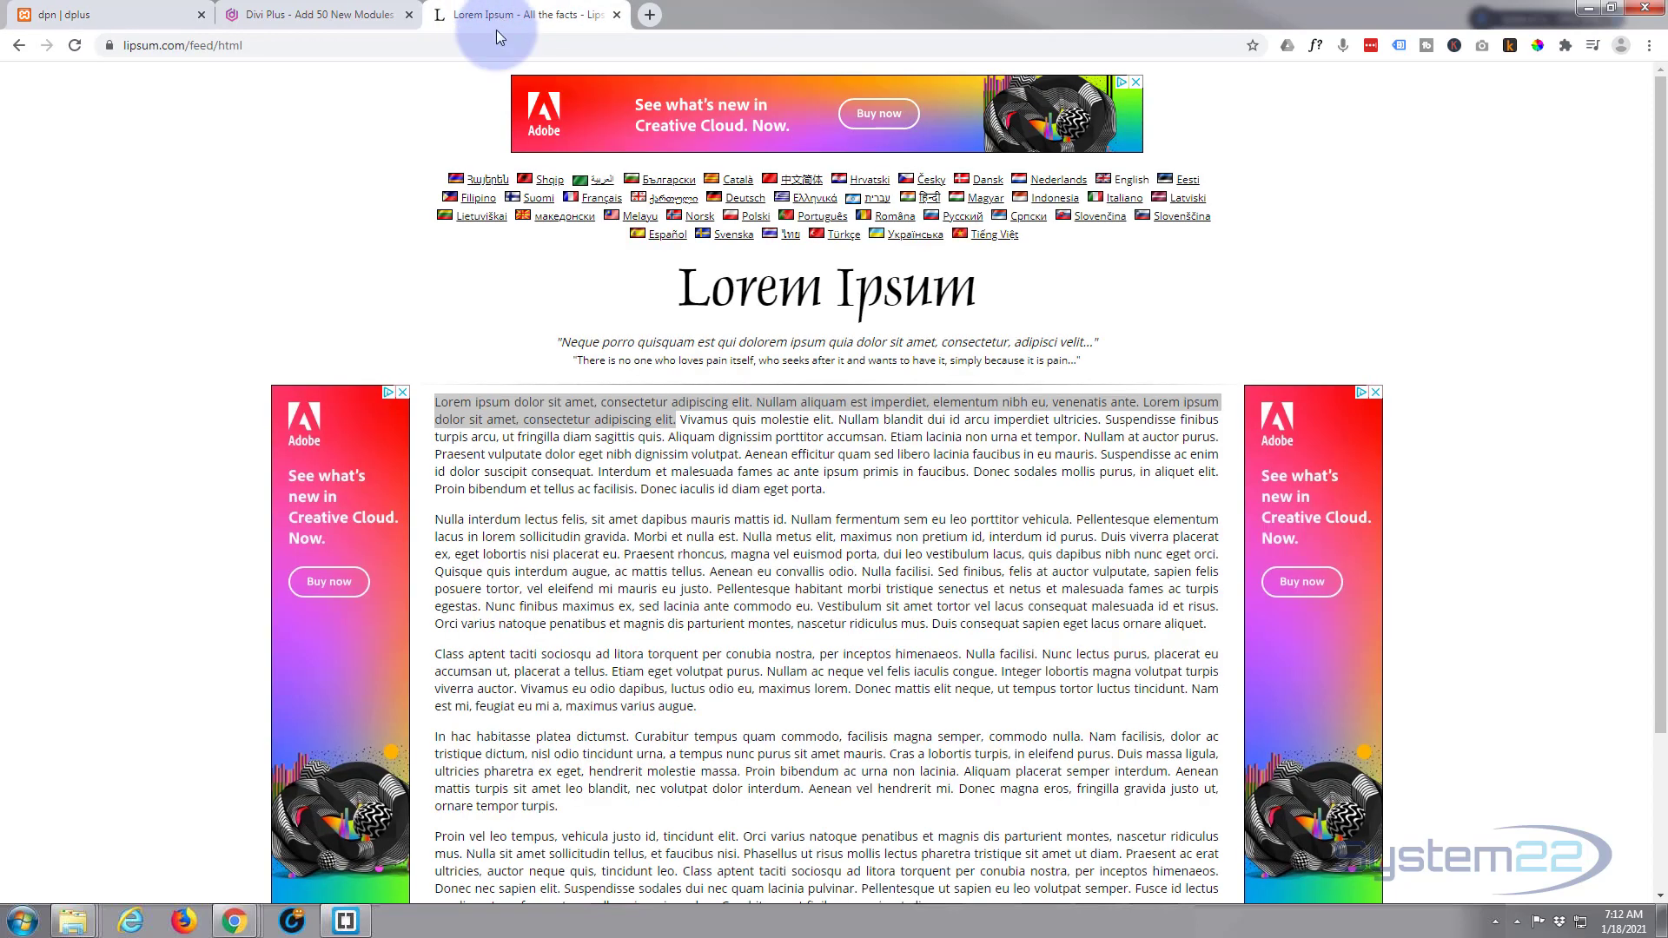
{"action": "right_click", "coordinate": [563, 419]}
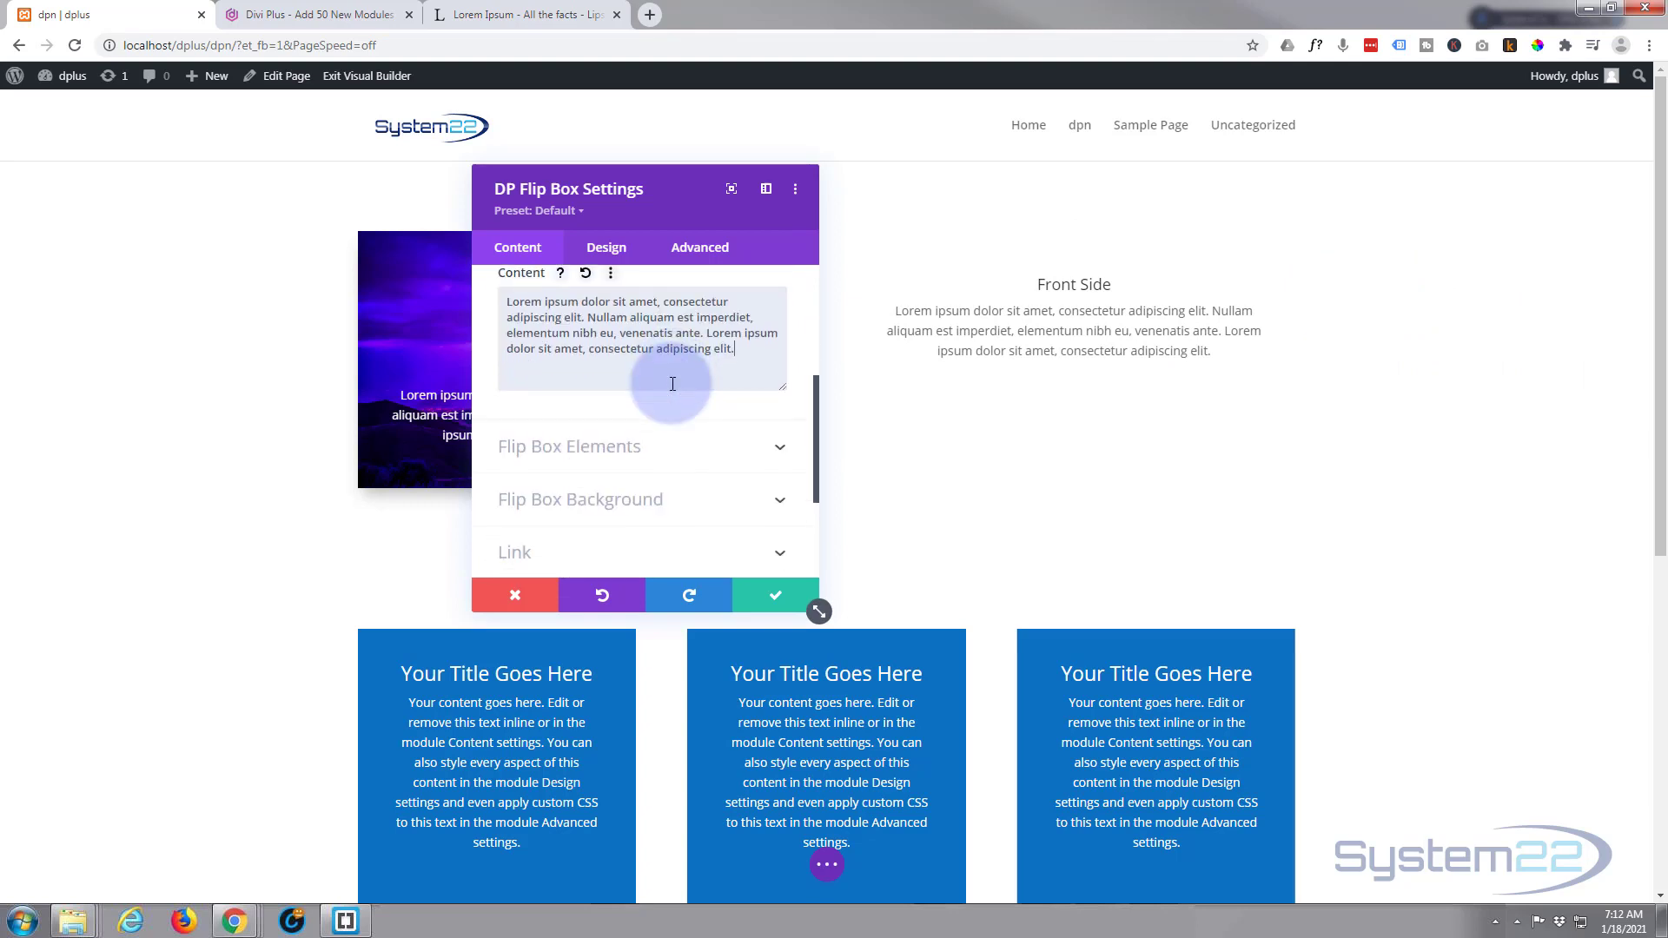
{"action": "left_click", "coordinate": [563, 290]}
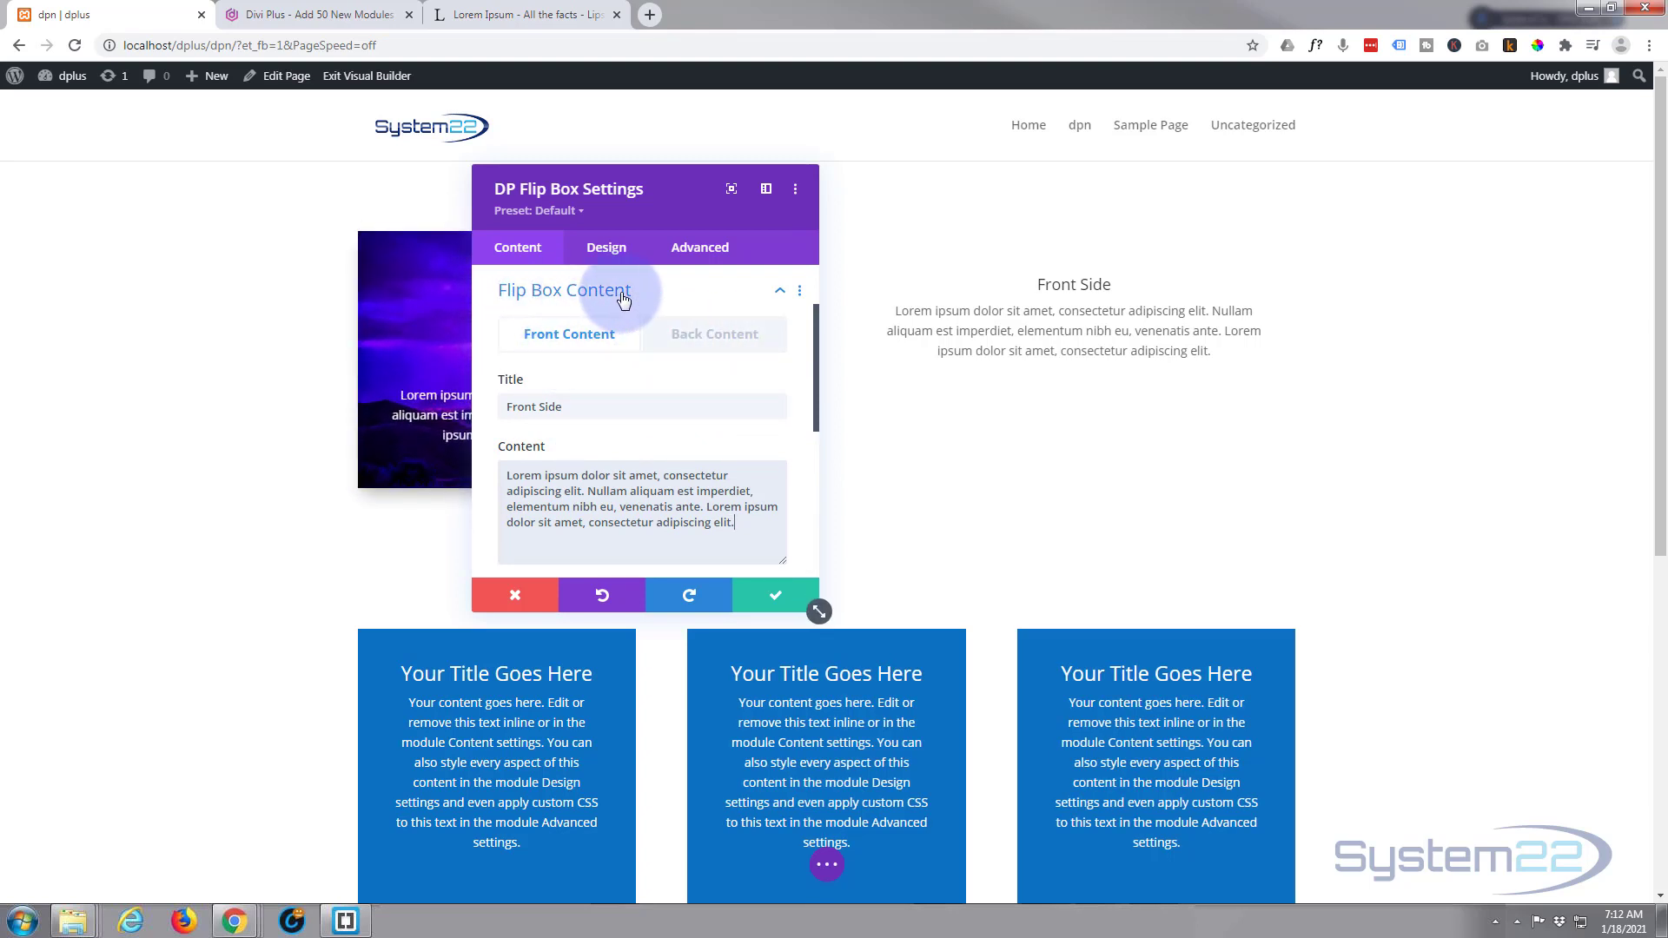
- Begin the back side's title with 'Back' in the Back Content fields
{"action": "left_click", "coordinate": [714, 333]}
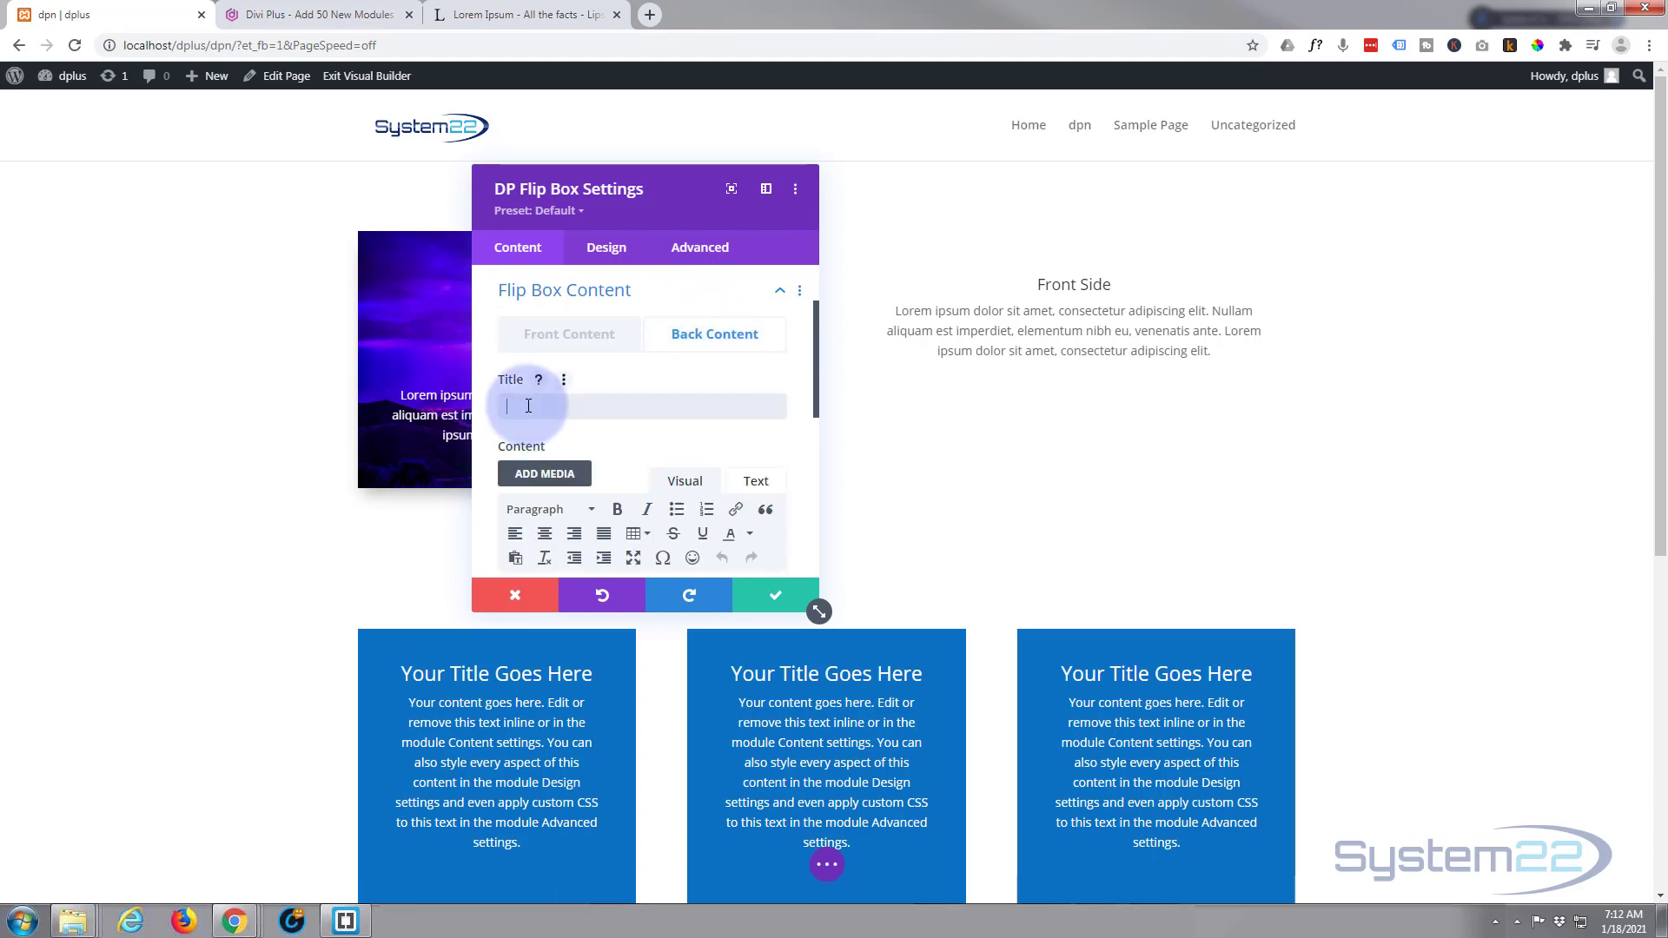
{"action": "type", "text": "Back"}
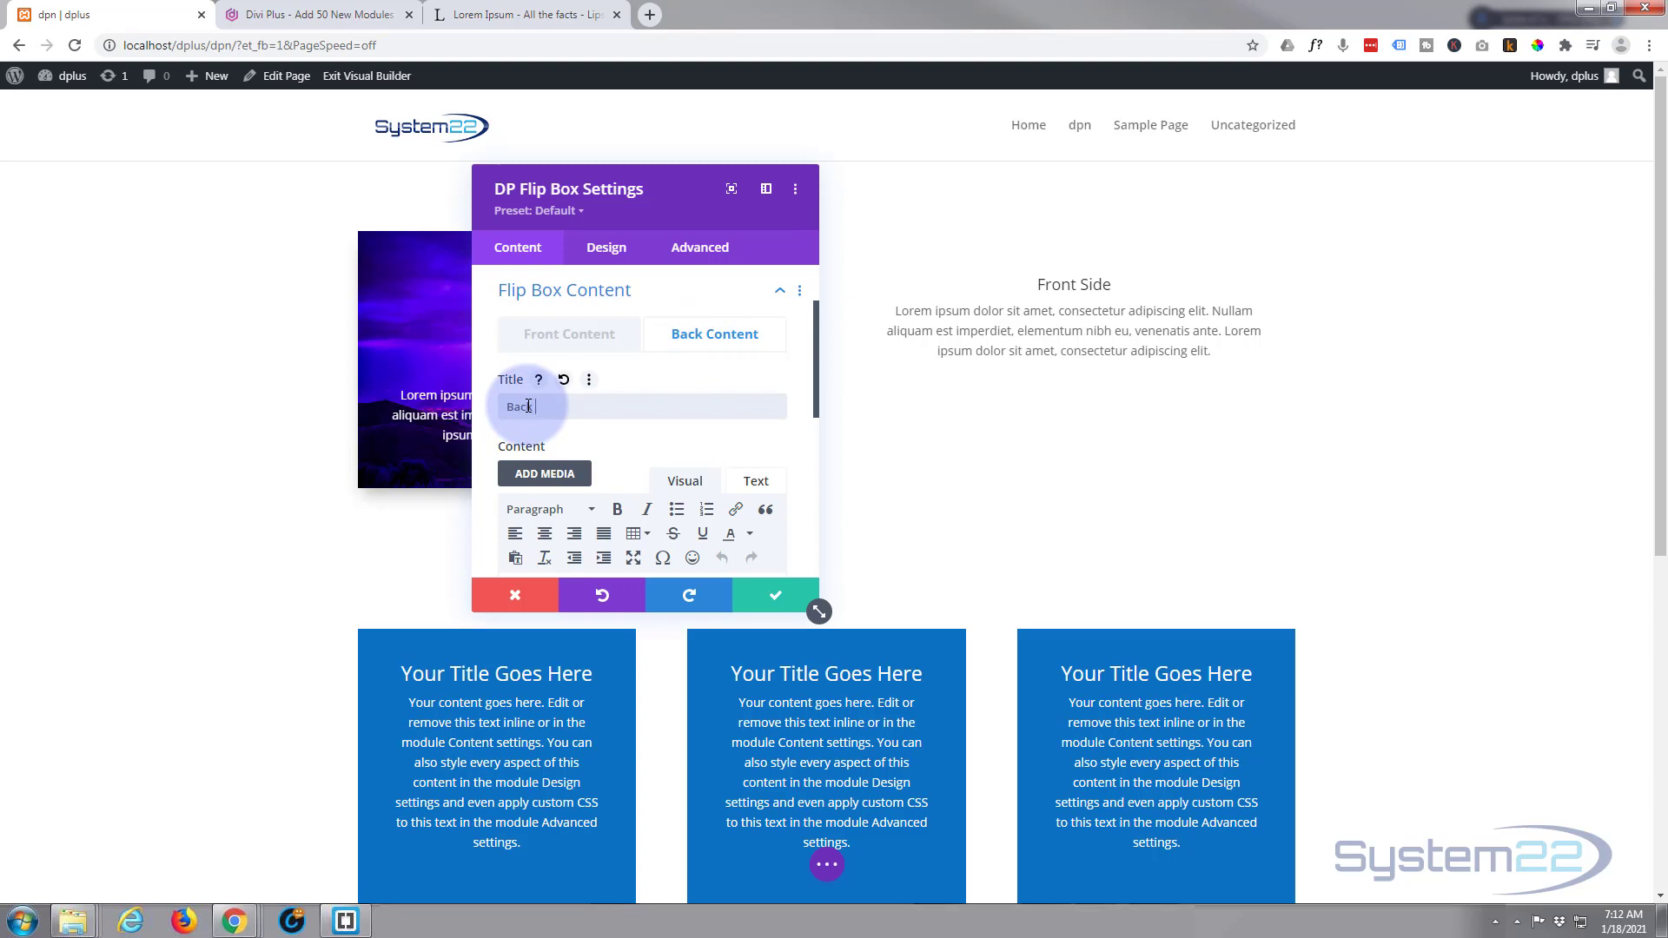
{"action": "type", "text": "E"}
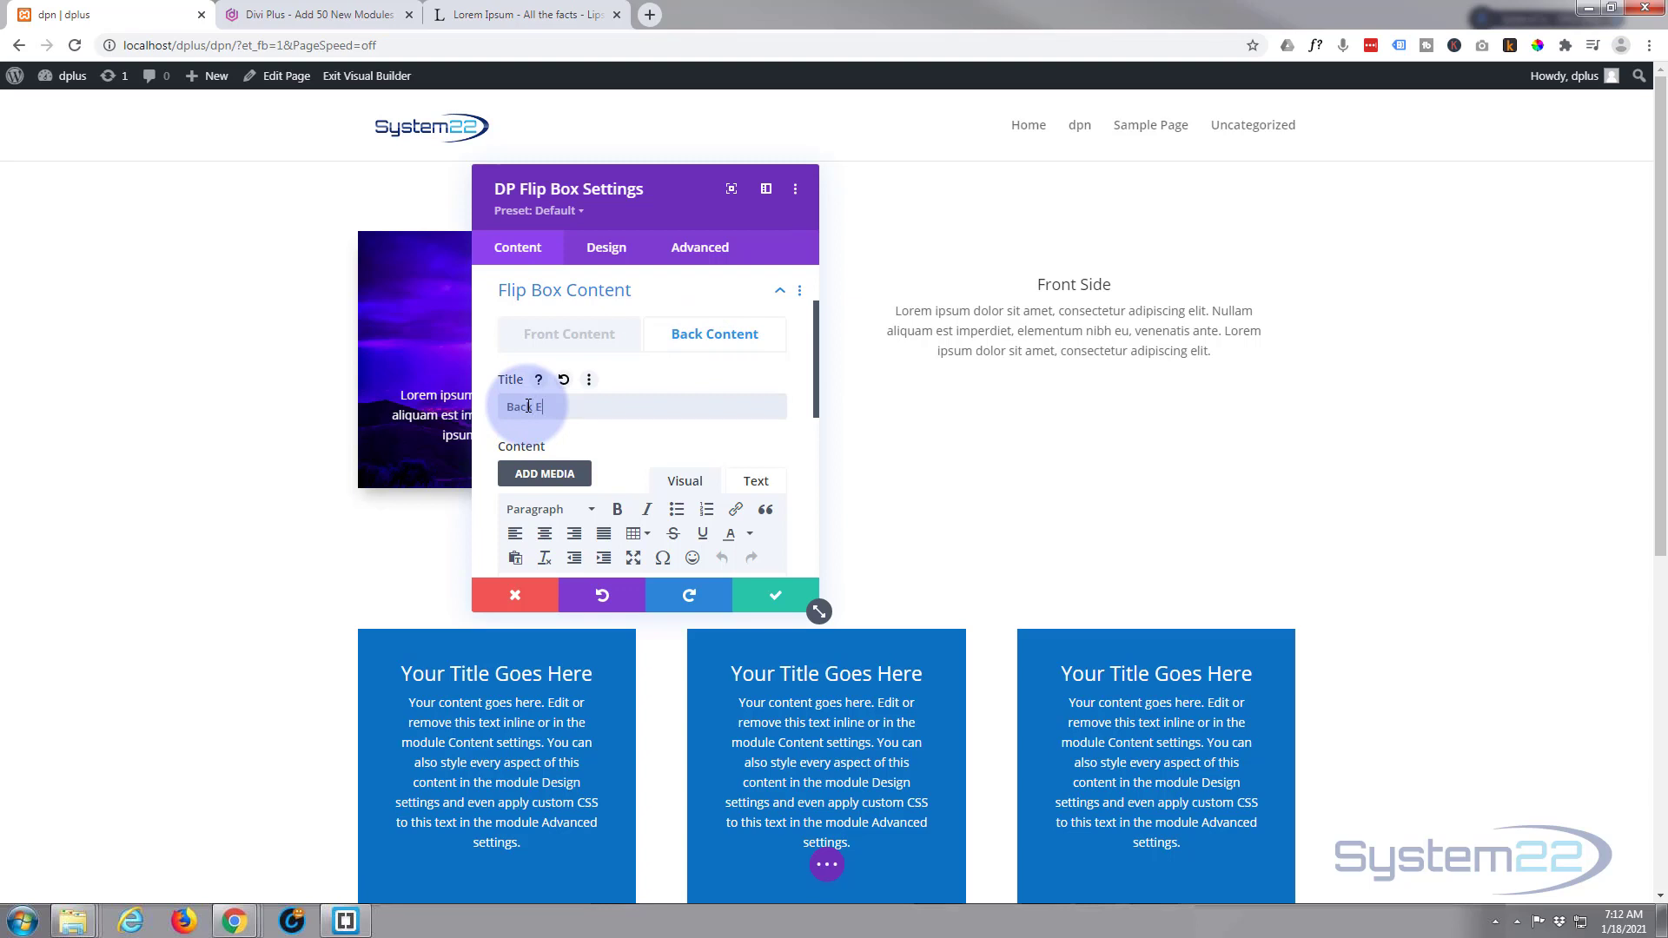
{"action": "scroll", "scroll_direction": "down", "scroll_amount": 3}
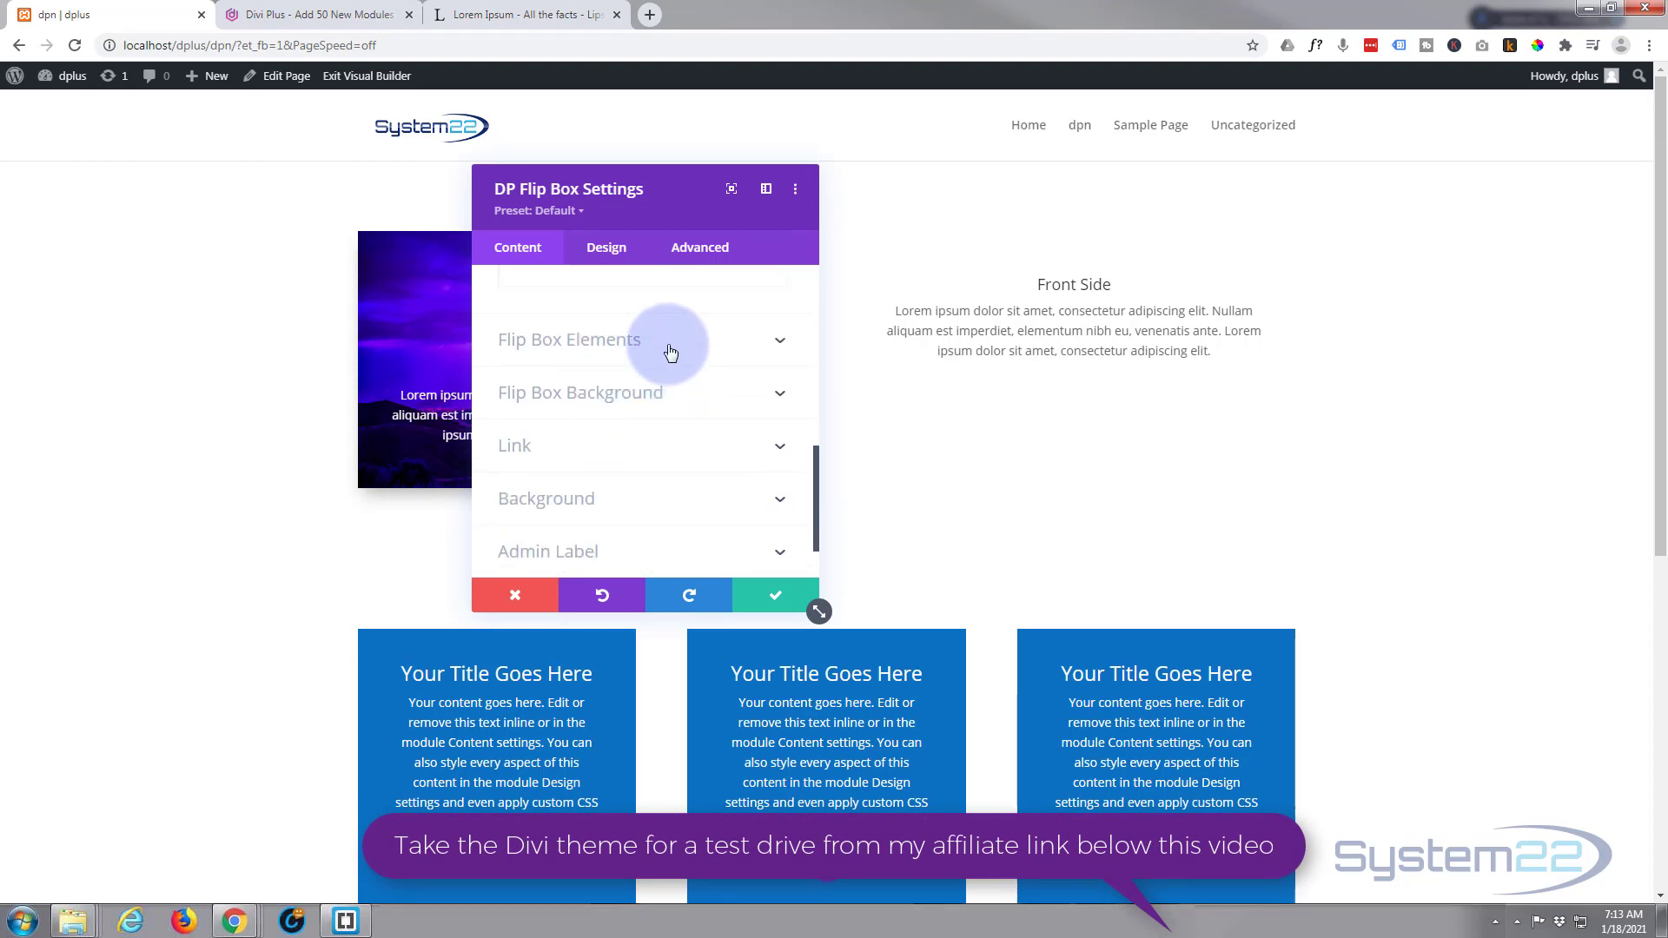
- Enable Use Icon on Front and pick the circled down-arrow as the front icon
{"action": "left_click", "coordinate": [569, 339]}
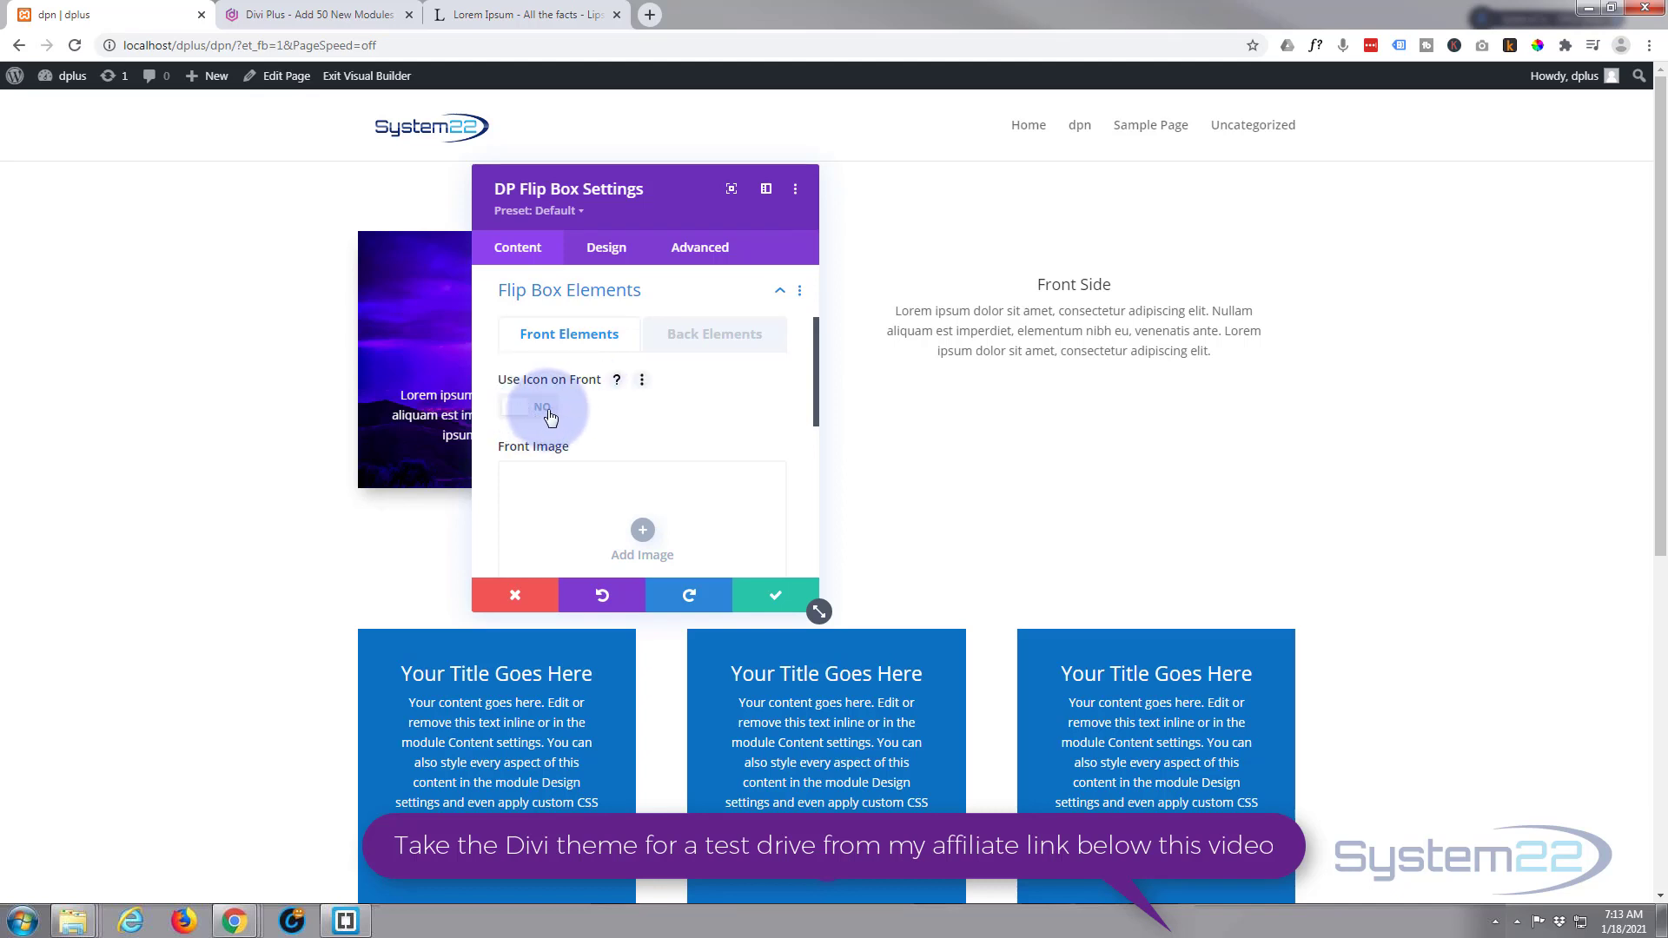
{"action": "left_click", "coordinate": [528, 406]}
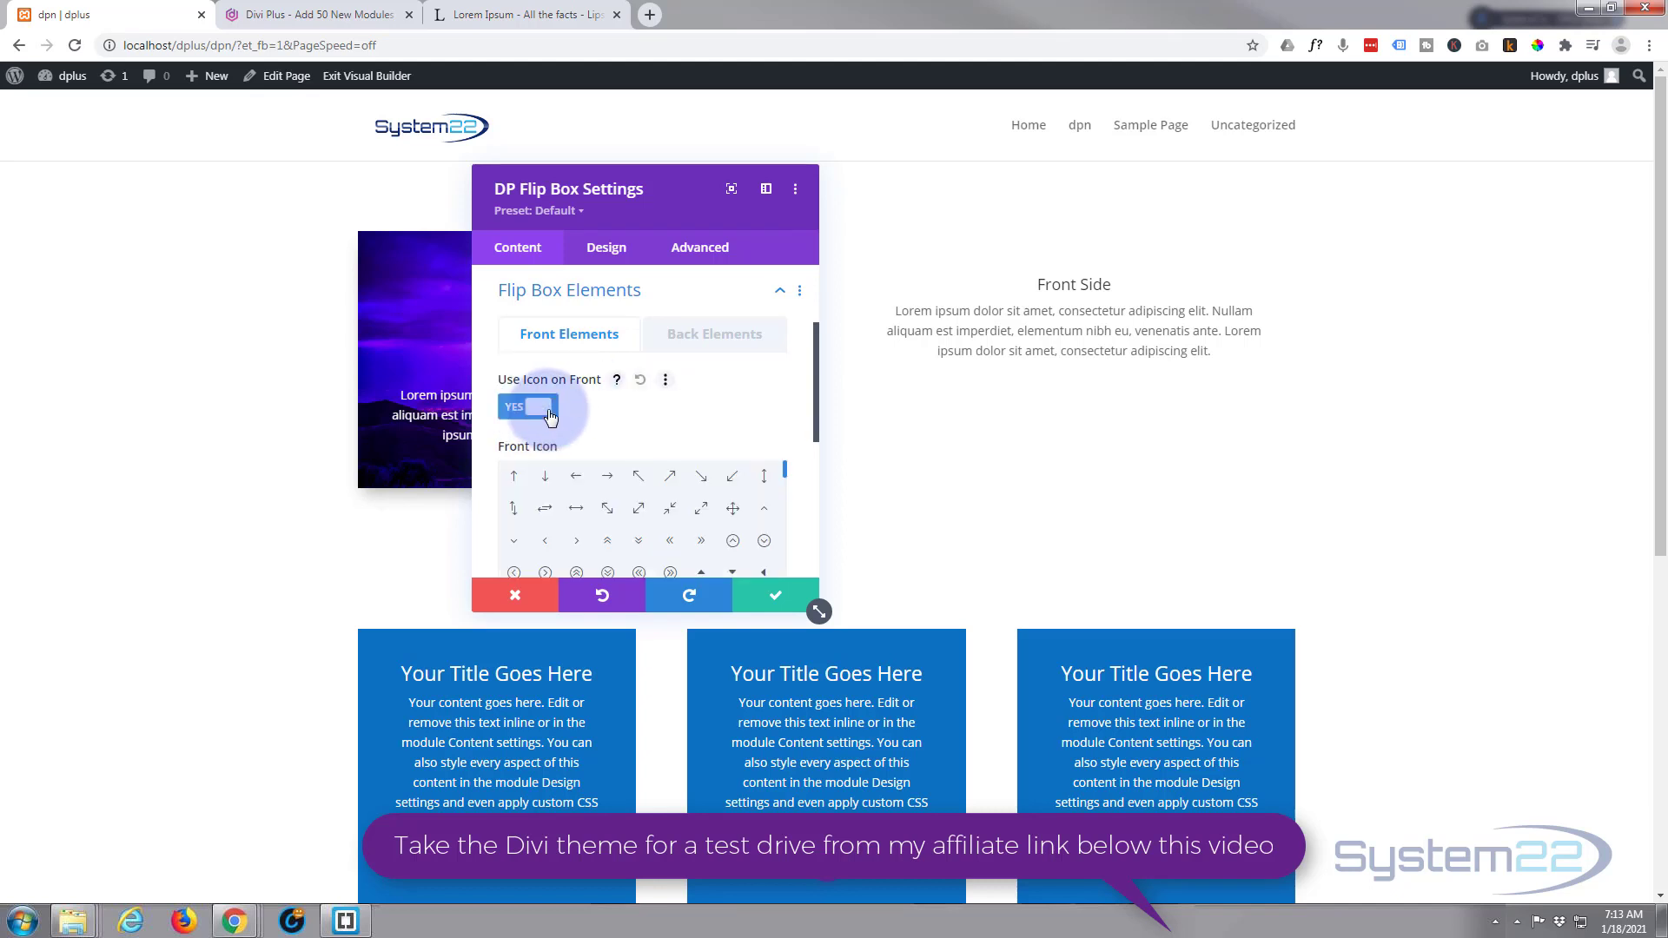
{"action": "scroll", "scroll_direction": "down", "scroll_amount": 3}
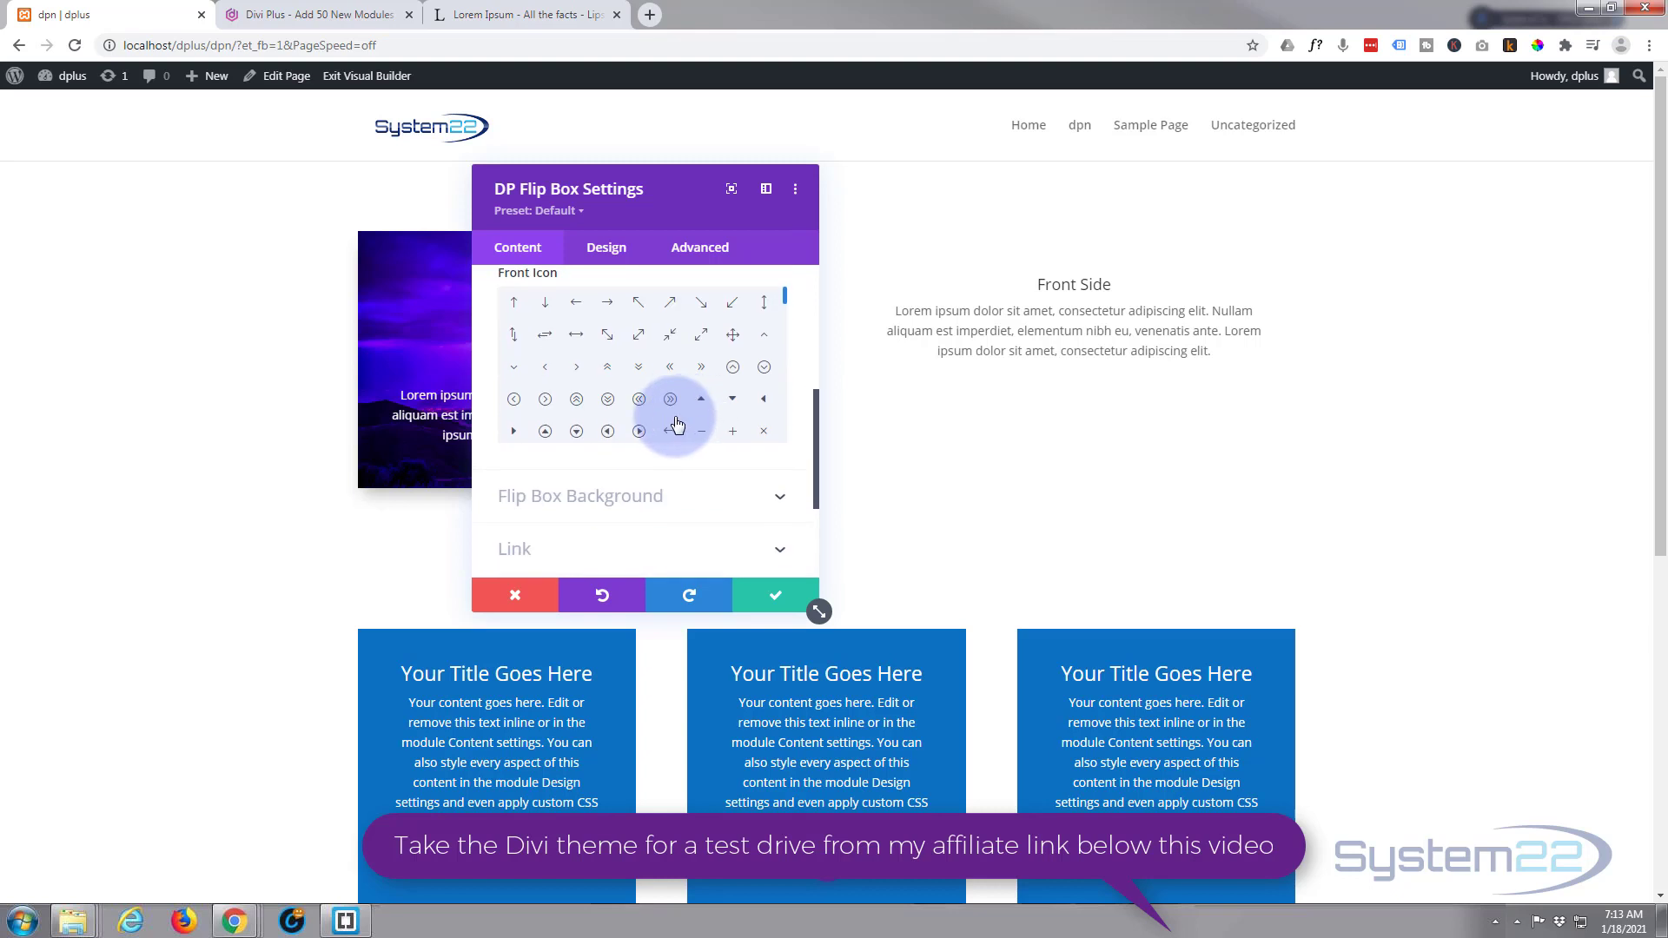
{"action": "scroll", "scroll_direction": "down", "scroll_amount": 3}
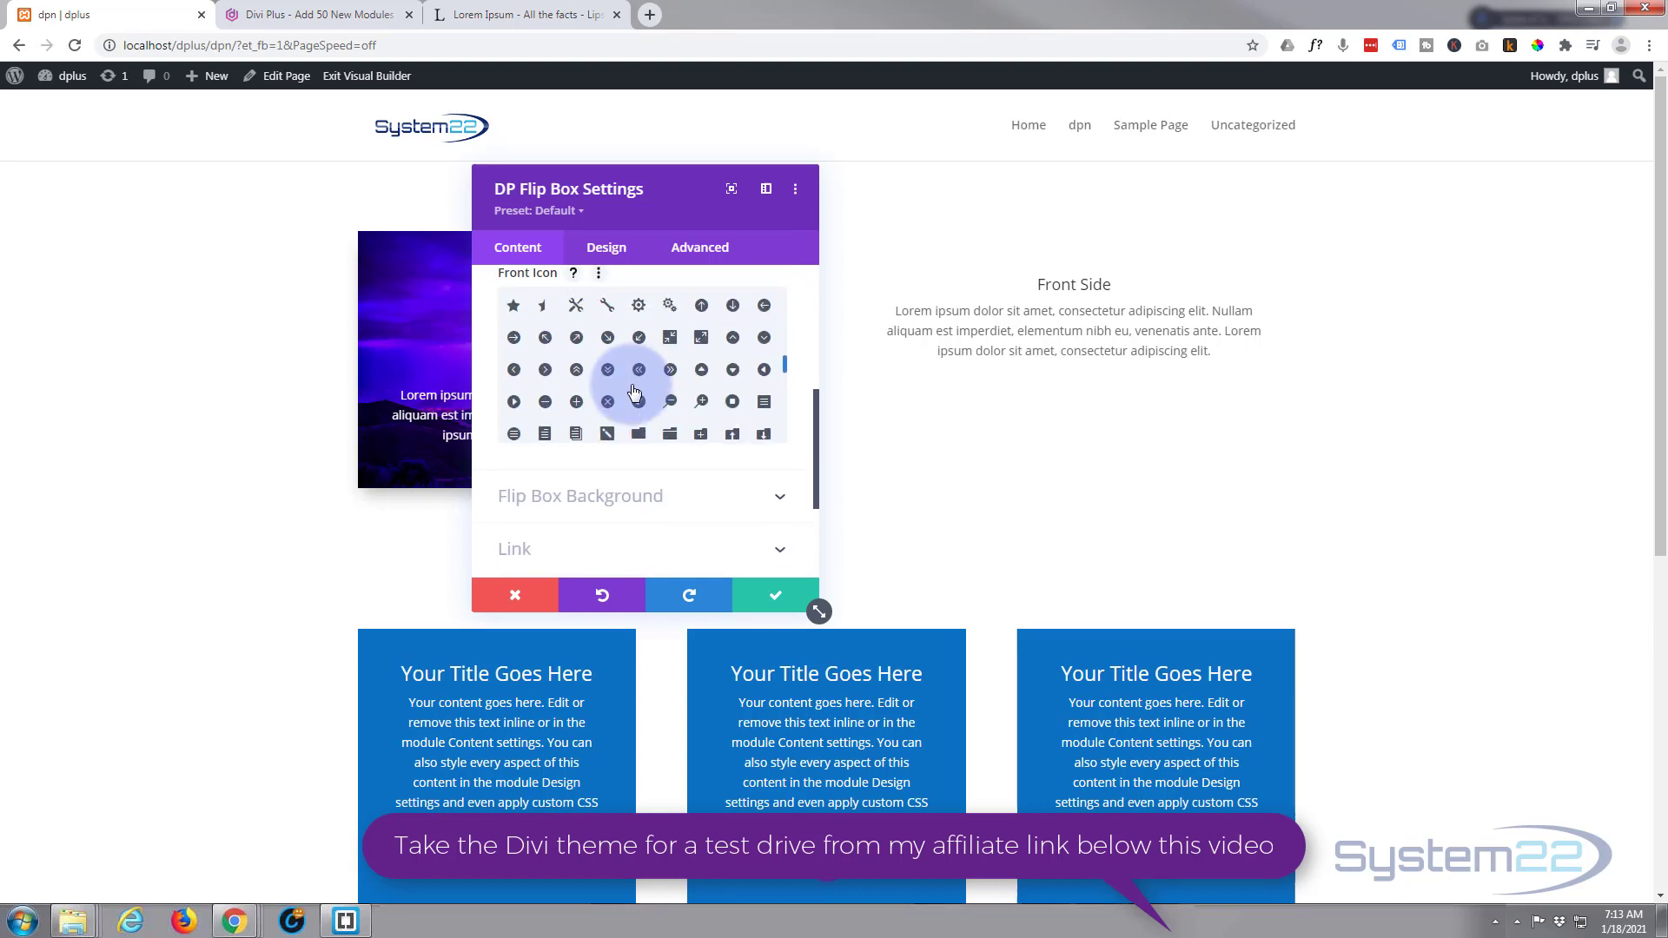
{"action": "scroll", "scroll_direction": "down", "scroll_amount": 3}
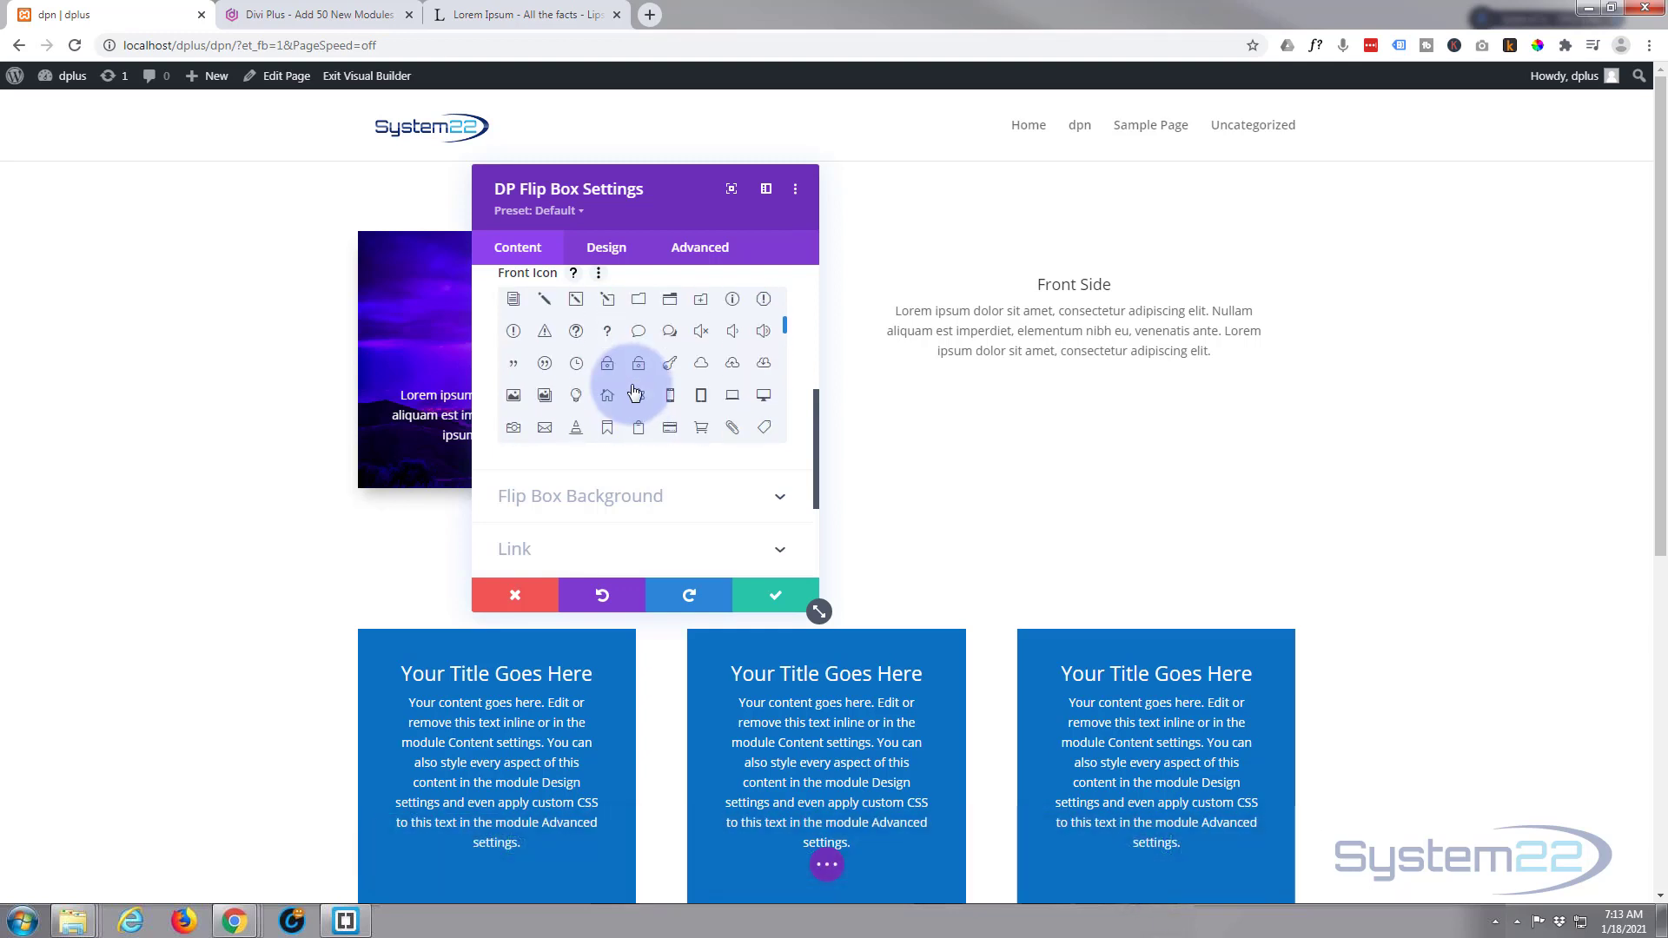
{"action": "scroll", "scroll_direction": "down", "scroll_amount": 3}
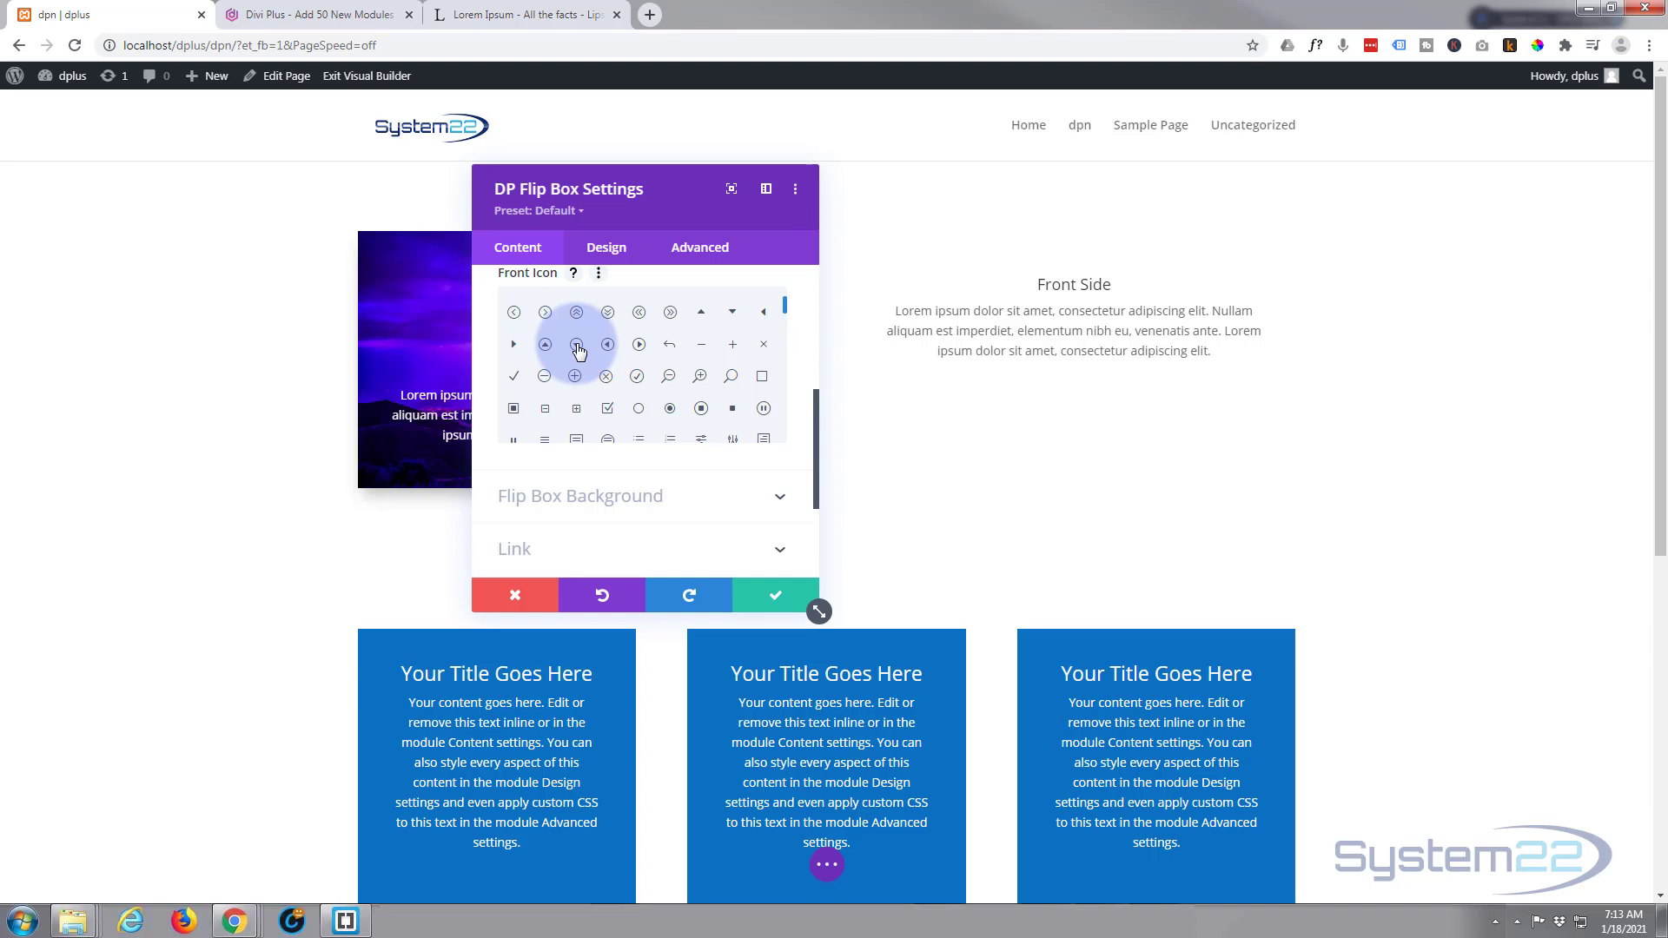
{"action": "left_click", "coordinate": [575, 344]}
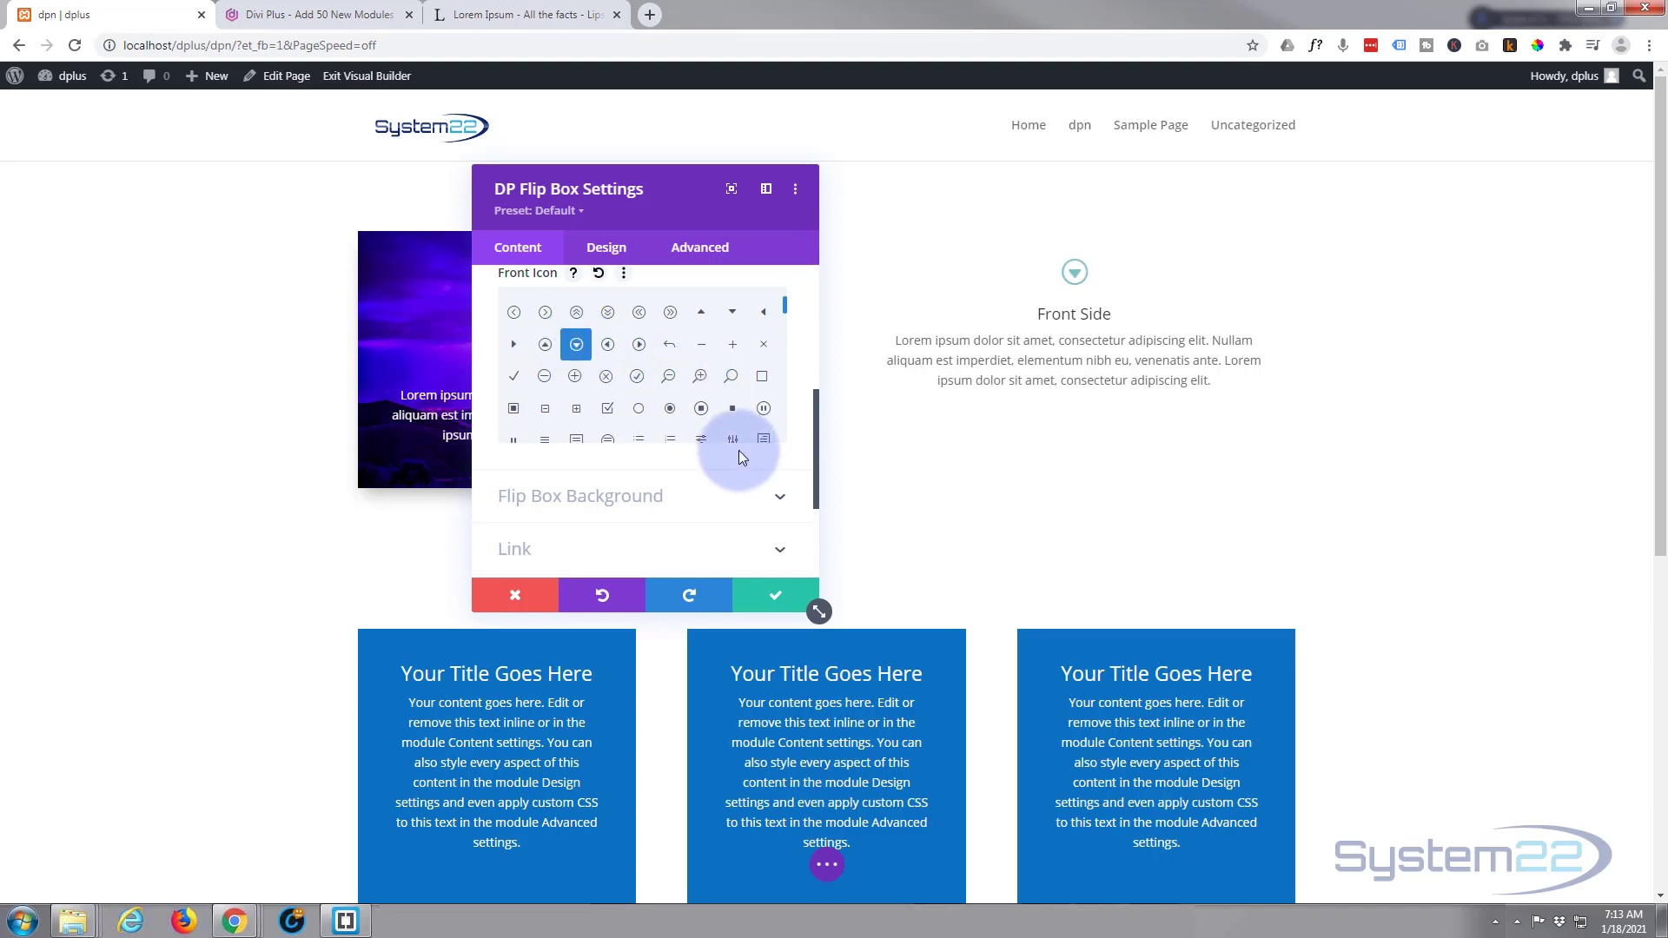
{"action": "scroll", "scroll_direction": "up", "scroll_amount": 3}
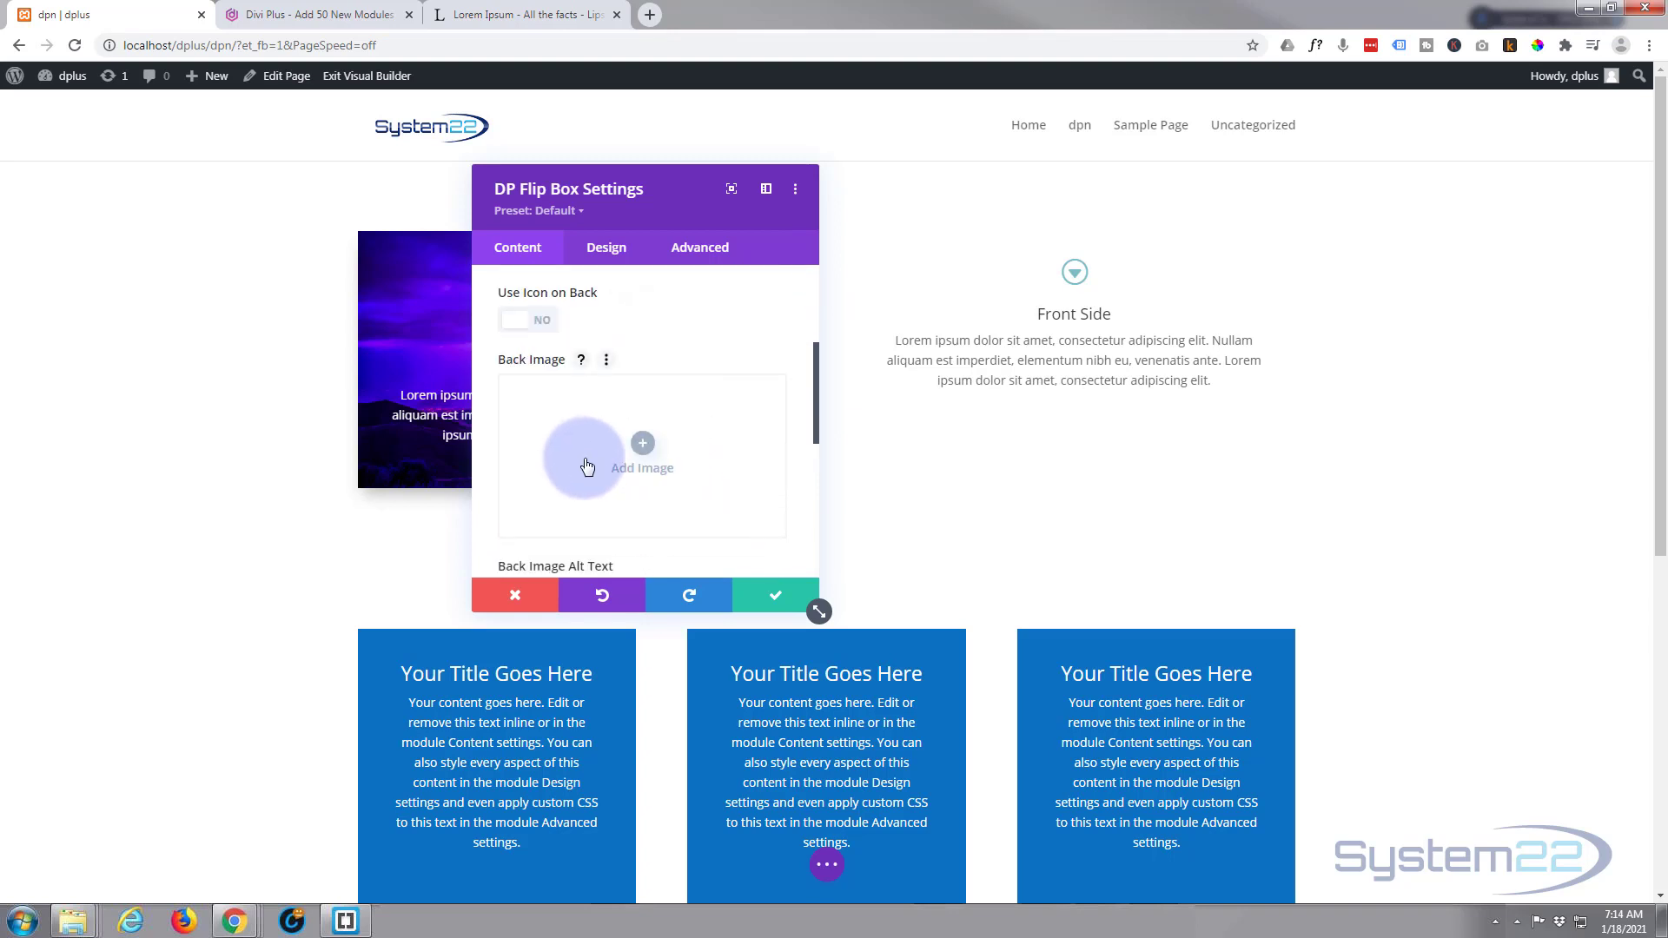
{"action": "mouse_move", "coordinate": [620, 415]}
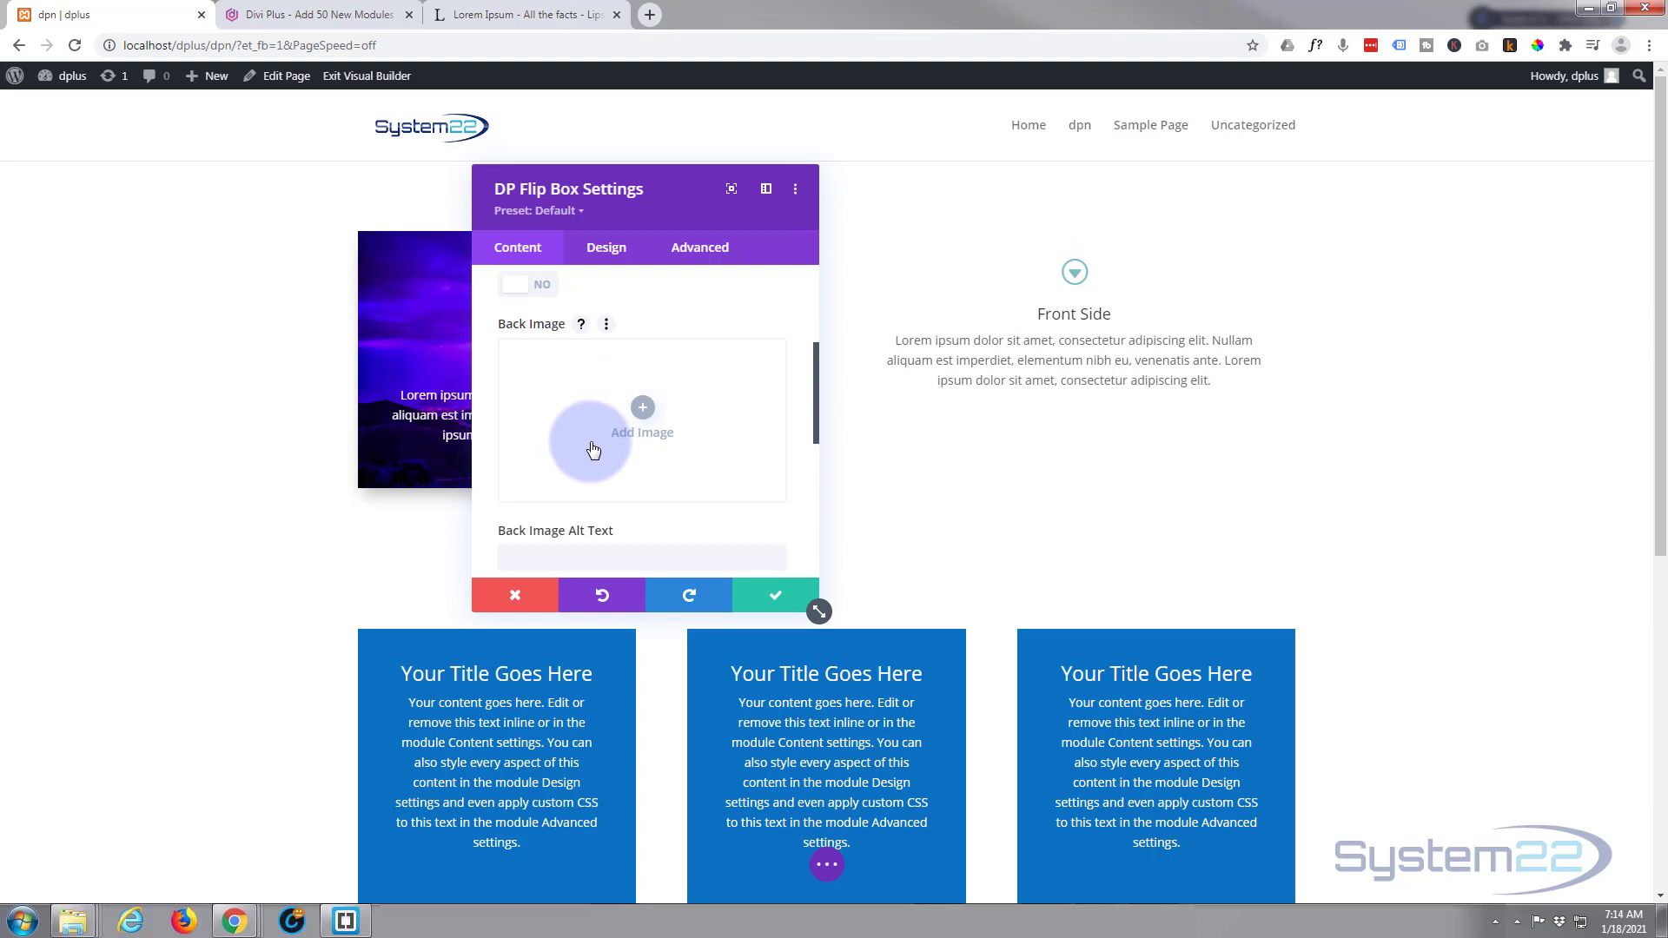
- Enable Display Button on Back with text 'Click Here' and URL '#'
{"action": "scroll", "scroll_direction": "down", "scroll_amount": 3}
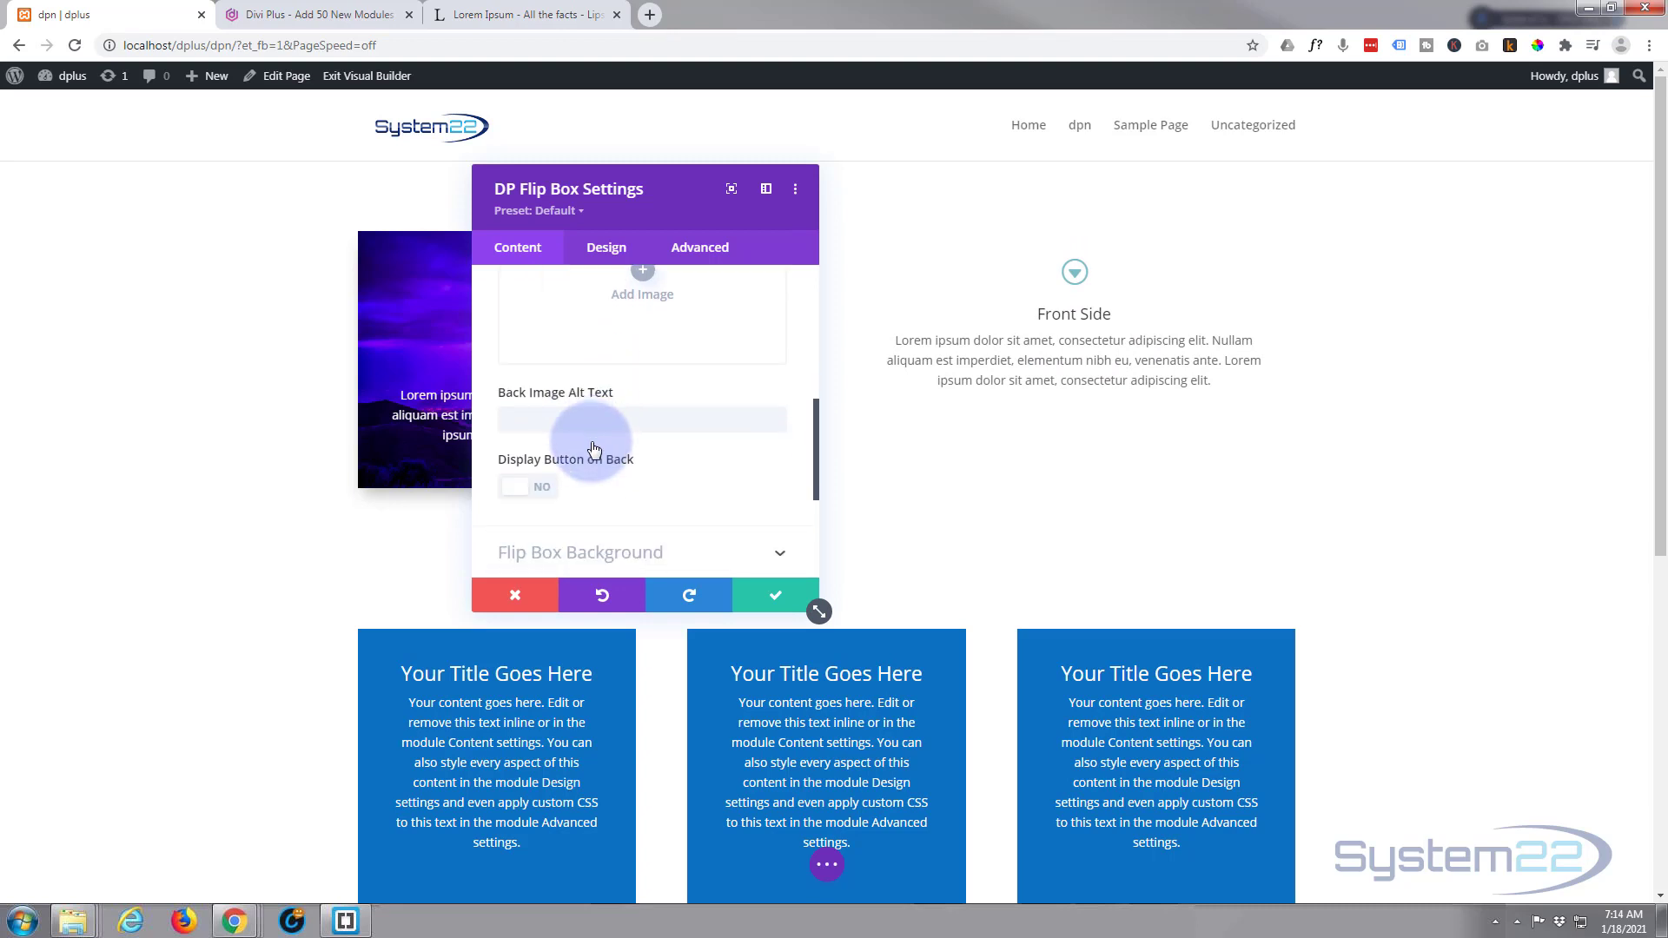
{"action": "scroll", "scroll_direction": "down", "scroll_amount": 3}
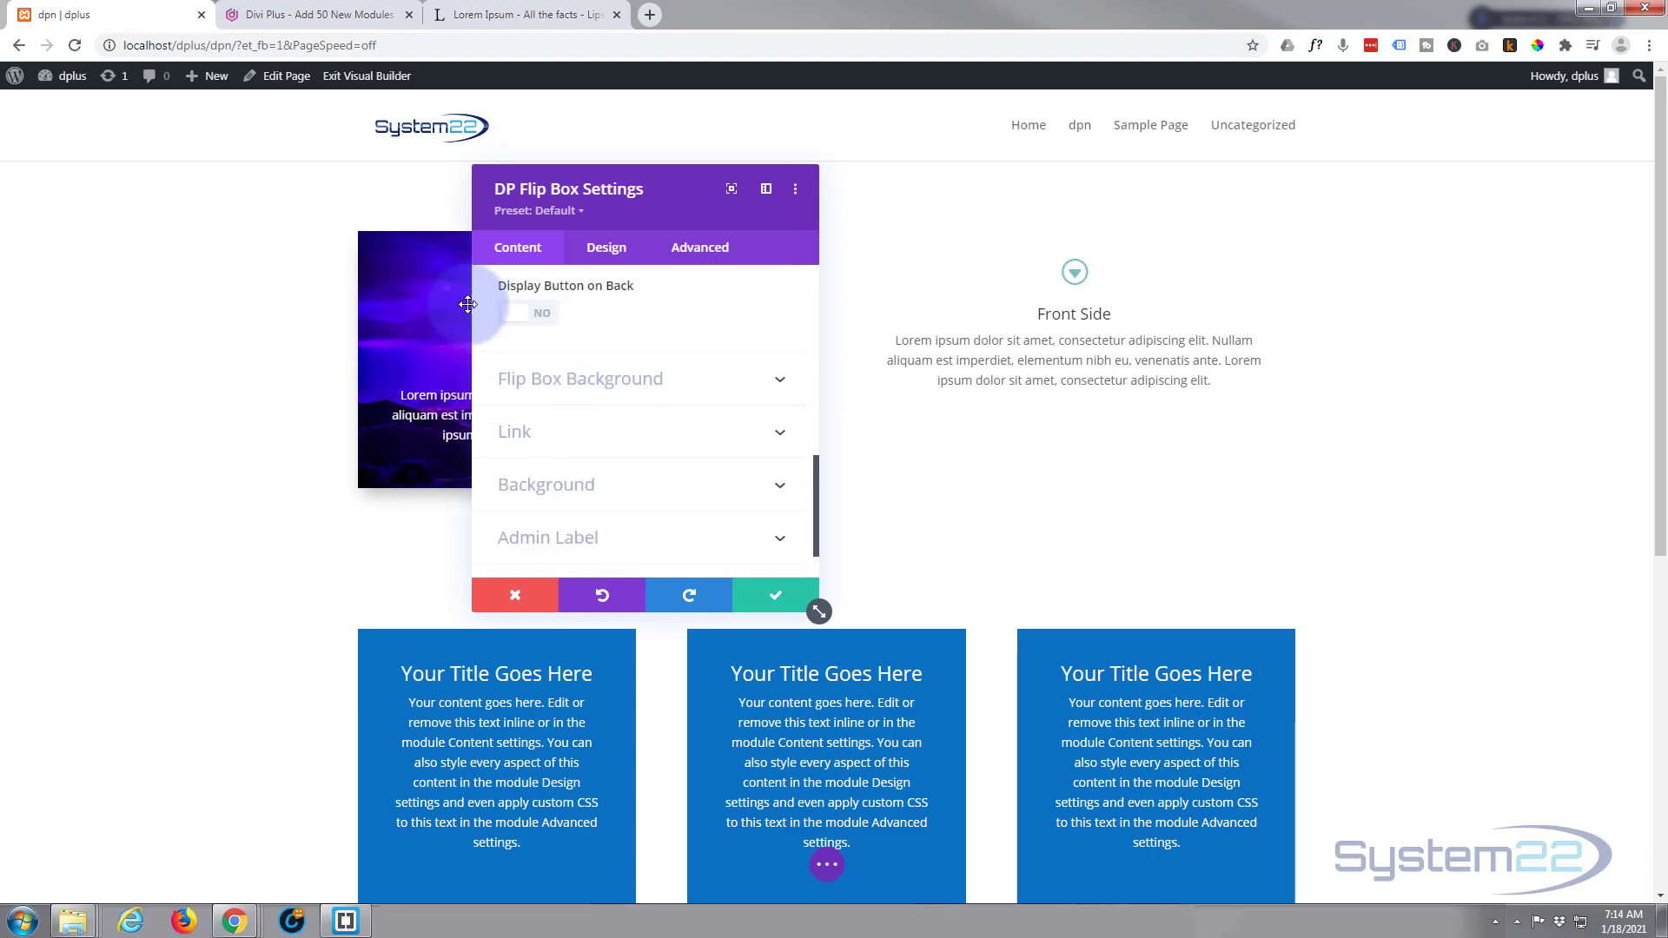
{"action": "left_click", "coordinate": [528, 311]}
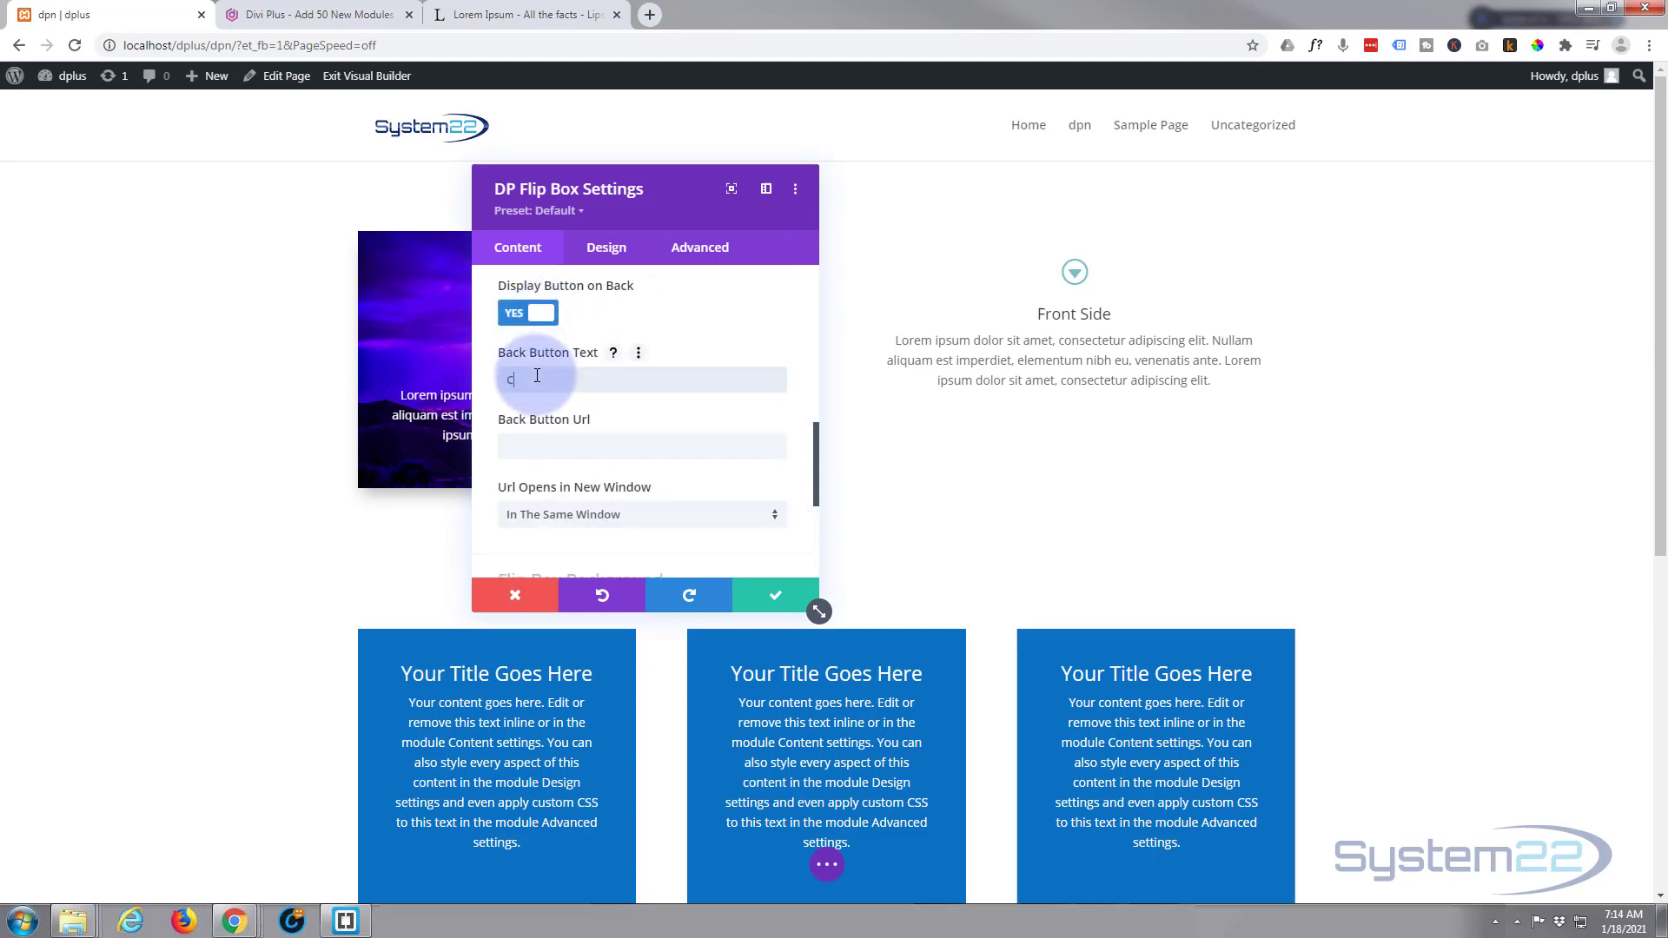
{"action": "type", "text": "Click Here"}
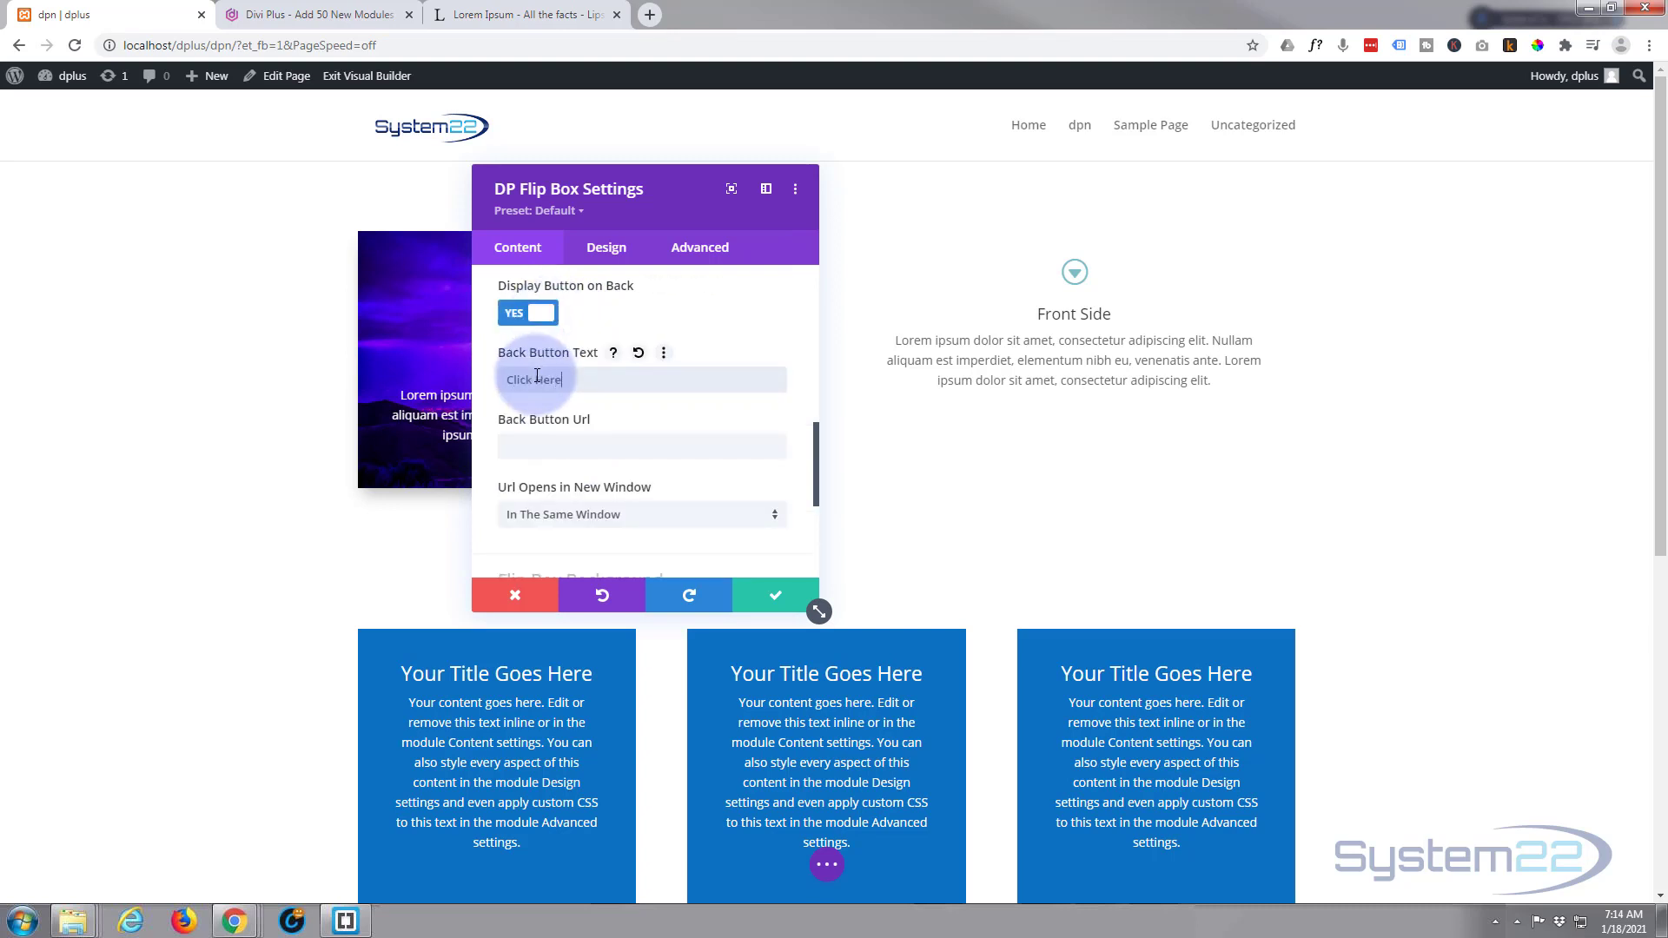
{"action": "left_click", "coordinate": [641, 446]}
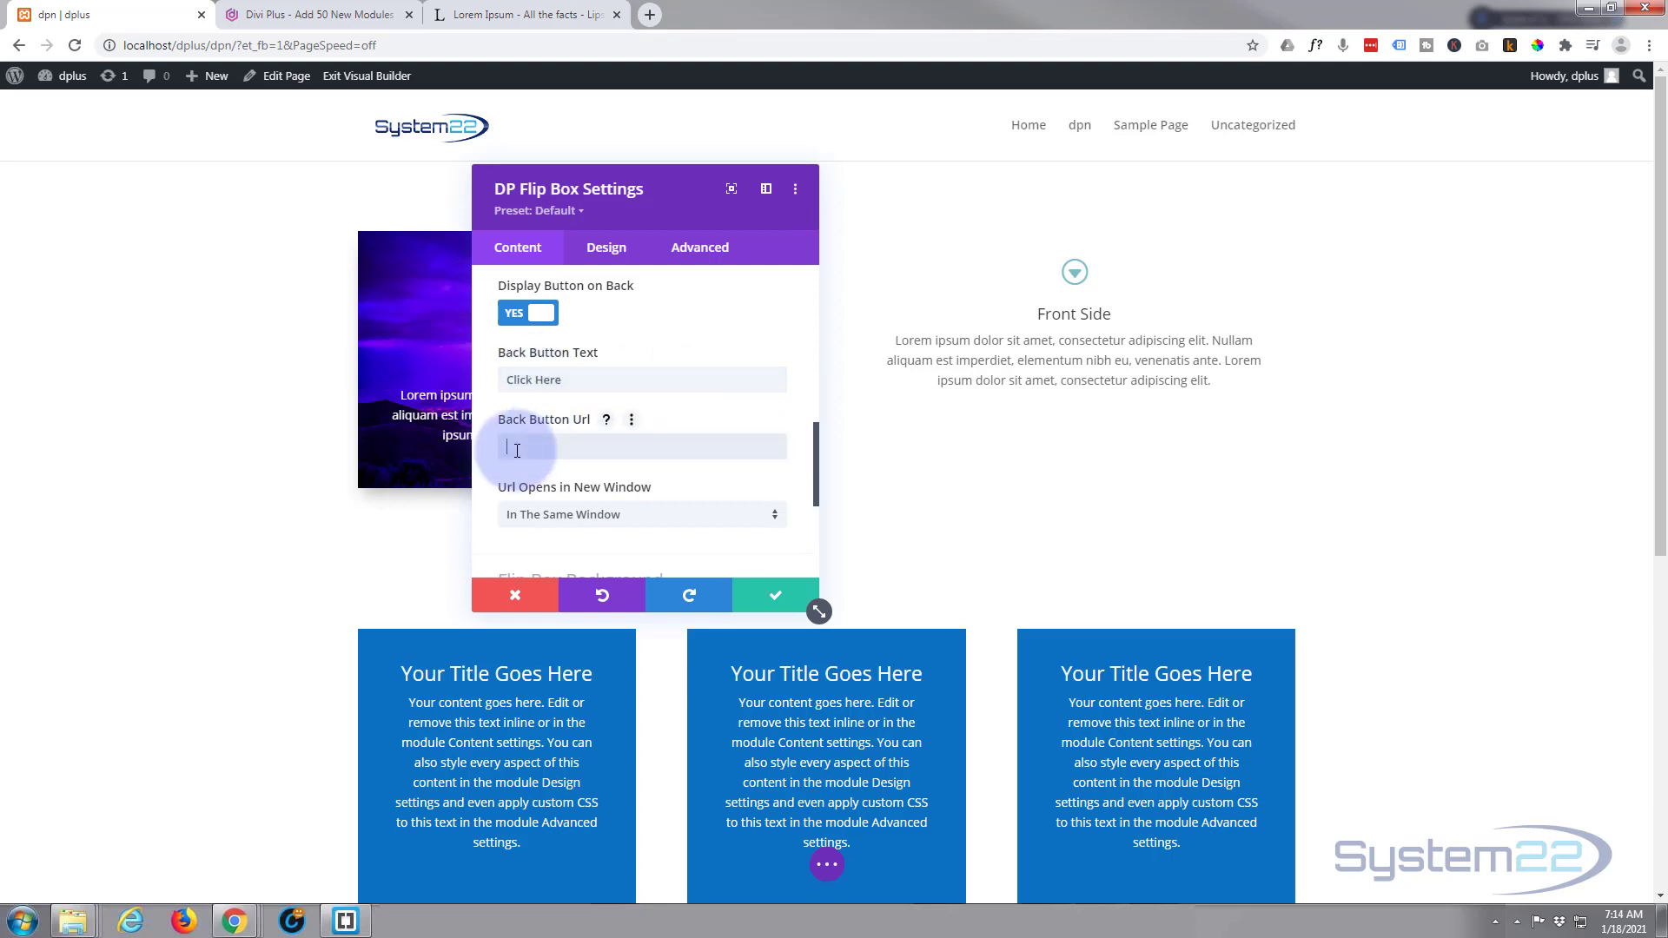
{"action": "type", "text": "#"}
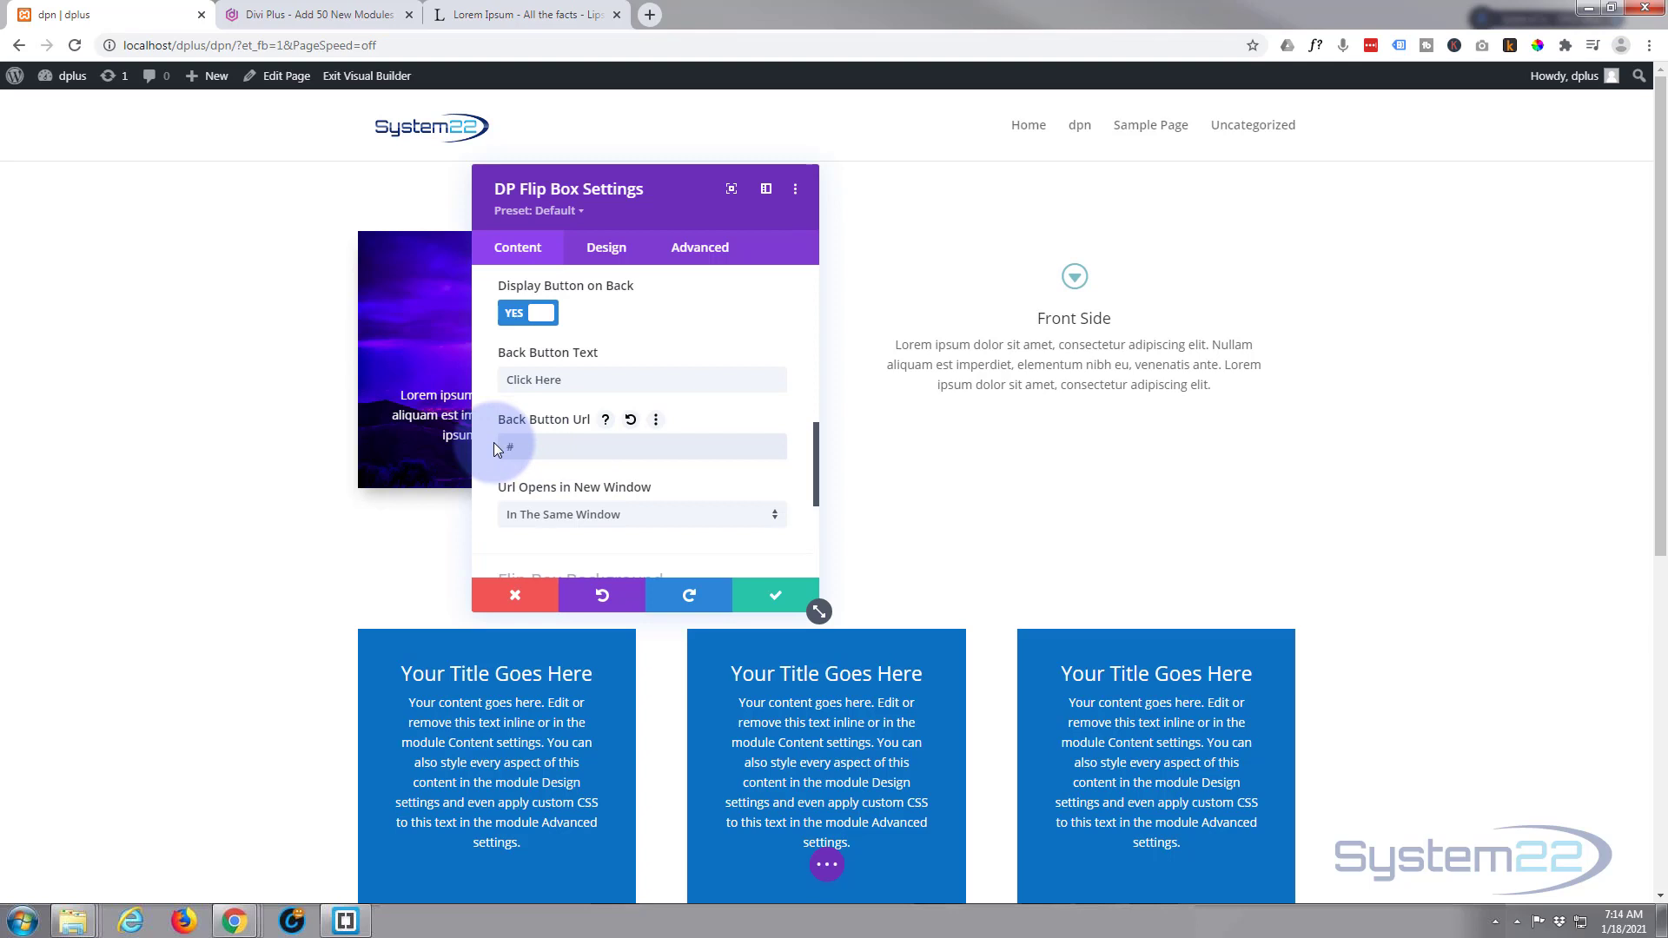
{"action": "scroll", "scroll_direction": "down", "scroll_amount": 3}
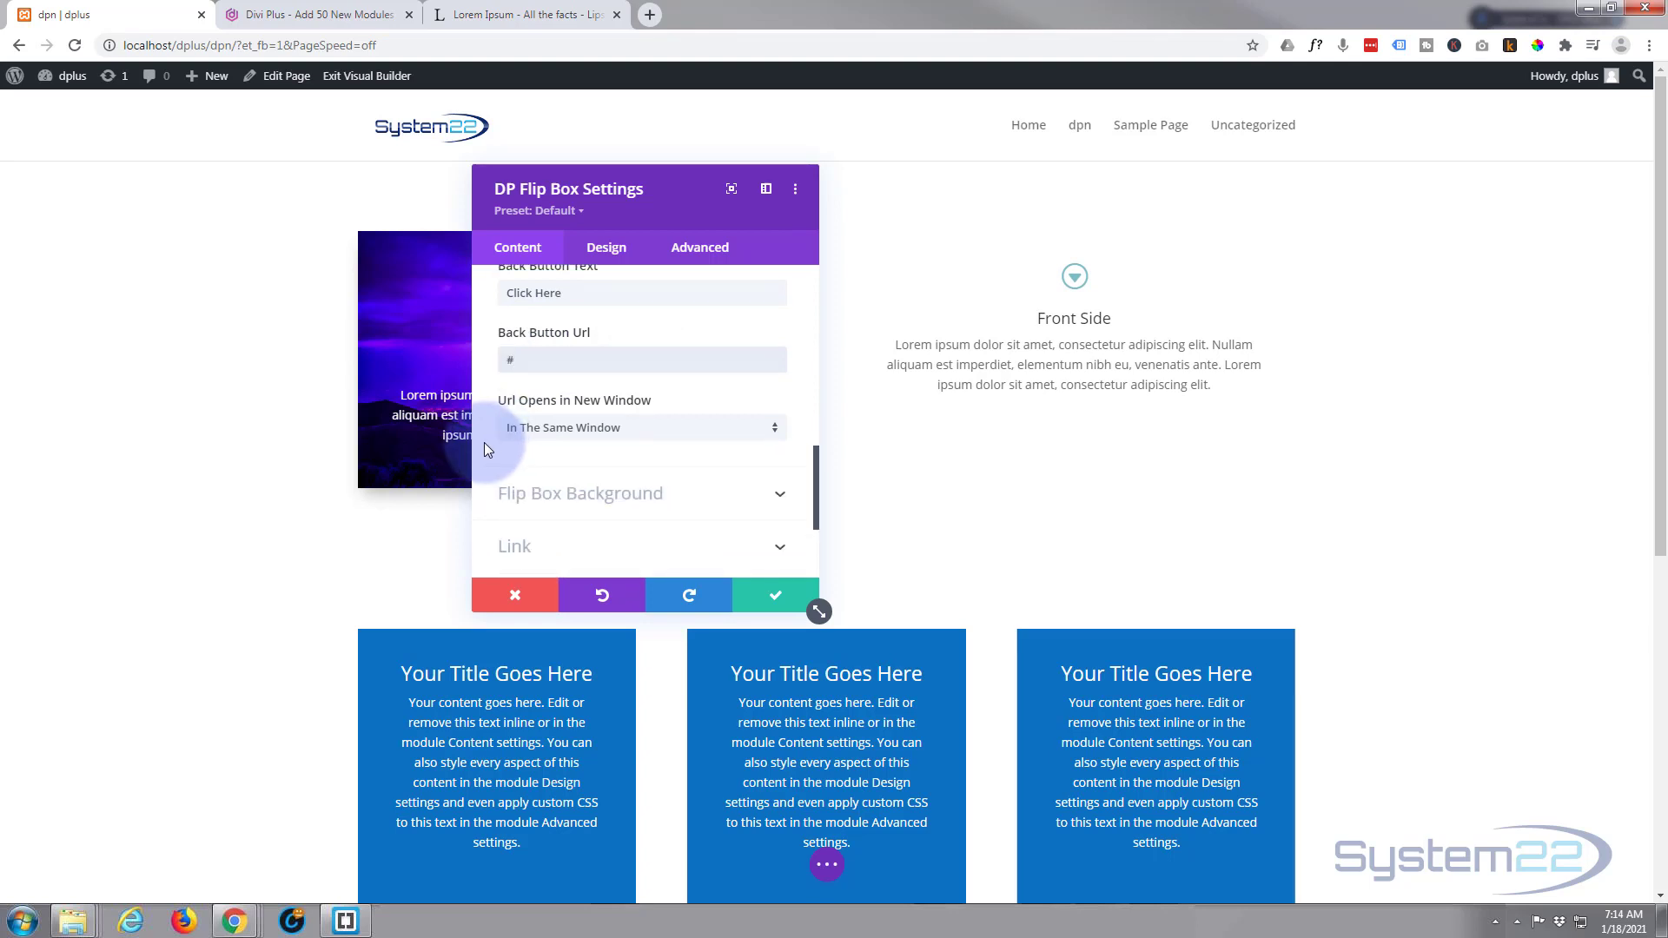
{"action": "mouse_move", "coordinate": [660, 443]}
{"action": "type", "text": "#"}
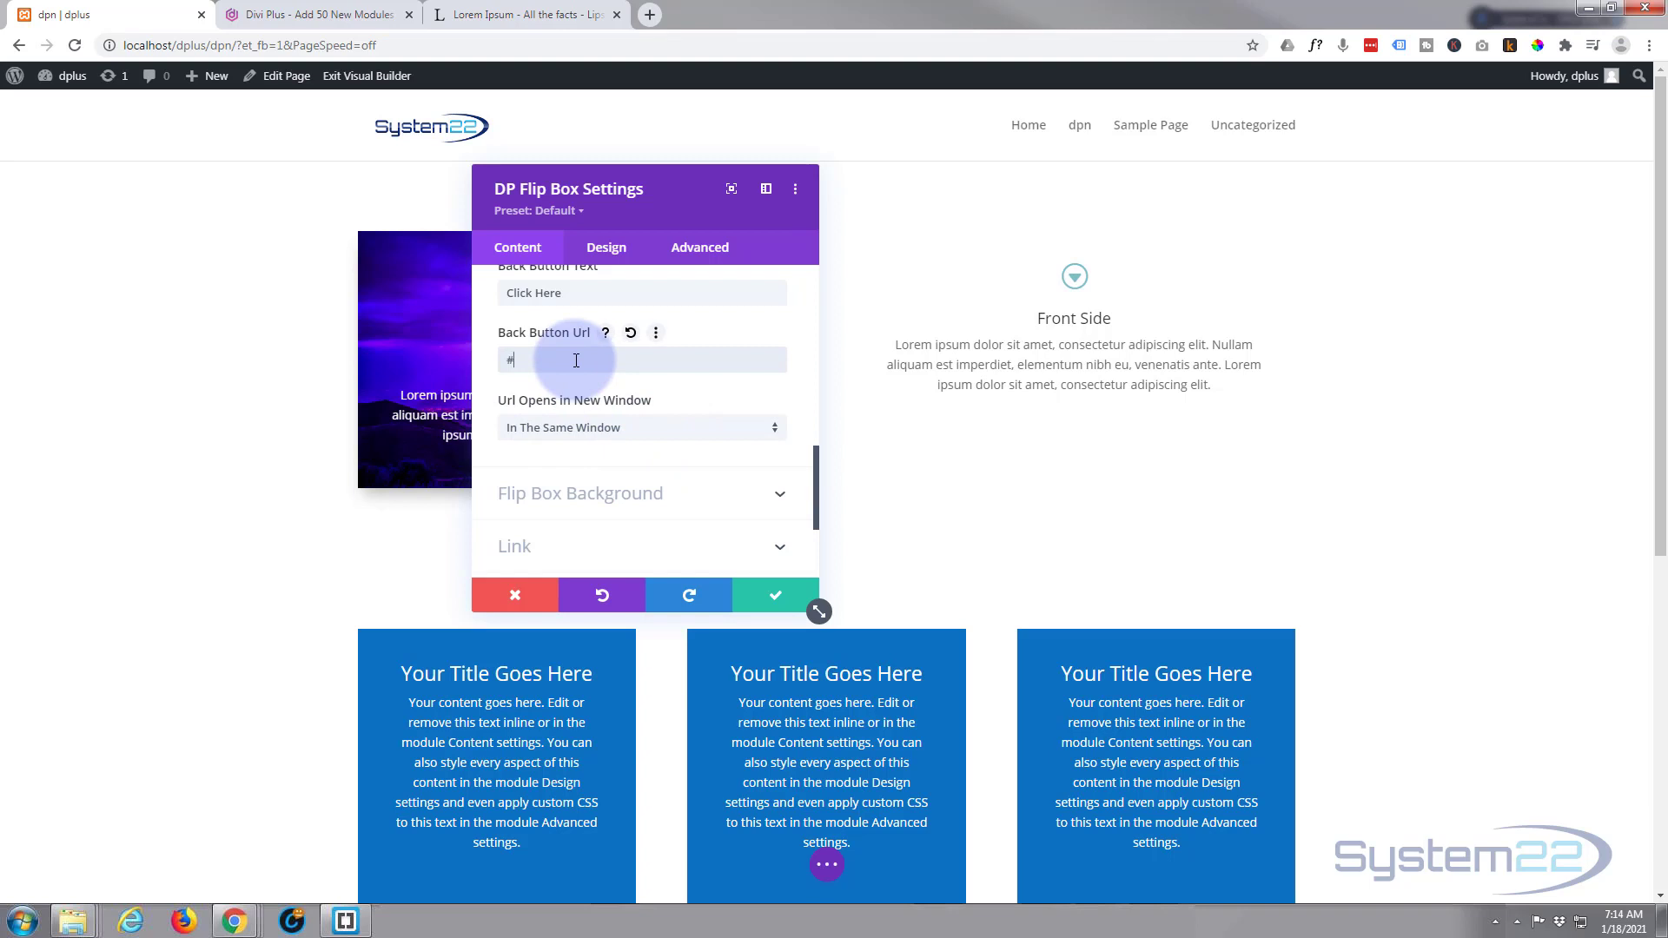
{"action": "left_click", "coordinate": [642, 428]}
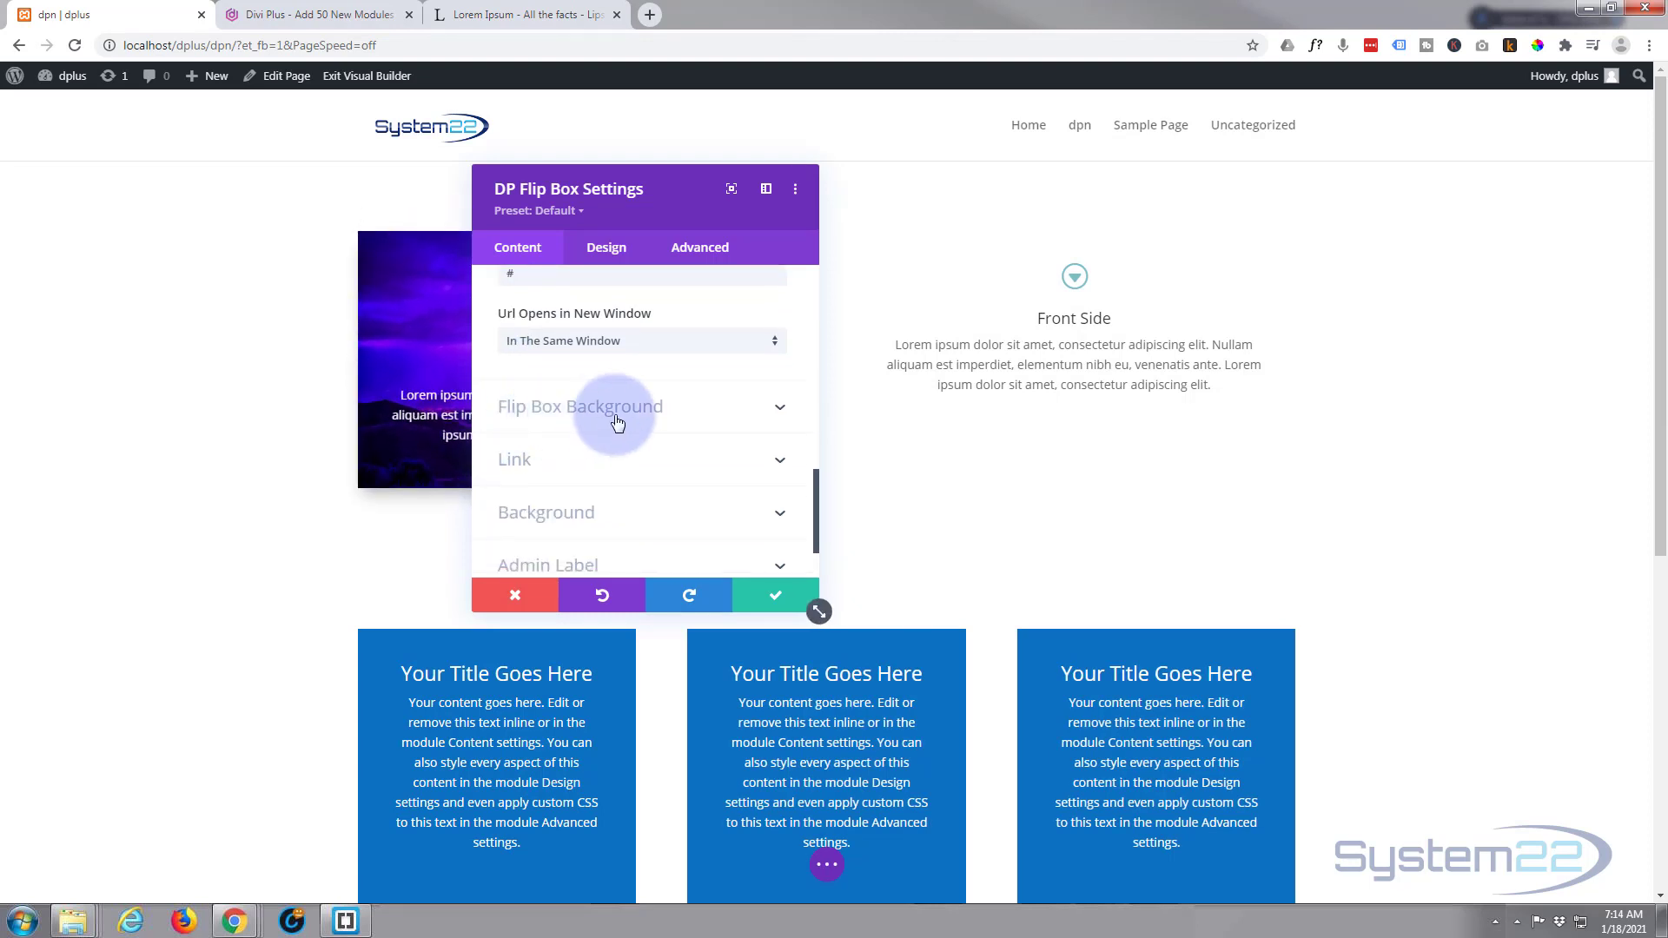
- Set the stormy sky image from the Media Library as the front background image
{"action": "left_click", "coordinate": [580, 407]}
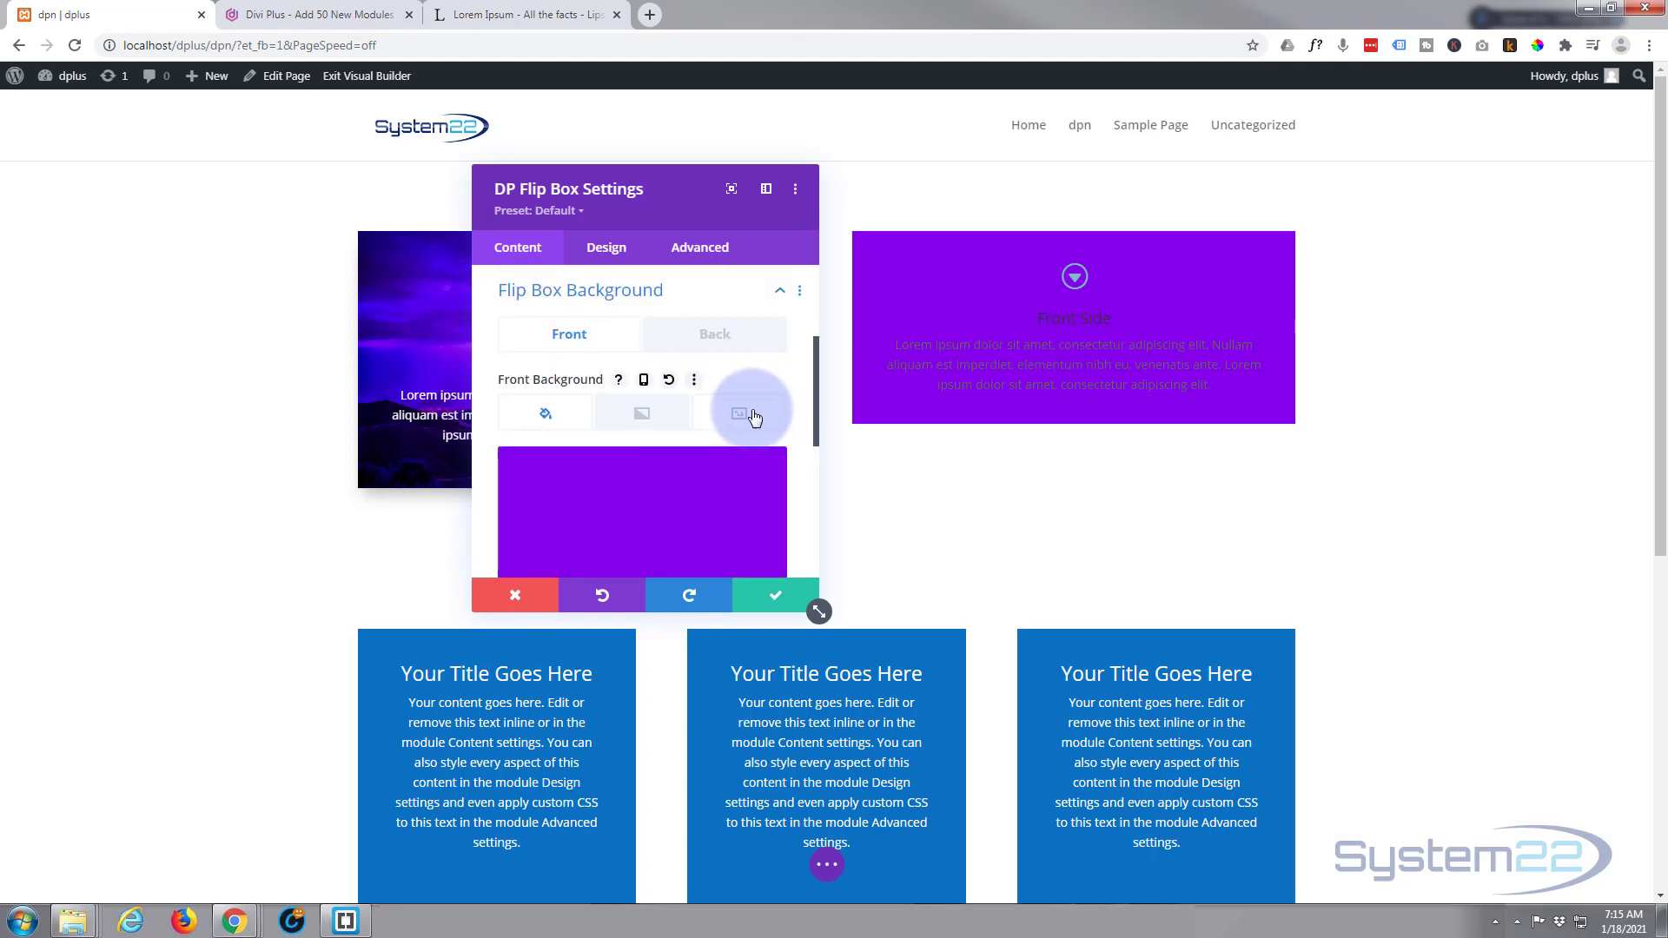
{"action": "left_click", "coordinate": [740, 414]}
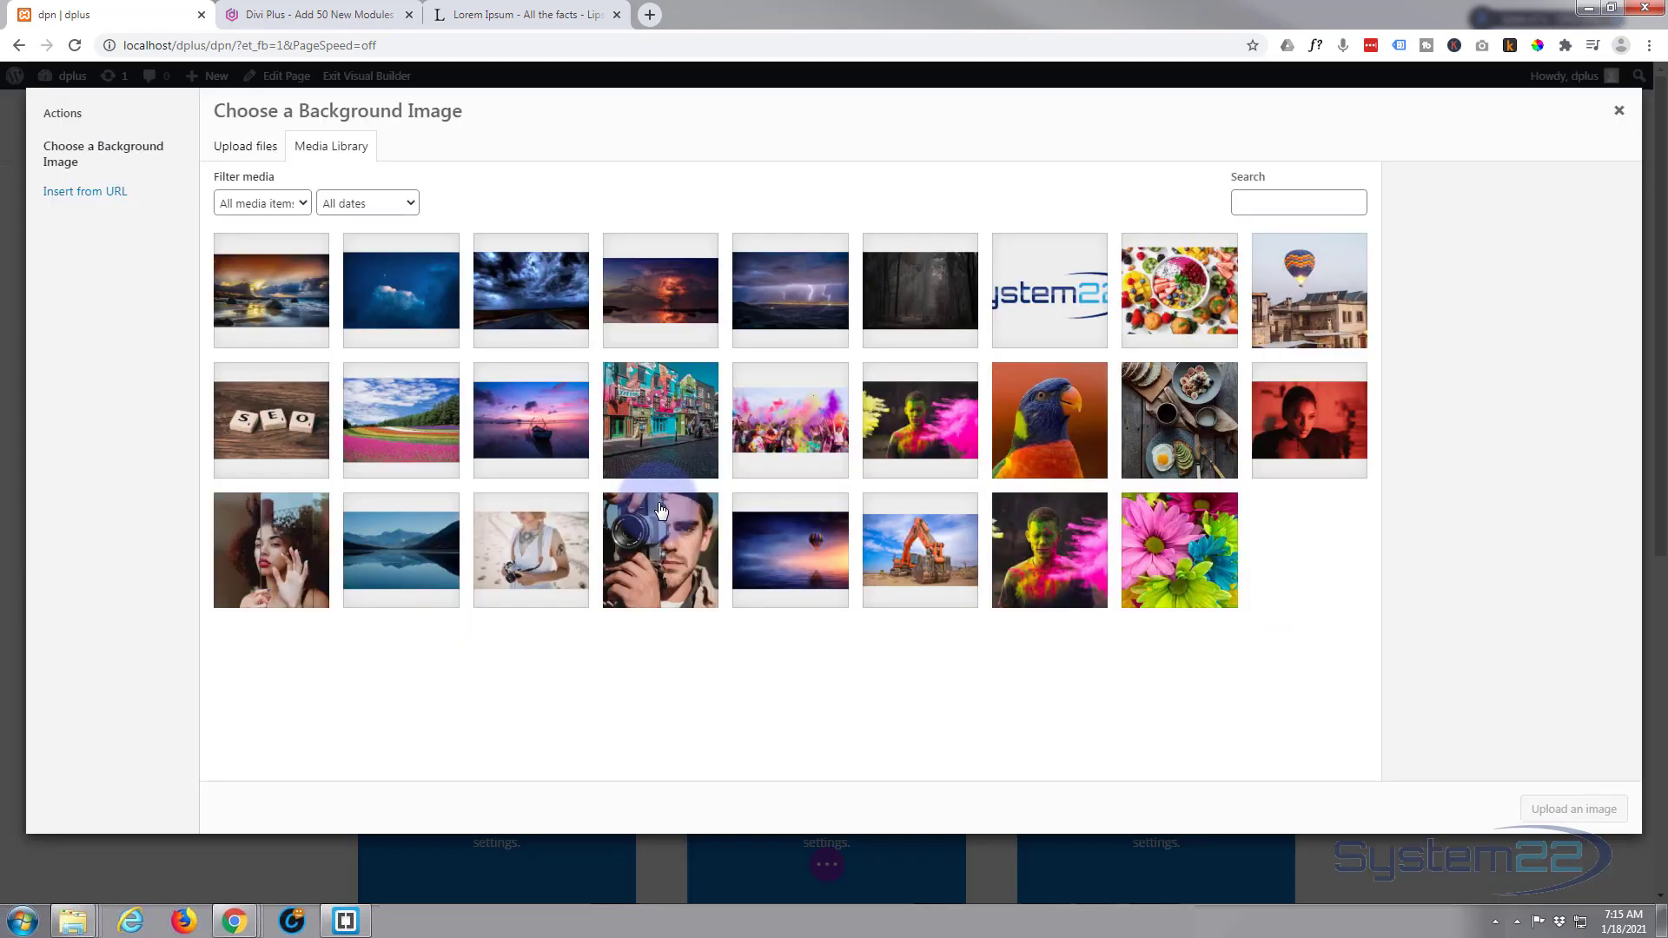
{"action": "mouse_move", "coordinate": [646, 466]}
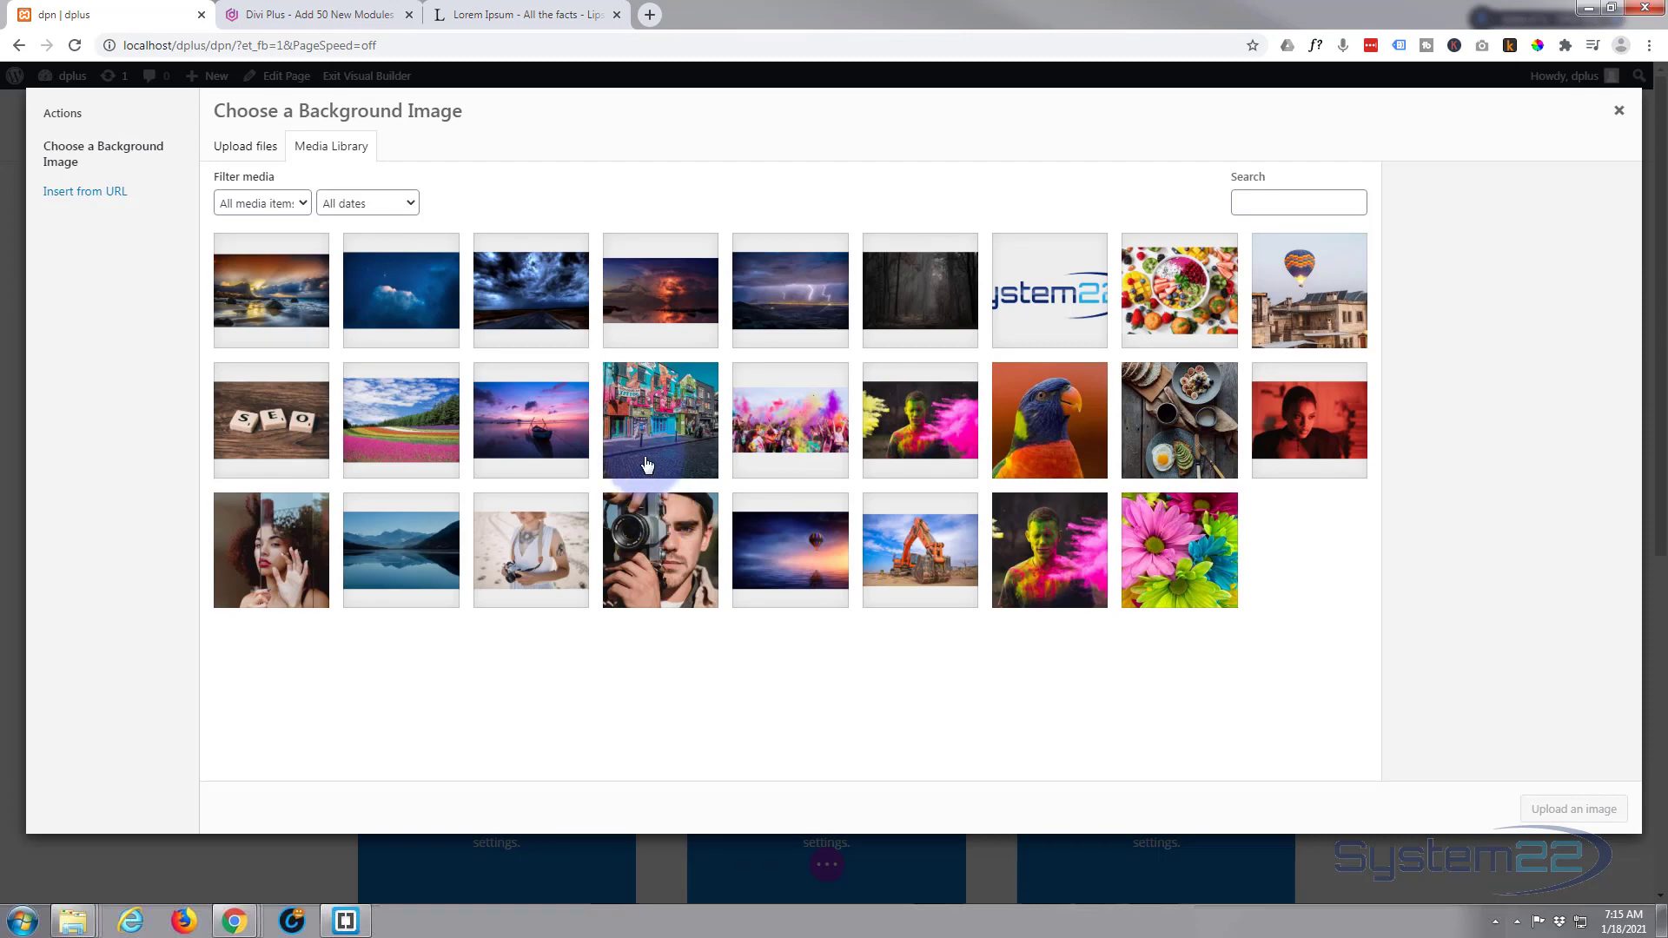
{"action": "left_click", "coordinate": [530, 290]}
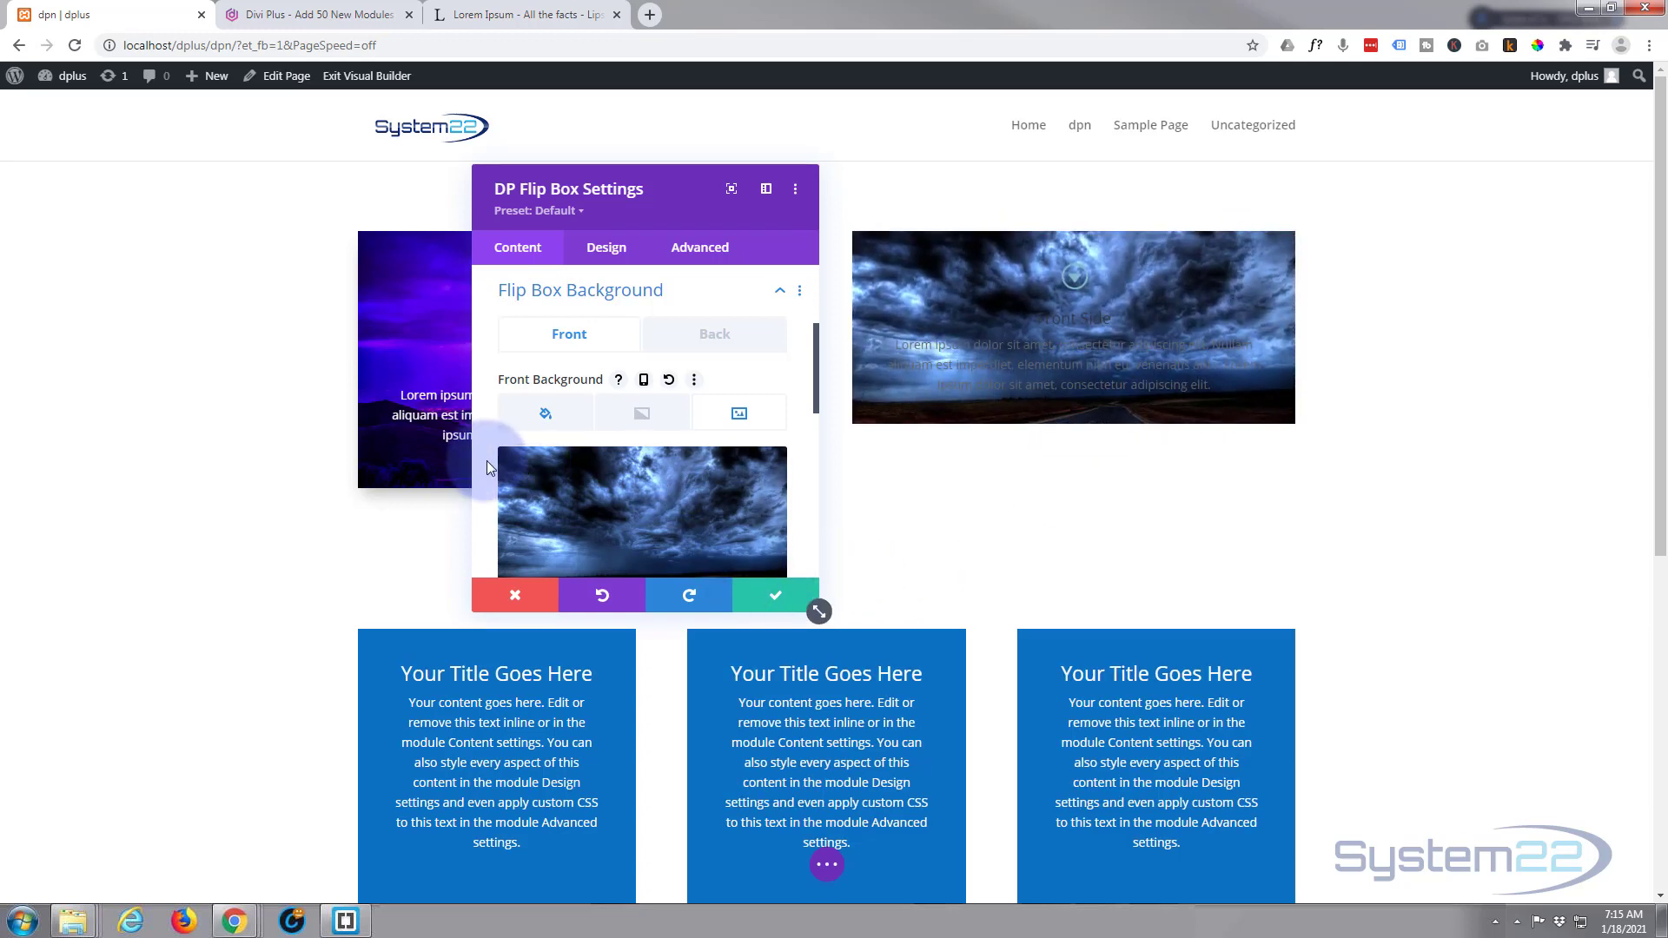
{"action": "scroll", "scroll_direction": "down", "scroll_amount": 3}
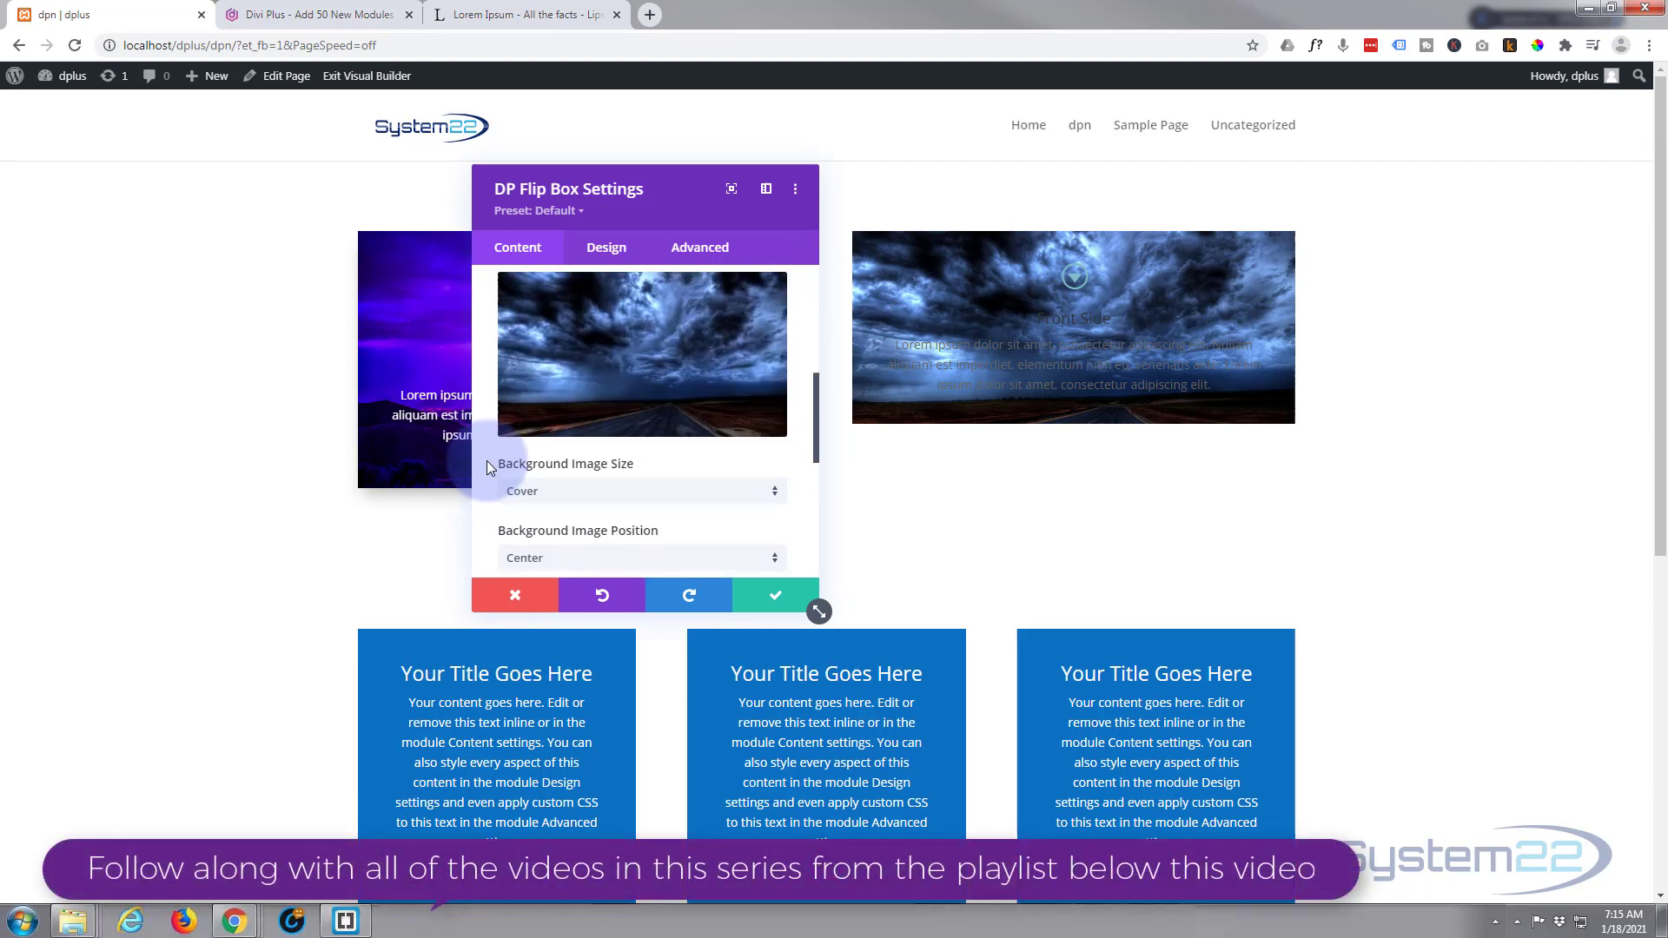
- Blend the front background image in Multiply mode
{"action": "scroll", "scroll_direction": "down", "scroll_amount": 3}
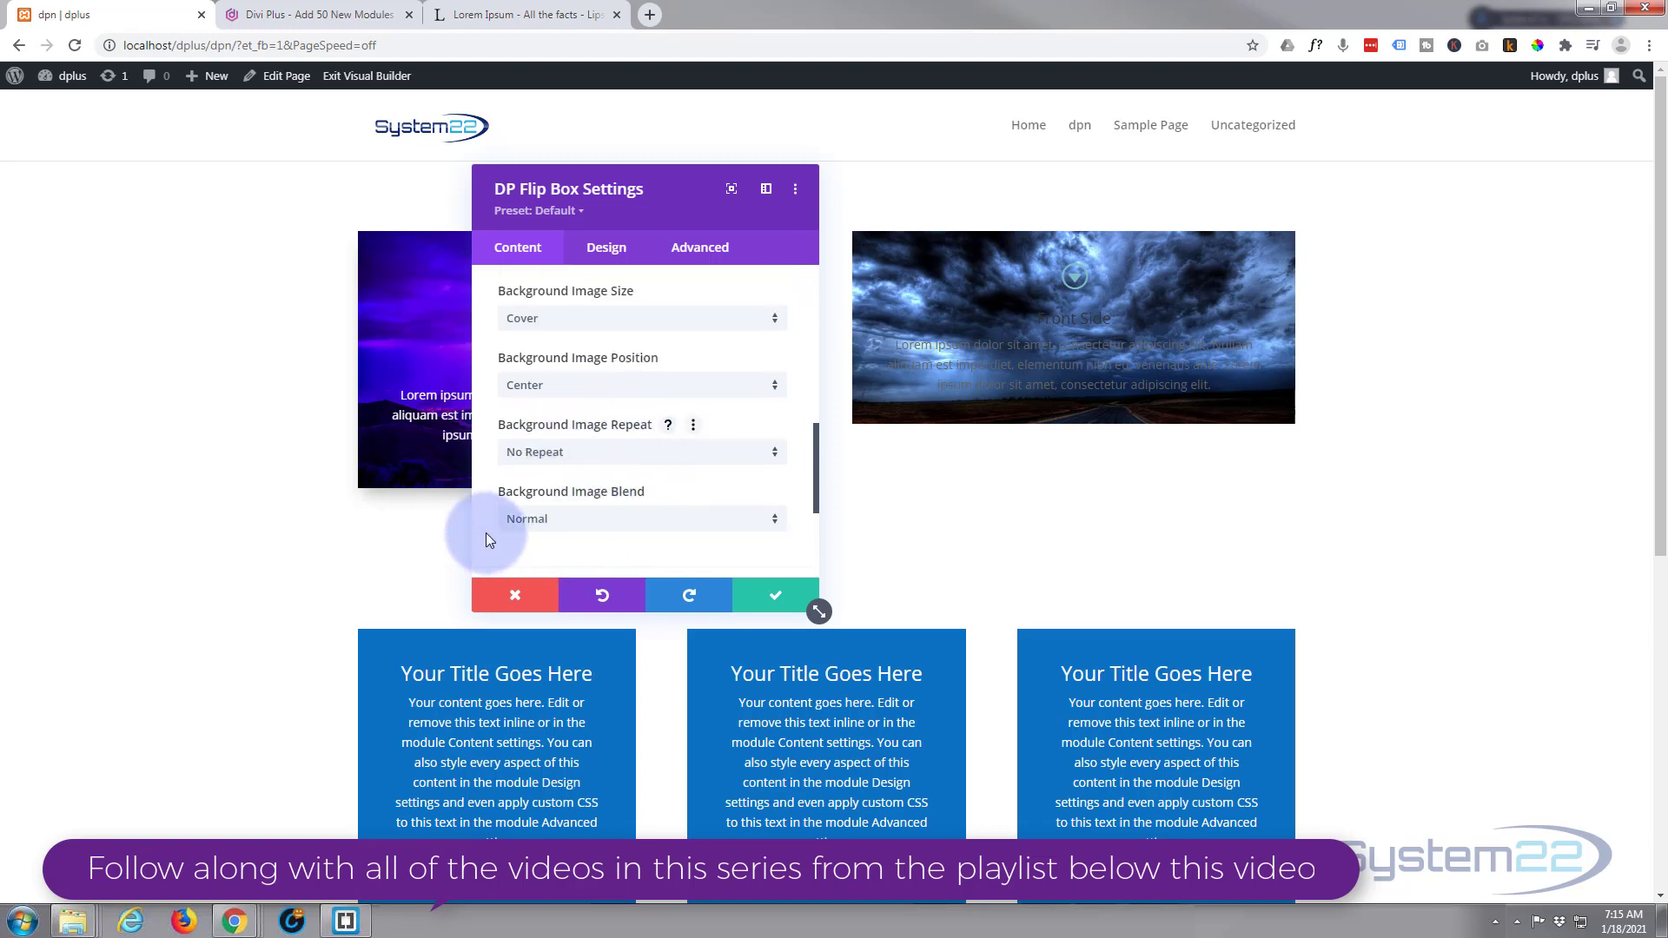
{"action": "left_click", "coordinate": [641, 518]}
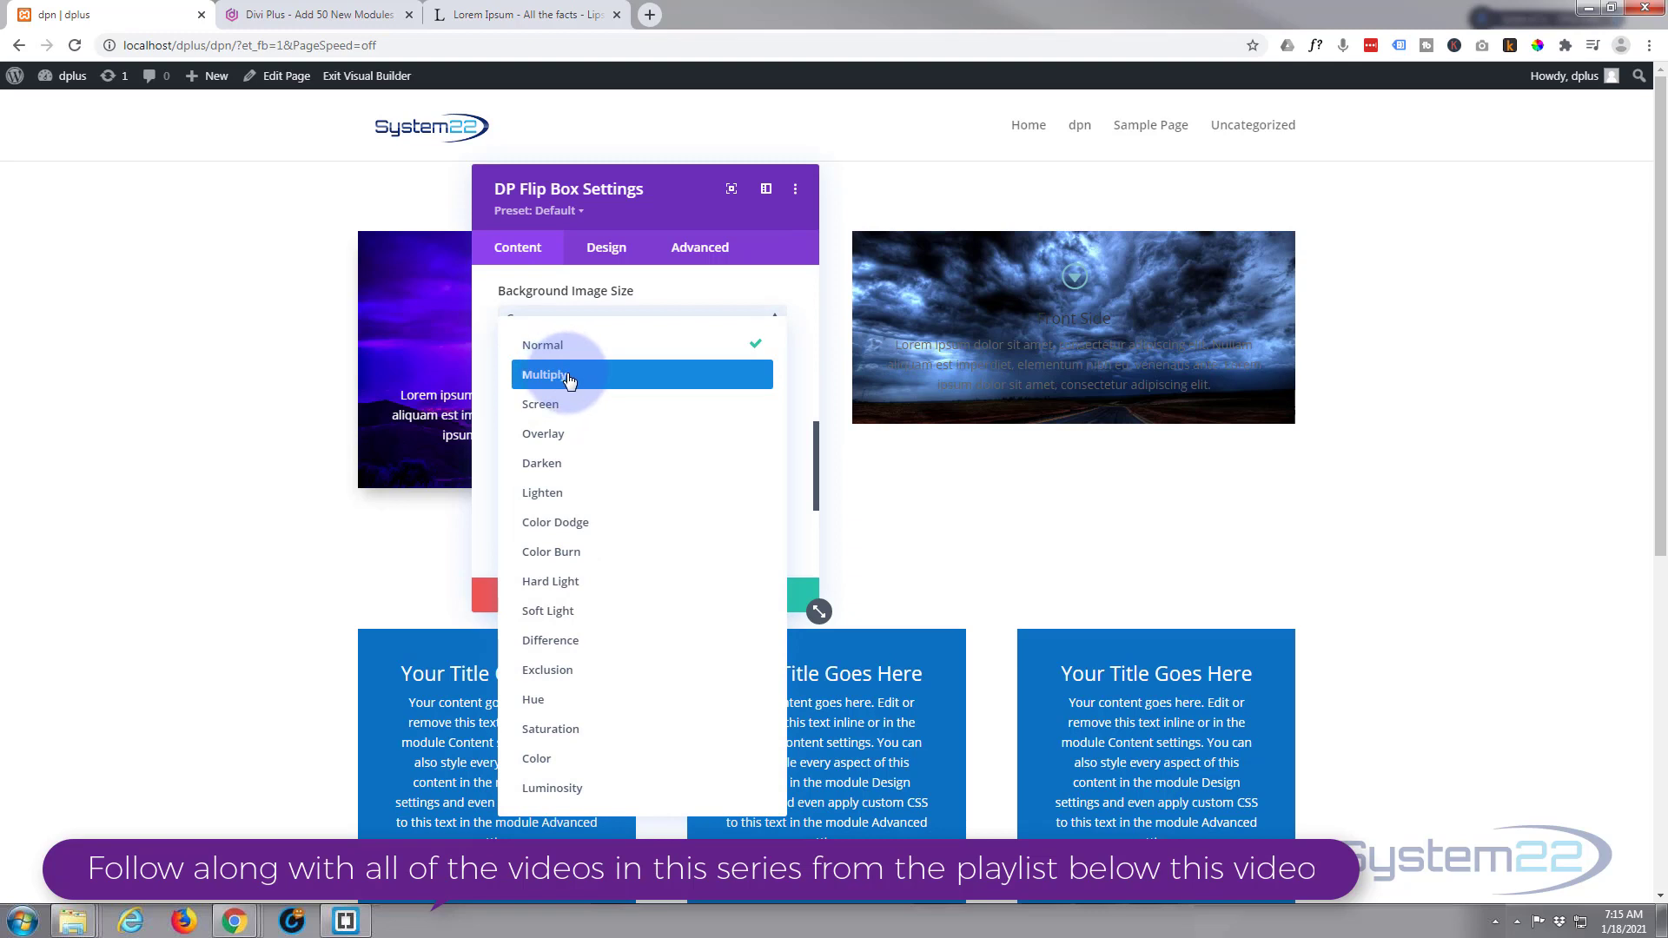
{"action": "left_click", "coordinate": [543, 375]}
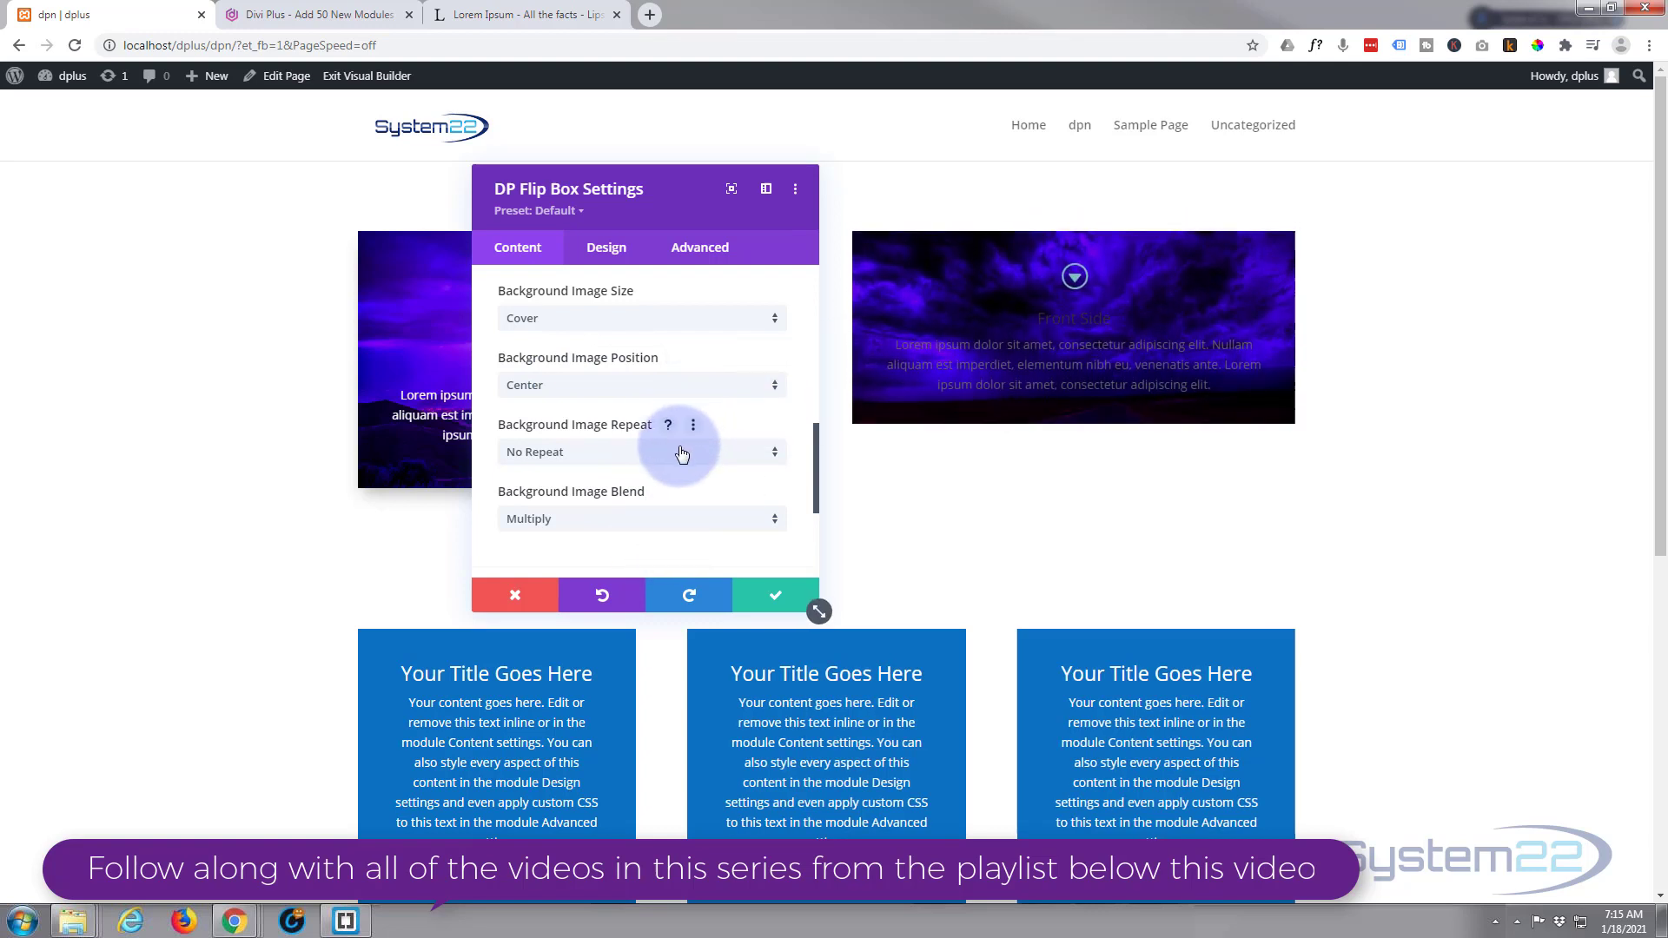
{"action": "mouse_move", "coordinate": [667, 458]}
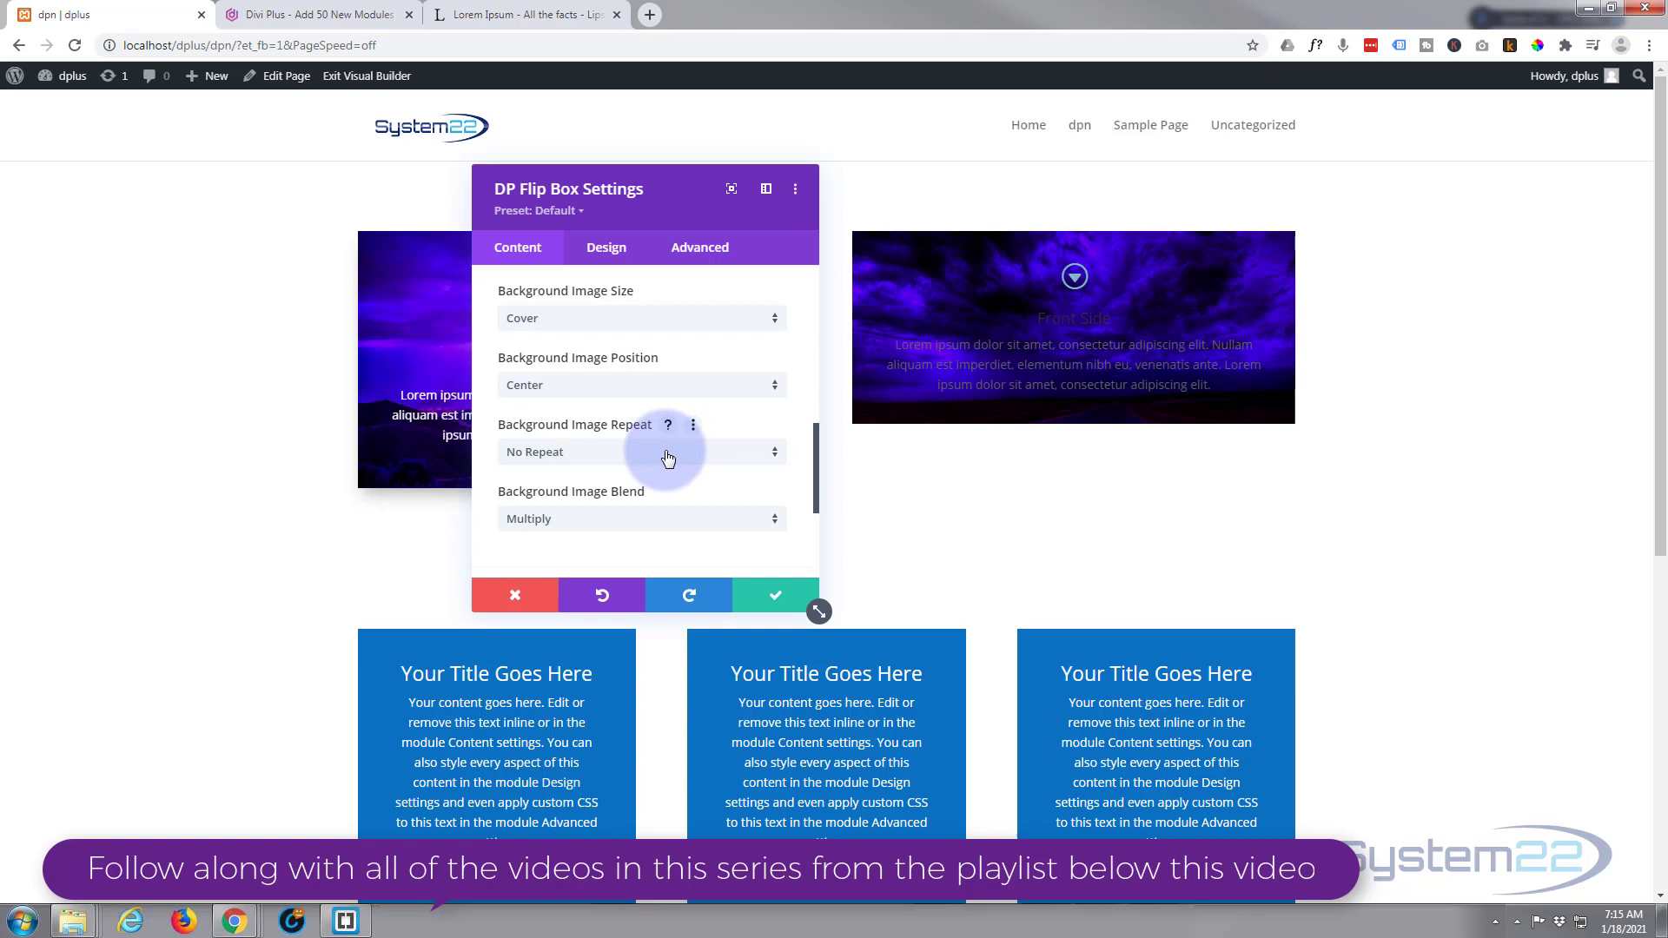
{"action": "scroll", "scroll_direction": "down", "scroll_amount": 3}
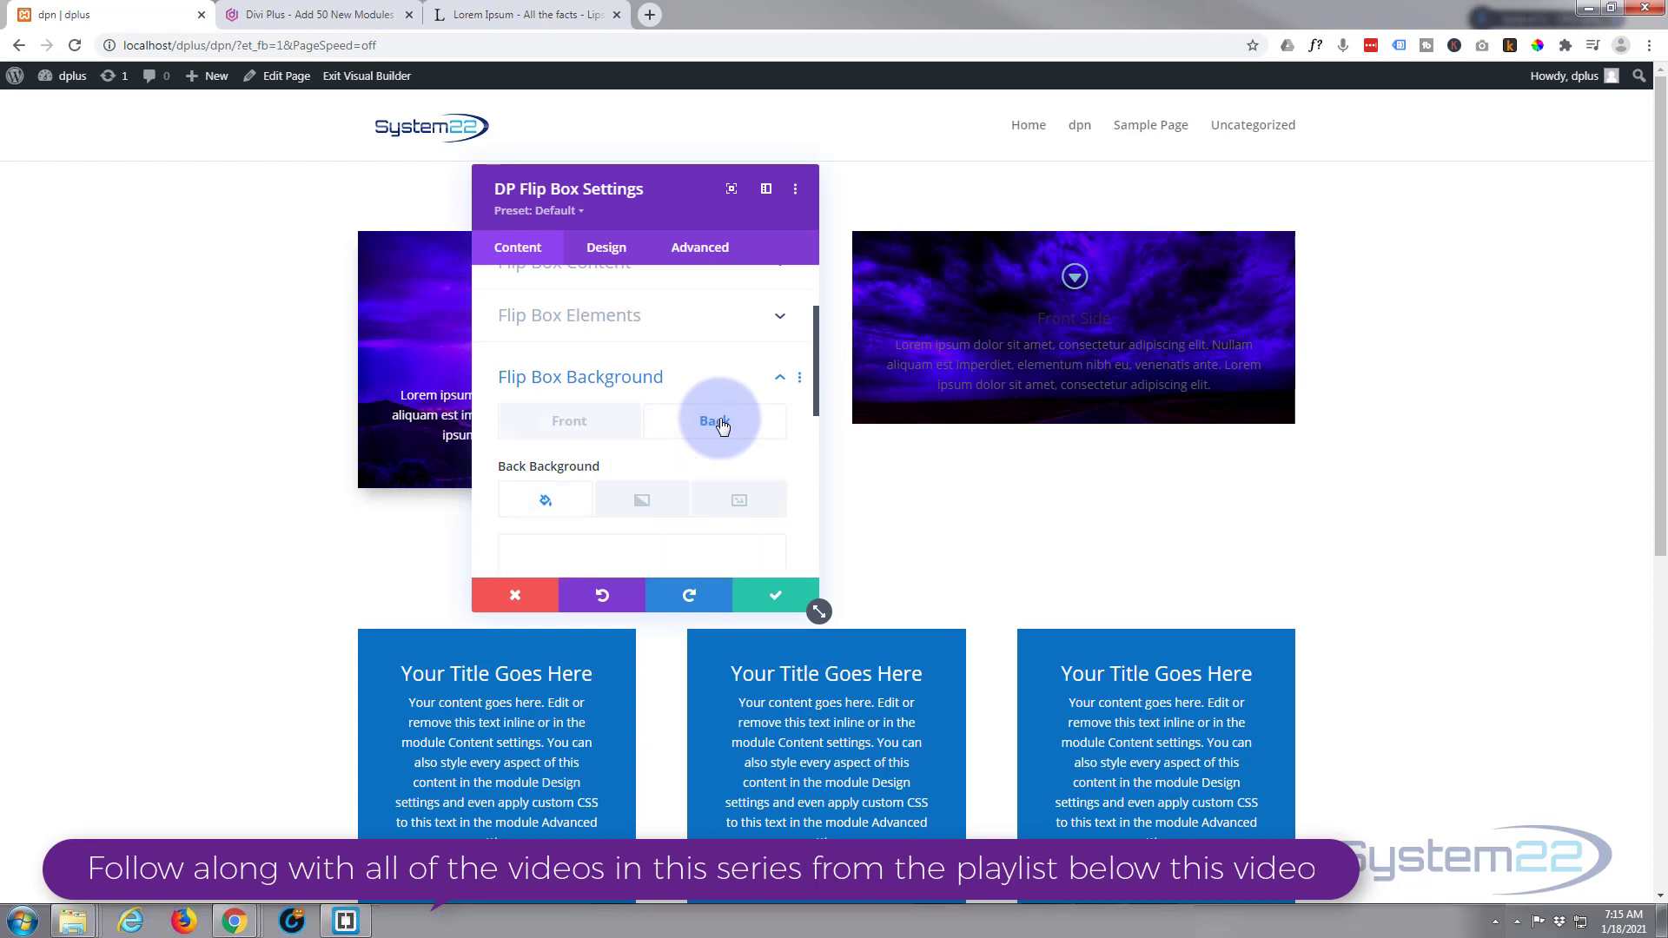
- Set the rocky seascape image as the back background, blended in Multiply mode
{"action": "left_click", "coordinate": [712, 420]}
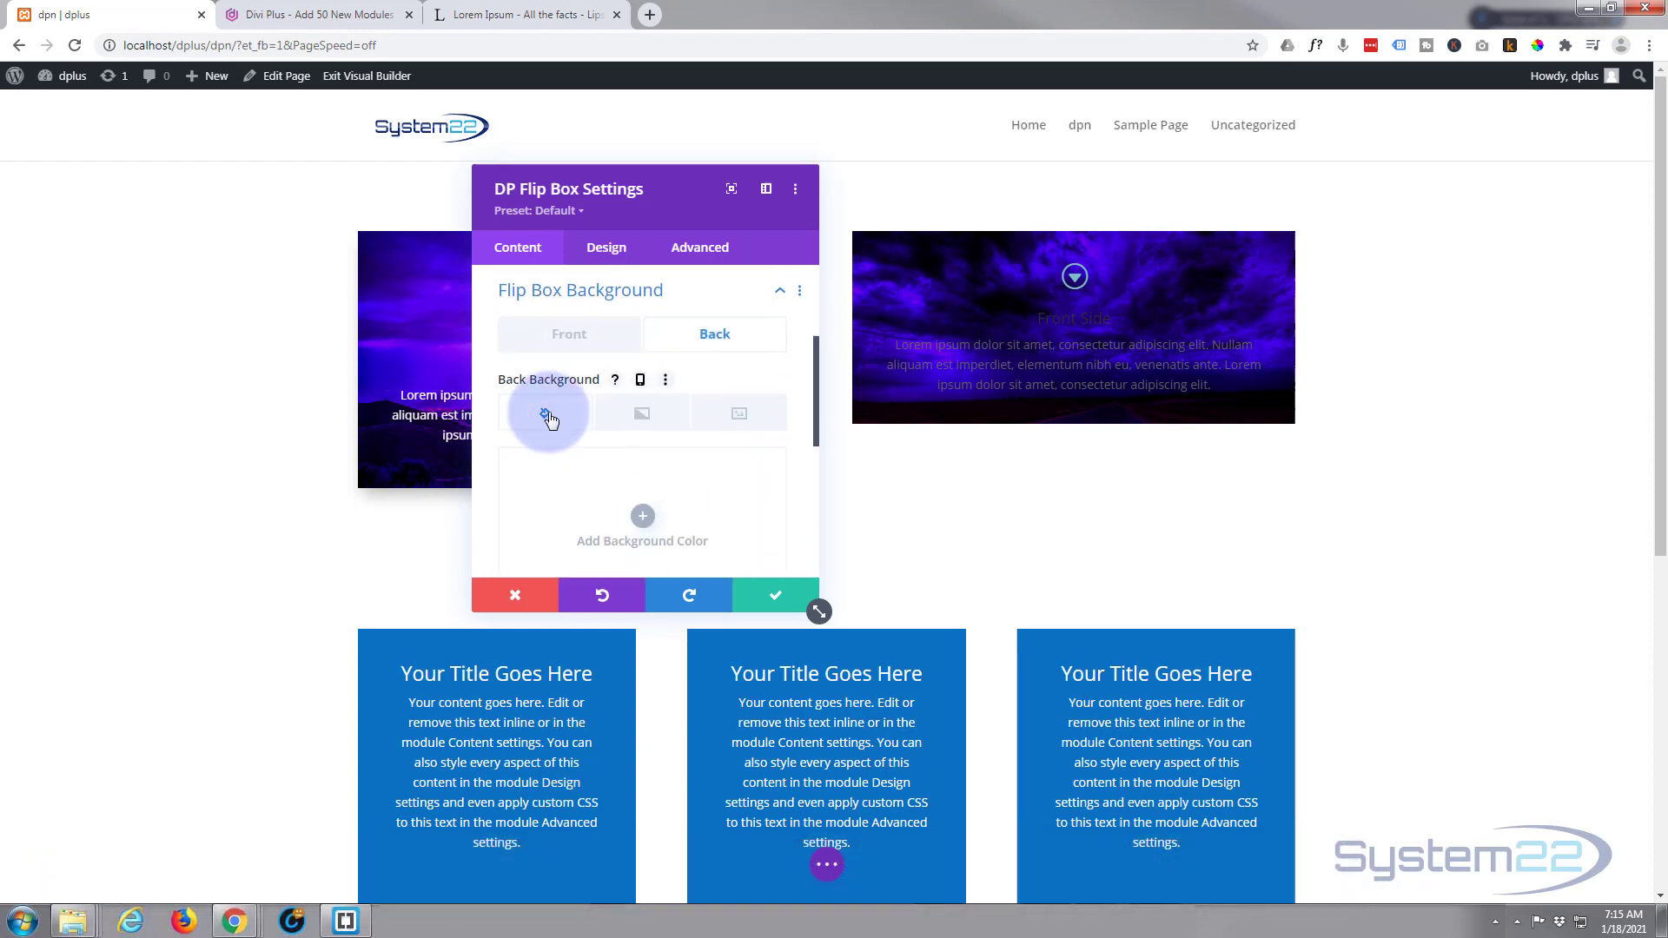
{"action": "left_click", "coordinate": [641, 516]}
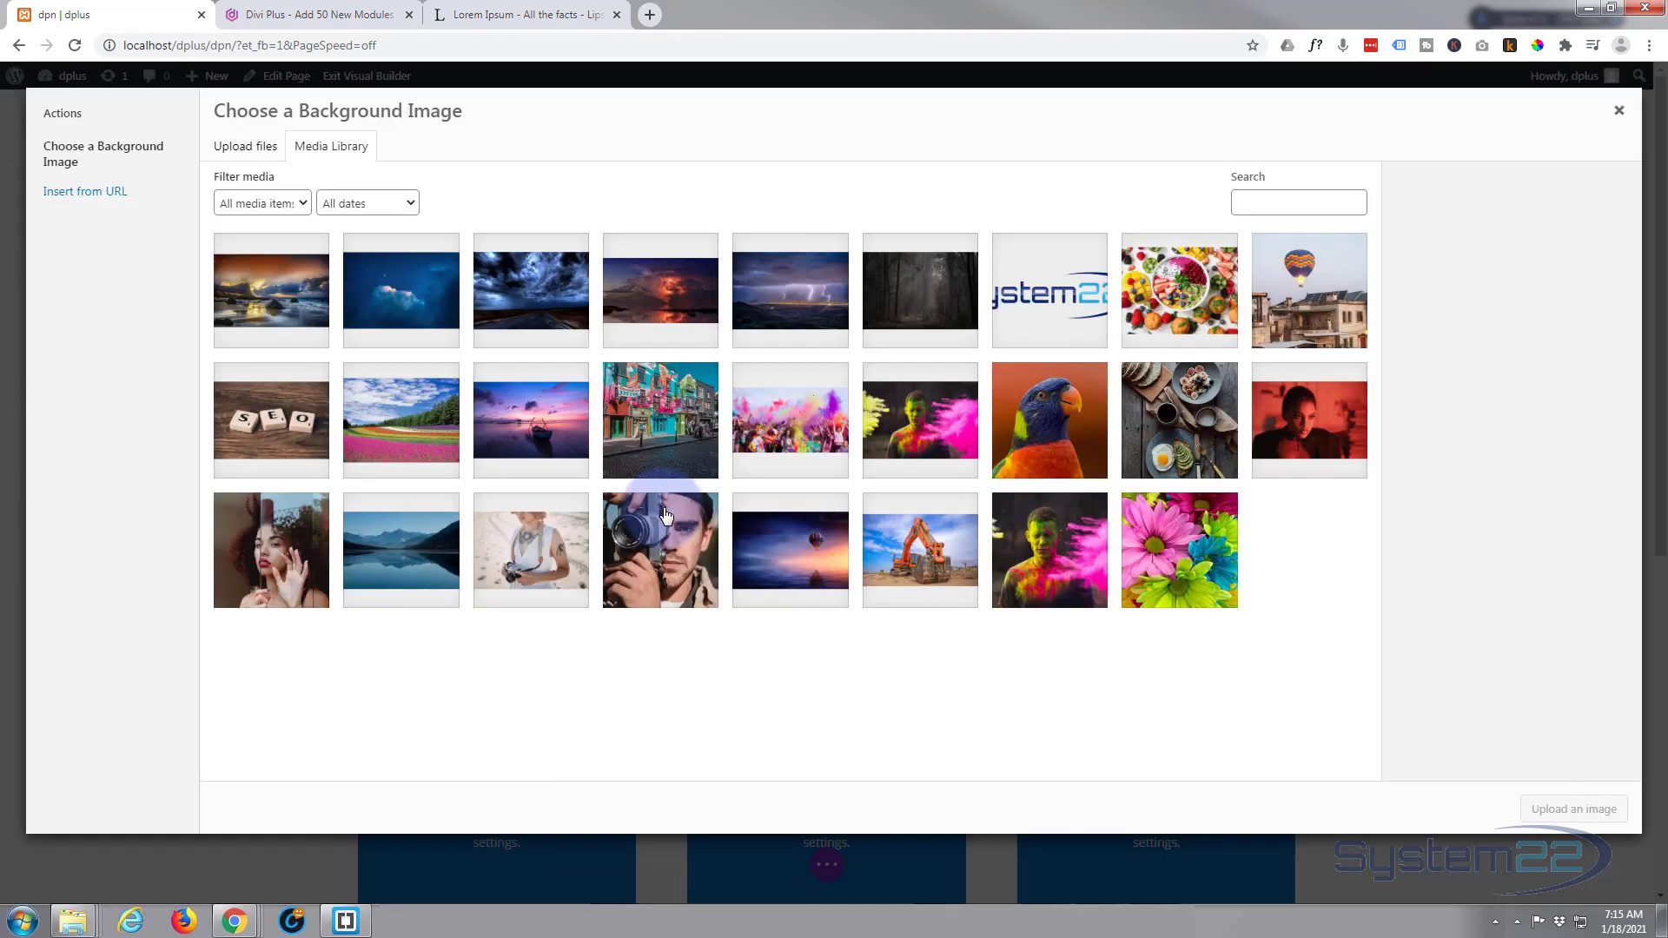
{"action": "left_click", "coordinate": [271, 290]}
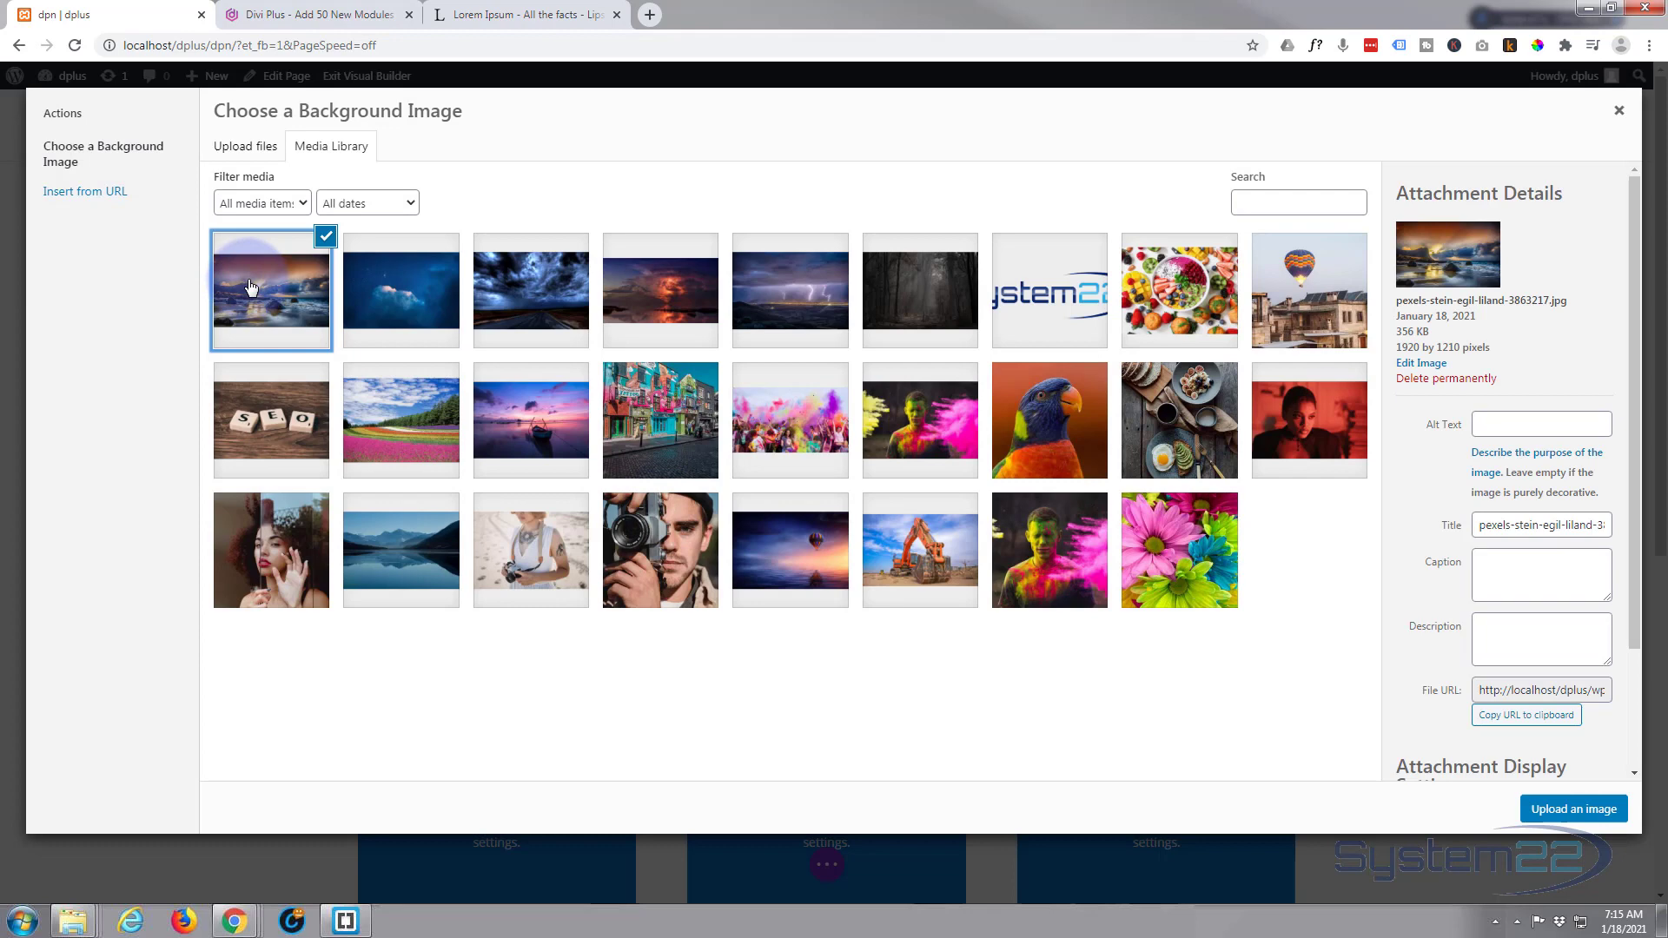
{"action": "mouse_move", "coordinate": [1130, 695]}
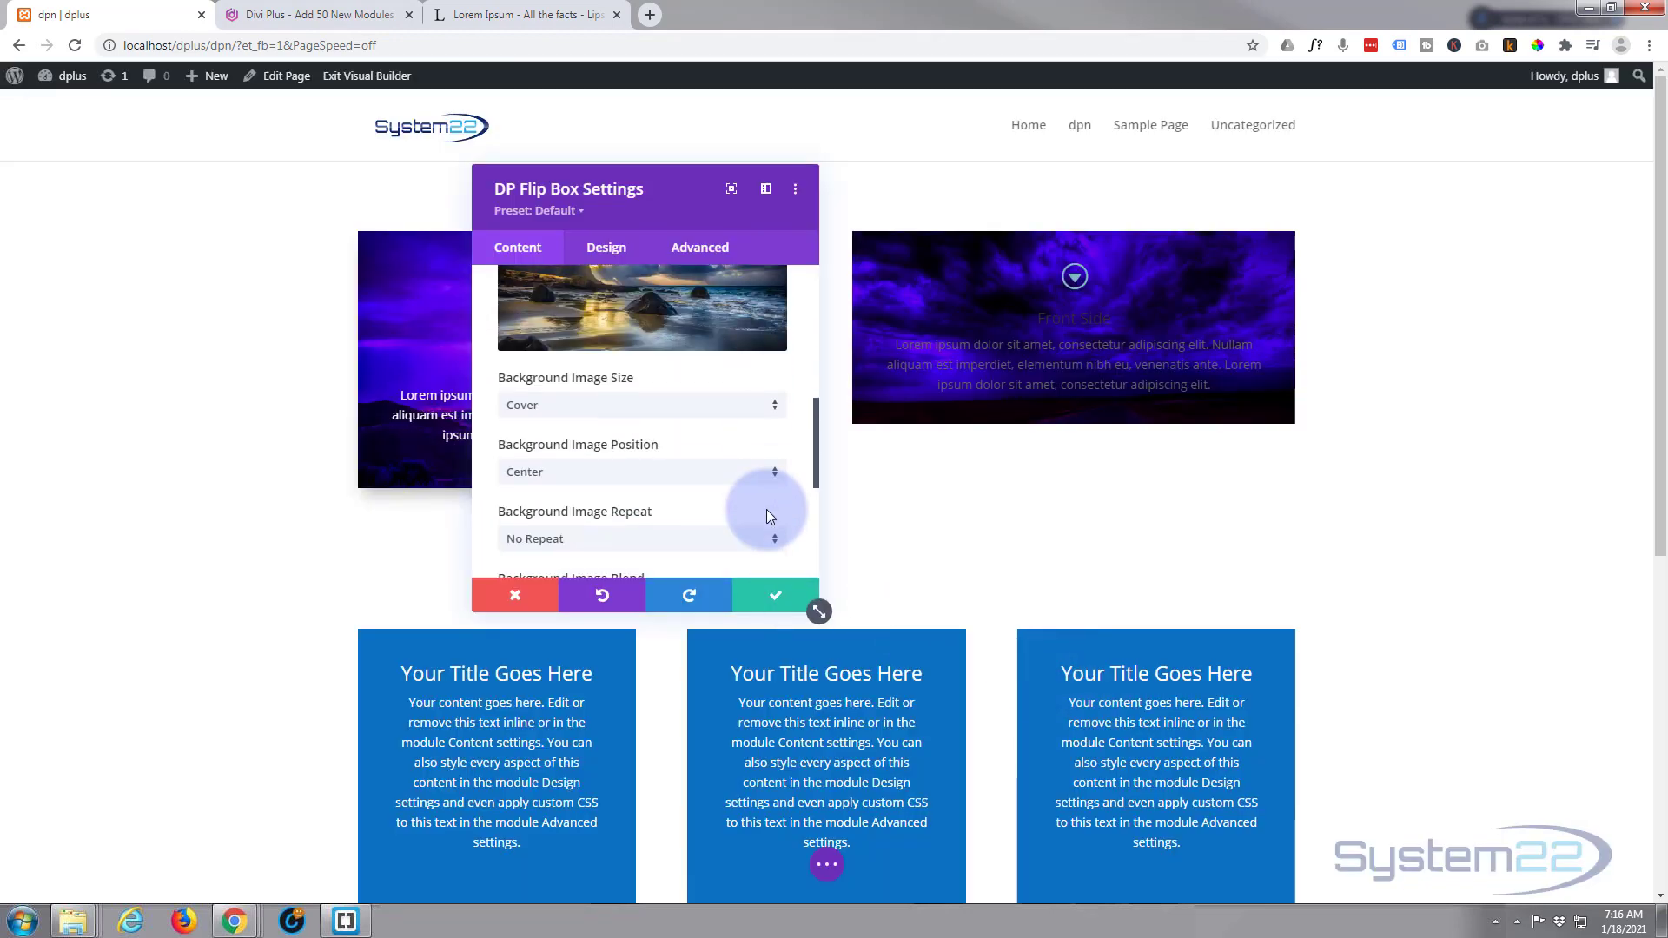
{"action": "scroll", "scroll_direction": "down", "scroll_amount": 3}
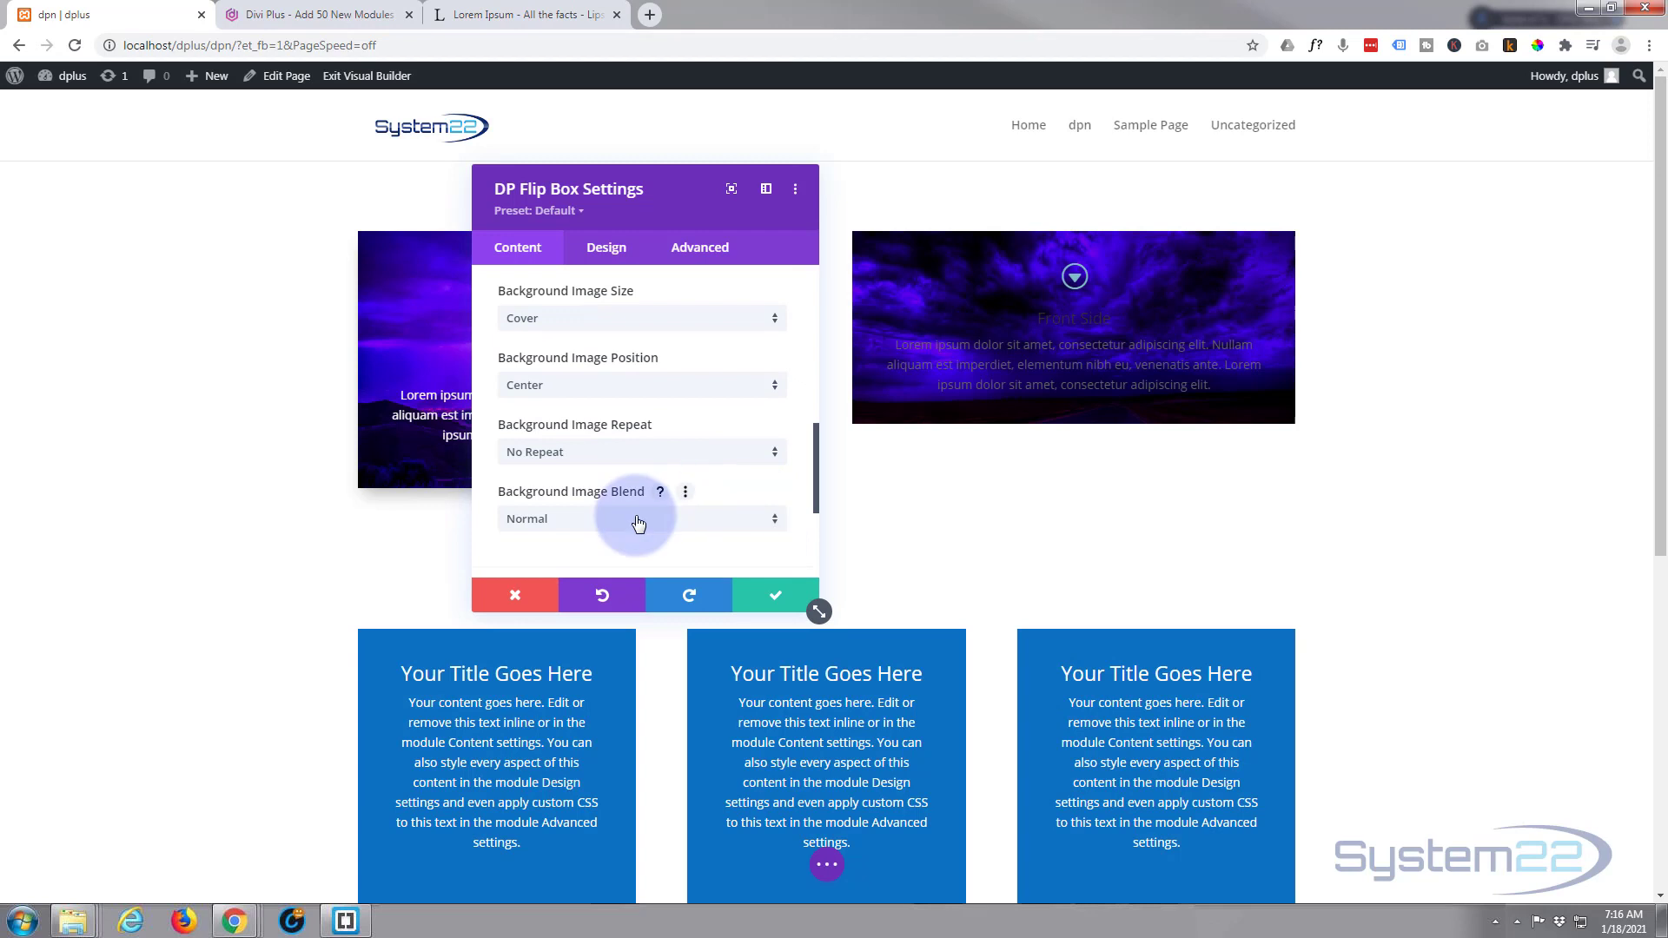
{"action": "left_click", "coordinate": [641, 518]}
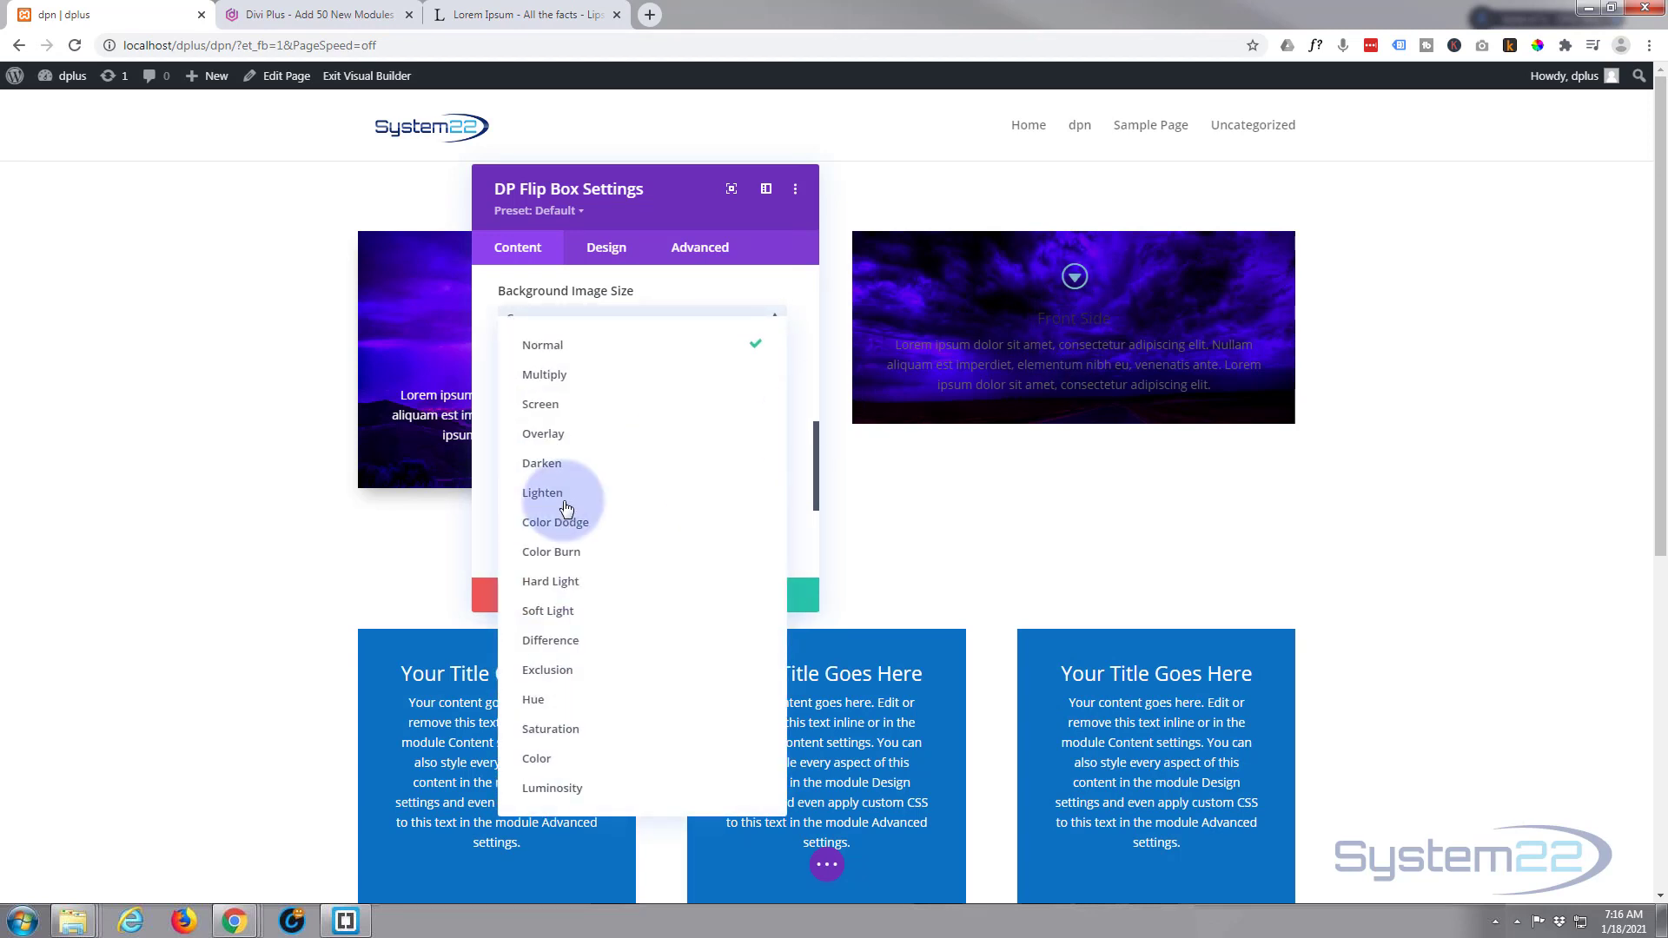
{"action": "left_click", "coordinate": [544, 375]}
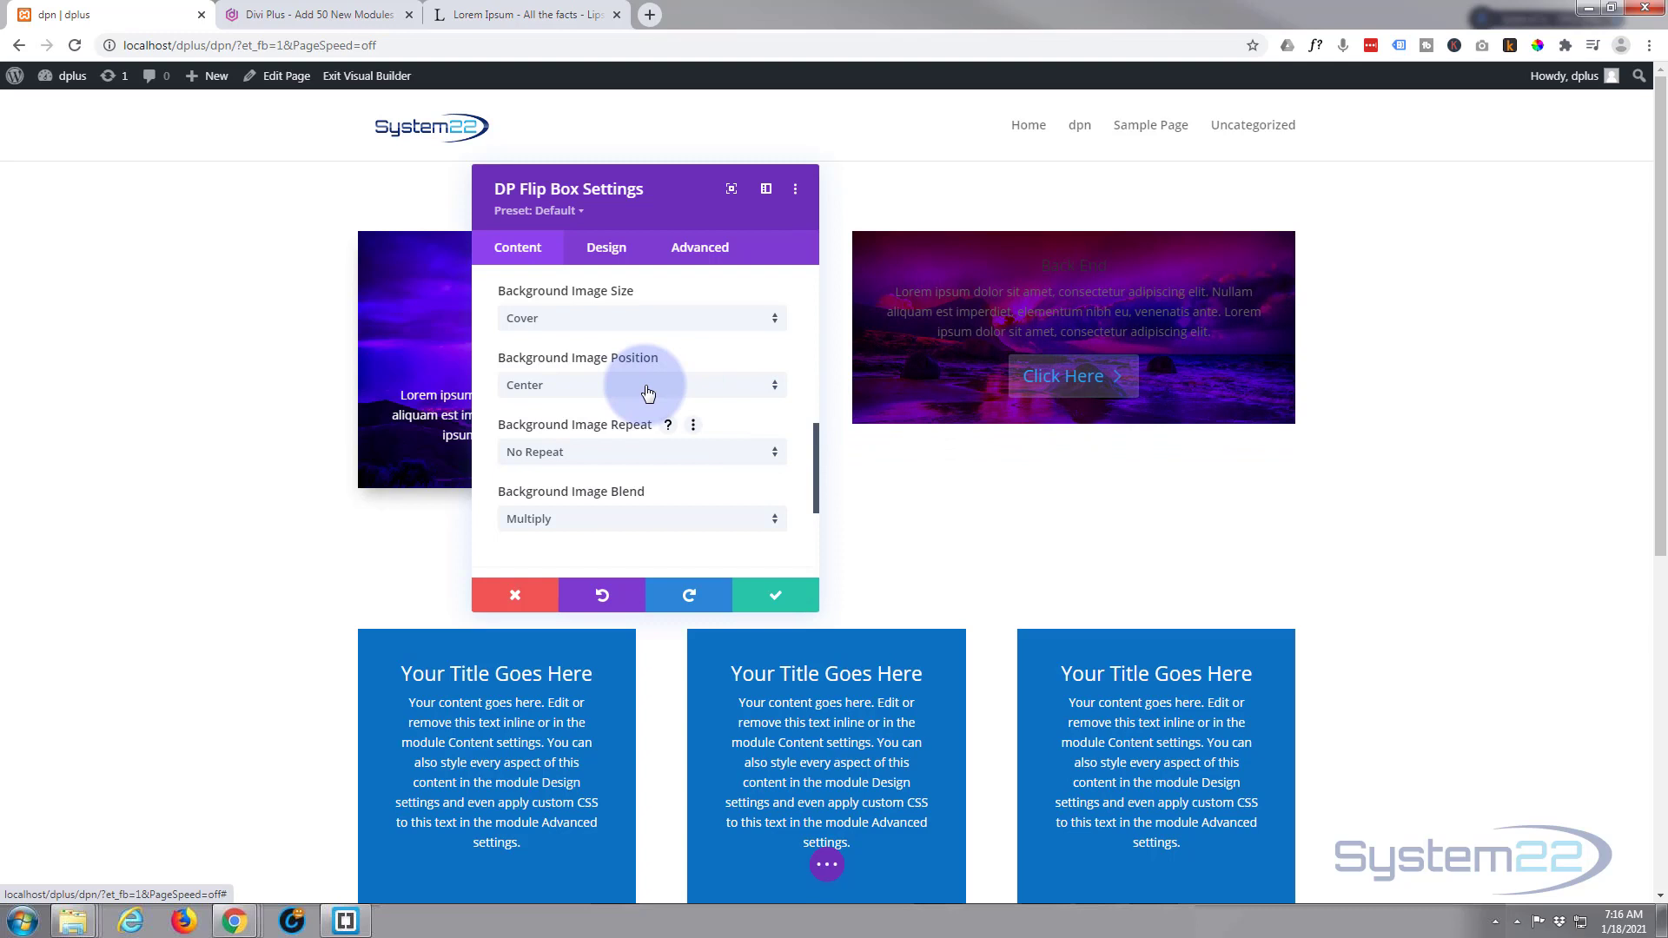
{"action": "scroll", "scroll_direction": "down", "scroll_amount": 3}
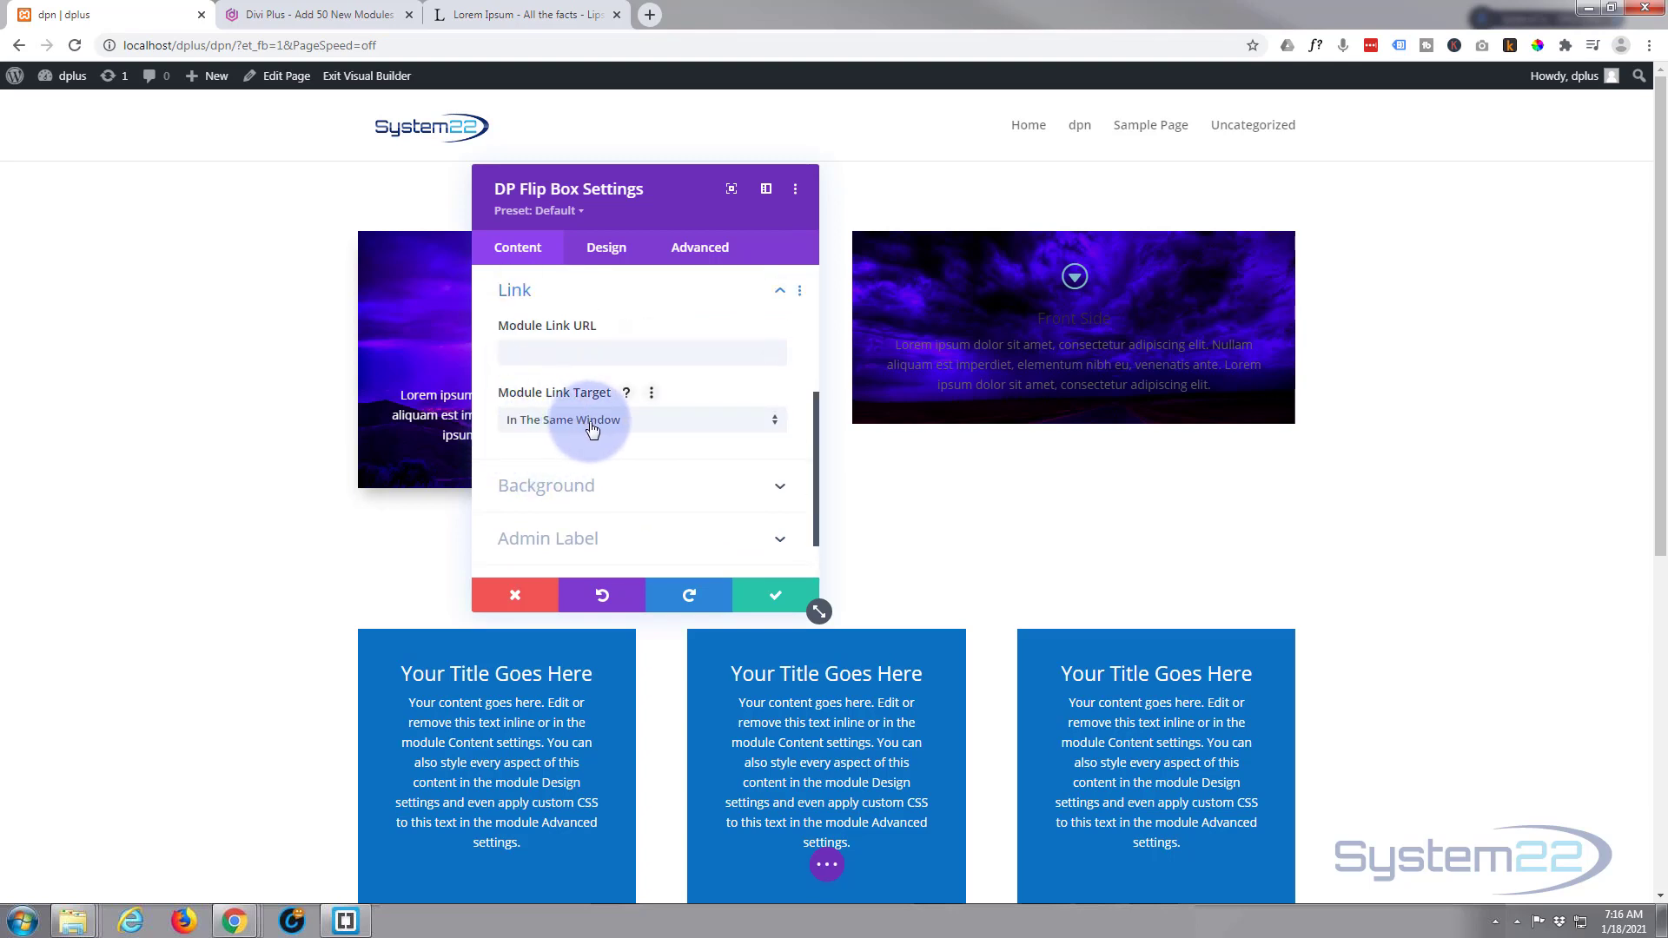
{"action": "mouse_move", "coordinate": [716, 470]}
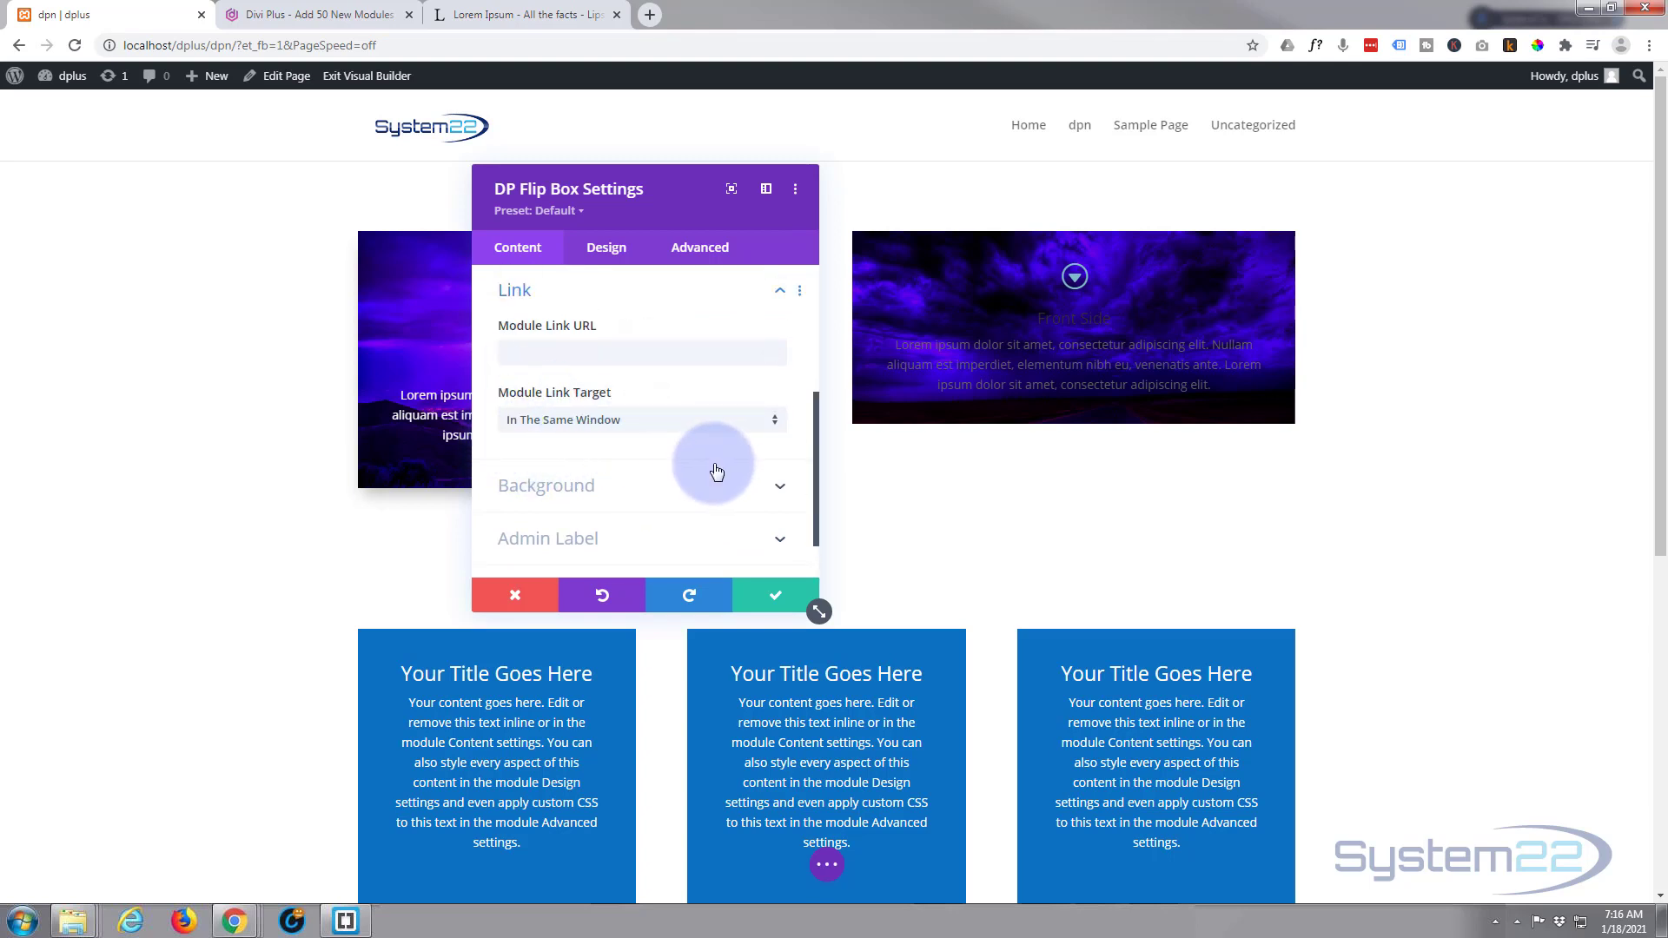
- Leave the Content settings and switch to the flip box's Design options
{"action": "scroll", "scroll_direction": "down", "scroll_amount": 3}
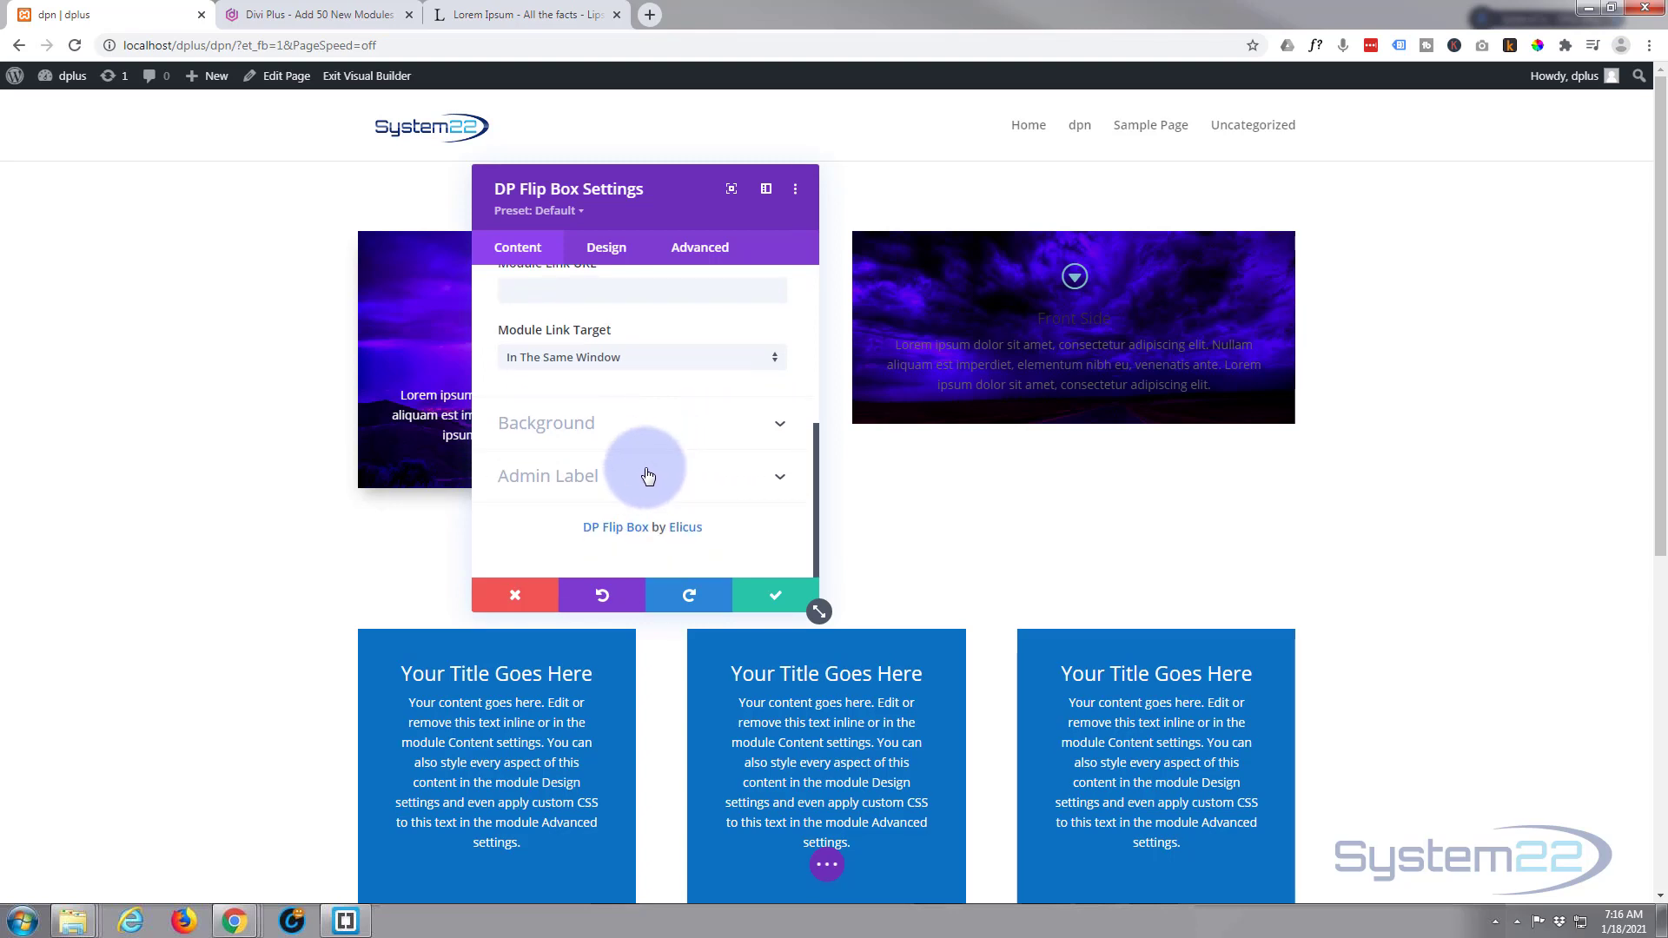
{"action": "mouse_move", "coordinate": [602, 471]}
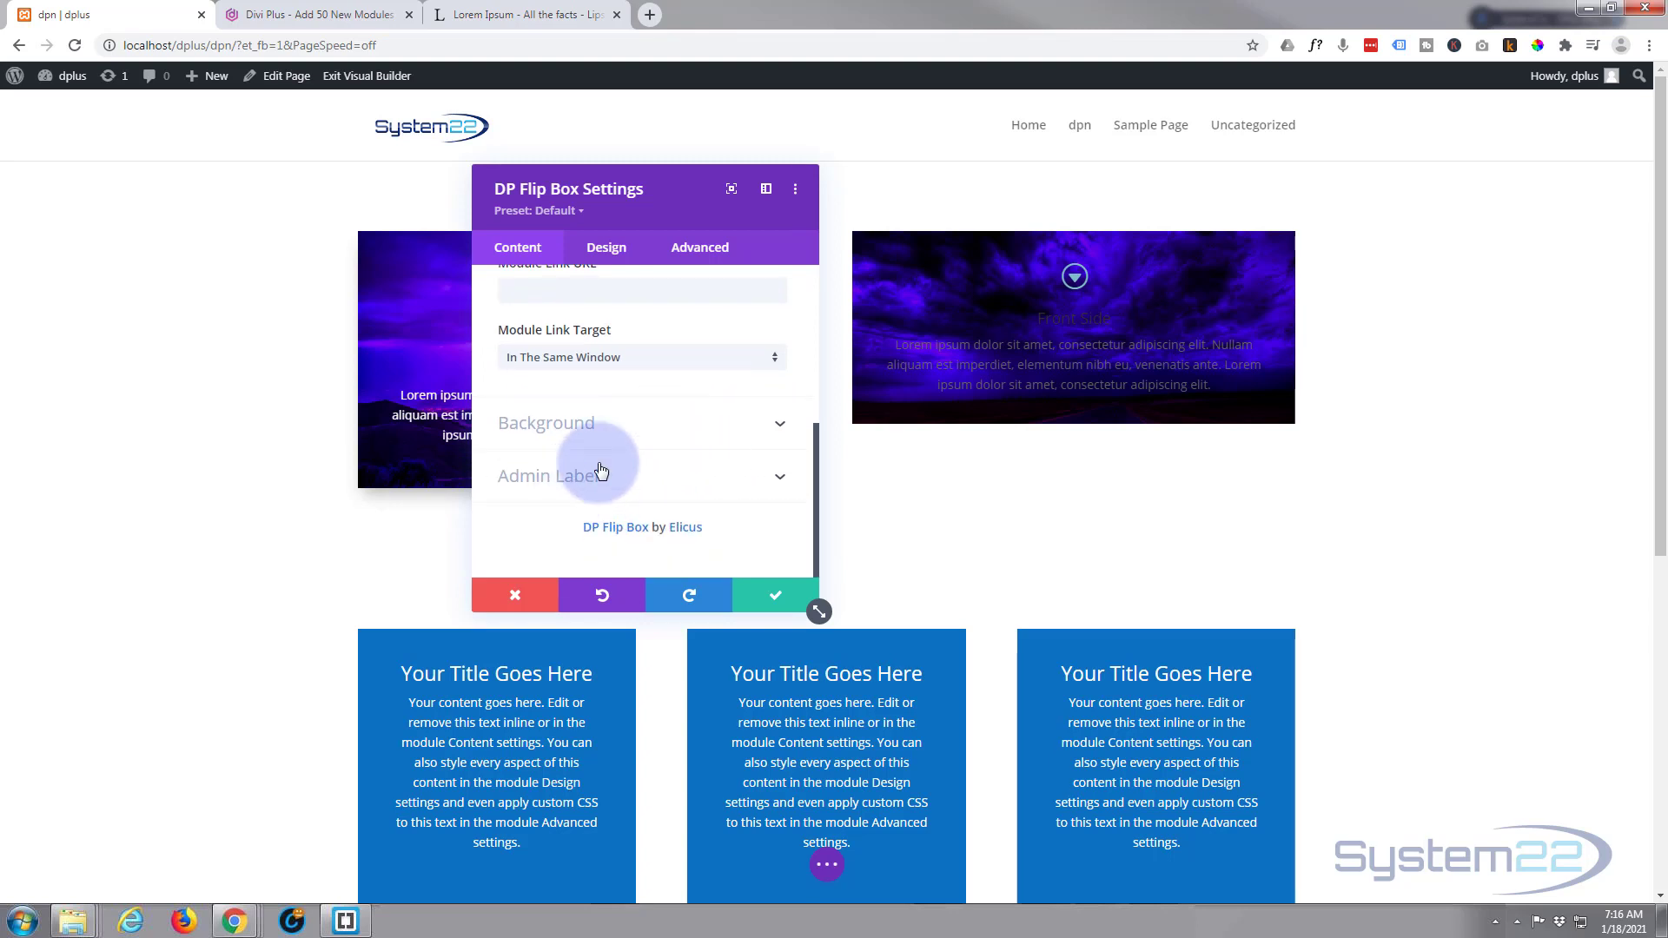
{"action": "left_click", "coordinate": [607, 246]}
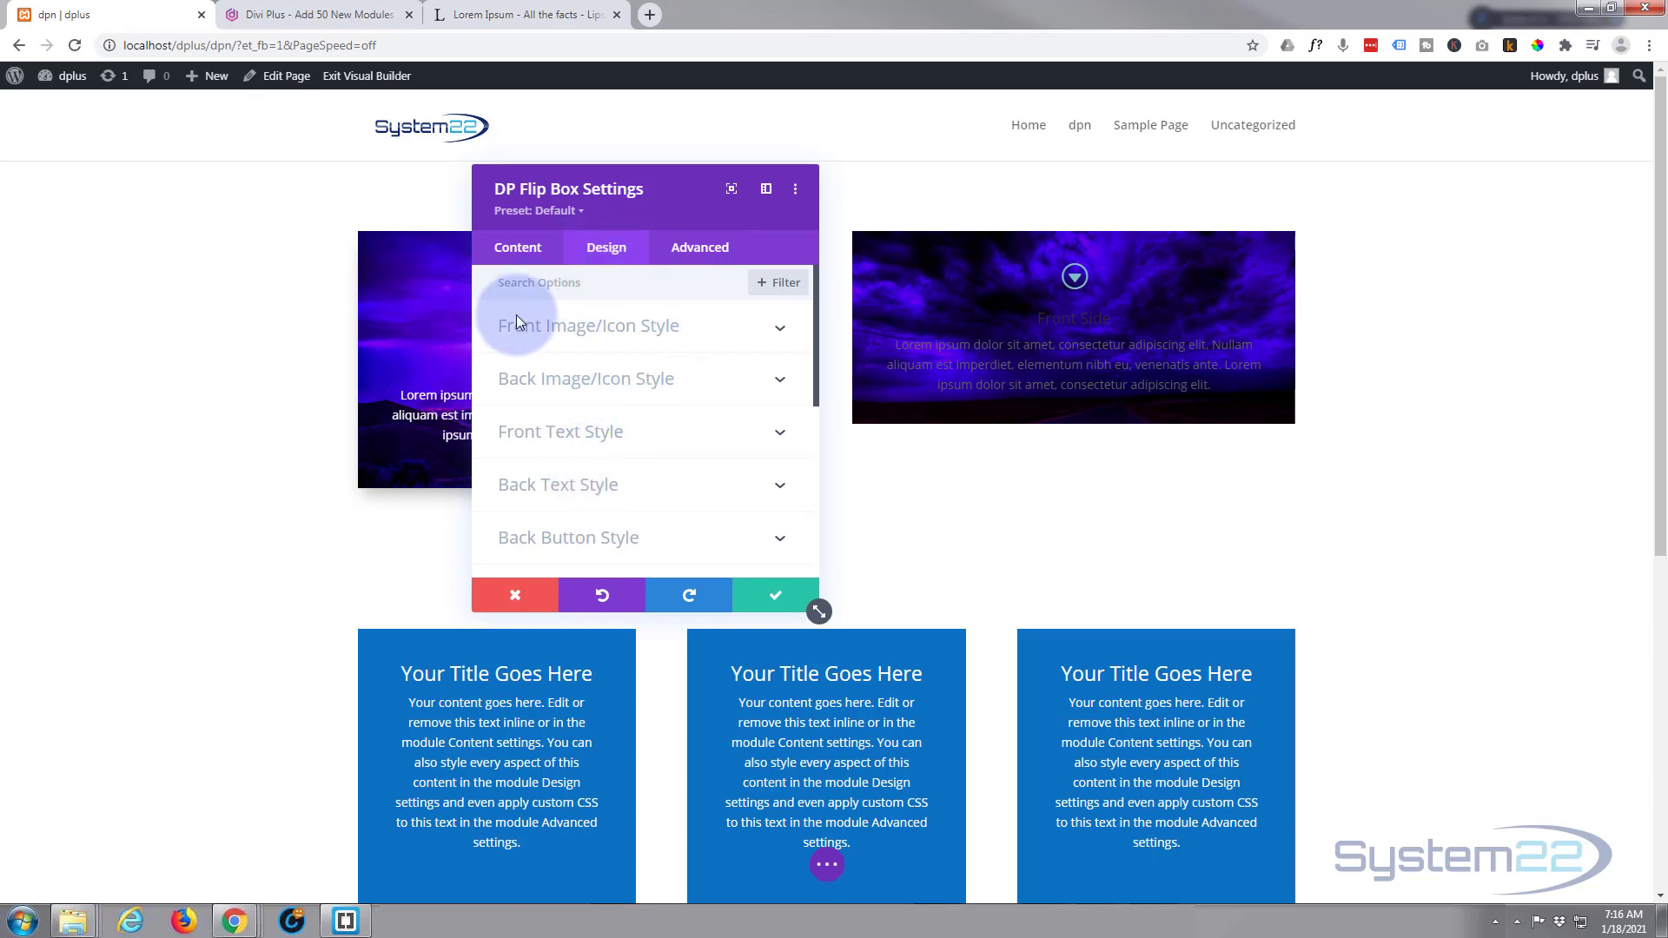
- Enable front icon styling and set the icon shape to Hexagon
{"action": "left_click", "coordinate": [588, 325]}
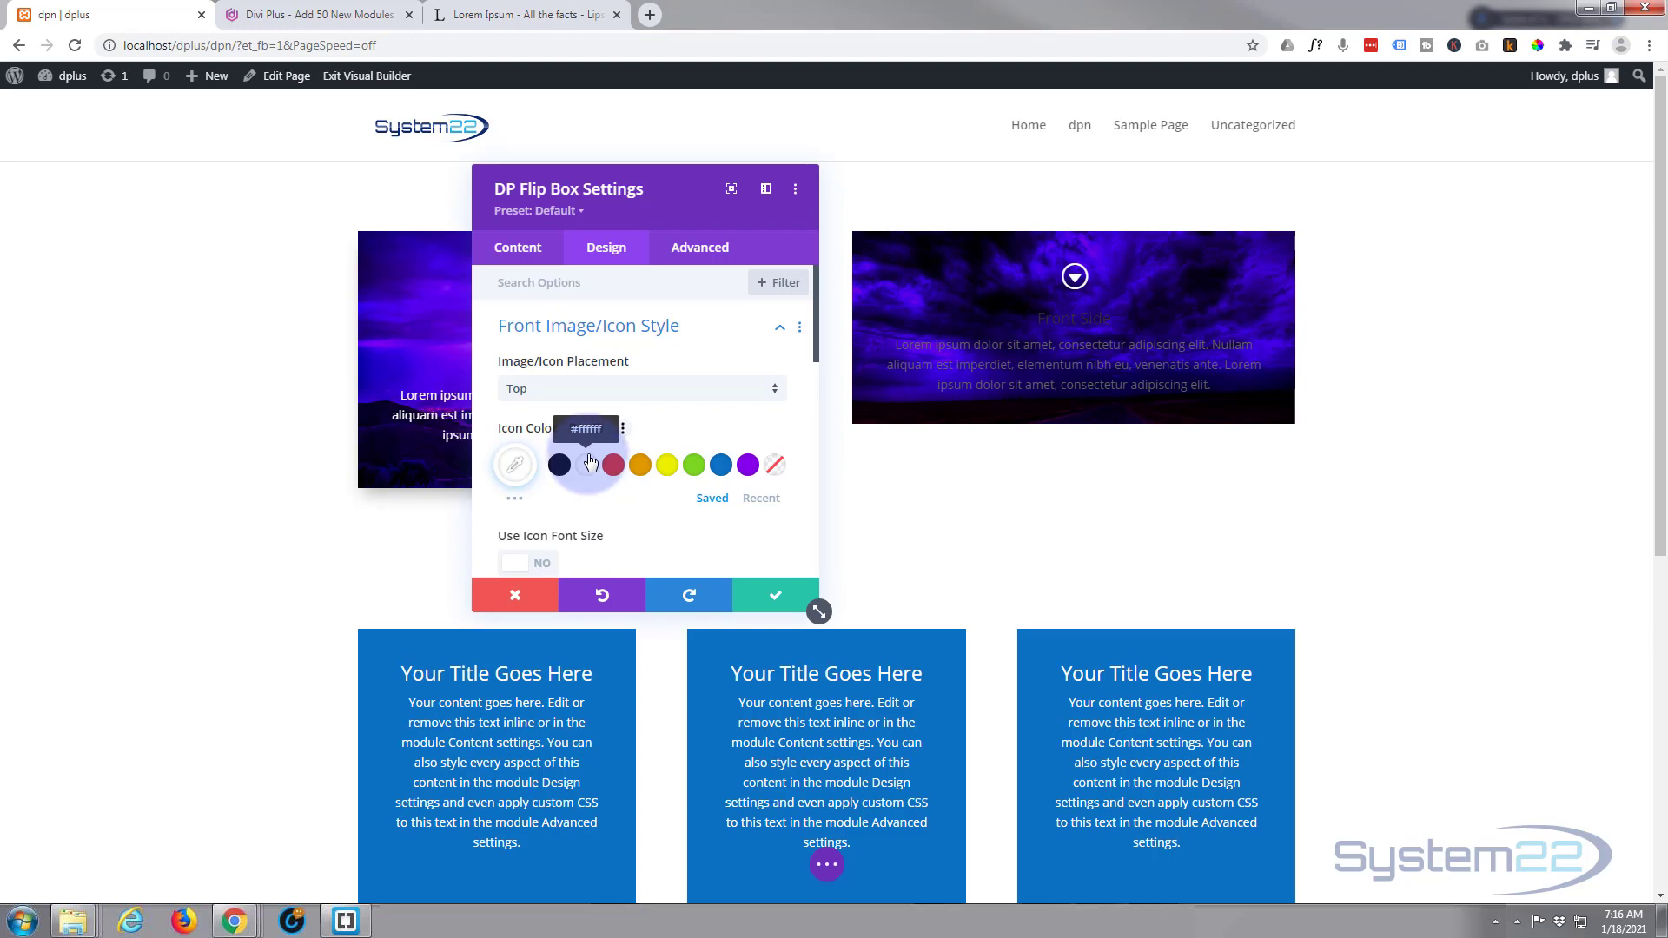
{"action": "scroll", "scroll_direction": "down", "scroll_amount": 3}
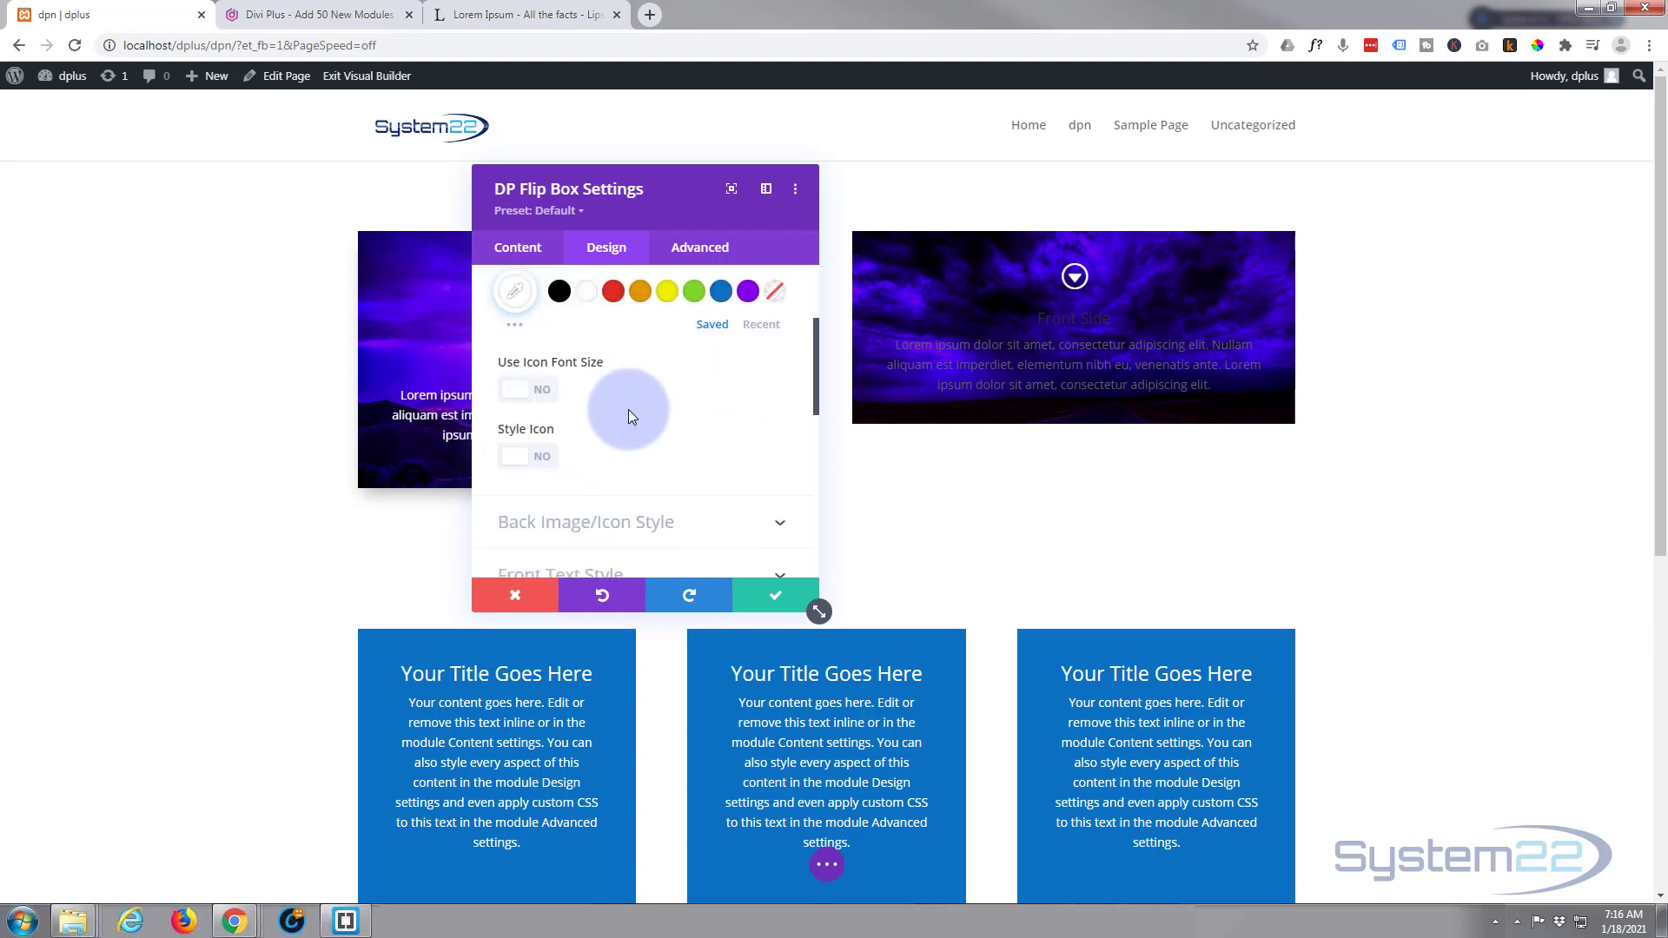
{"action": "mouse_move", "coordinate": [566, 386]}
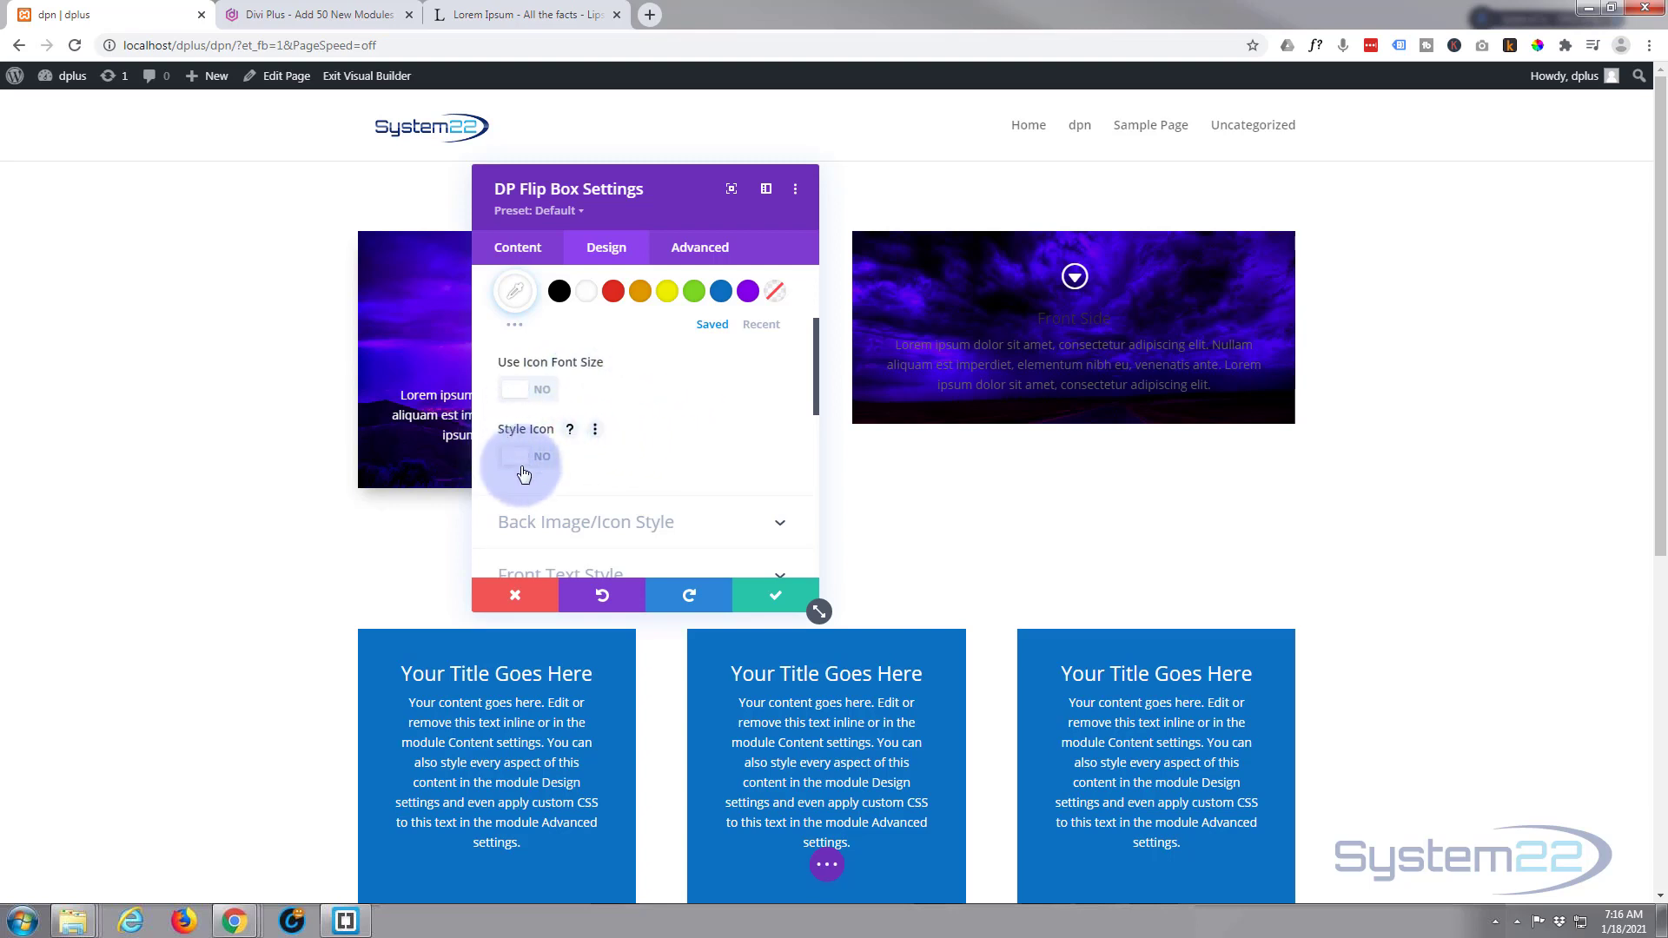
{"action": "left_click", "coordinate": [528, 457]}
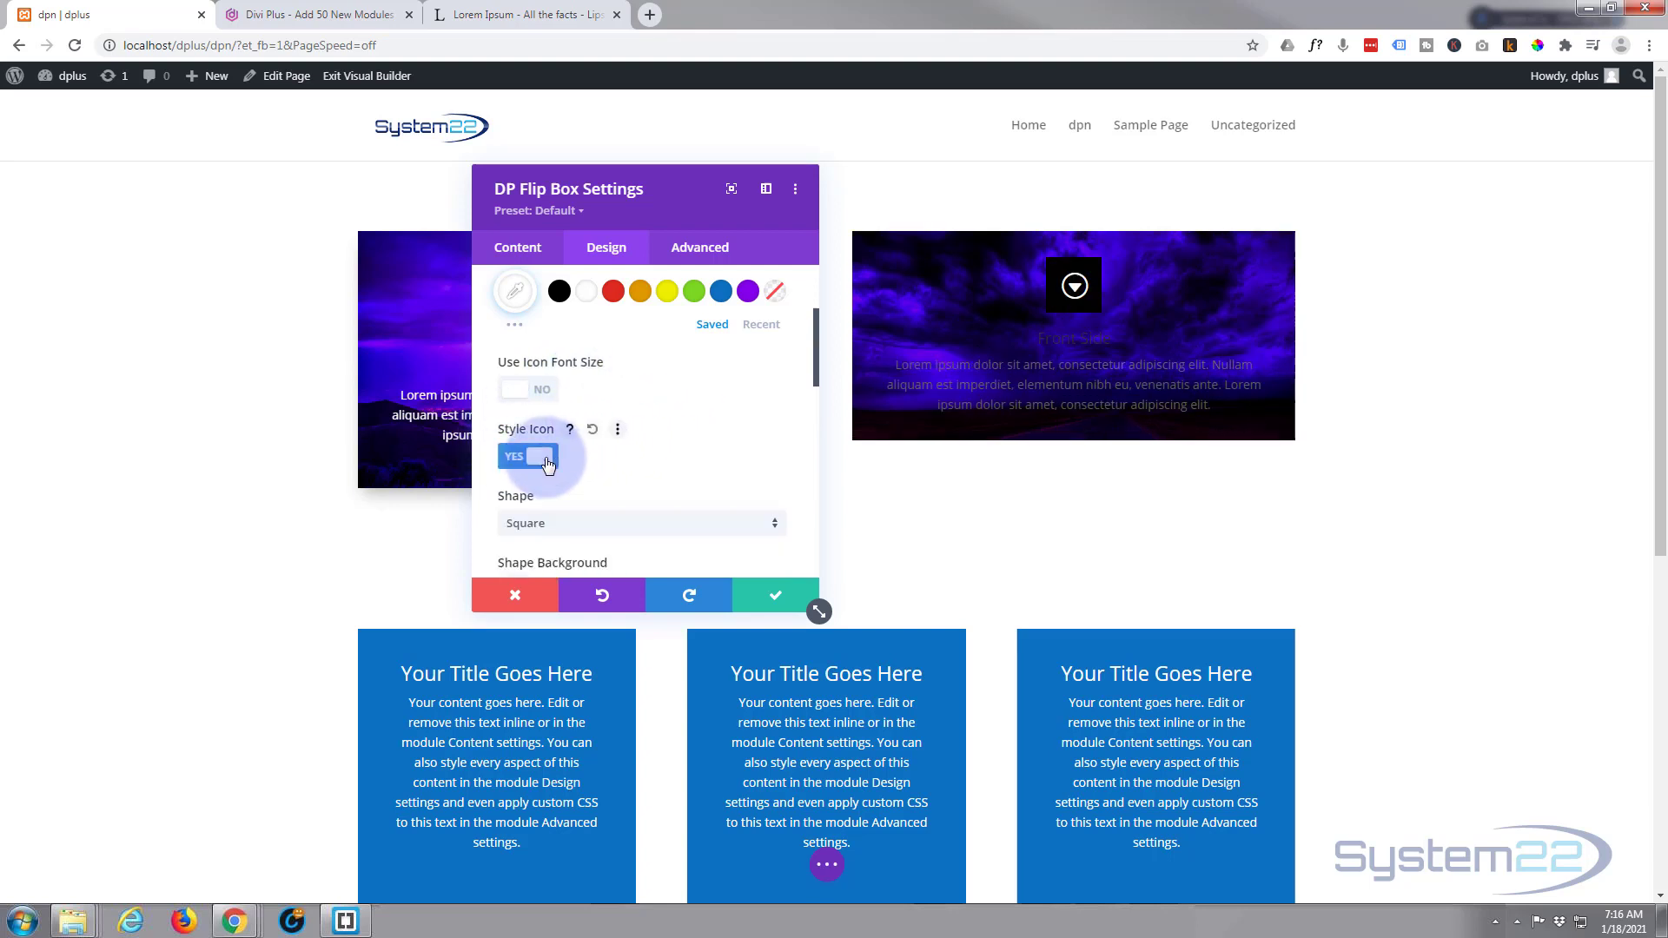
{"action": "scroll", "scroll_direction": "down", "scroll_amount": 3}
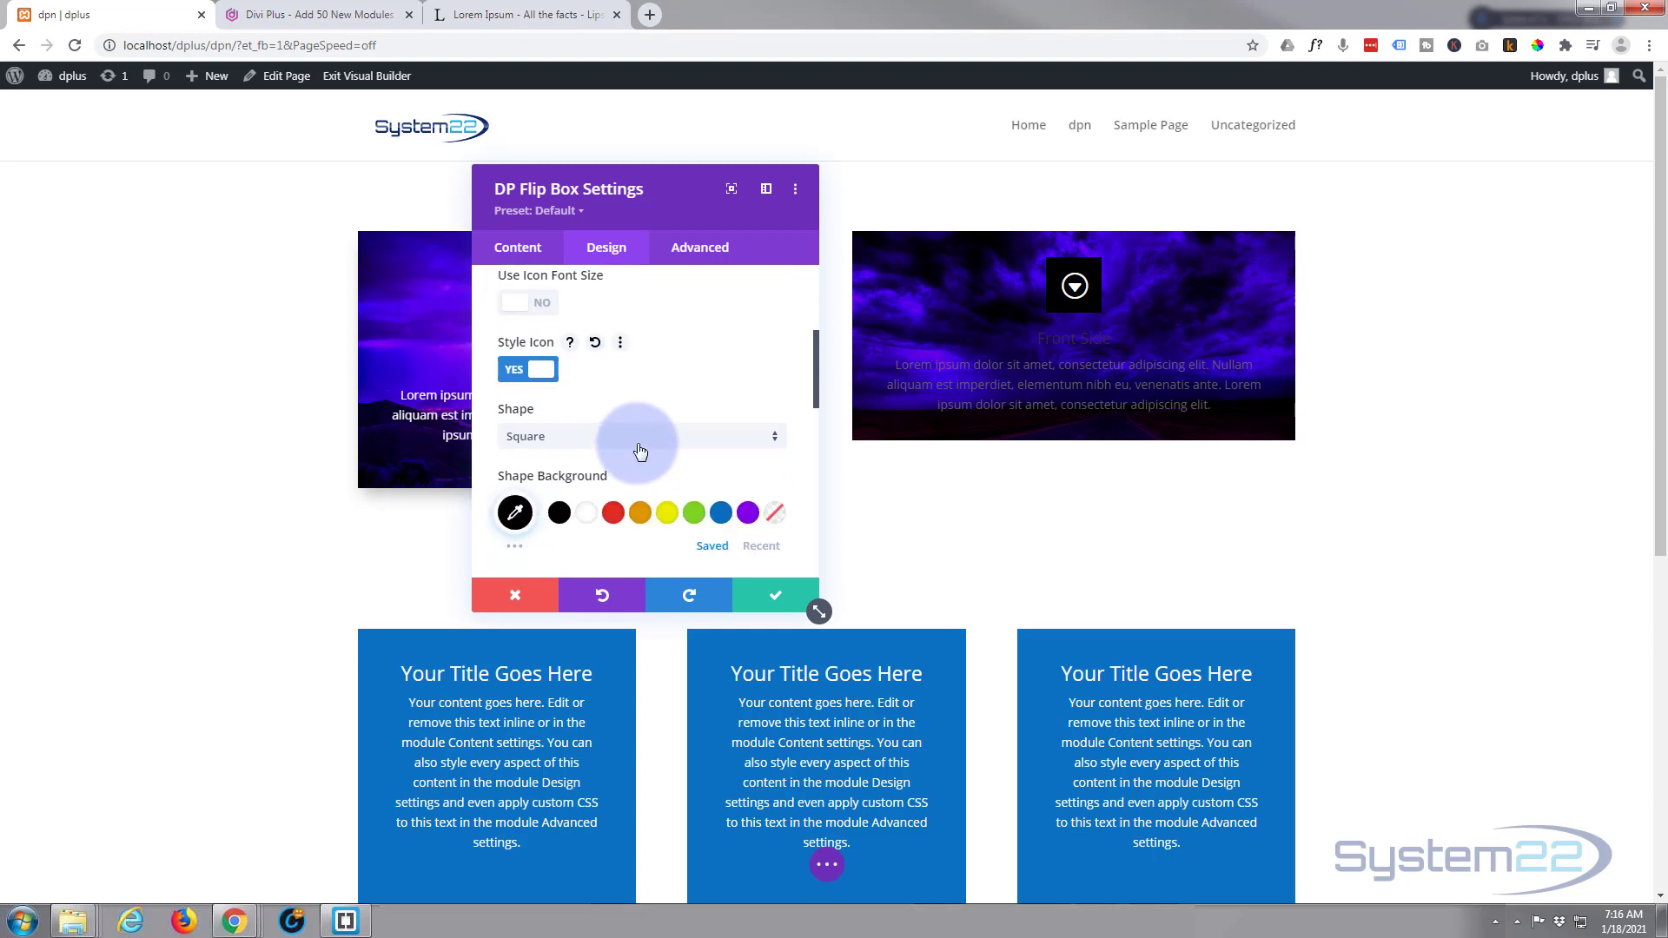
{"action": "left_click", "coordinate": [641, 437]}
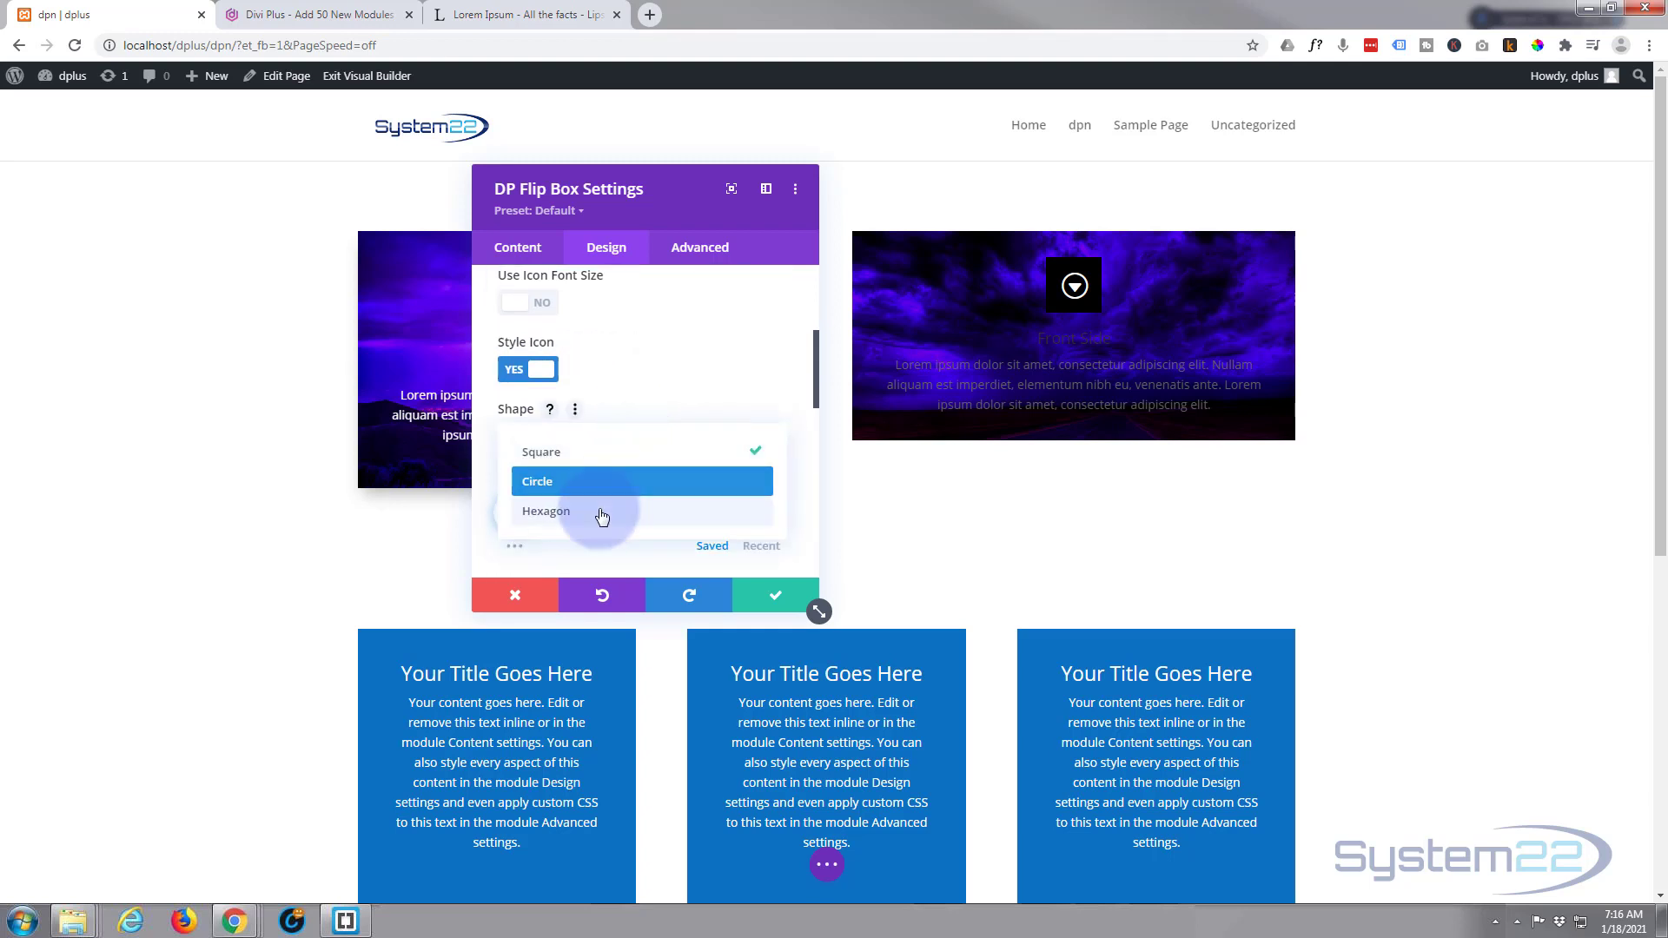
{"action": "left_click", "coordinate": [544, 511]}
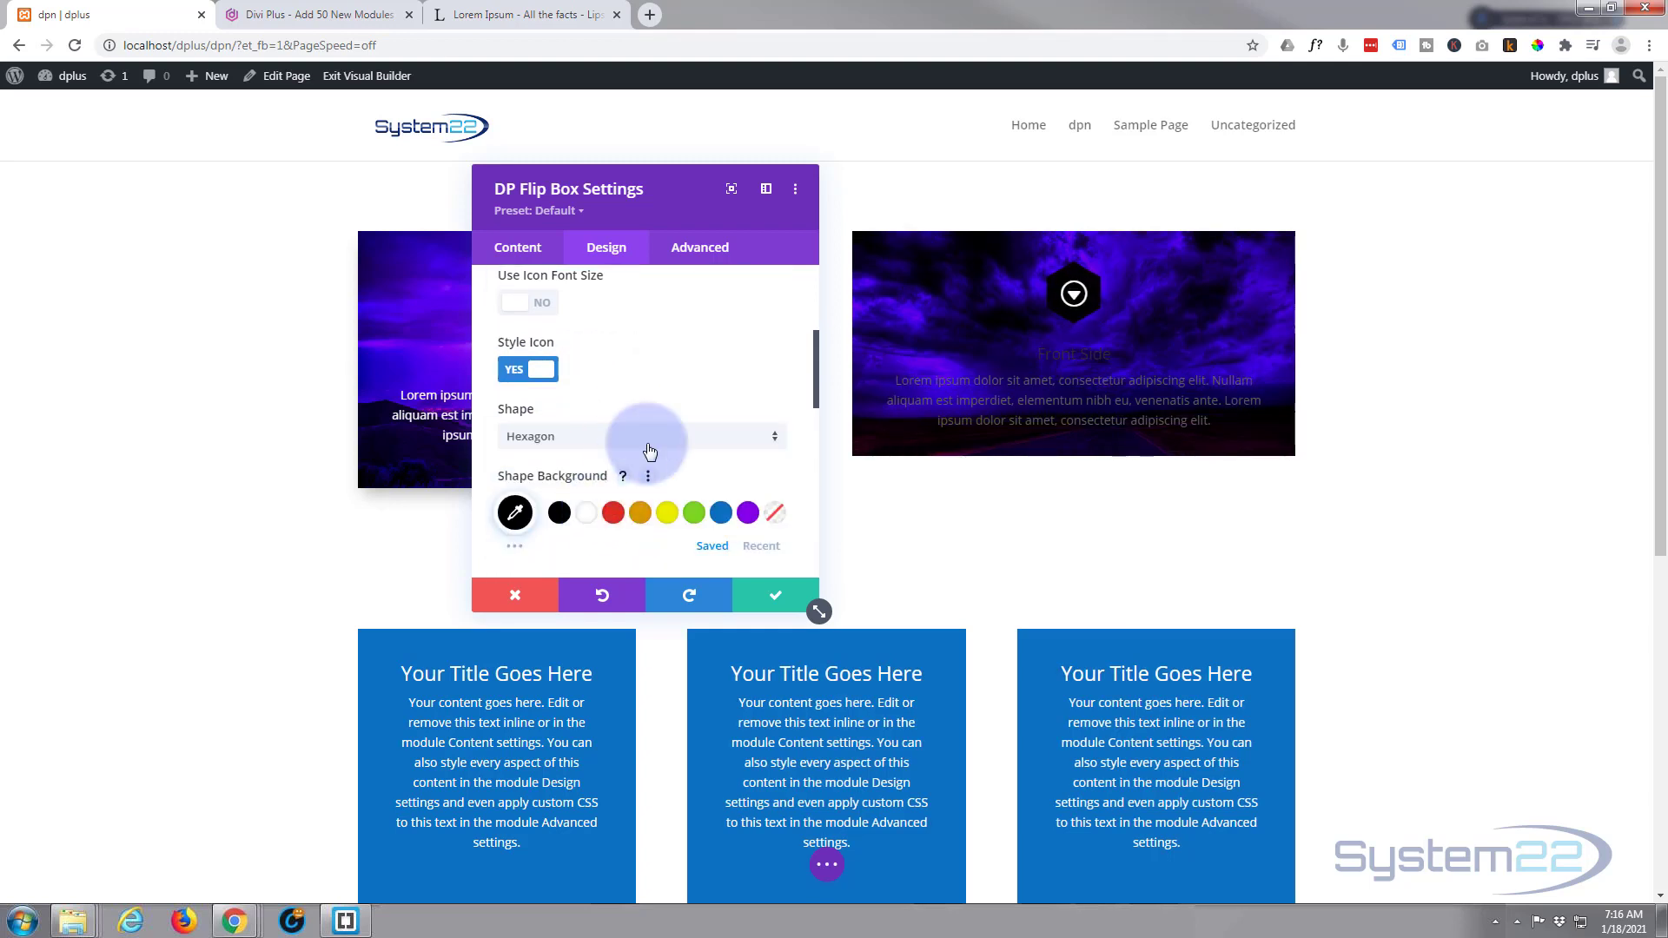
- Display a border around the hexagon shape in white
{"action": "scroll", "scroll_direction": "down", "scroll_amount": 3}
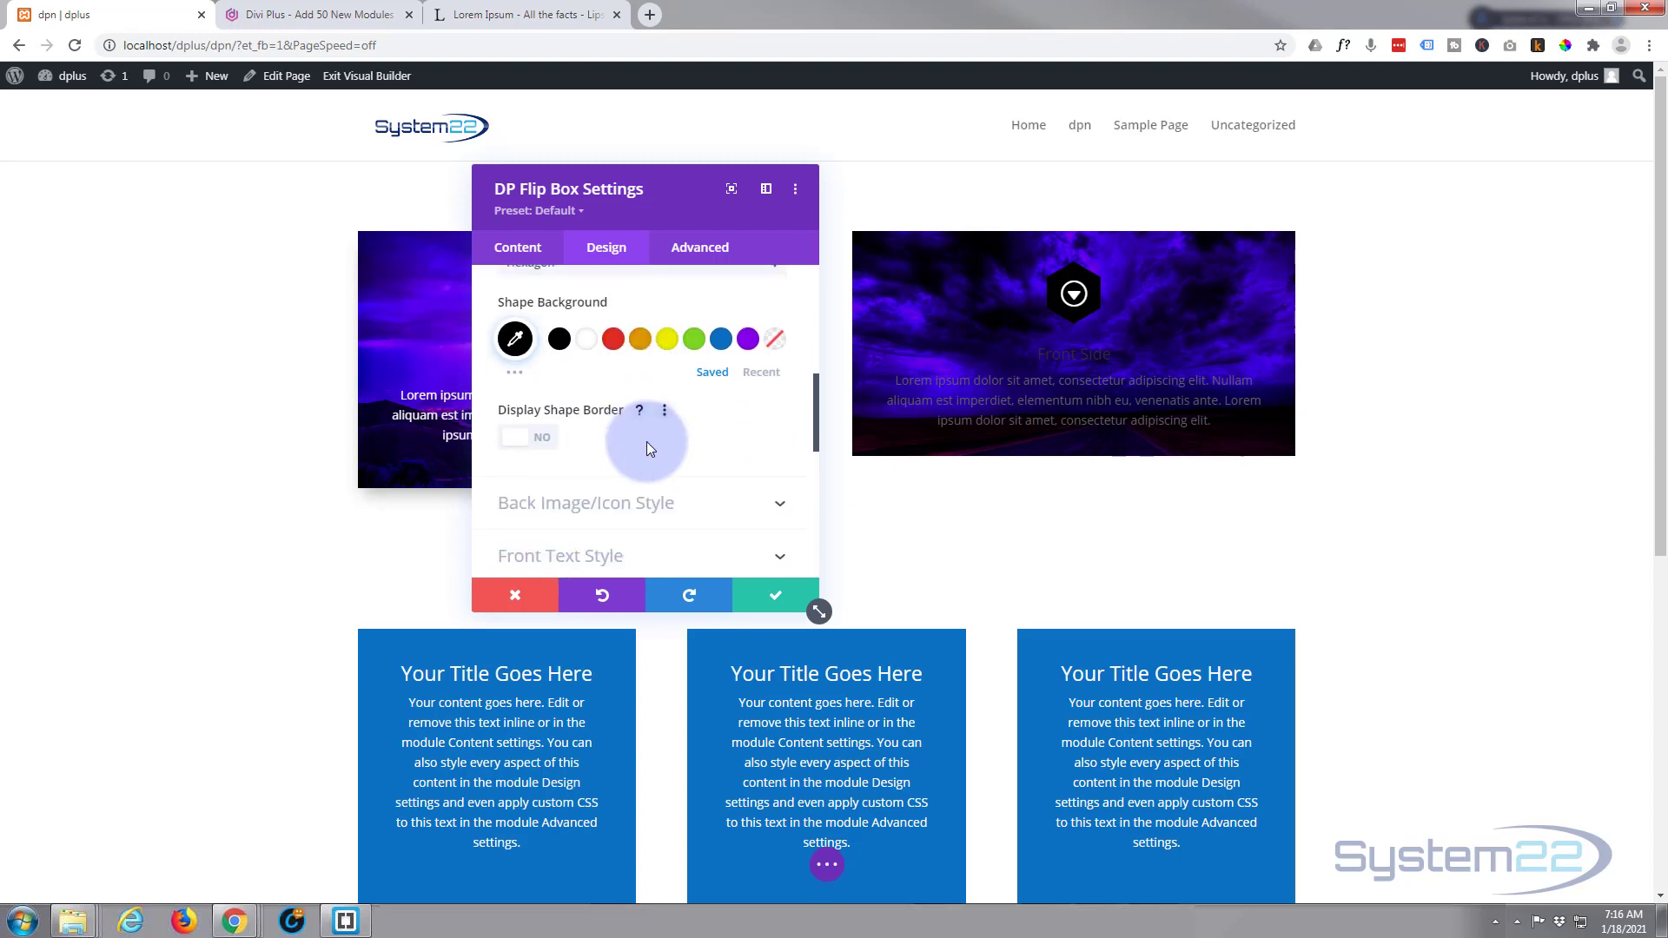
{"action": "left_click", "coordinate": [526, 438]}
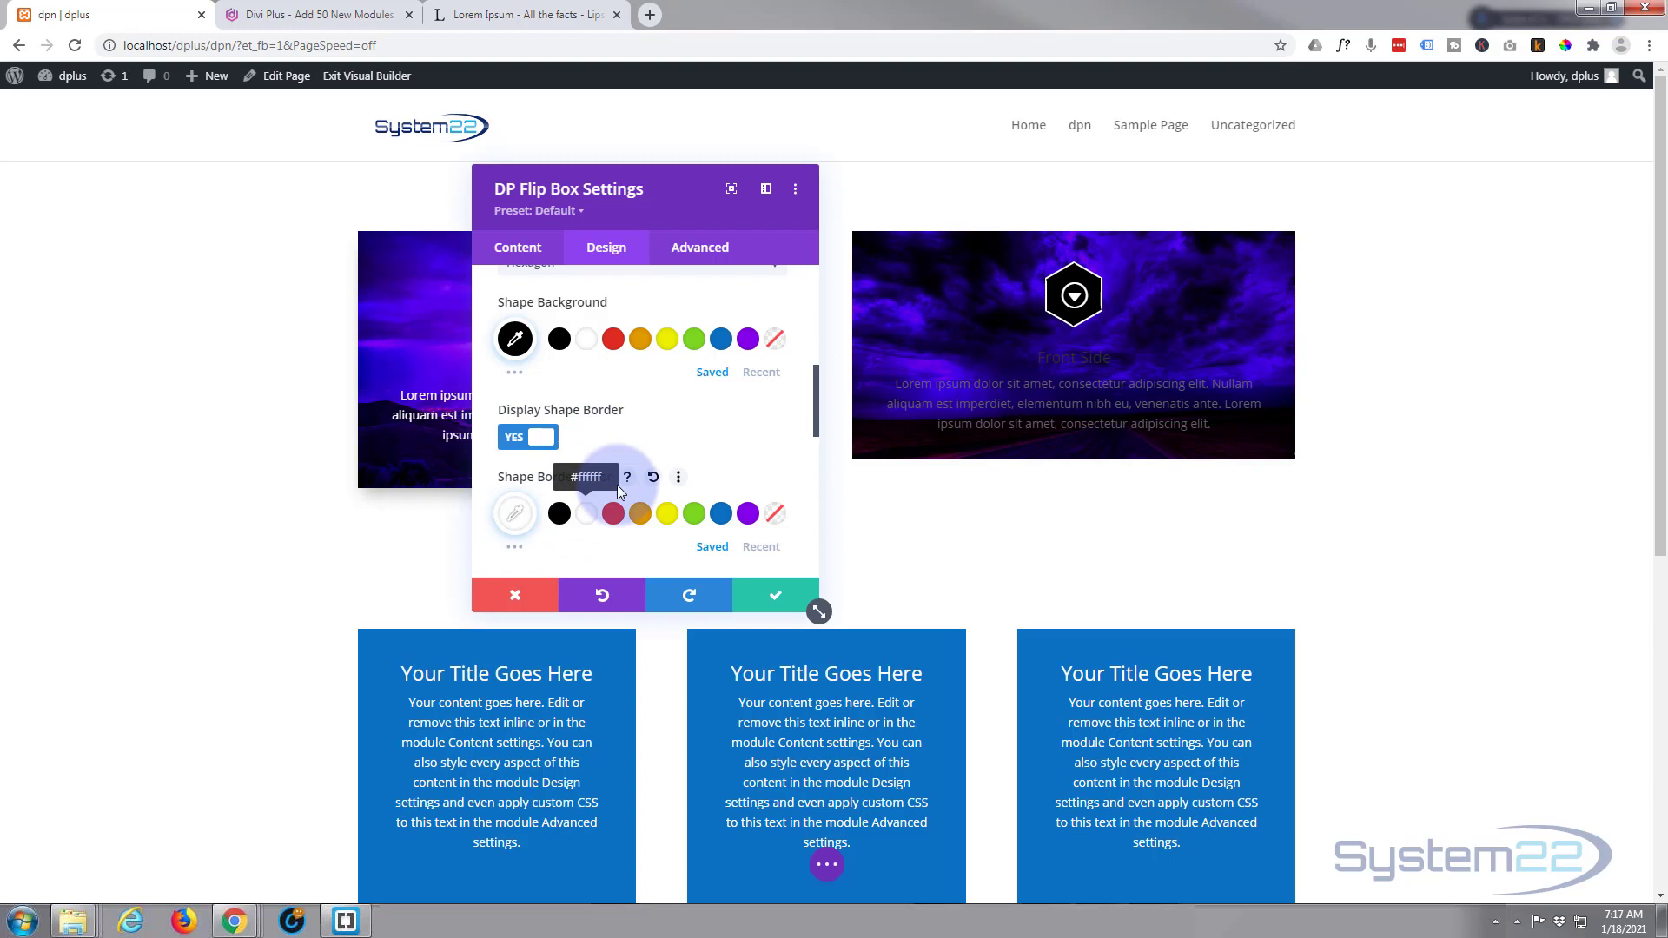
{"action": "scroll", "scroll_direction": "down", "scroll_amount": 3}
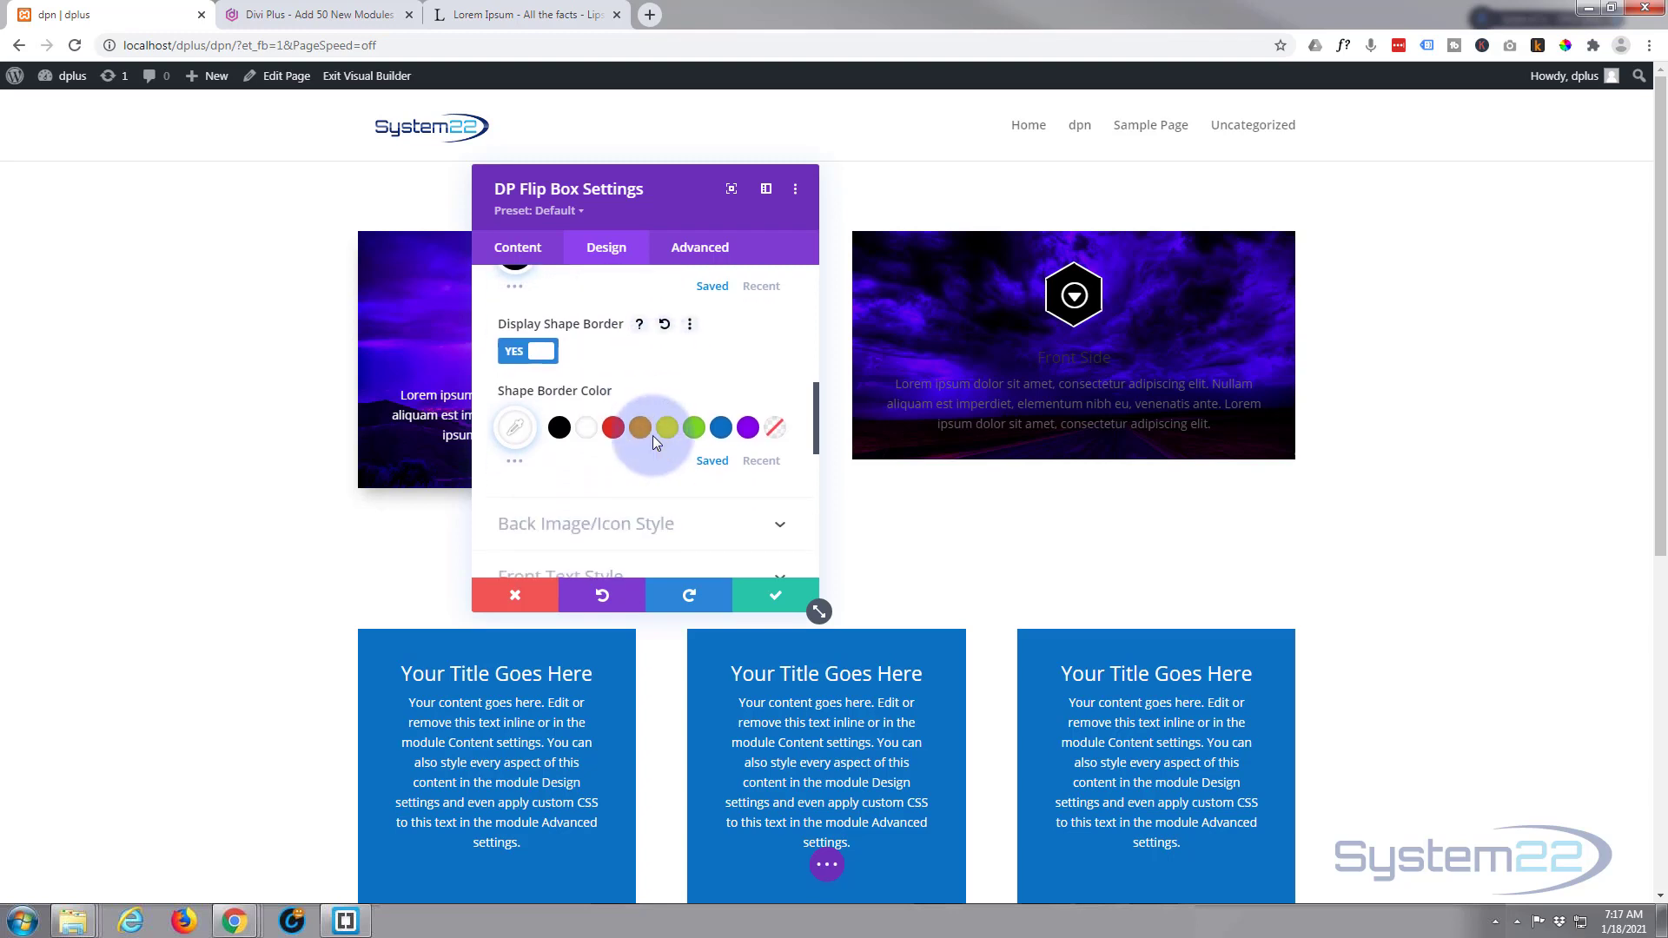
{"action": "scroll", "scroll_direction": "up", "scroll_amount": 3}
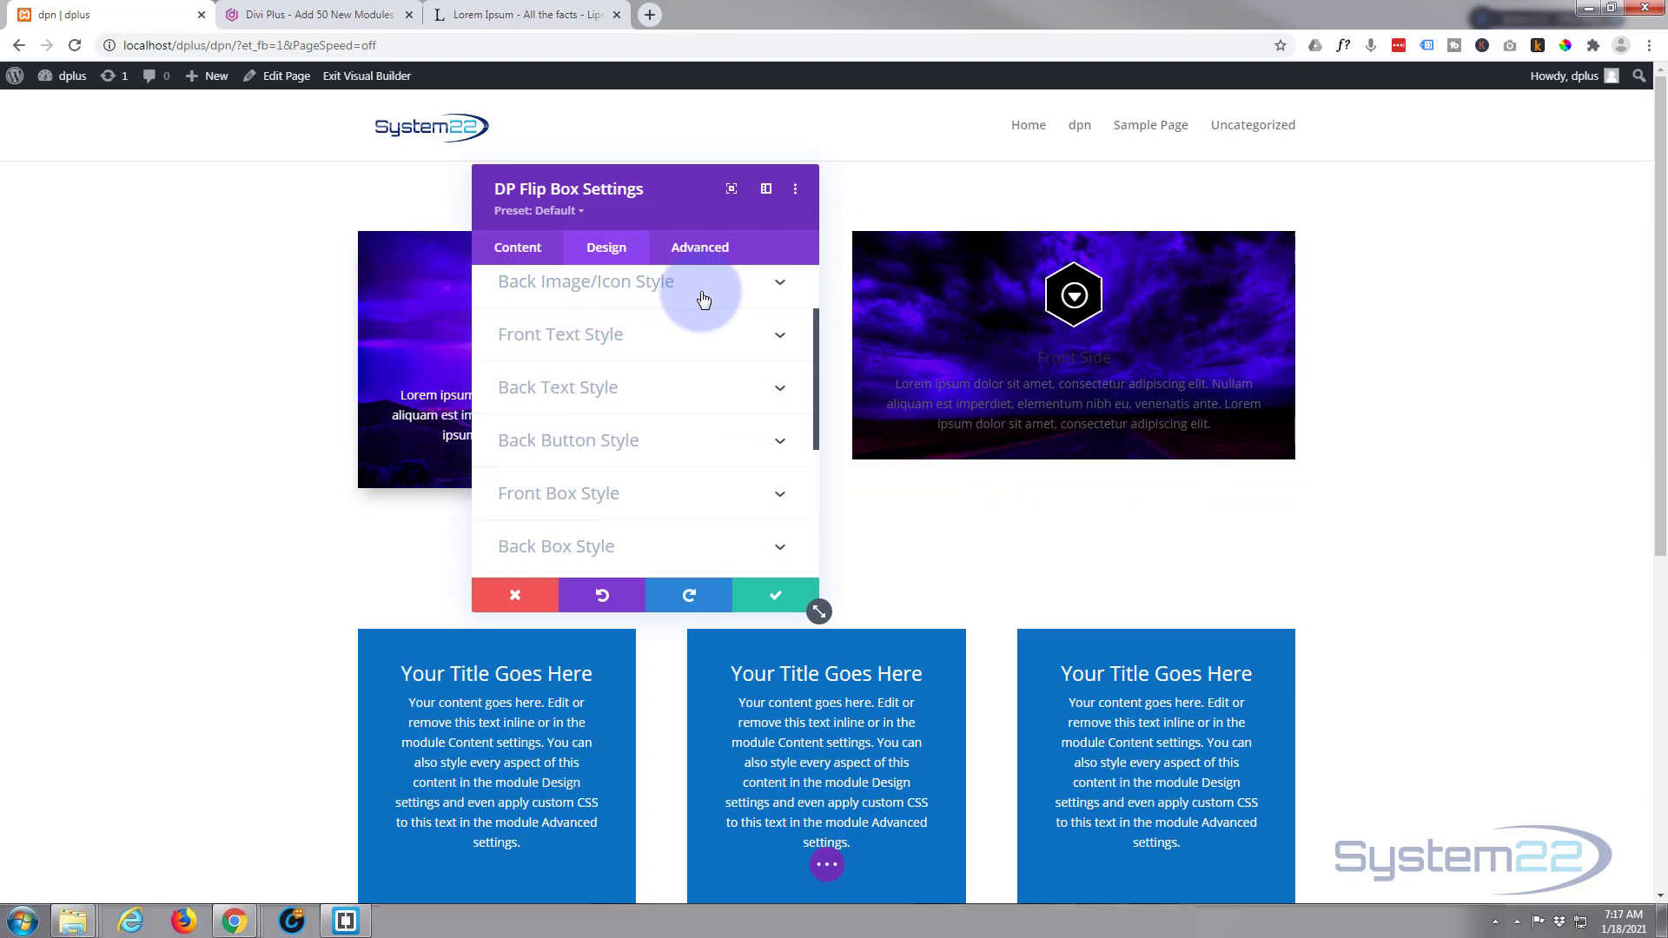
{"action": "mouse_move", "coordinate": [674, 351]}
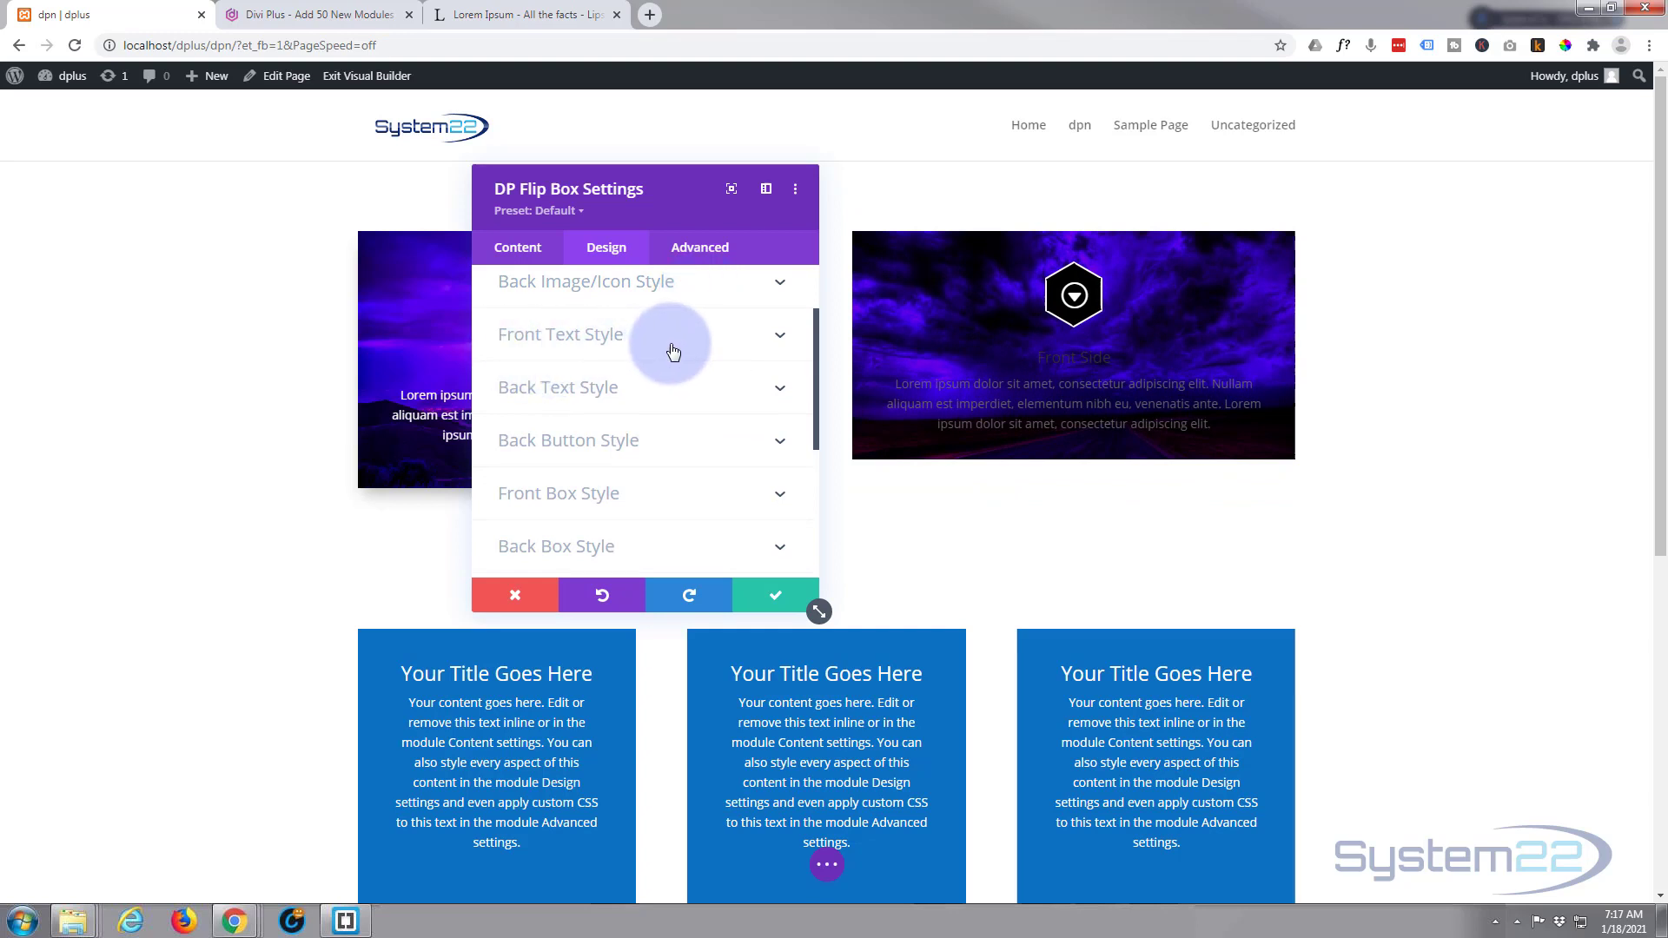
- Centre the front text and make the title semi-bold, uppercase, white at 27px
{"action": "left_click", "coordinate": [561, 334]}
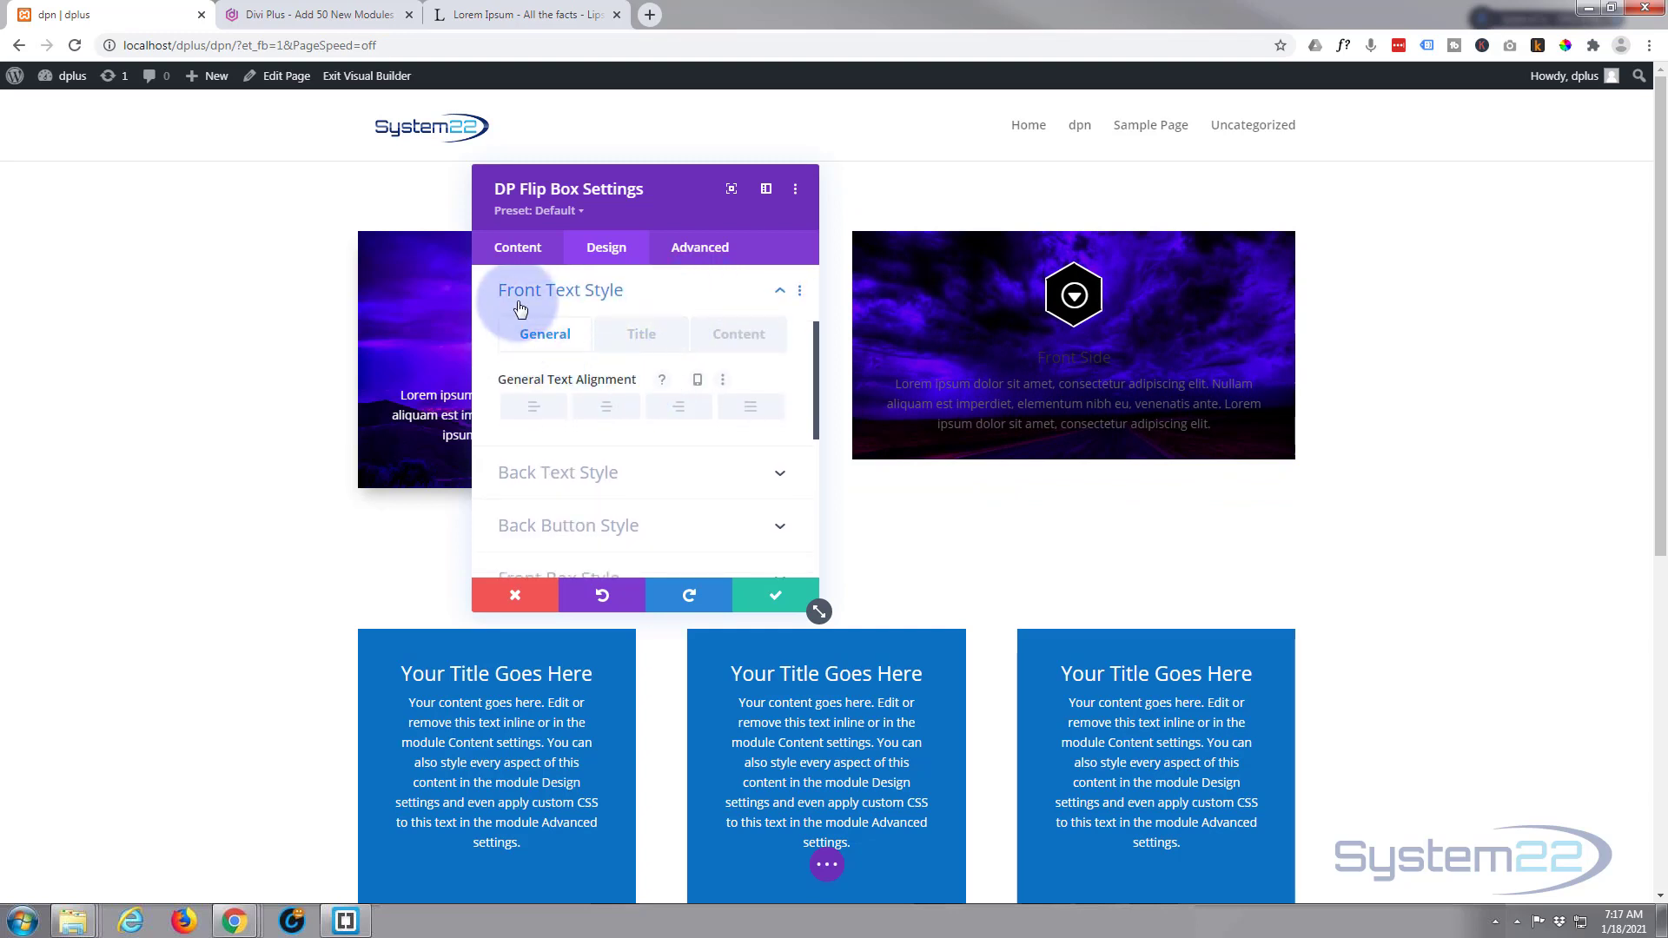
{"action": "left_click", "coordinate": [605, 406]}
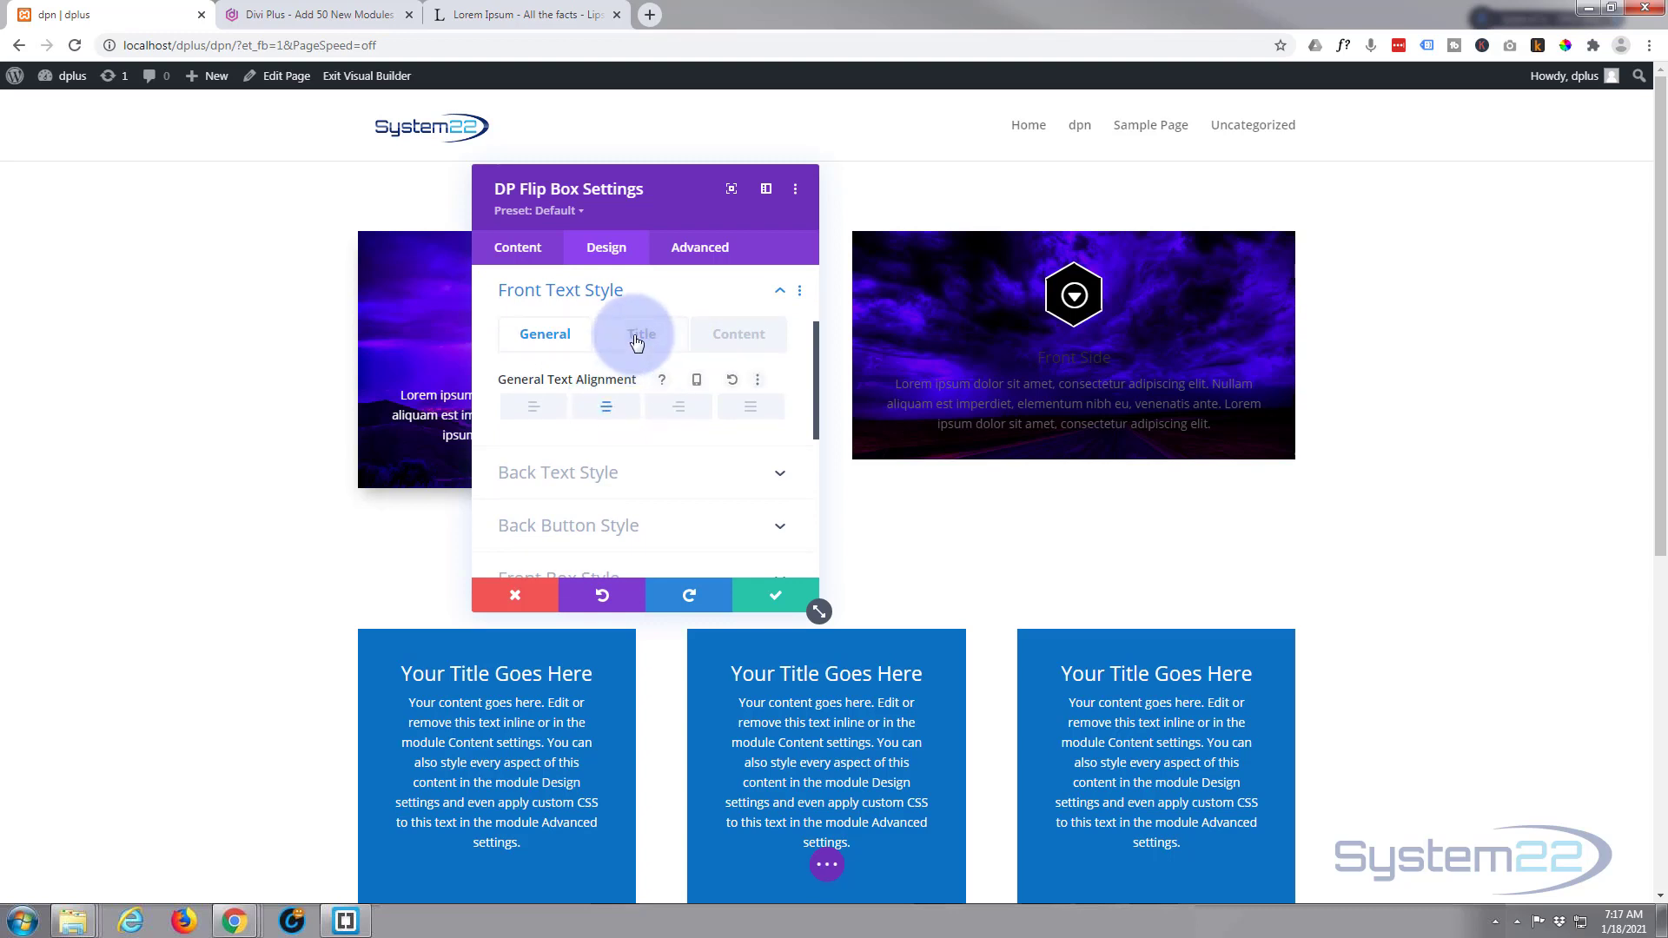
{"action": "left_click", "coordinate": [640, 334]}
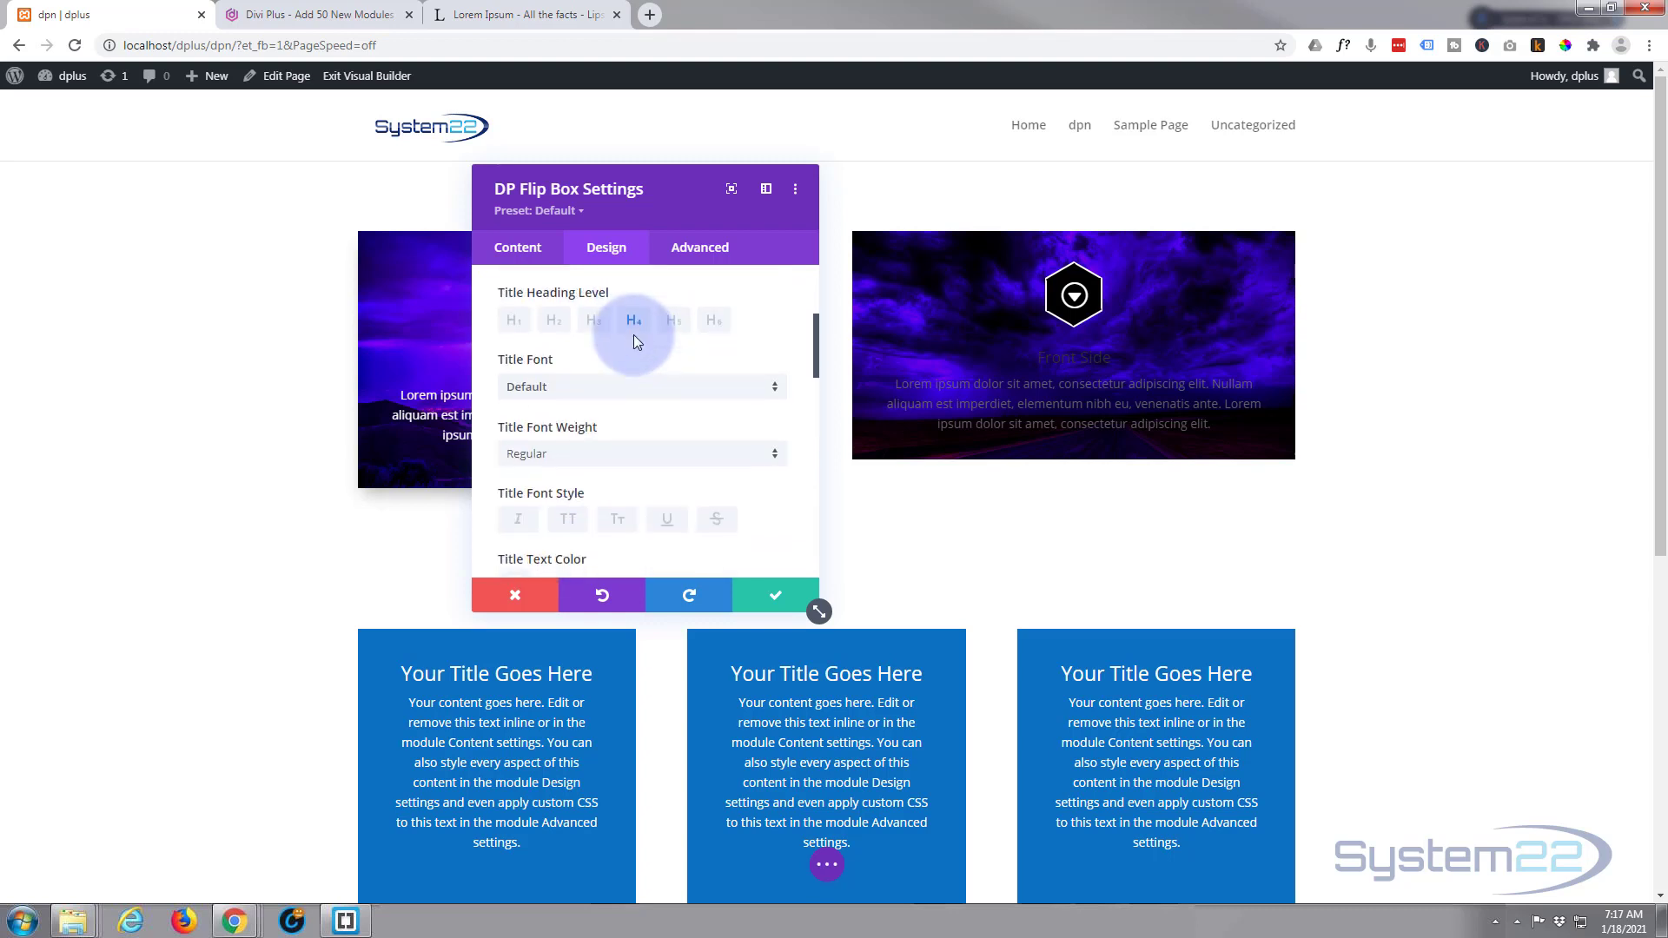
{"action": "left_click", "coordinate": [641, 453]}
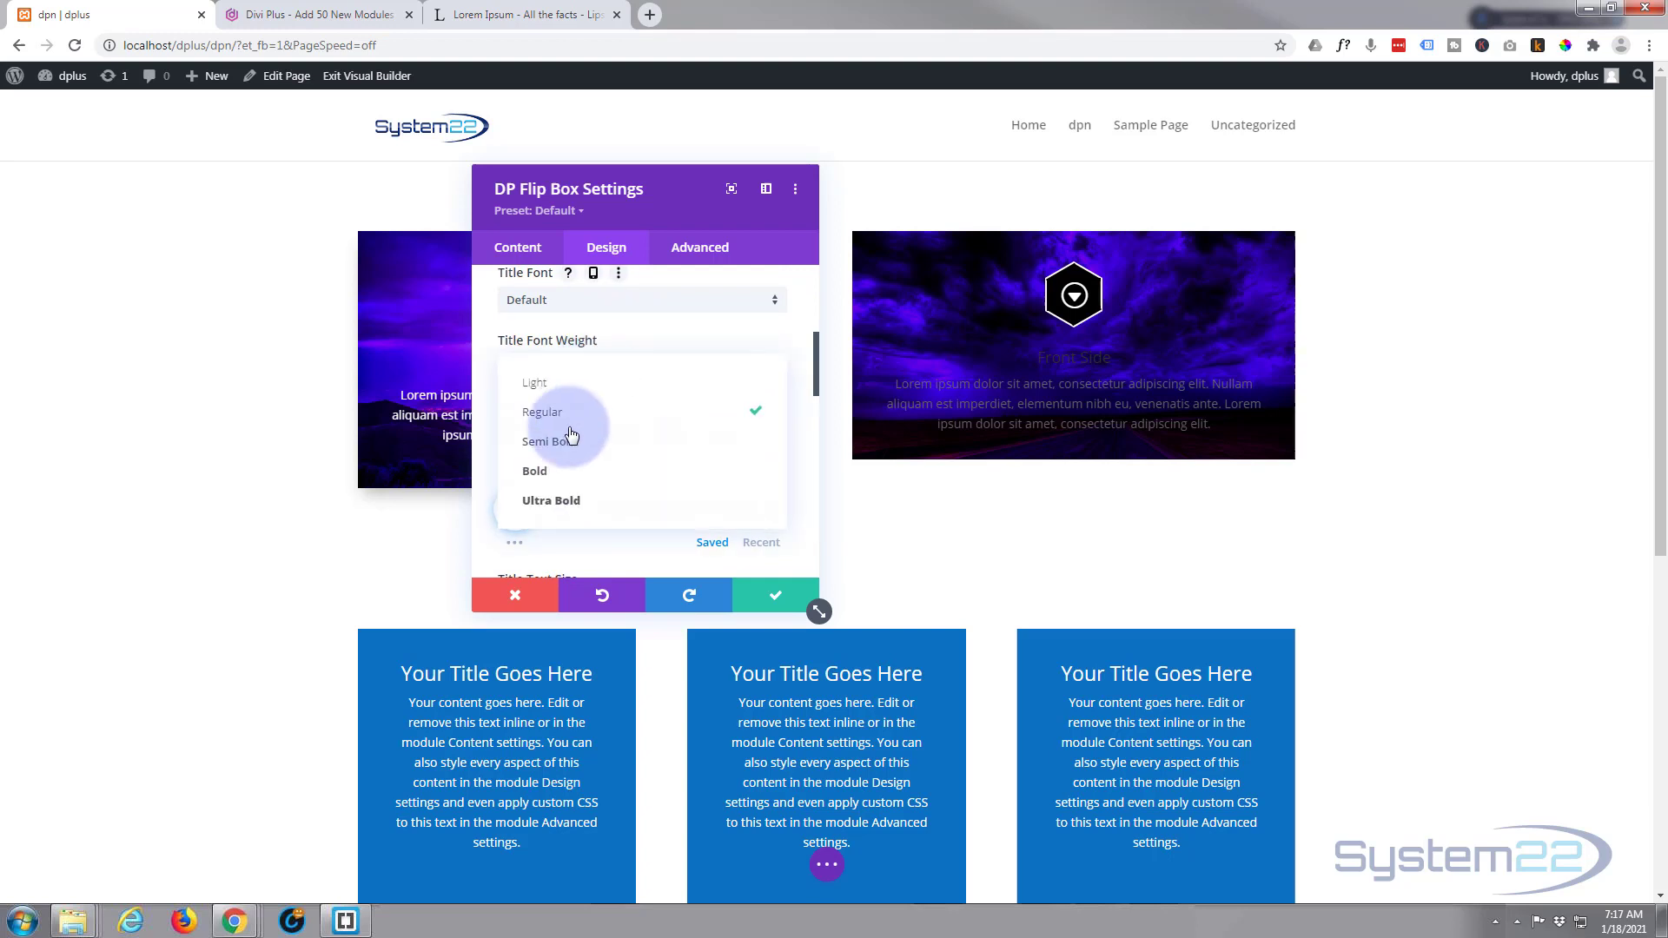
{"action": "left_click", "coordinate": [551, 441]}
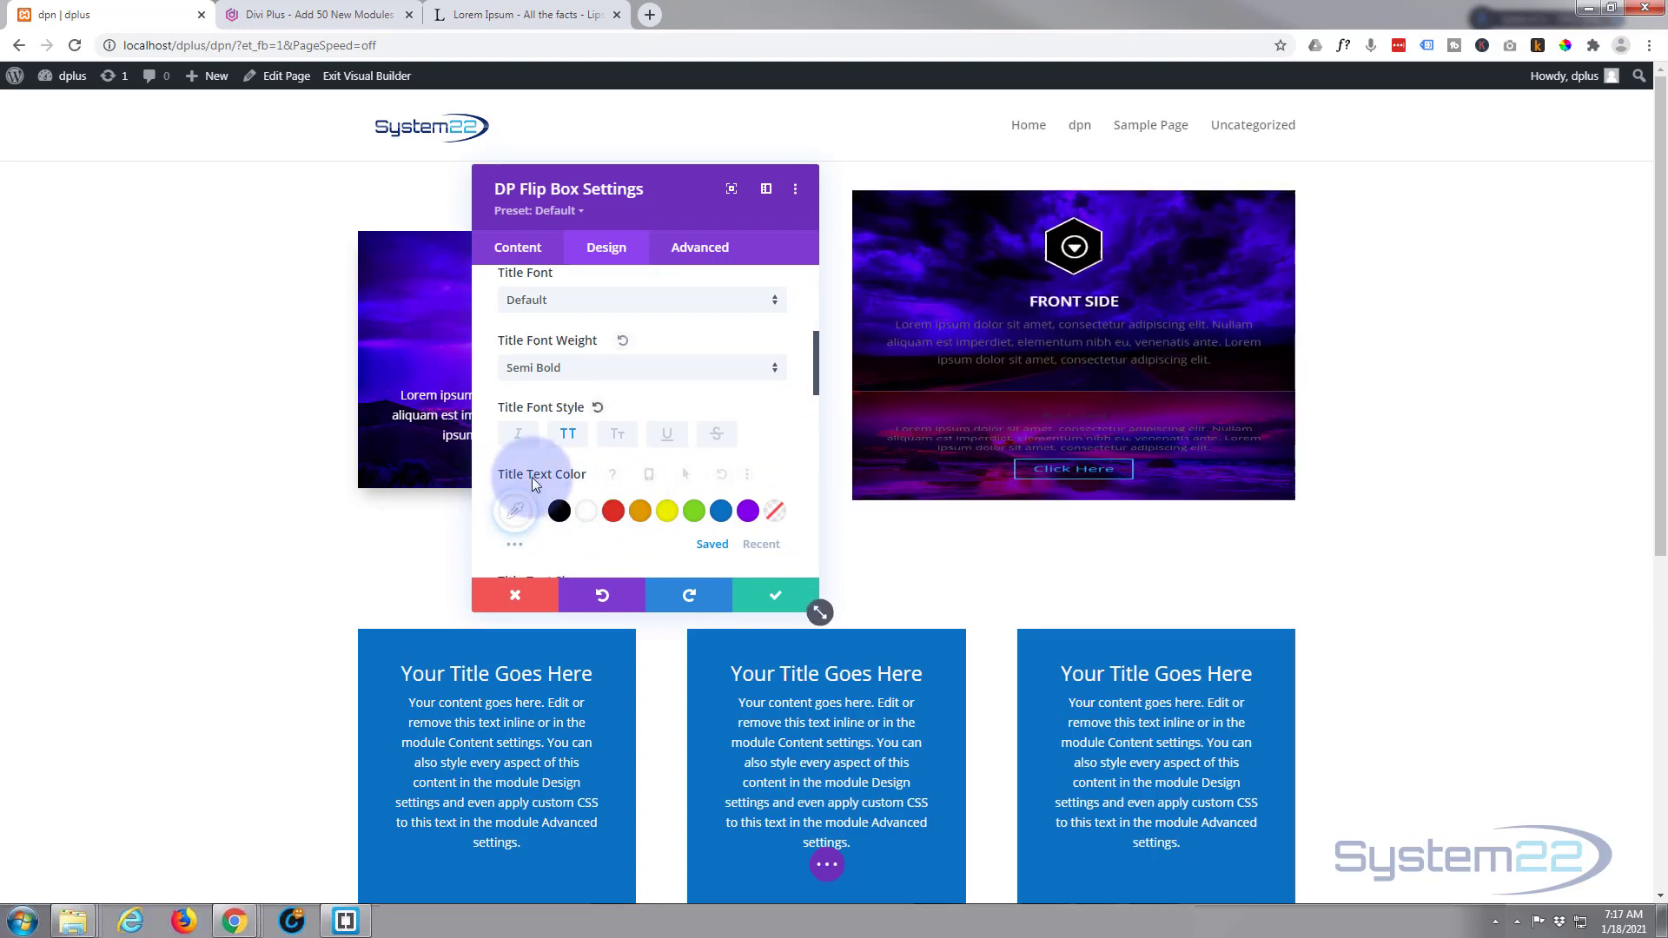
{"action": "scroll", "scroll_direction": "down", "scroll_amount": 3}
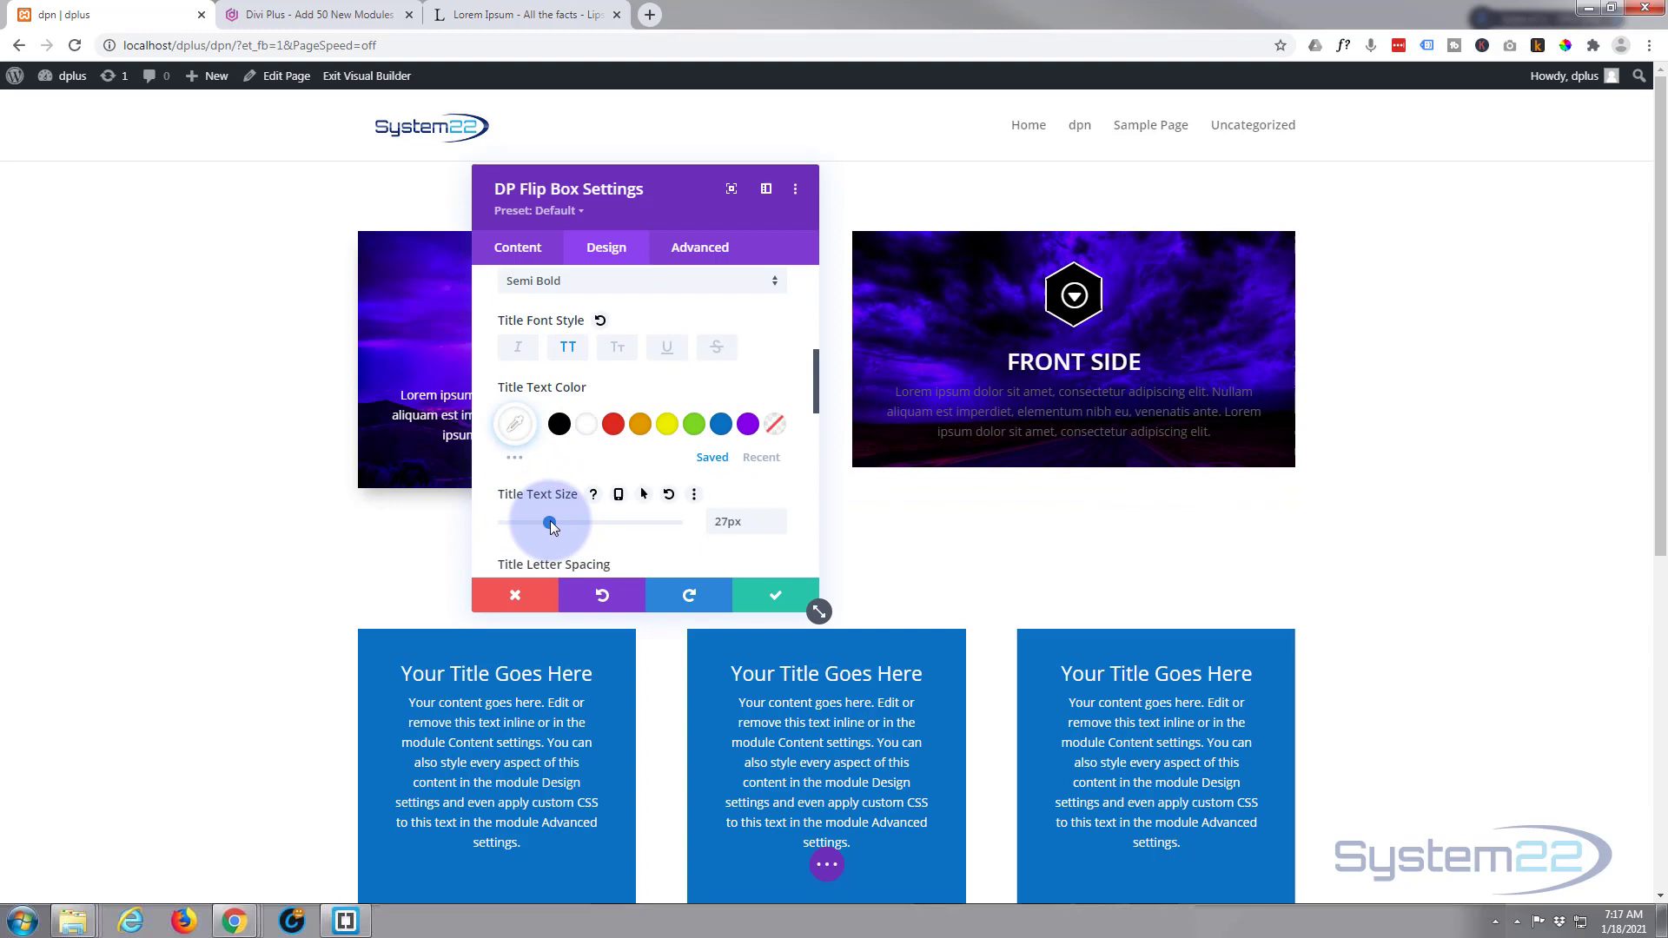
{"action": "scroll", "scroll_direction": "up", "scroll_amount": 3}
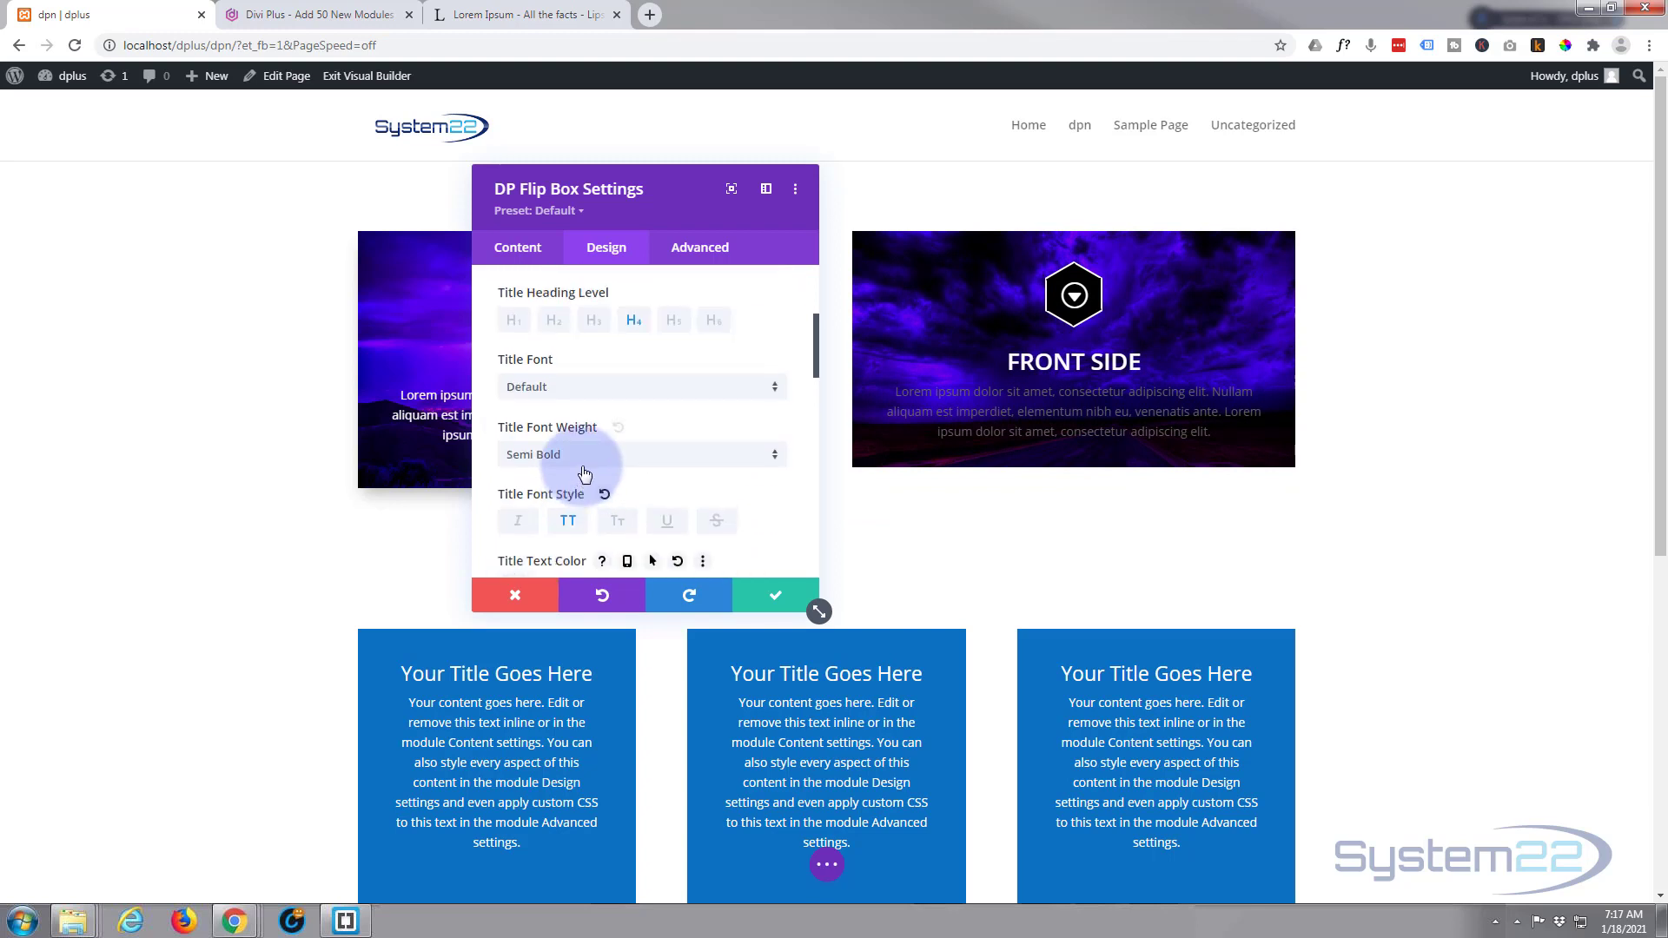
- Make the front body text colour white
{"action": "left_click", "coordinate": [737, 420]}
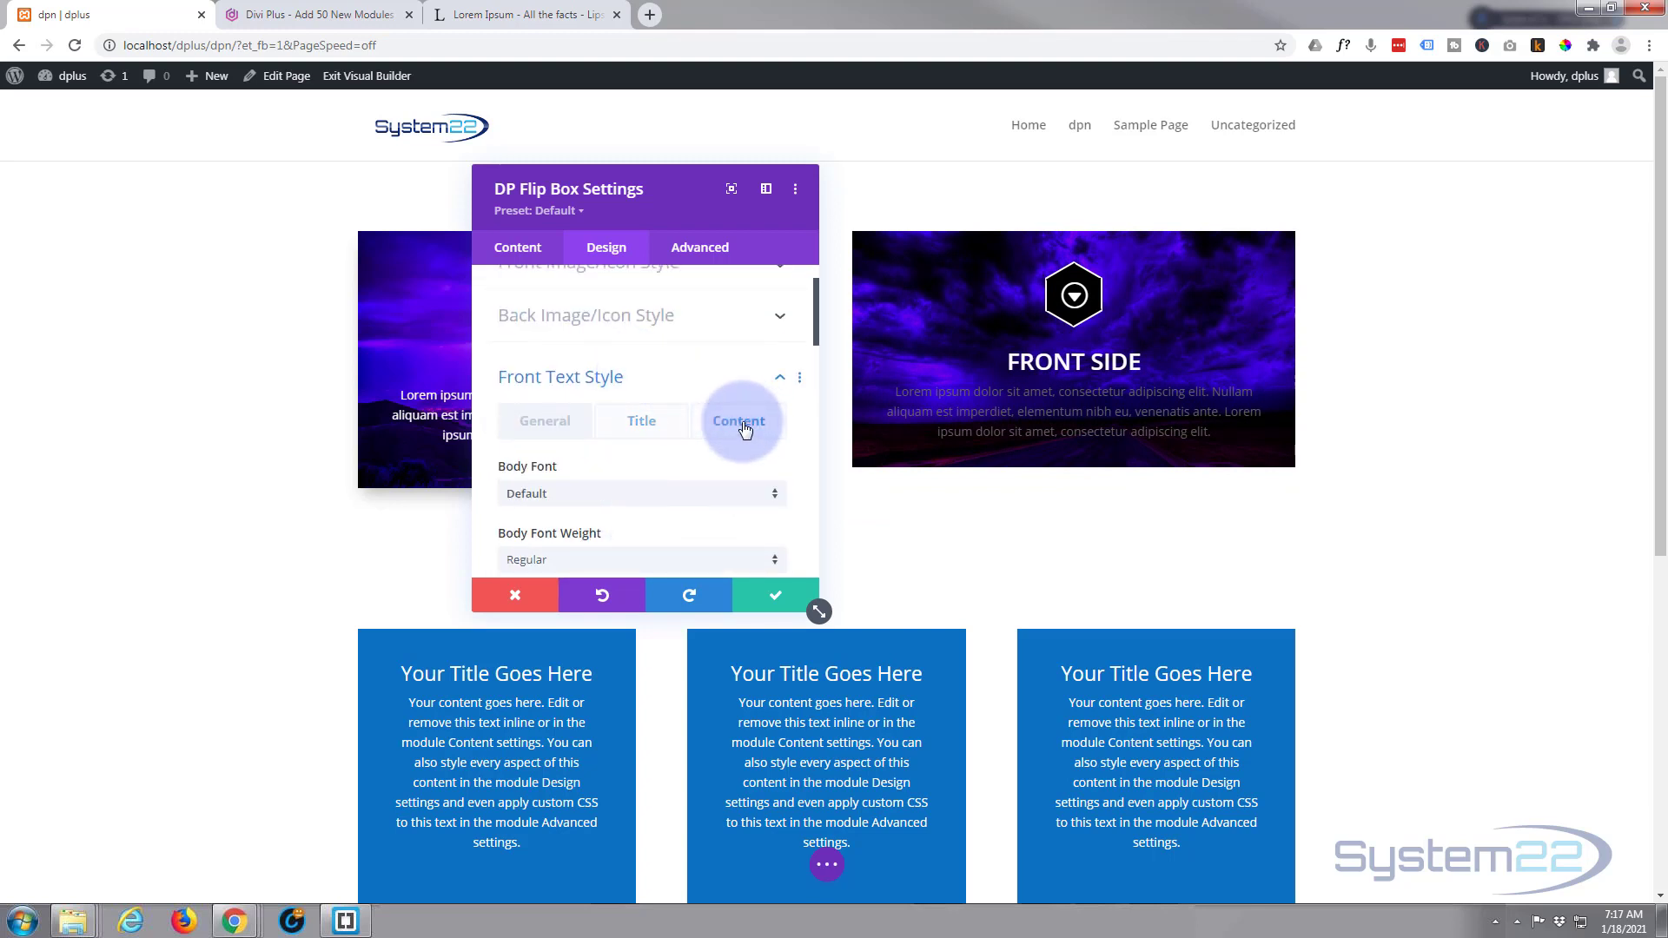
{"action": "left_click", "coordinate": [739, 420]}
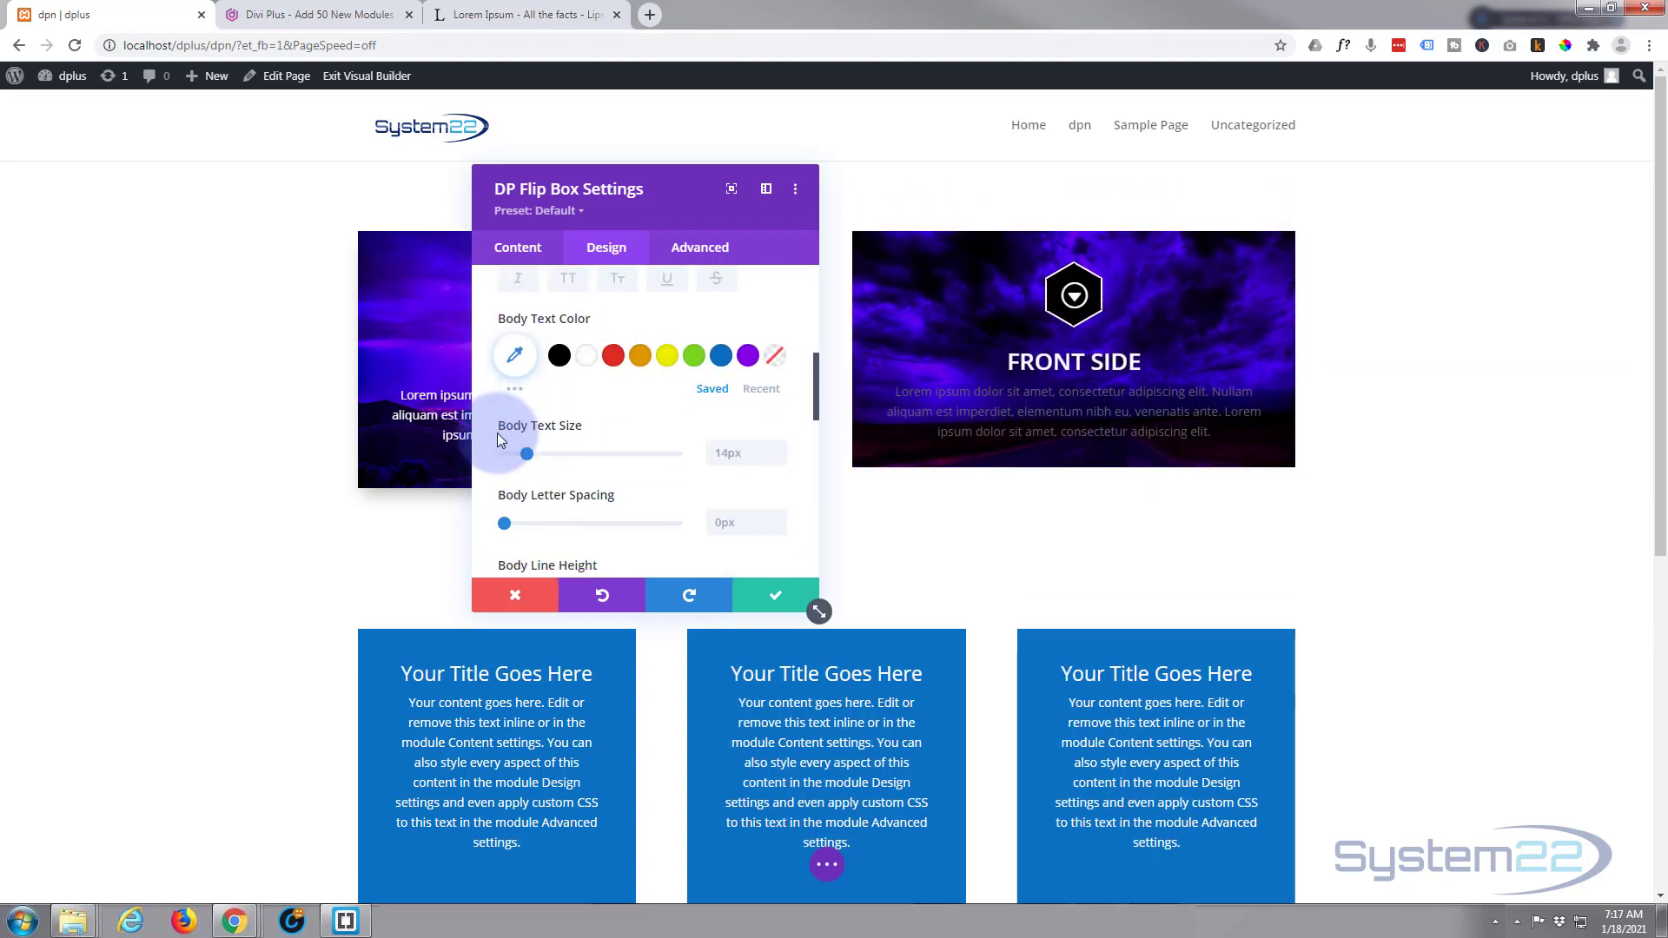
{"action": "left_click", "coordinate": [586, 355]}
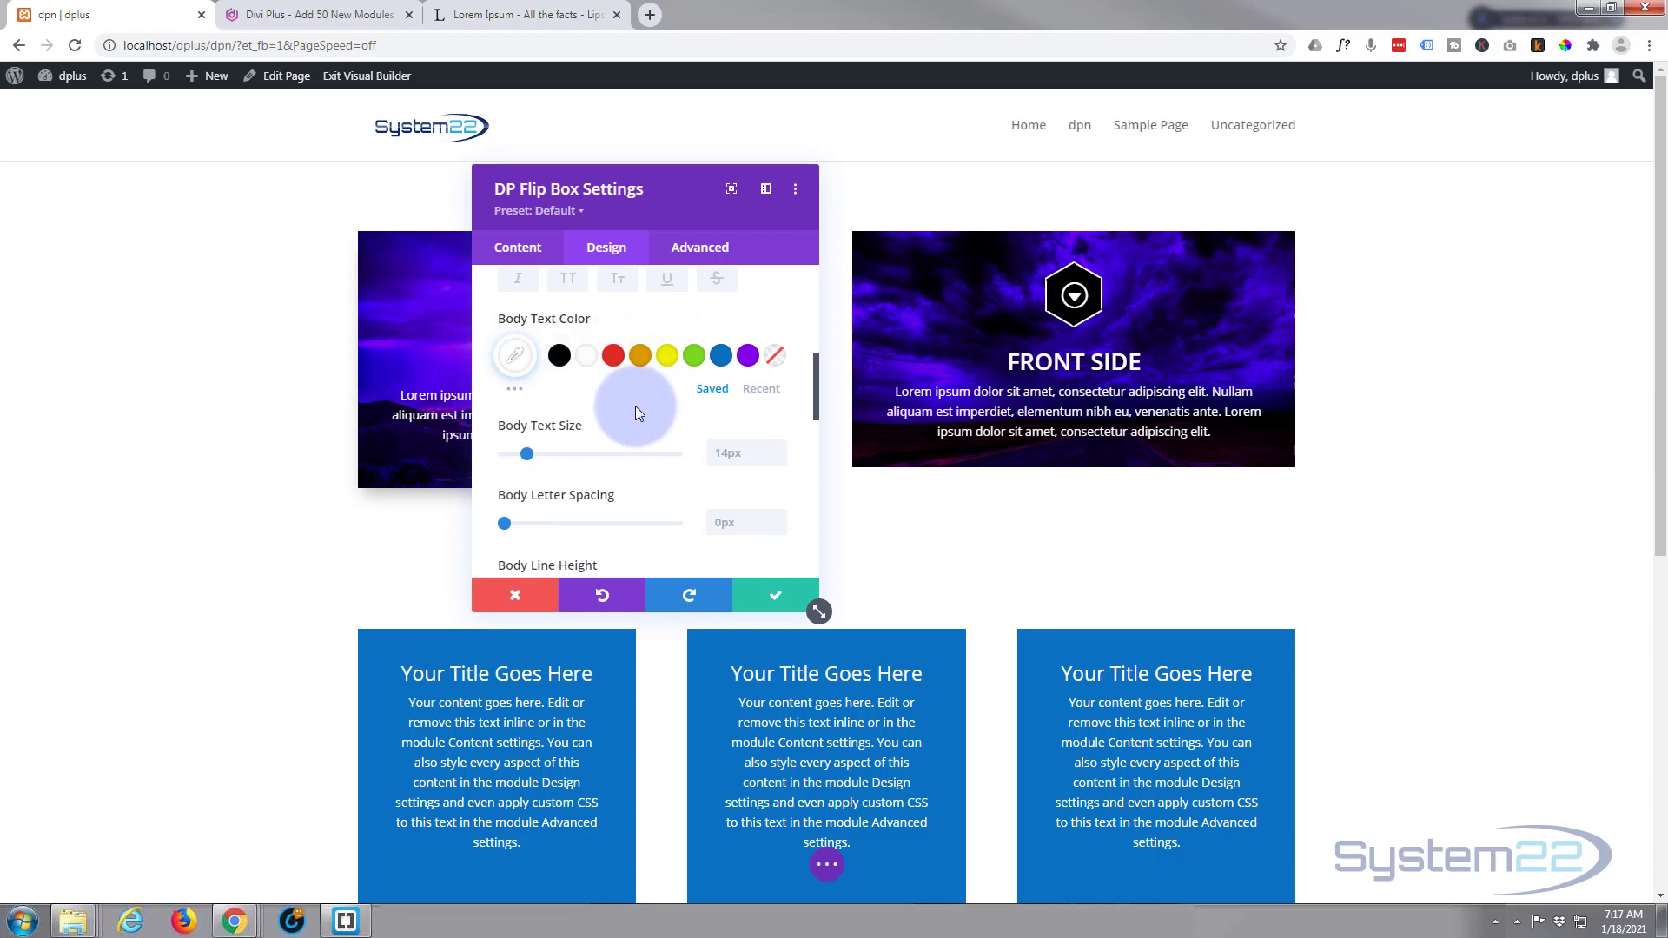
{"action": "mouse_move", "coordinate": [636, 425]}
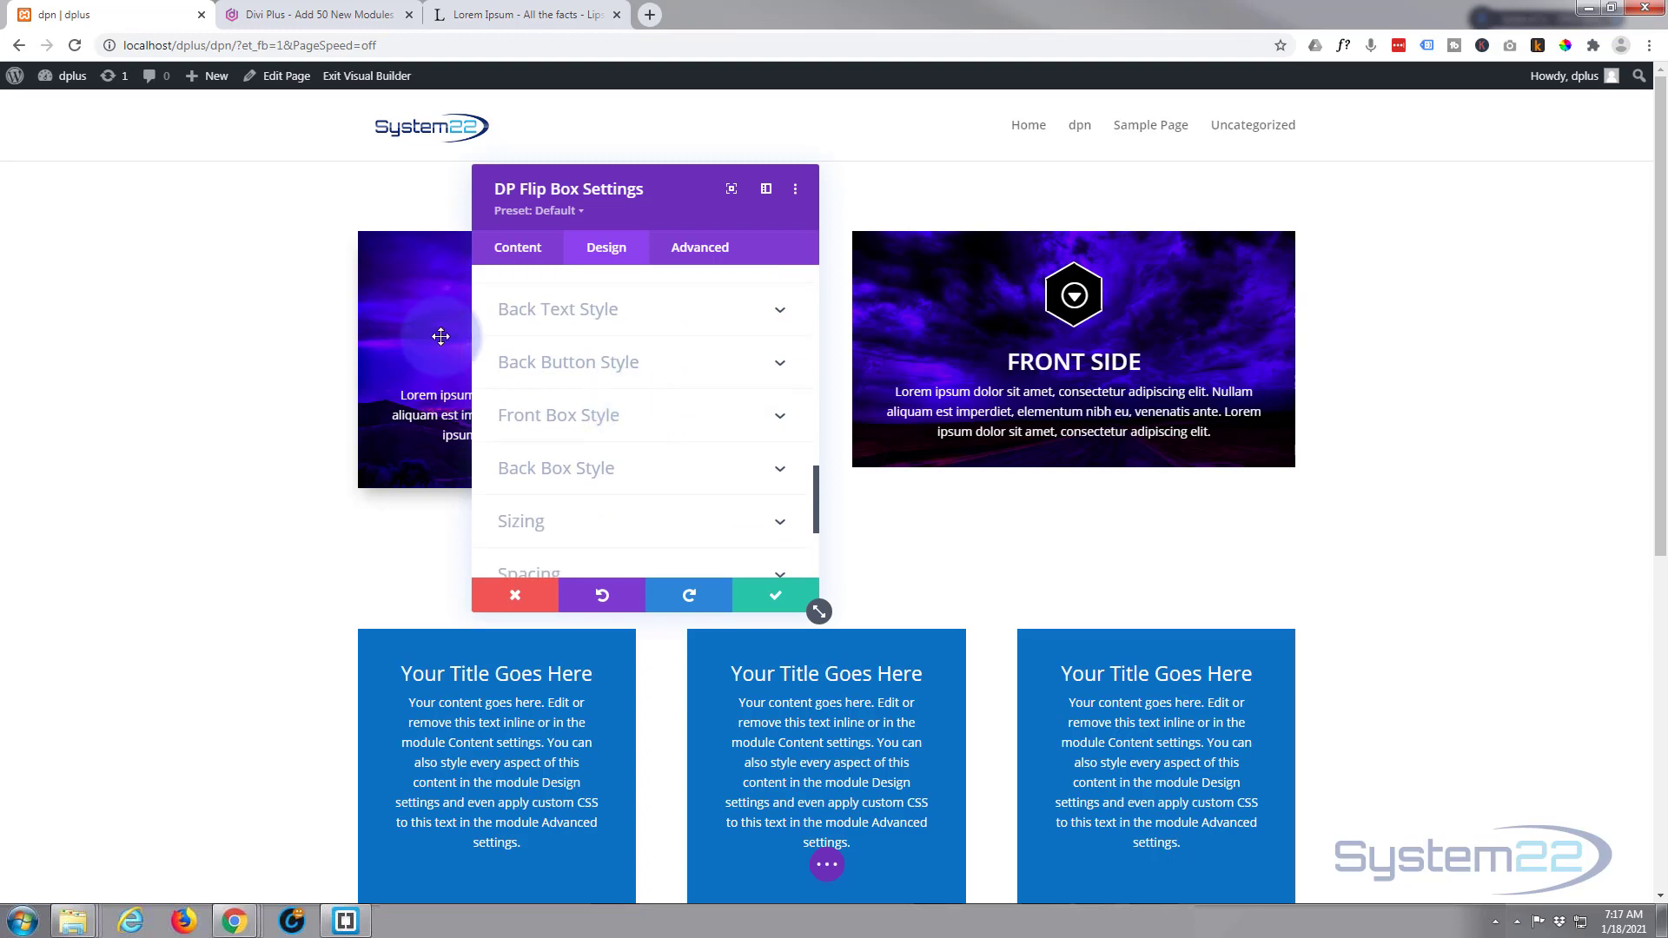
{"action": "mouse_move", "coordinate": [676, 323]}
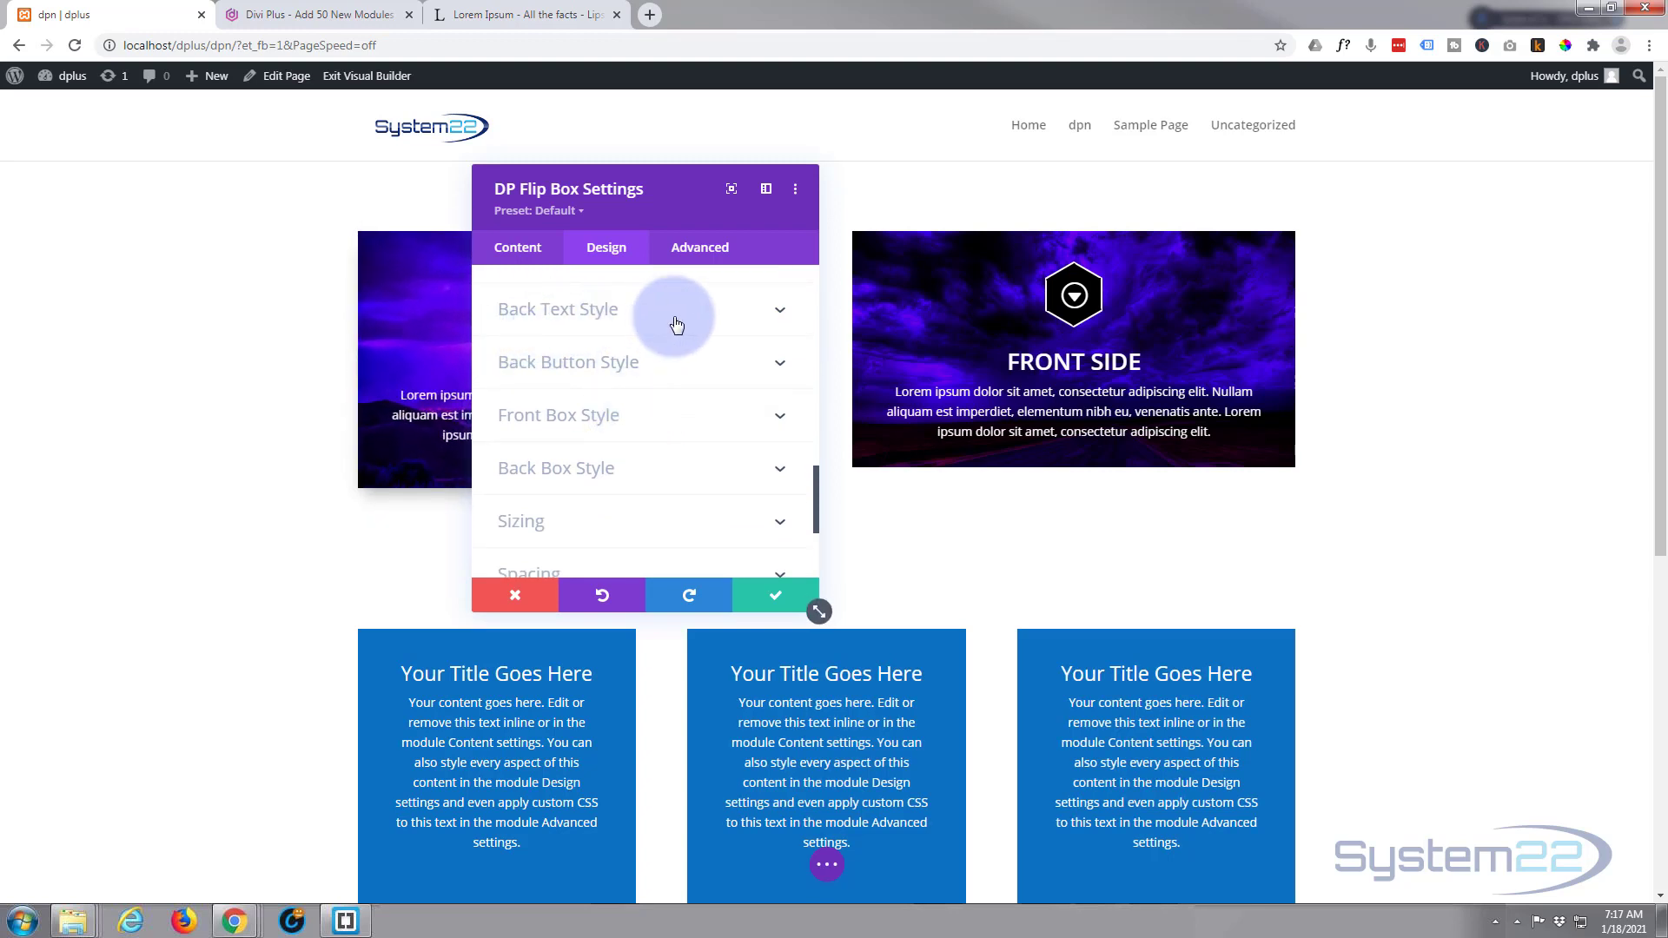
- Make the back title semi-bold, uppercase, white at 32px
{"action": "left_click", "coordinate": [558, 309]}
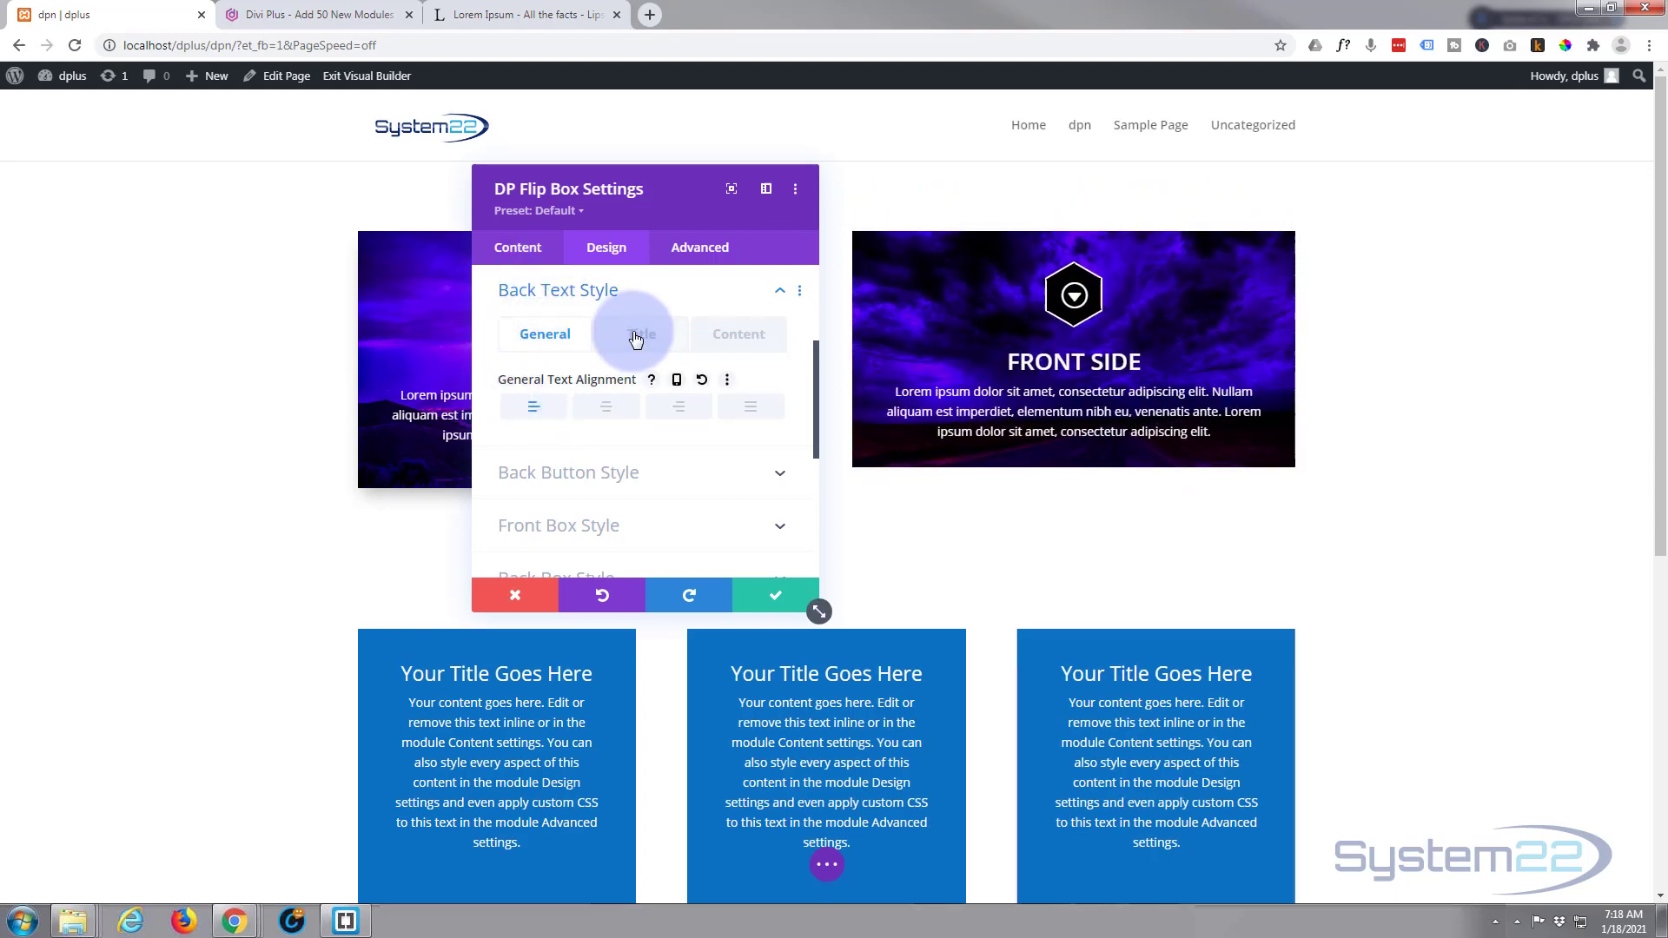
{"action": "scroll", "scroll_direction": "down", "scroll_amount": 3}
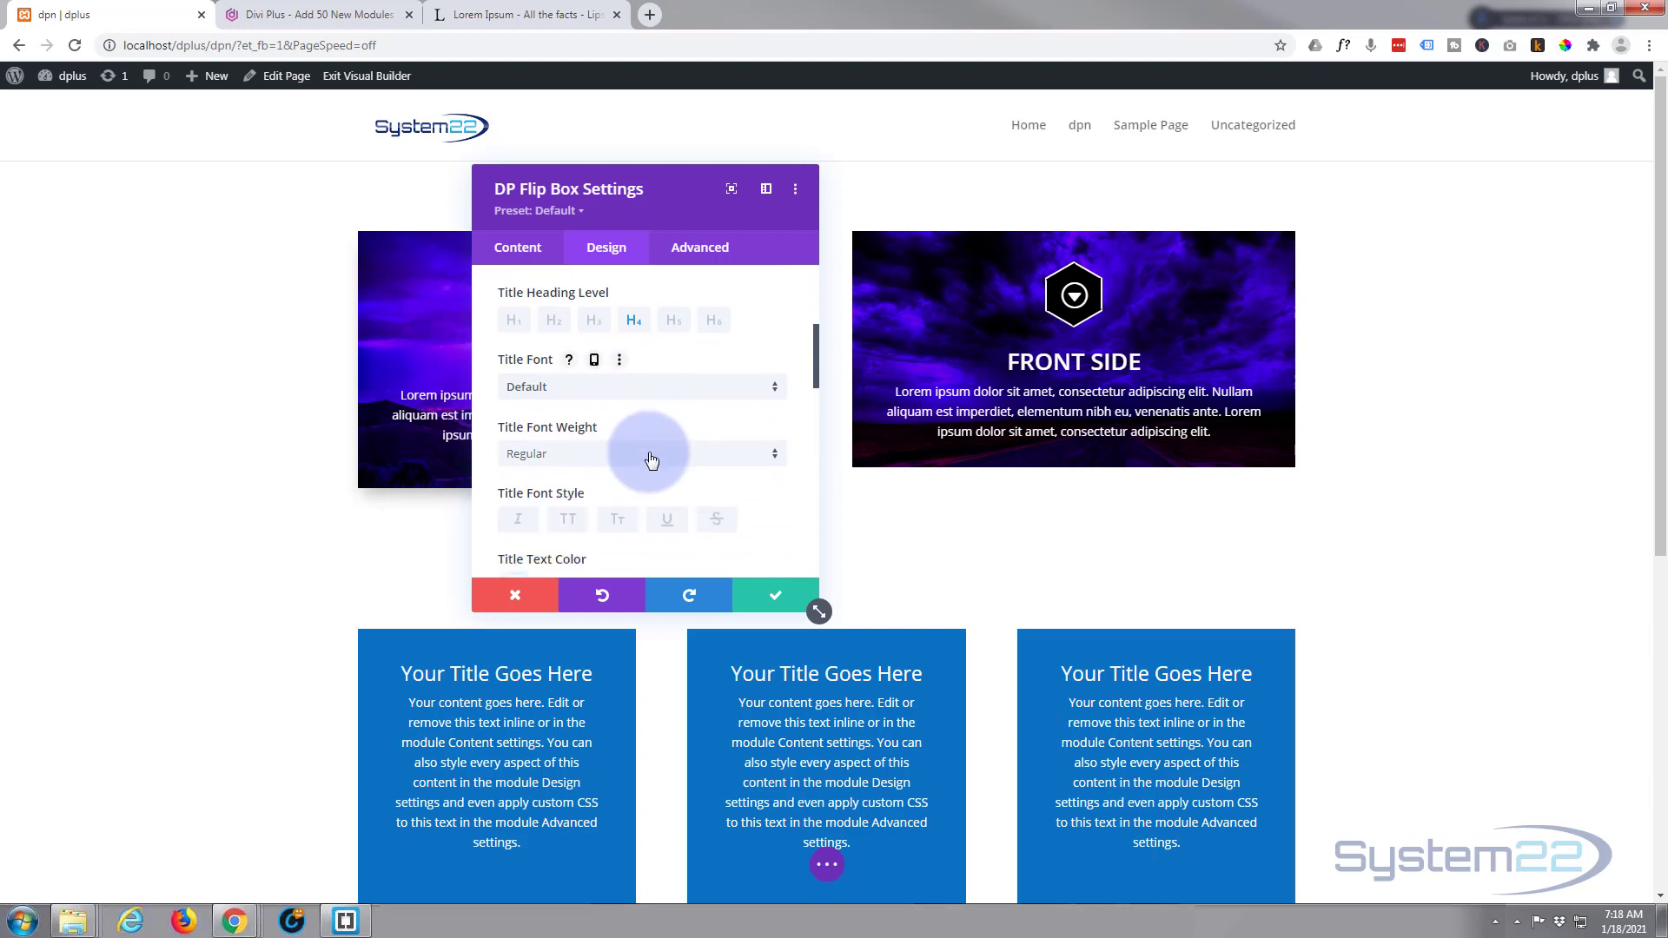
{"action": "left_click", "coordinate": [642, 453]}
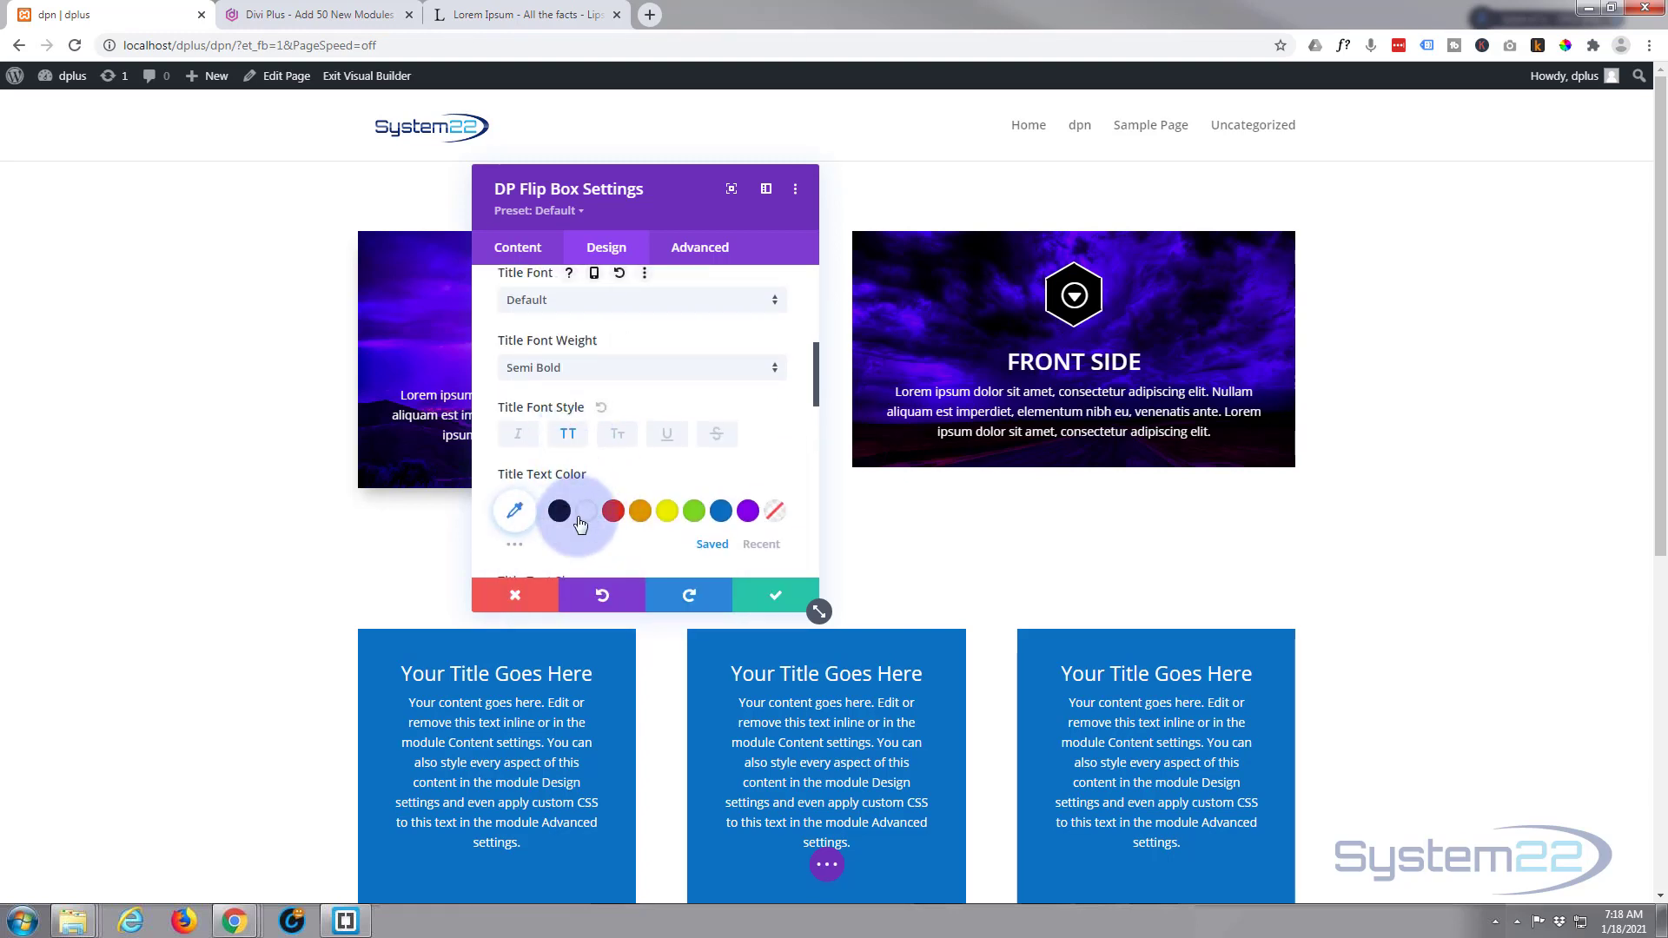
{"action": "mouse_move", "coordinate": [591, 501]}
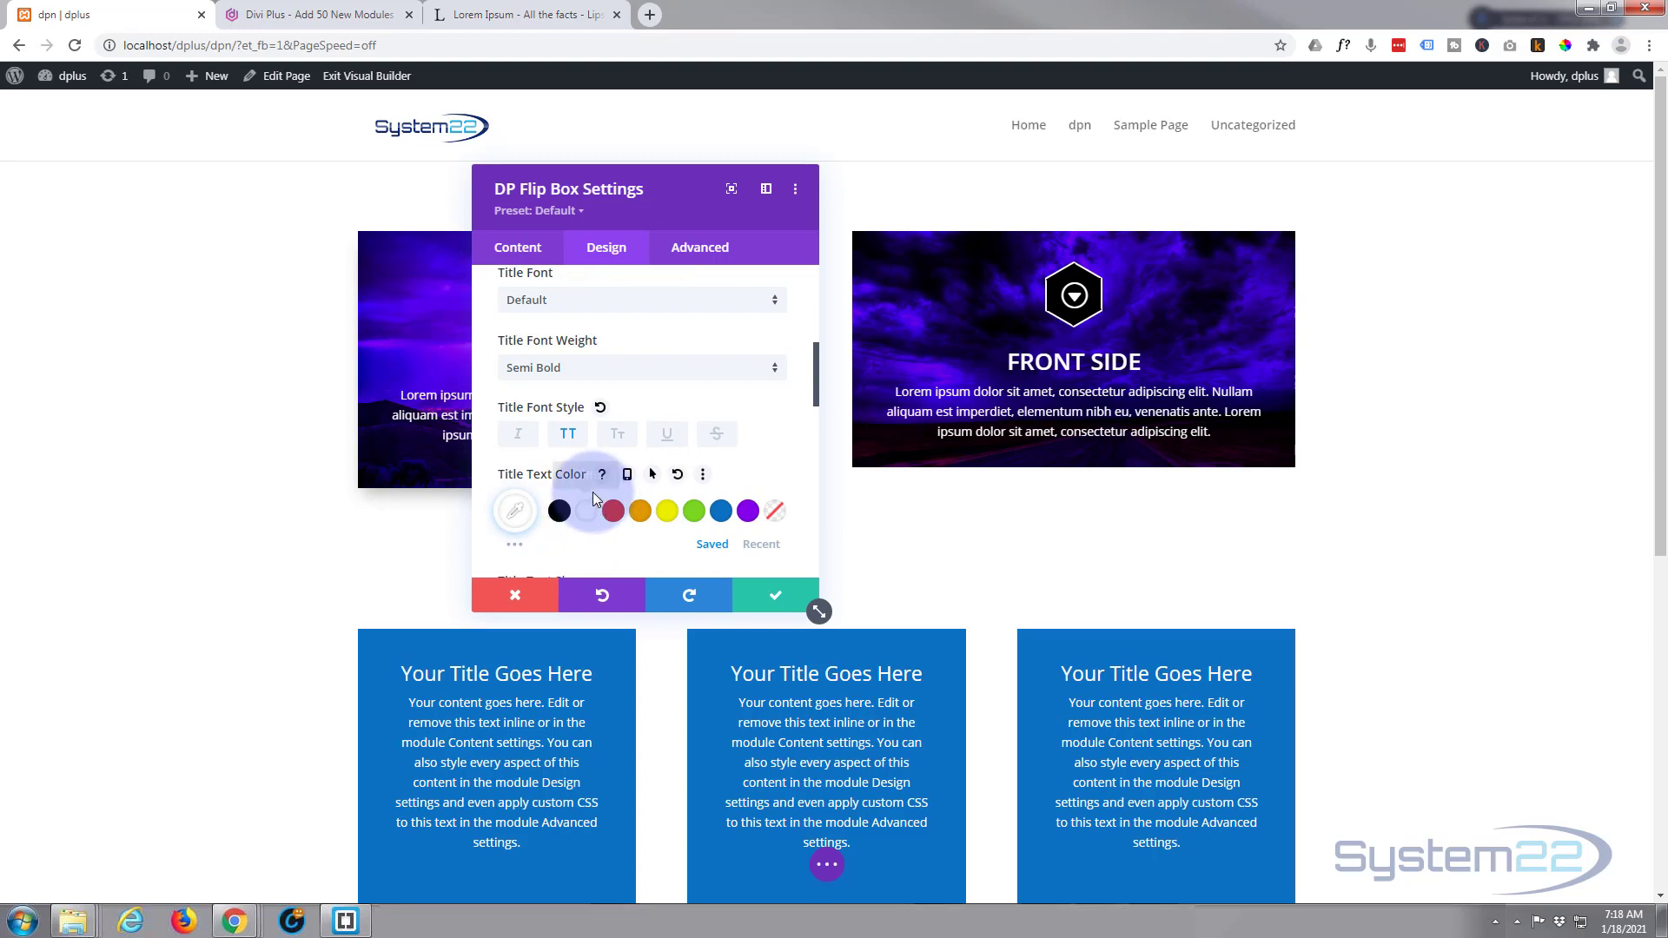
{"action": "scroll", "scroll_direction": "down", "scroll_amount": 3}
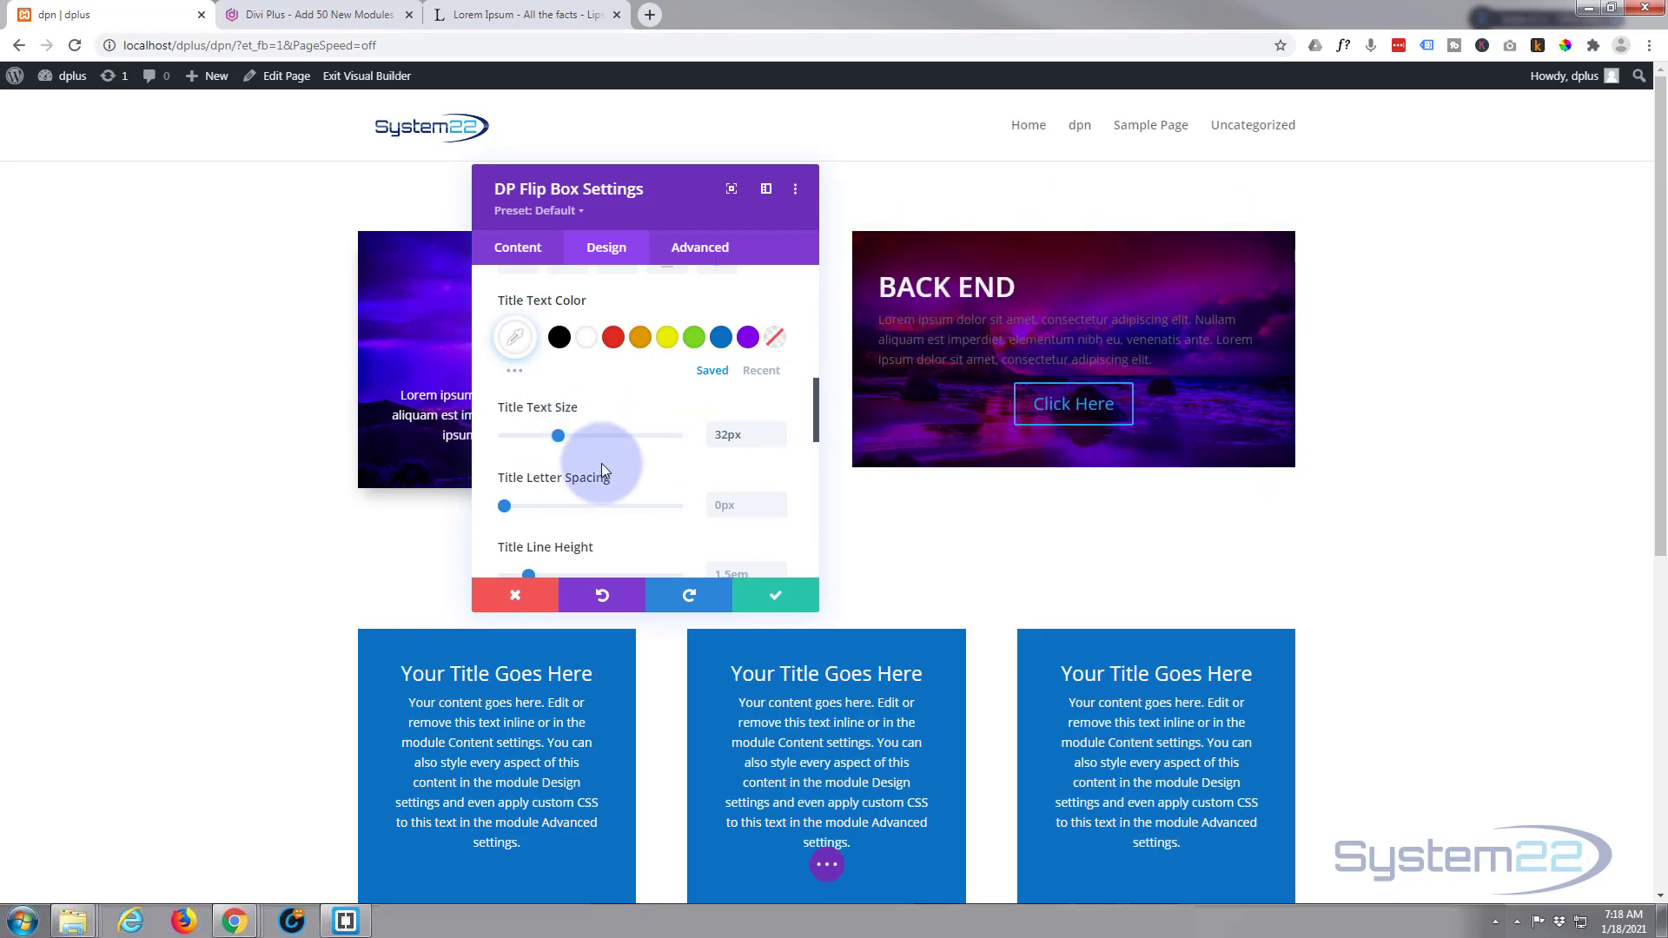
{"action": "scroll", "scroll_direction": "down", "scroll_amount": 3}
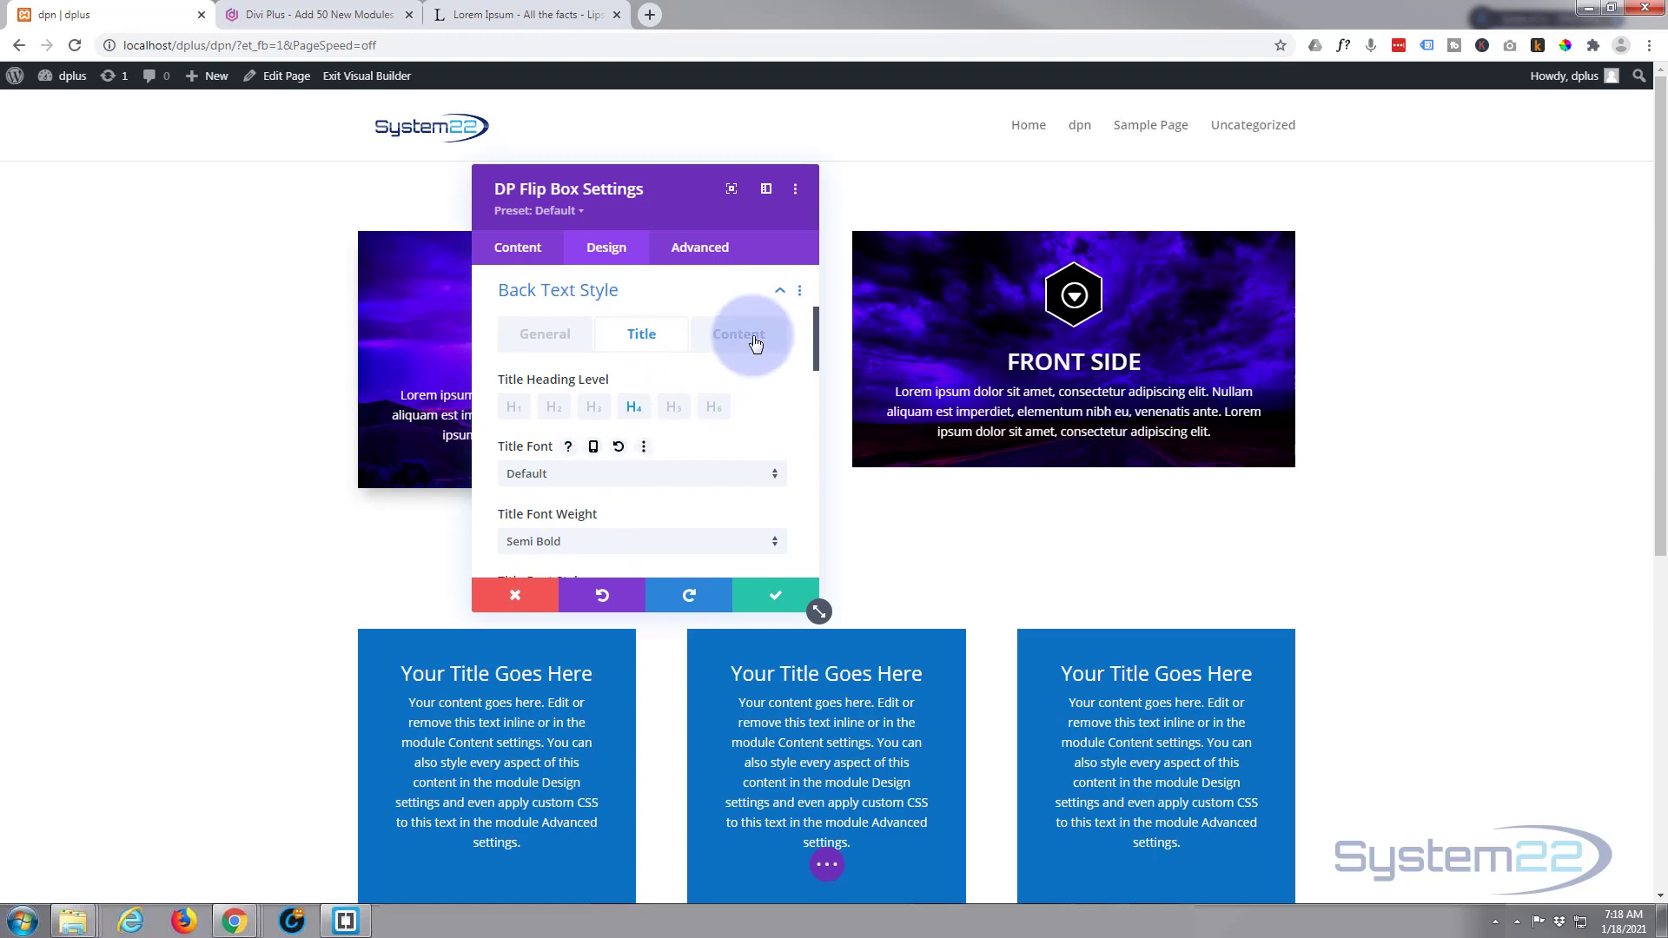
- Make the back body text colour white
{"action": "left_click", "coordinate": [739, 334]}
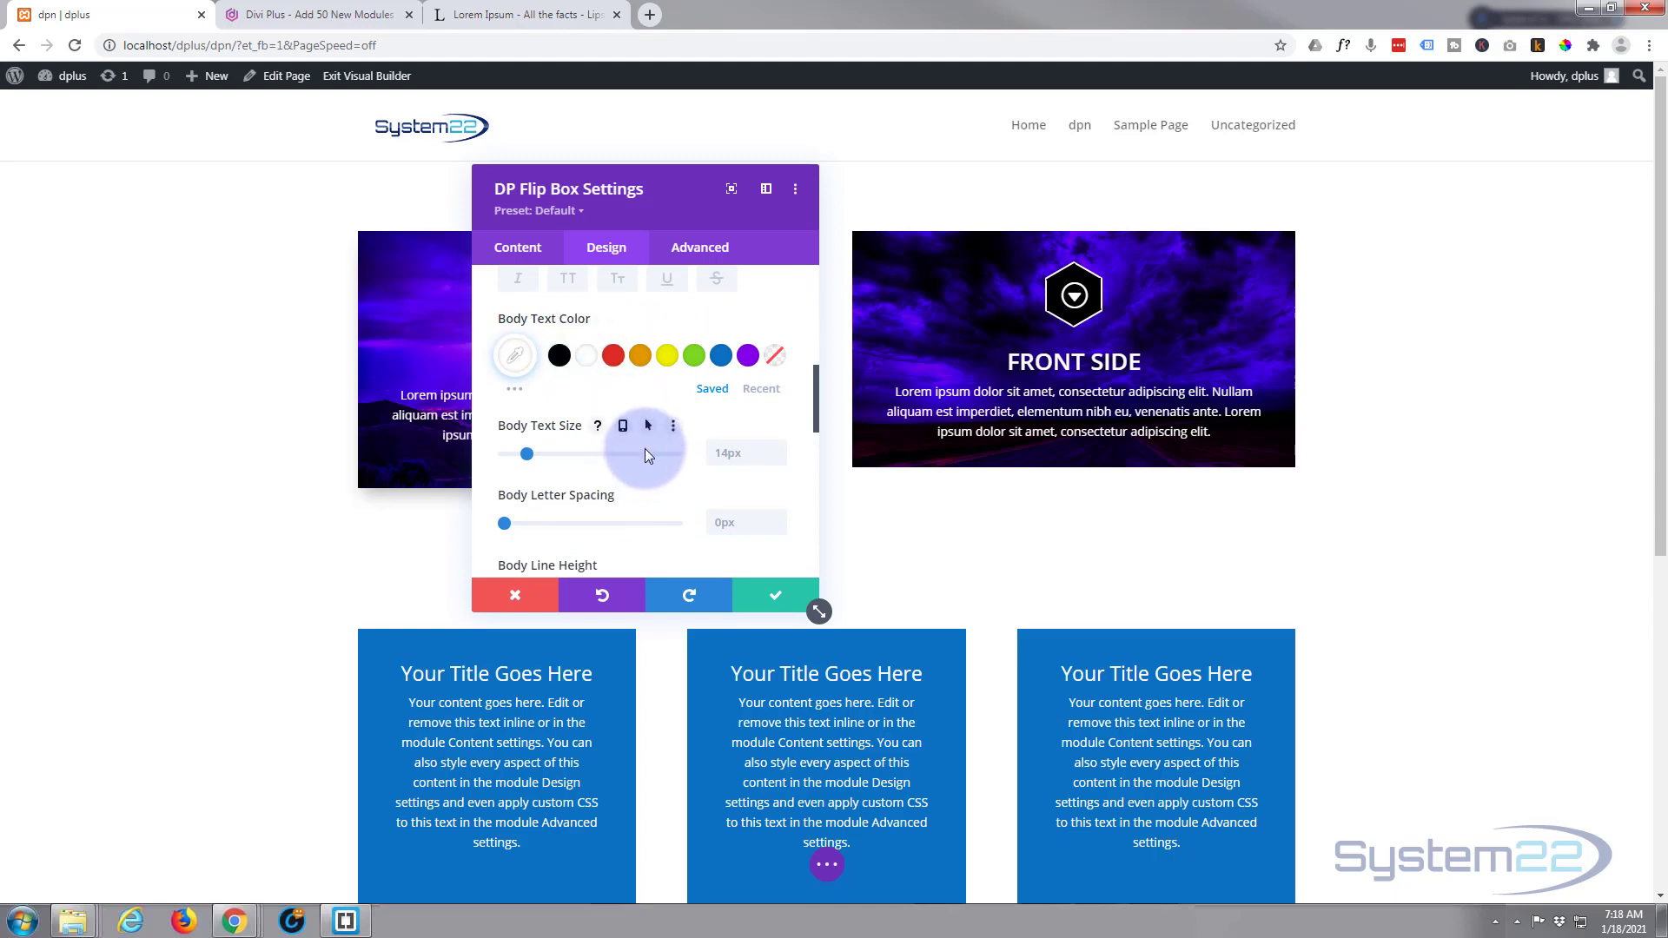
{"action": "scroll", "scroll_direction": "down", "scroll_amount": 3}
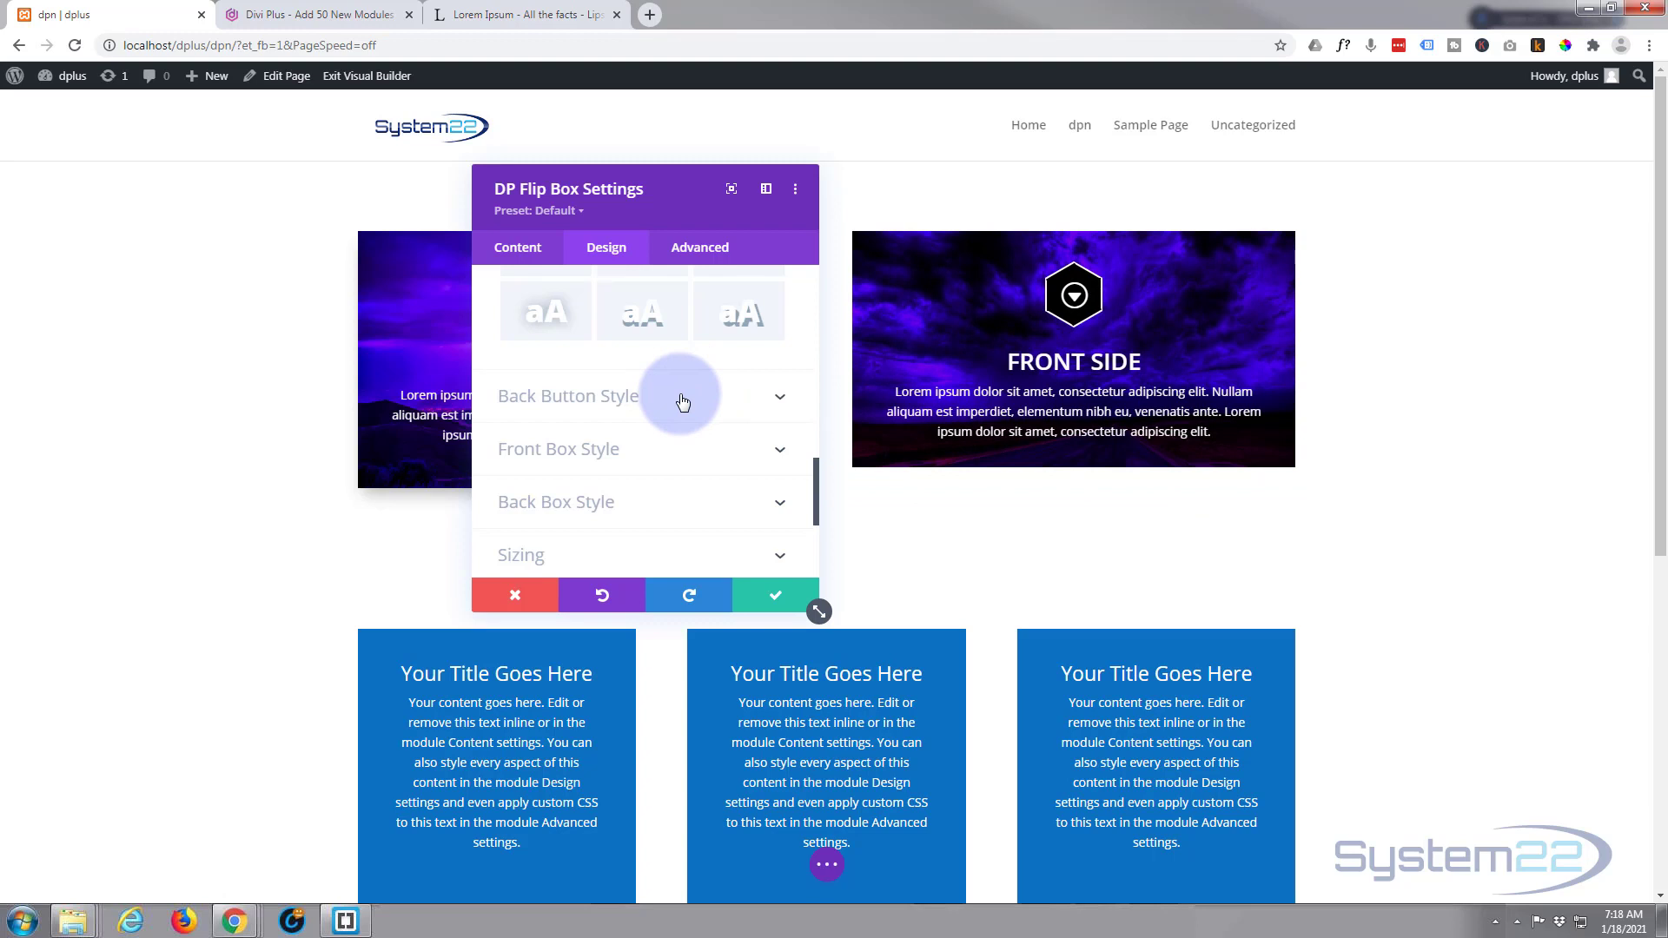
- Enable custom button styles for the back button with 20px white left-aligned text and white outline
{"action": "left_click", "coordinate": [567, 396]}
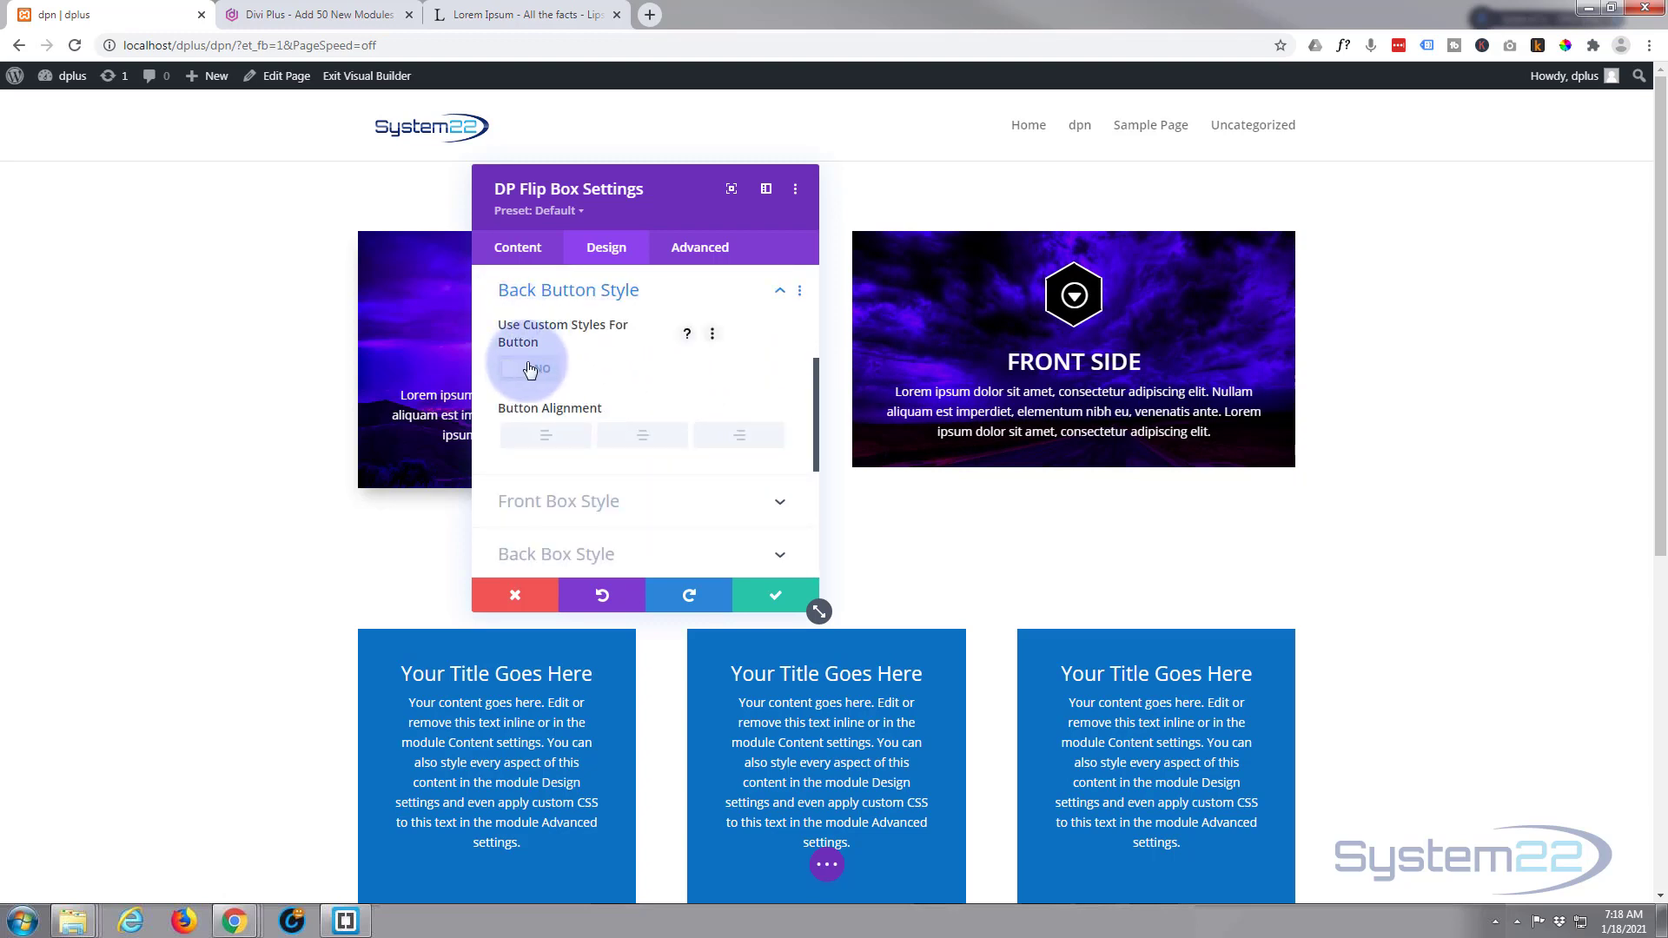
{"action": "left_click", "coordinate": [529, 368]}
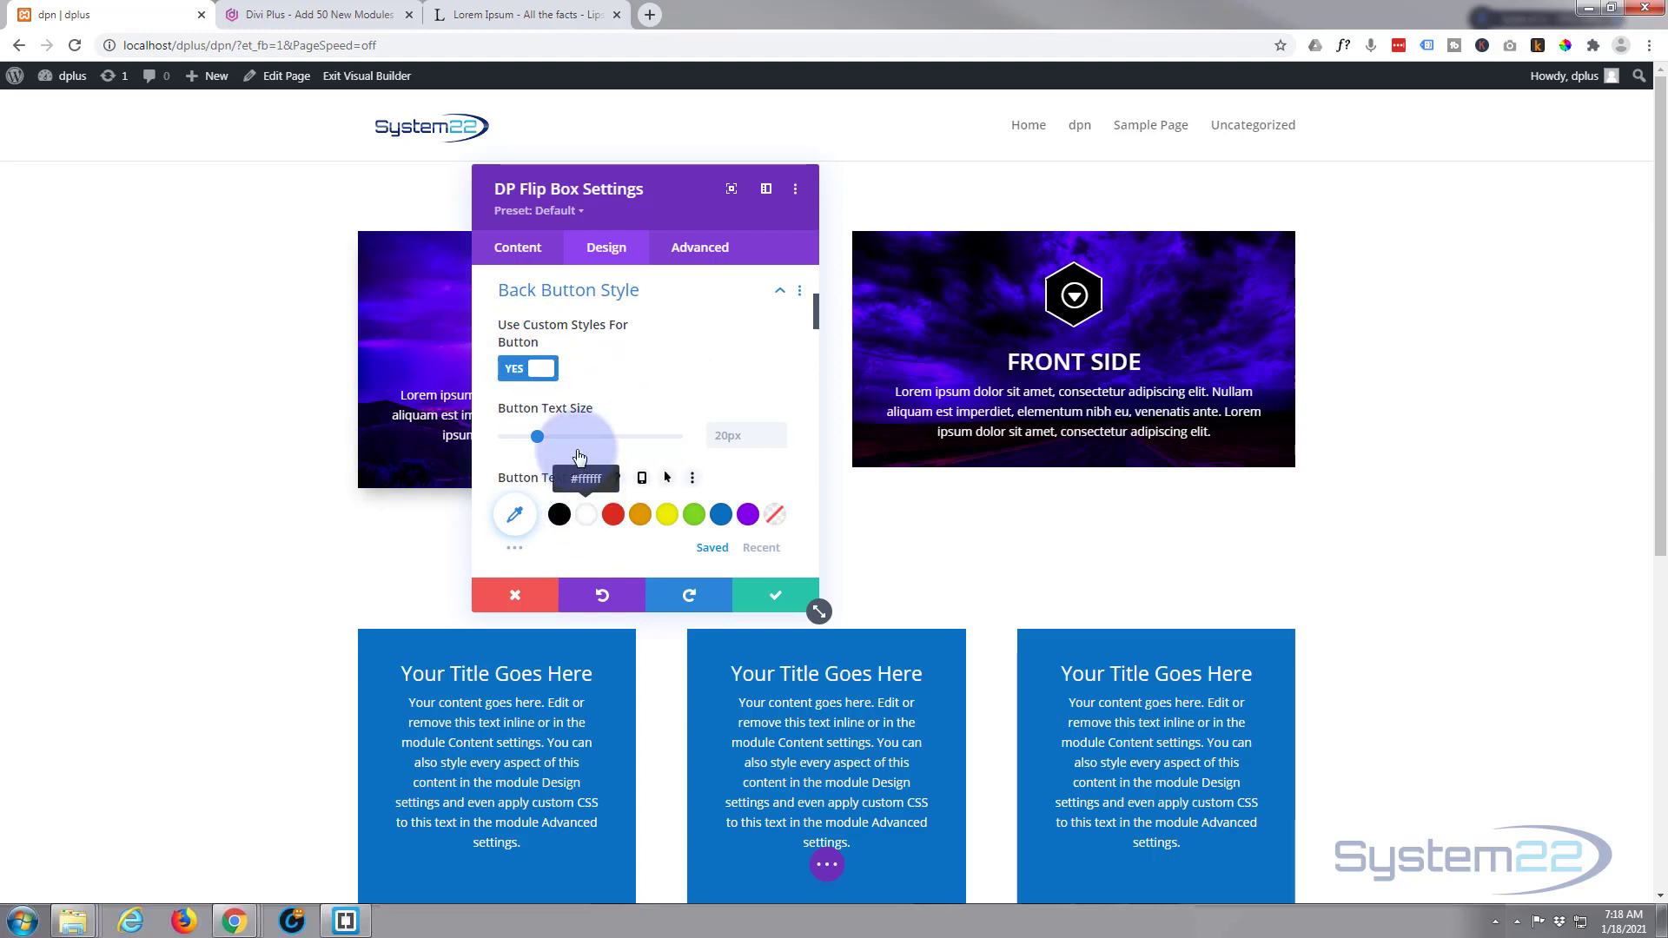
{"action": "scroll", "scroll_direction": "down", "scroll_amount": 3}
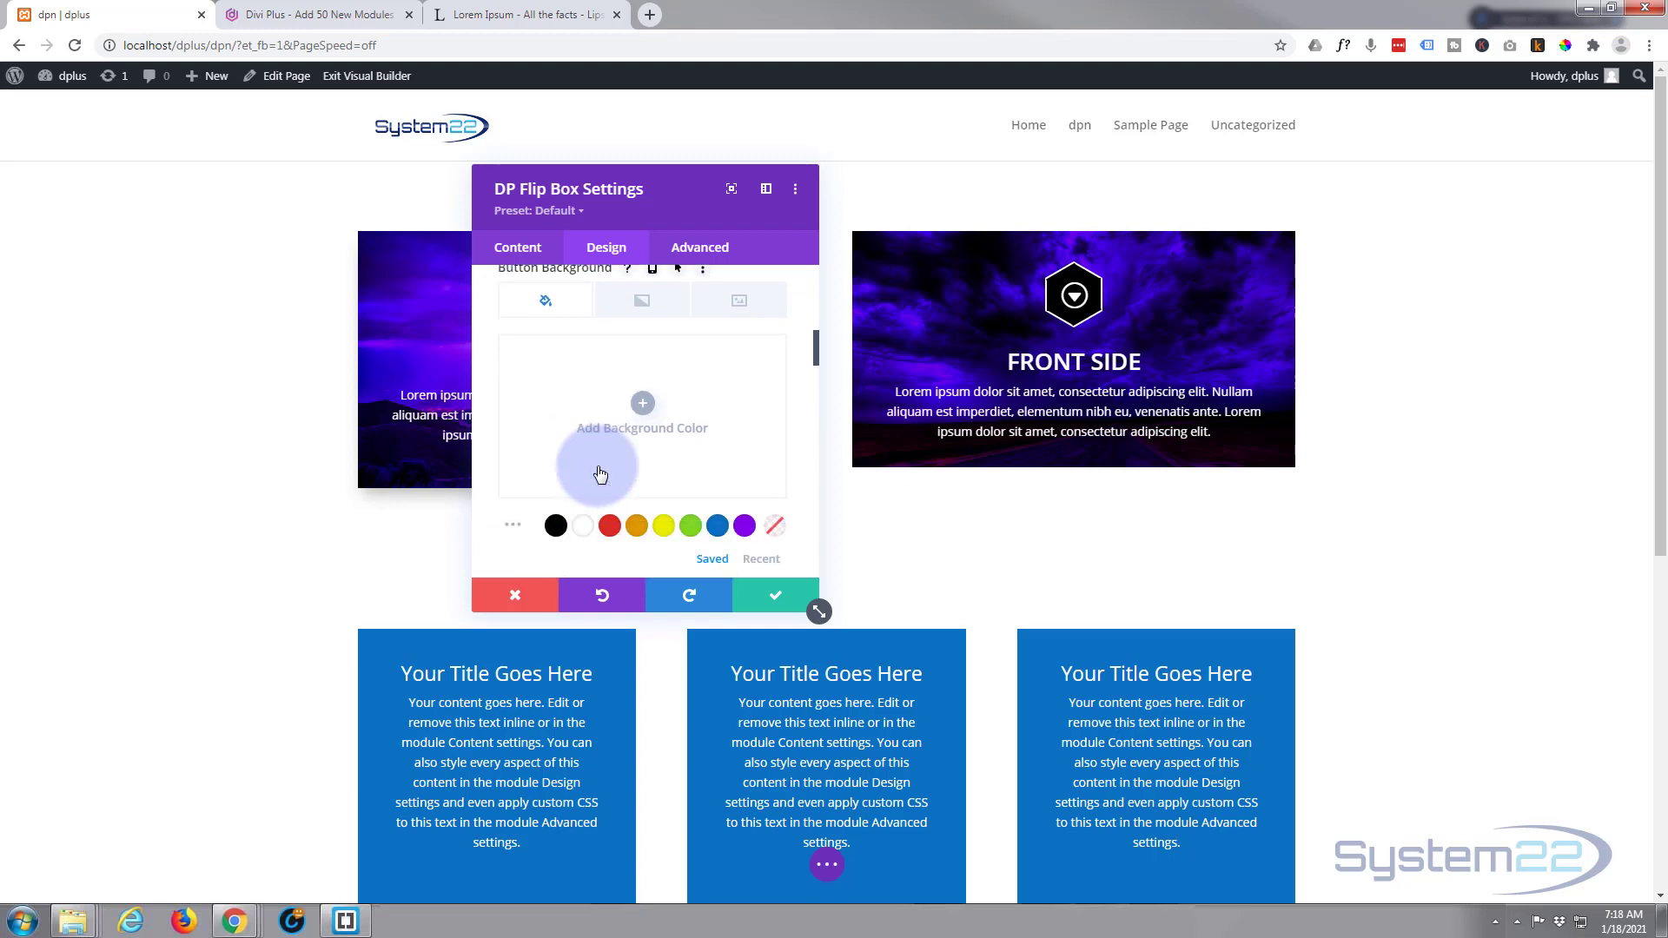
{"action": "scroll", "scroll_direction": "up", "scroll_amount": 3}
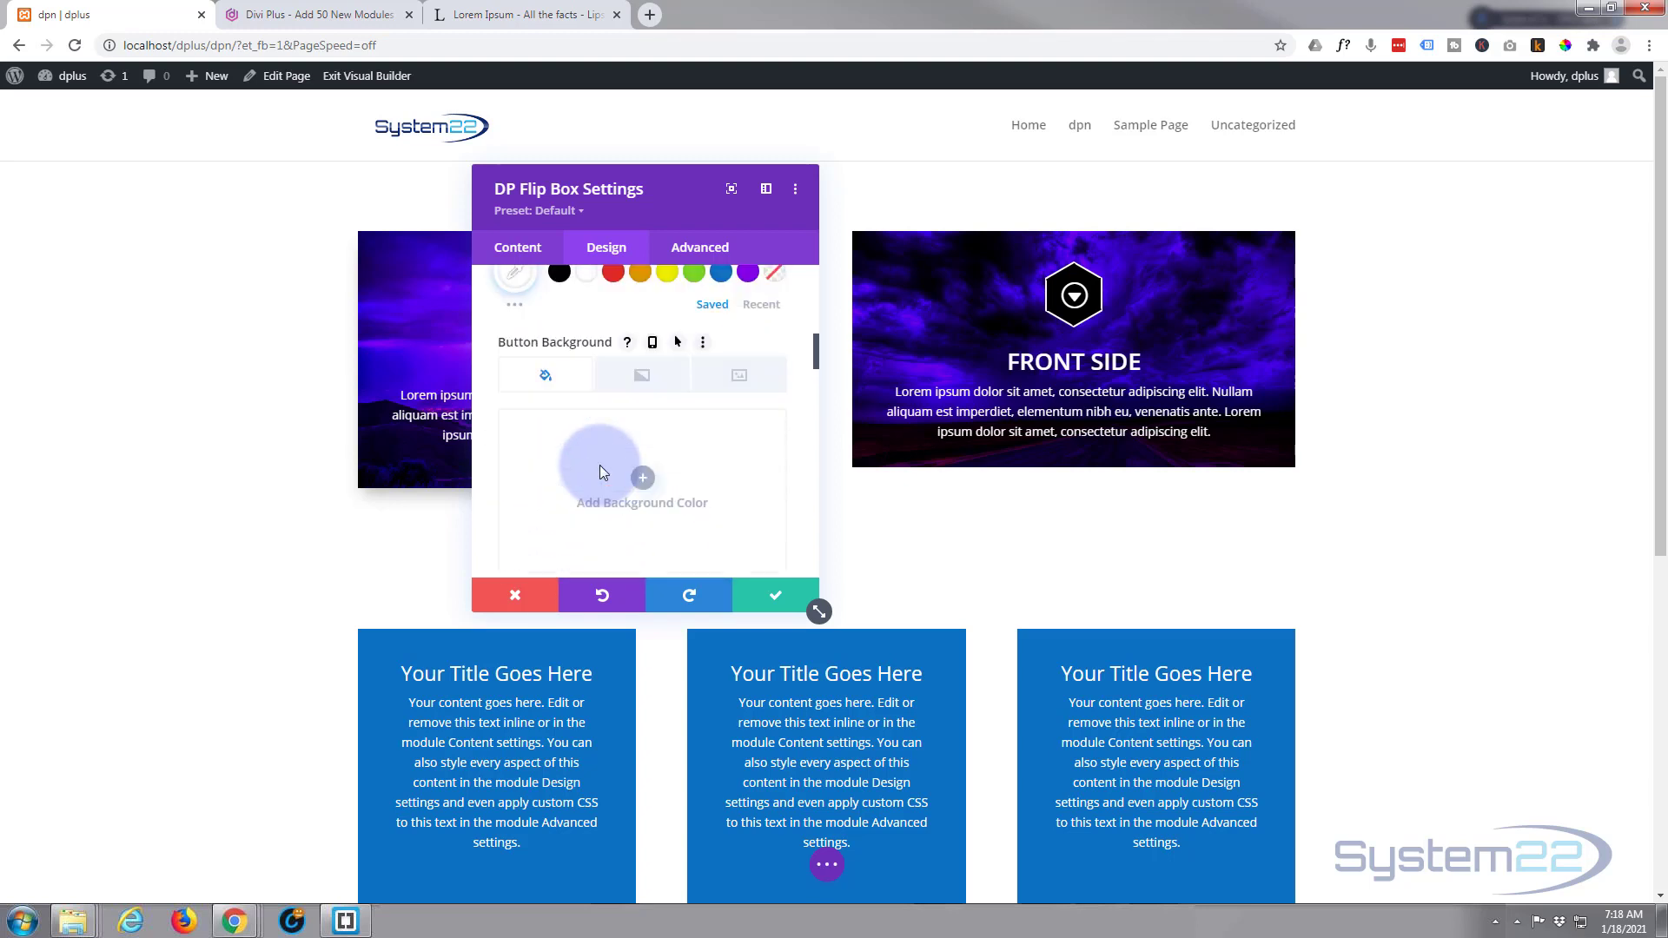
{"action": "scroll", "scroll_direction": "up", "scroll_amount": 3}
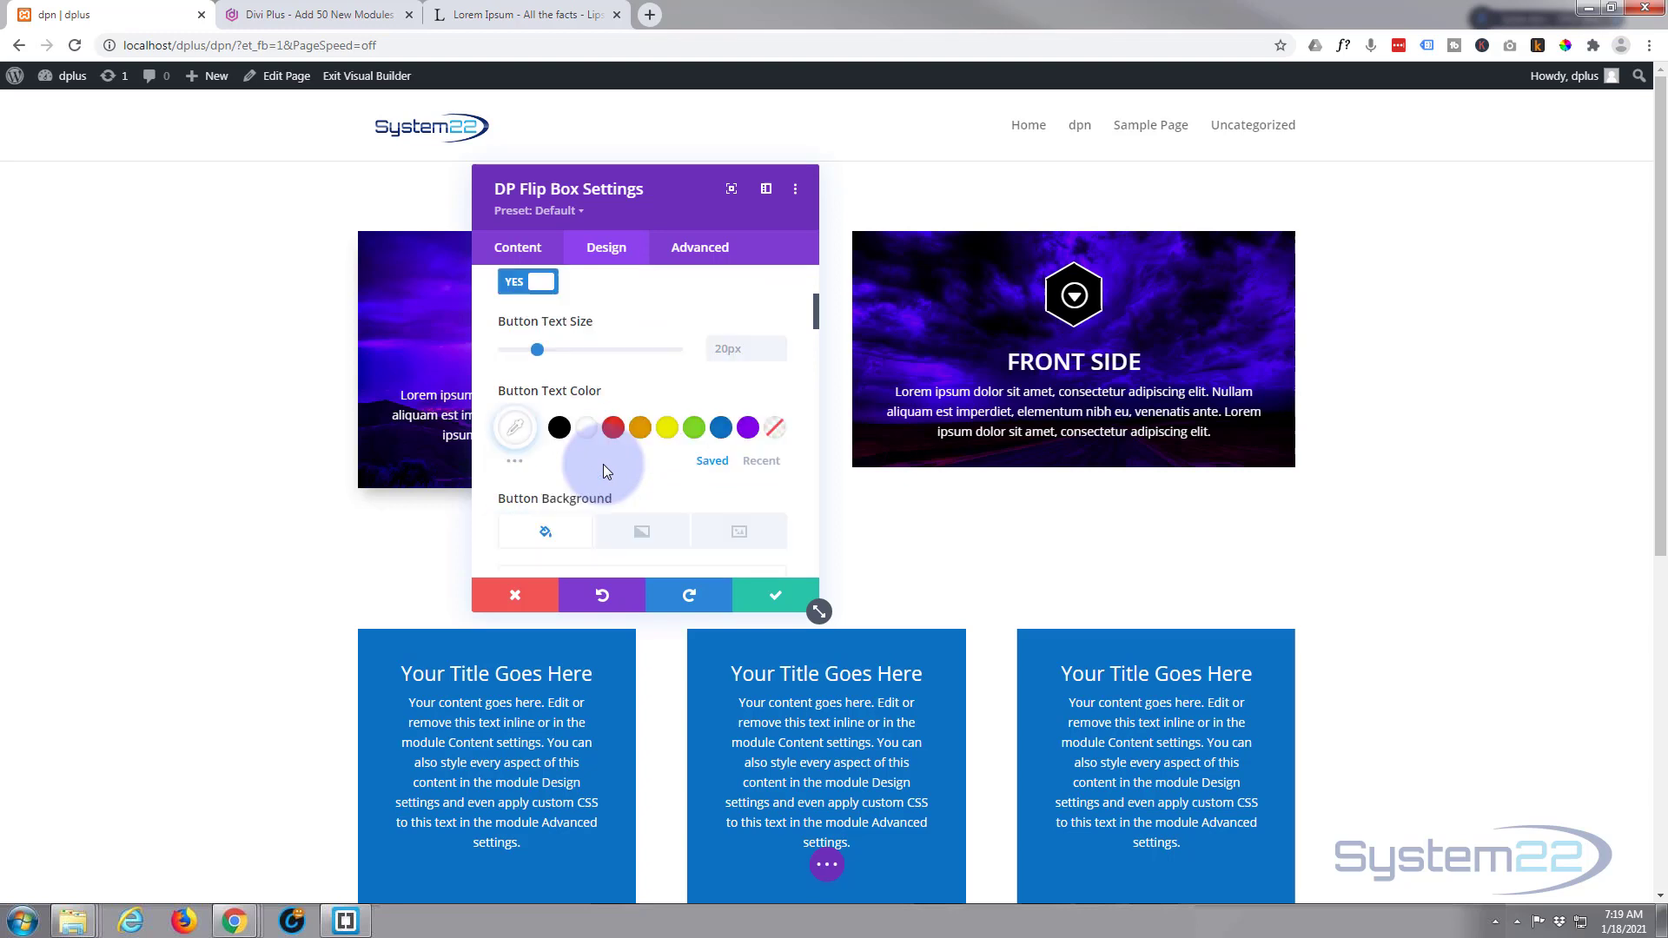
{"action": "scroll", "scroll_direction": "down", "scroll_amount": 3}
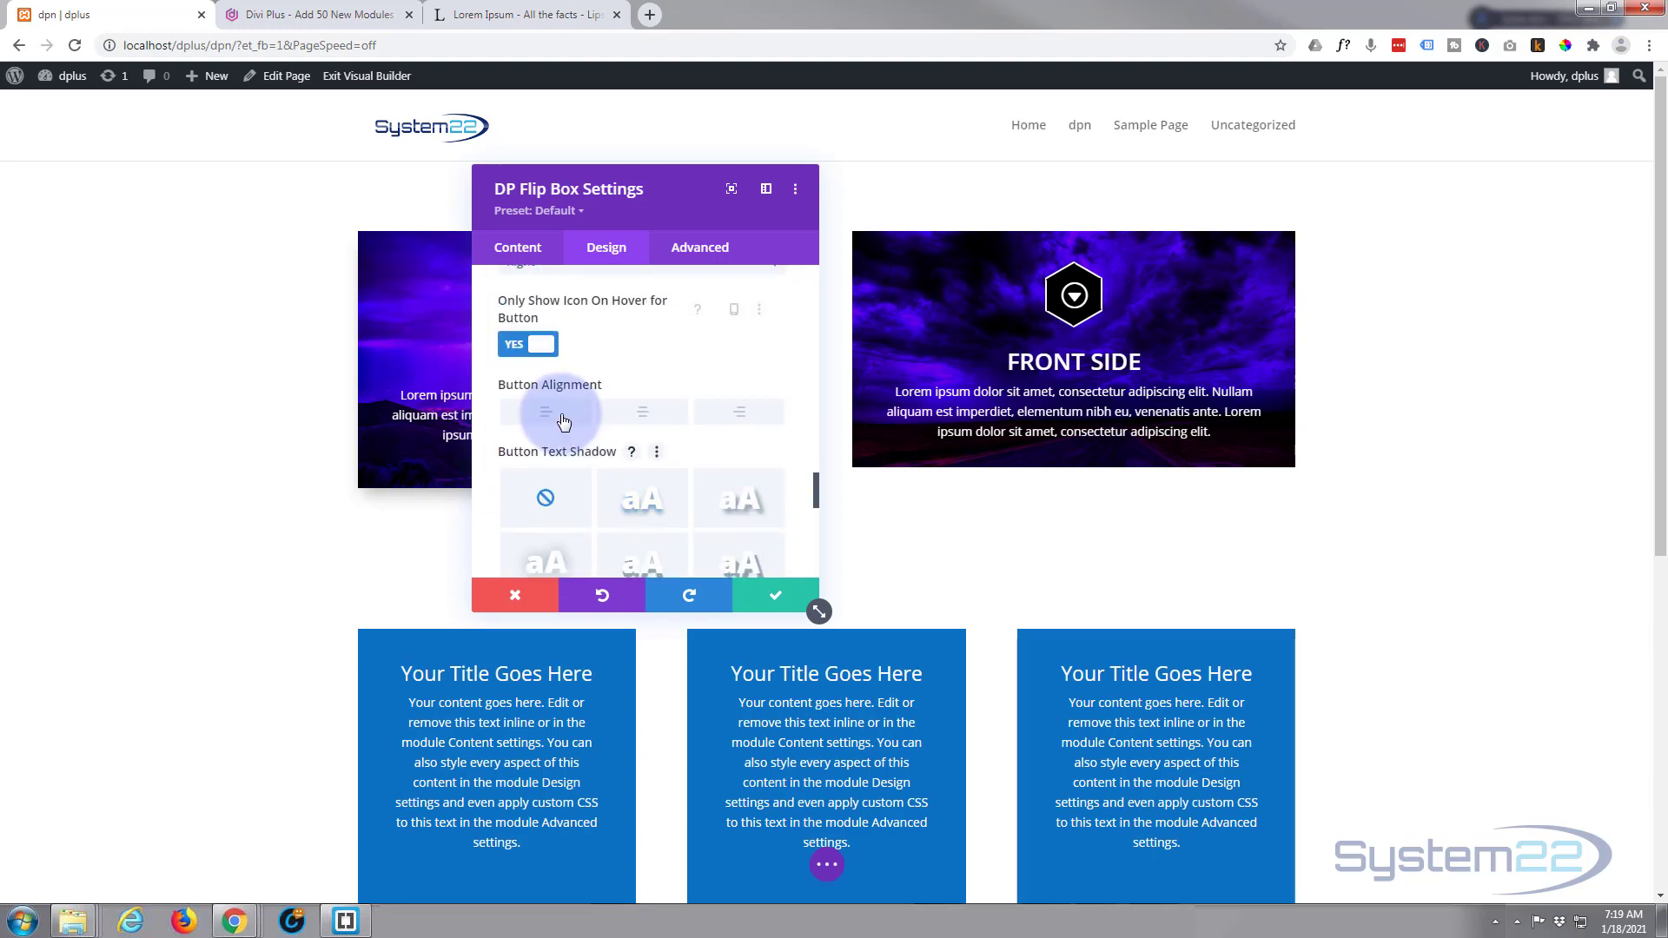
{"action": "mouse_move", "coordinate": [643, 411]}
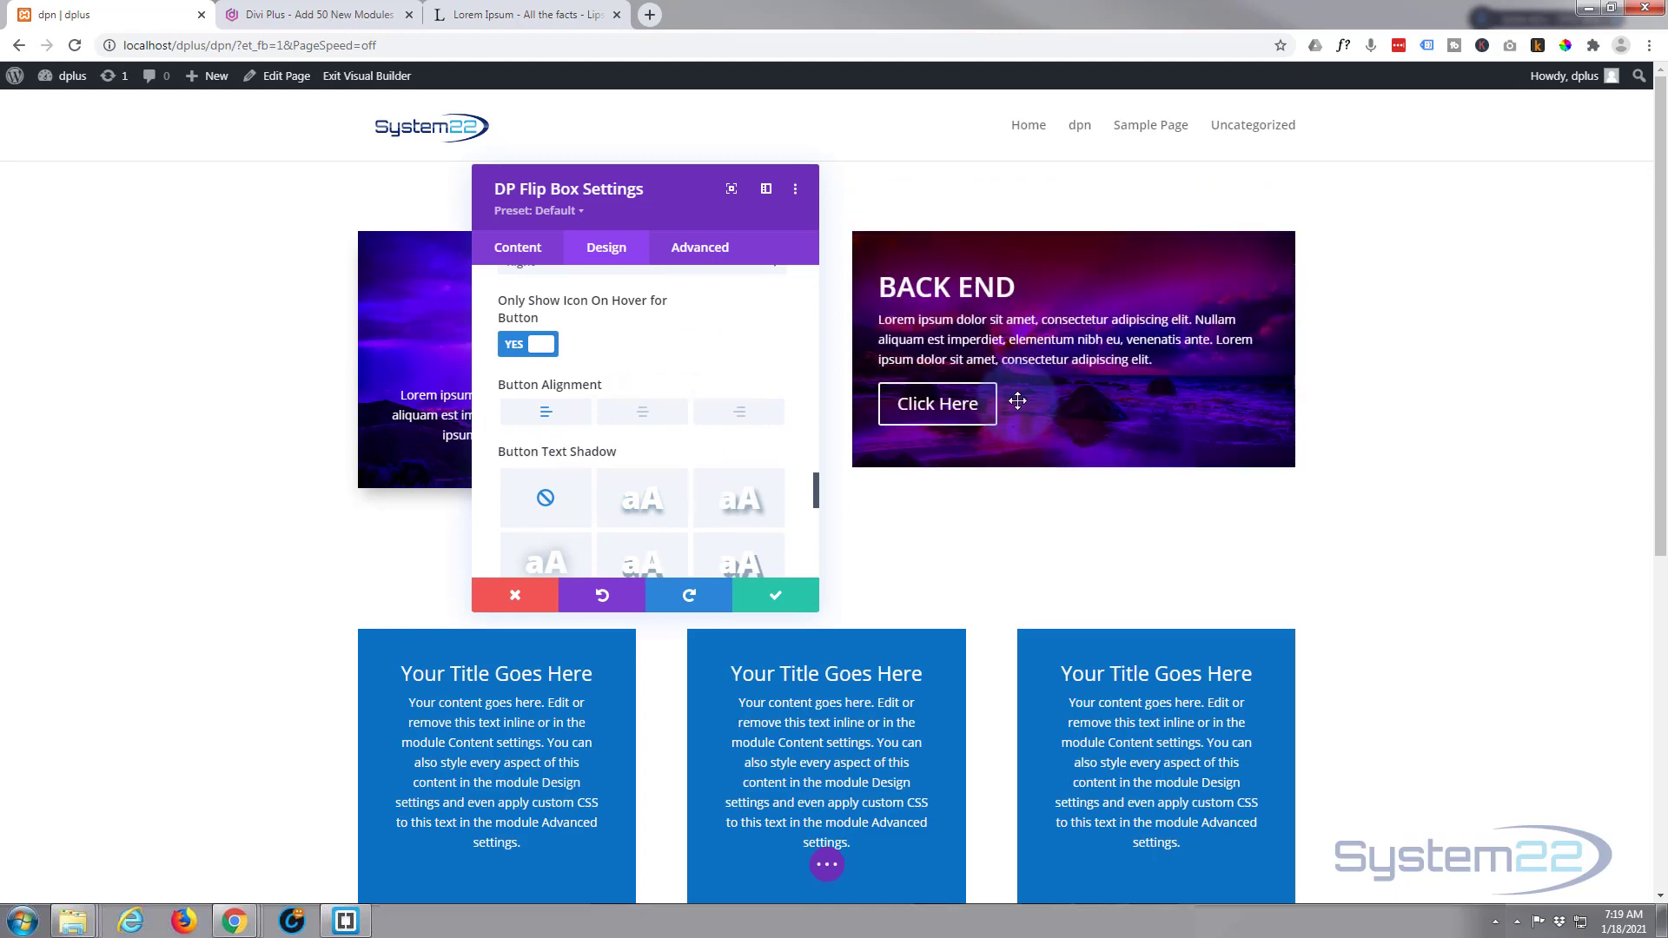
{"action": "mouse_move", "coordinate": [921, 399]}
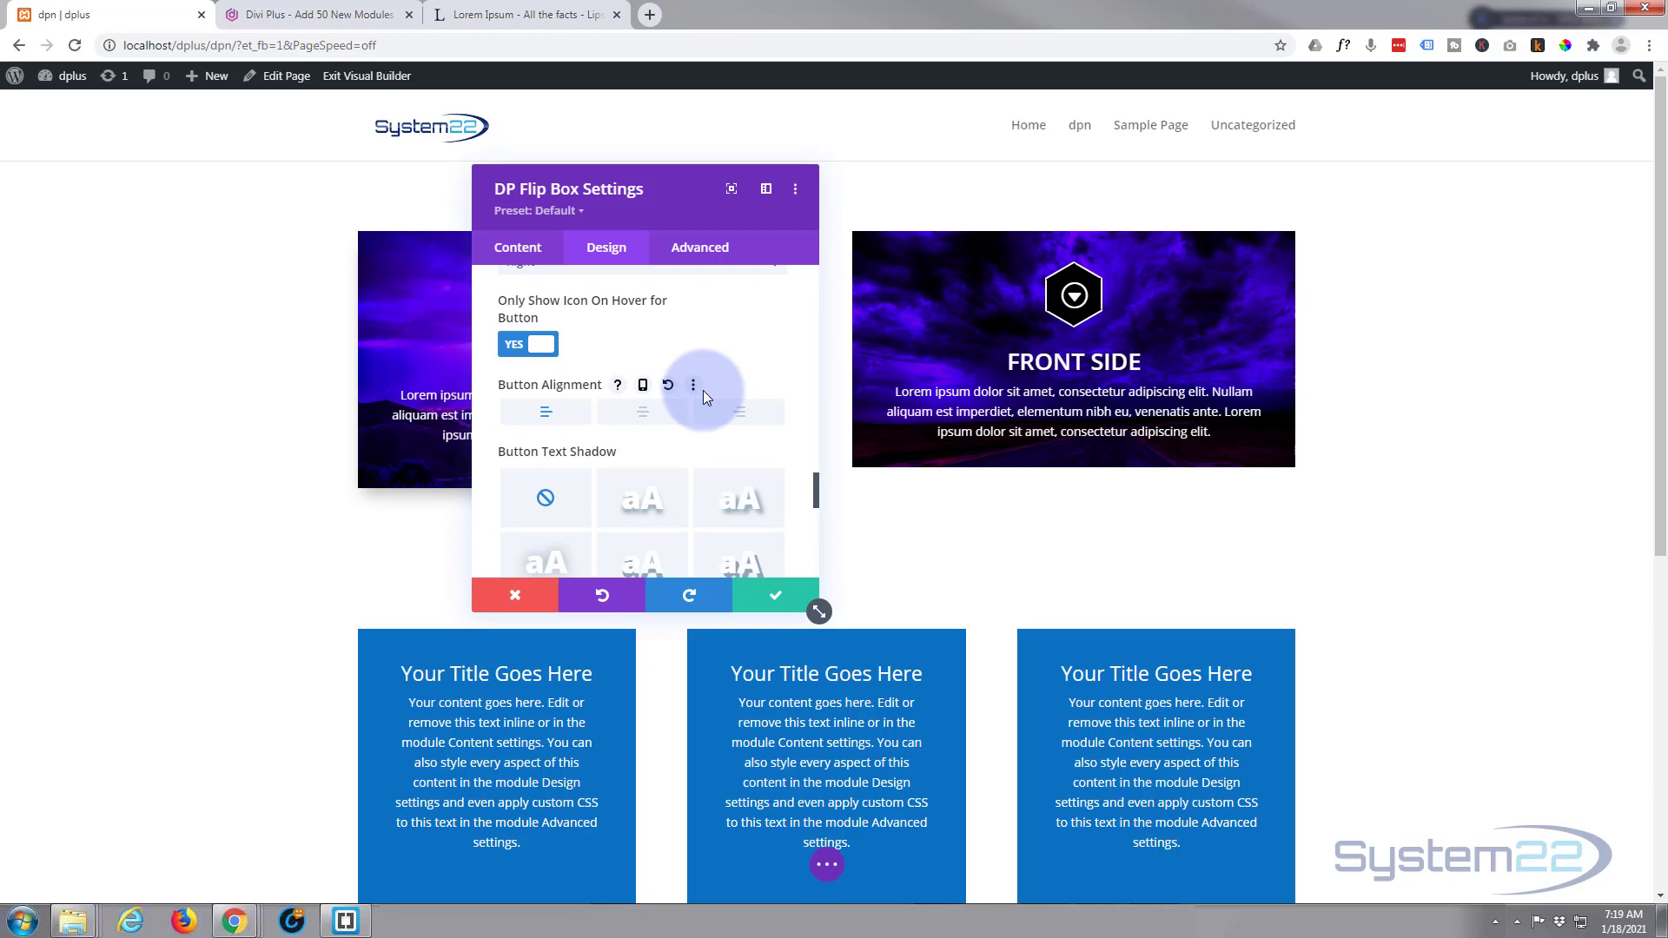
{"action": "scroll", "scroll_direction": "down", "scroll_amount": 3}
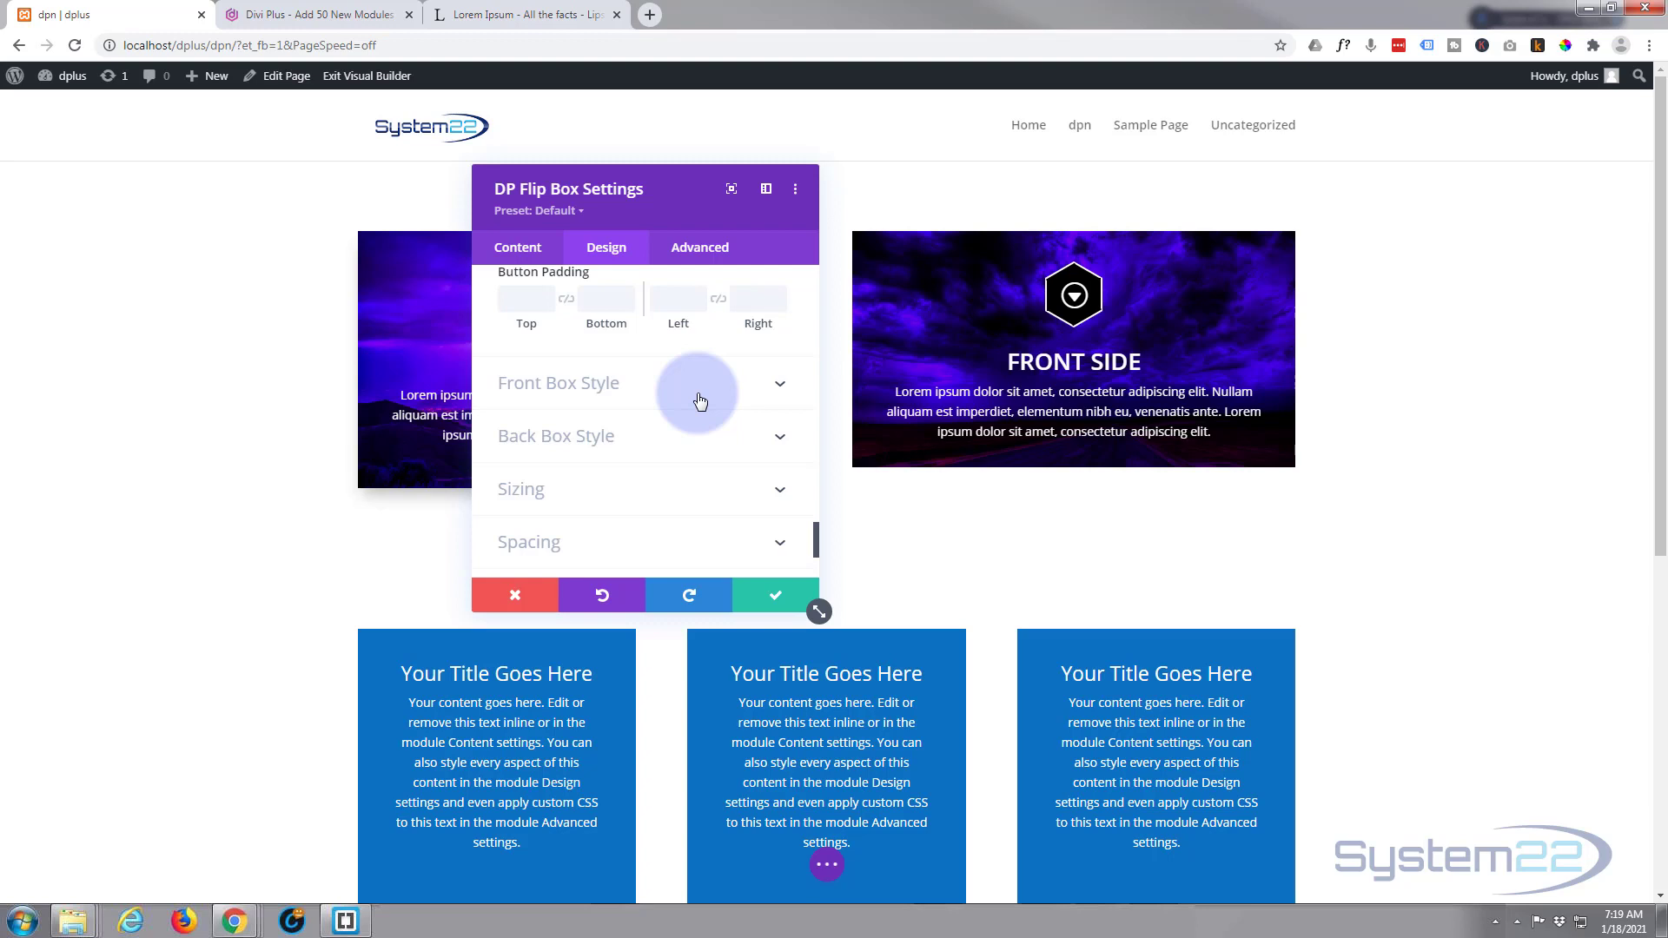
- Set the module's Padding Bottom to 50px in Spacing
{"action": "scroll", "scroll_direction": "down", "scroll_amount": 3}
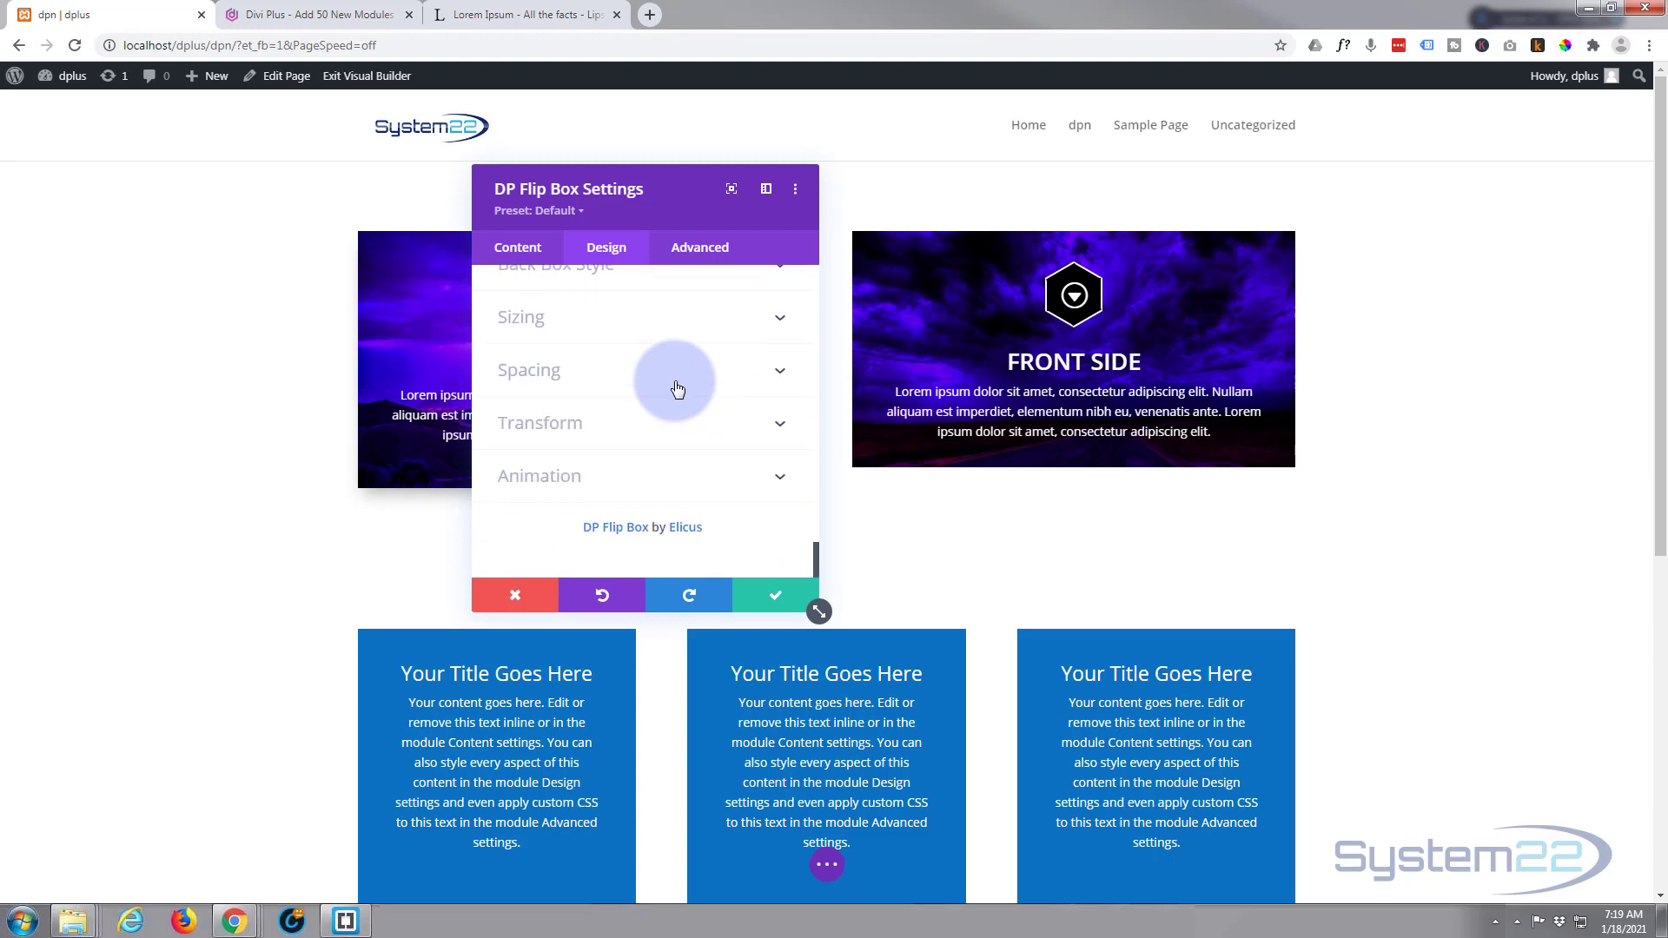
{"action": "left_click", "coordinate": [528, 370]}
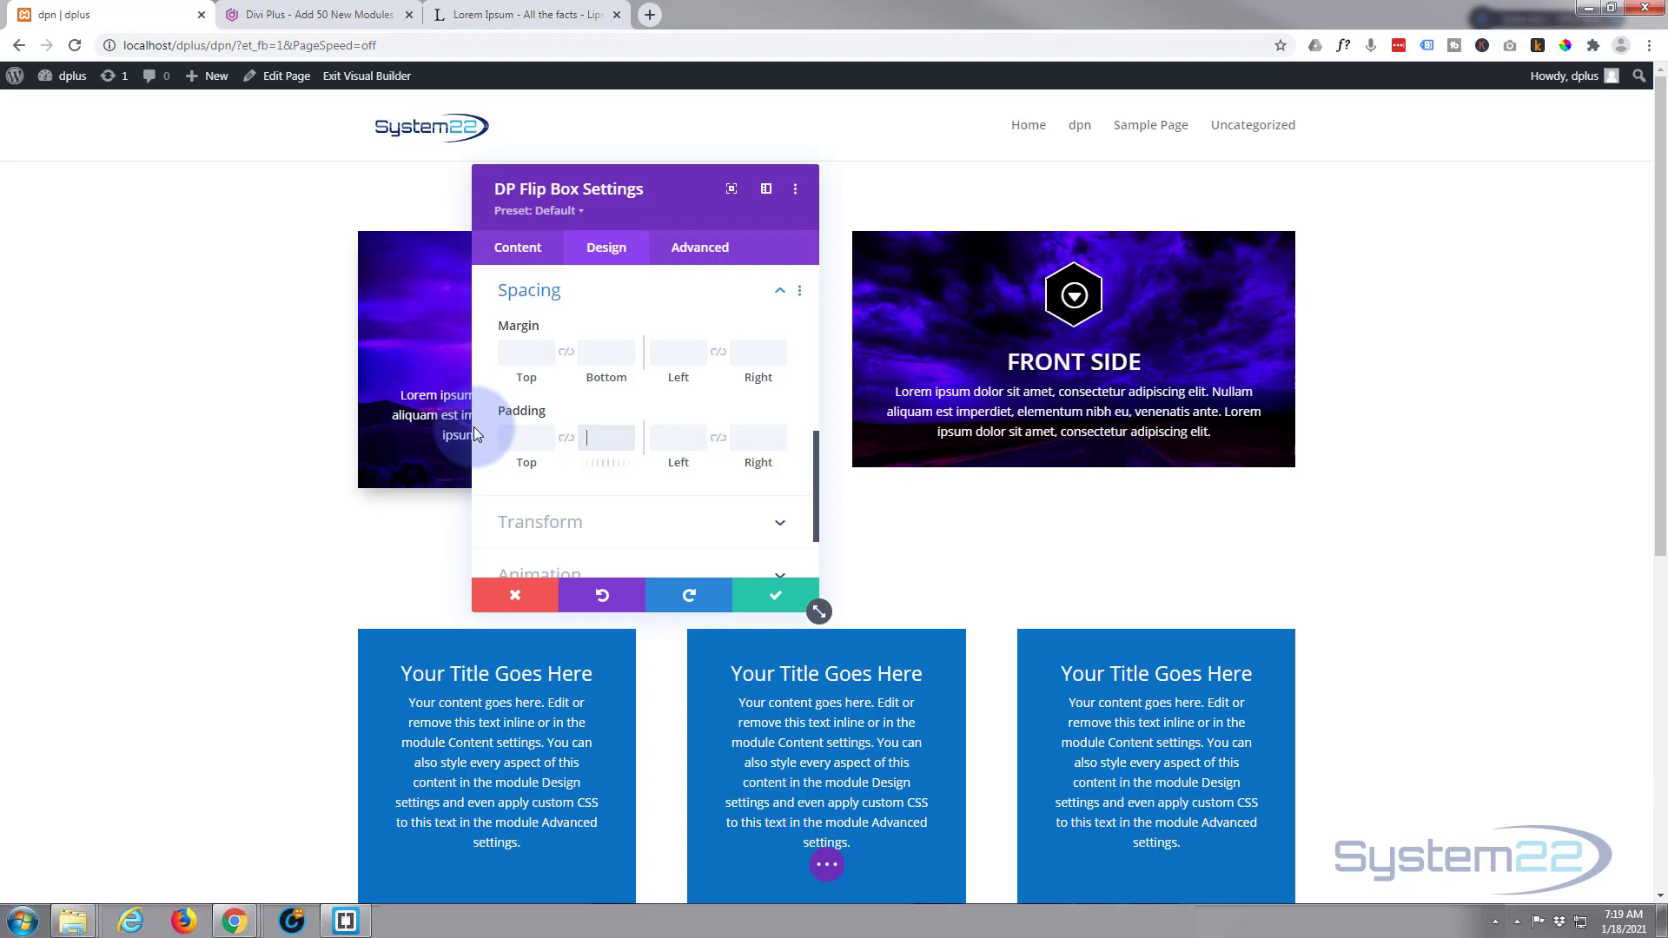
{"action": "type", "text": "50px"}
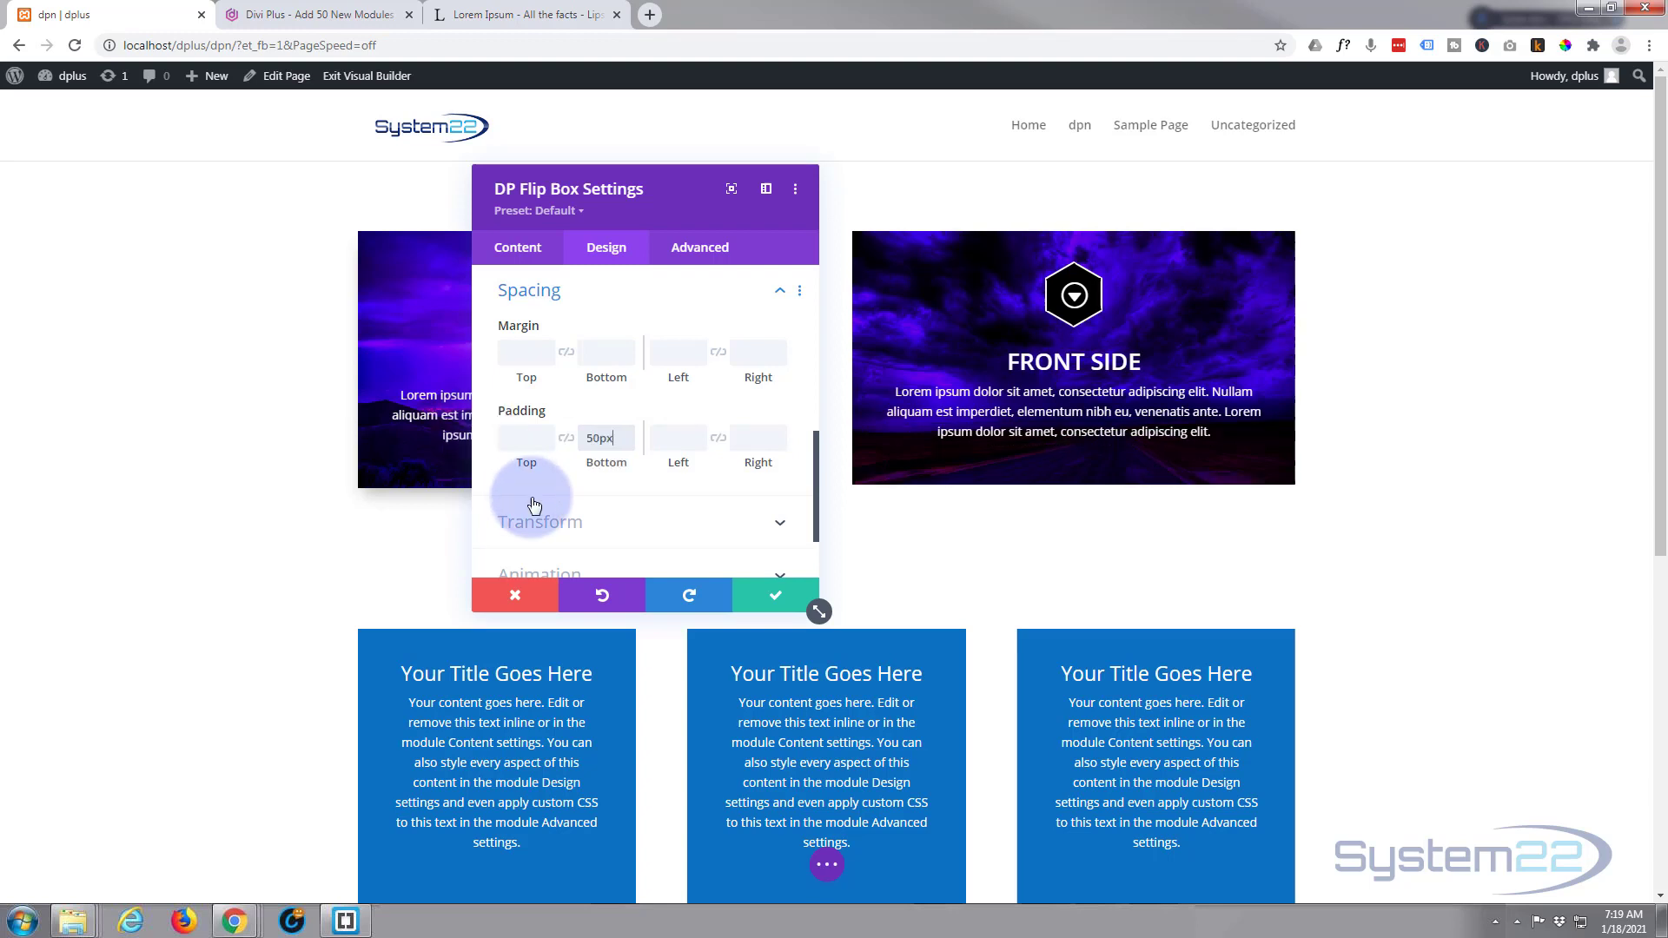
{"action": "mouse_move", "coordinate": [563, 470]}
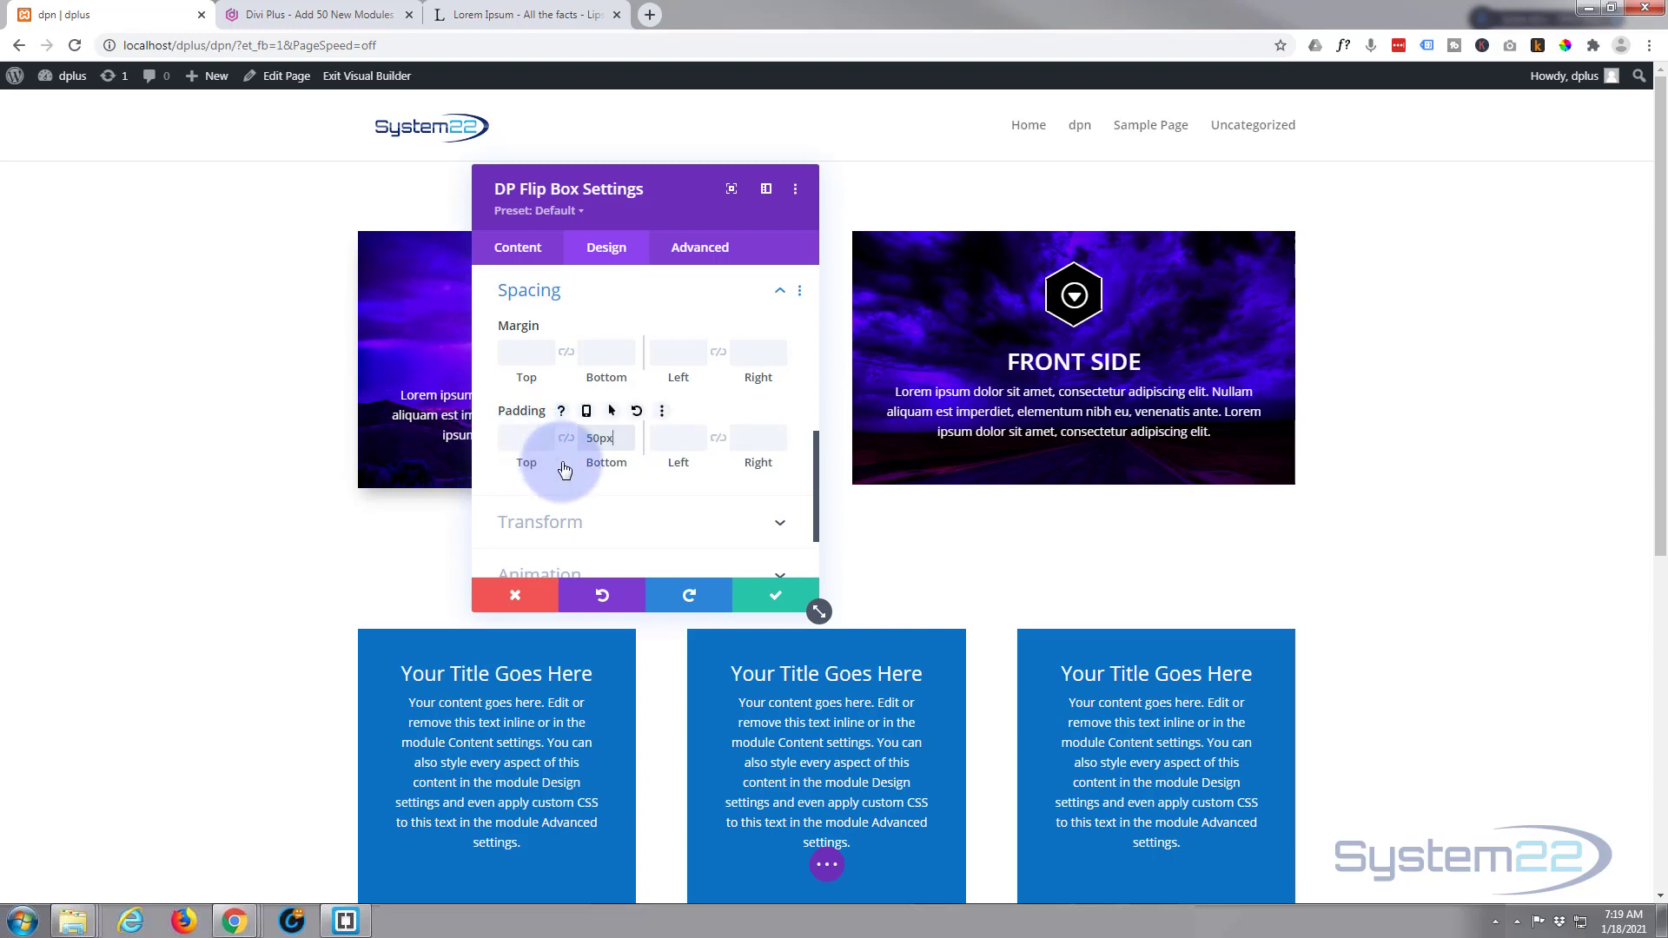
{"action": "mouse_move", "coordinate": [596, 480]}
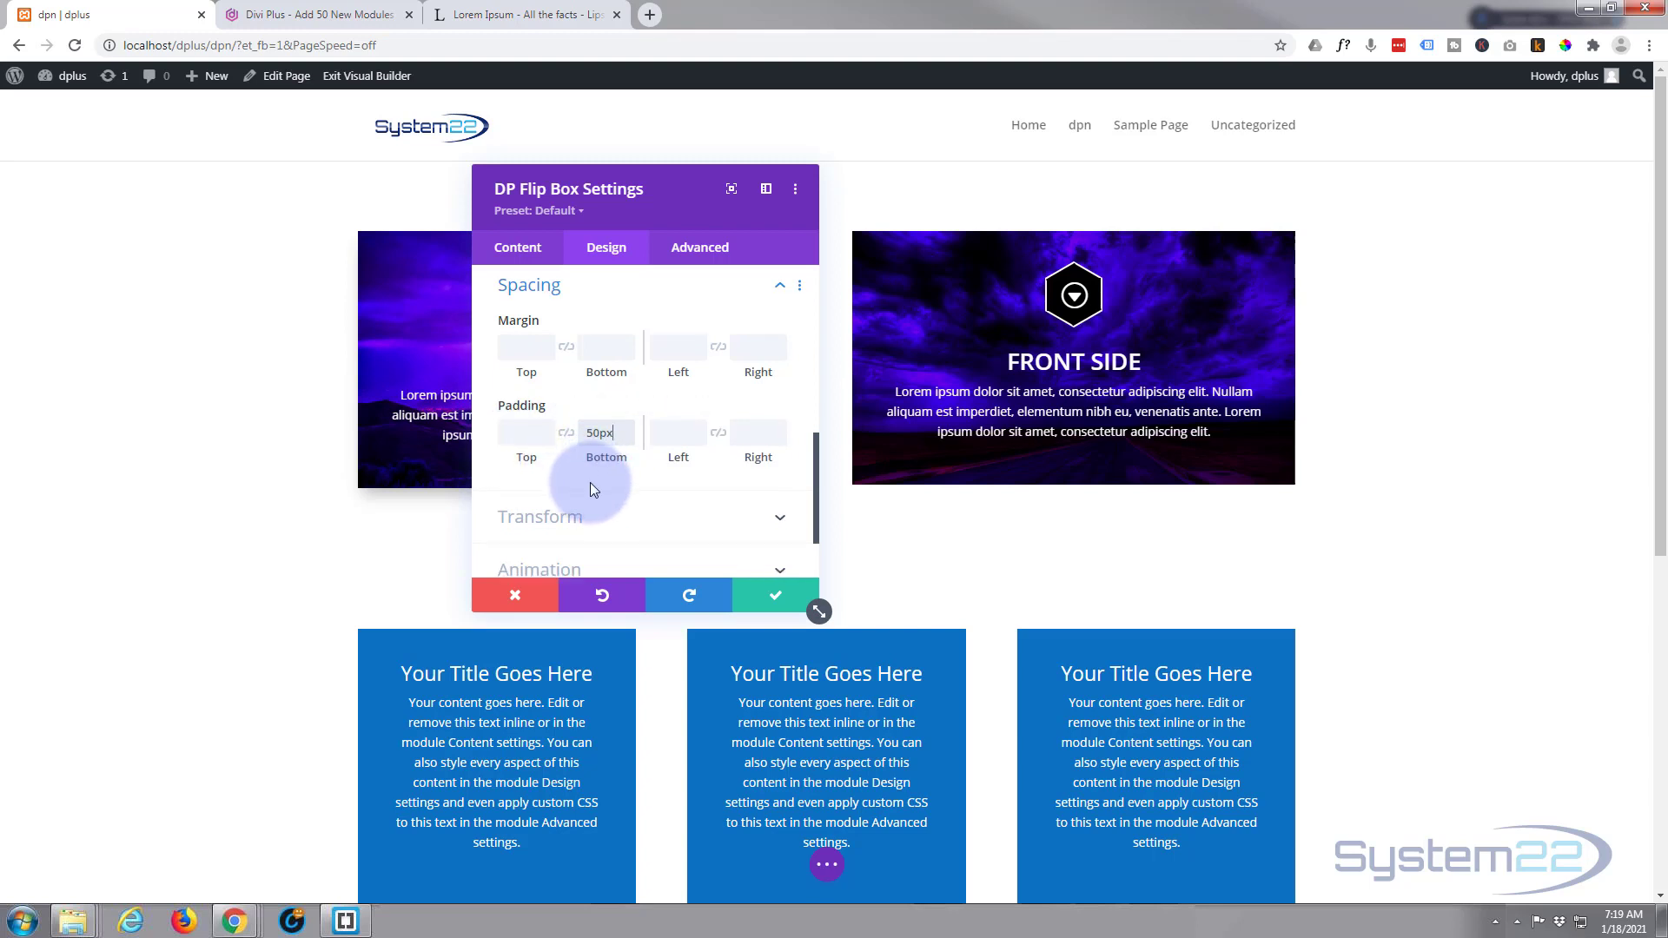
{"action": "scroll", "scroll_direction": "up", "scroll_amount": 3}
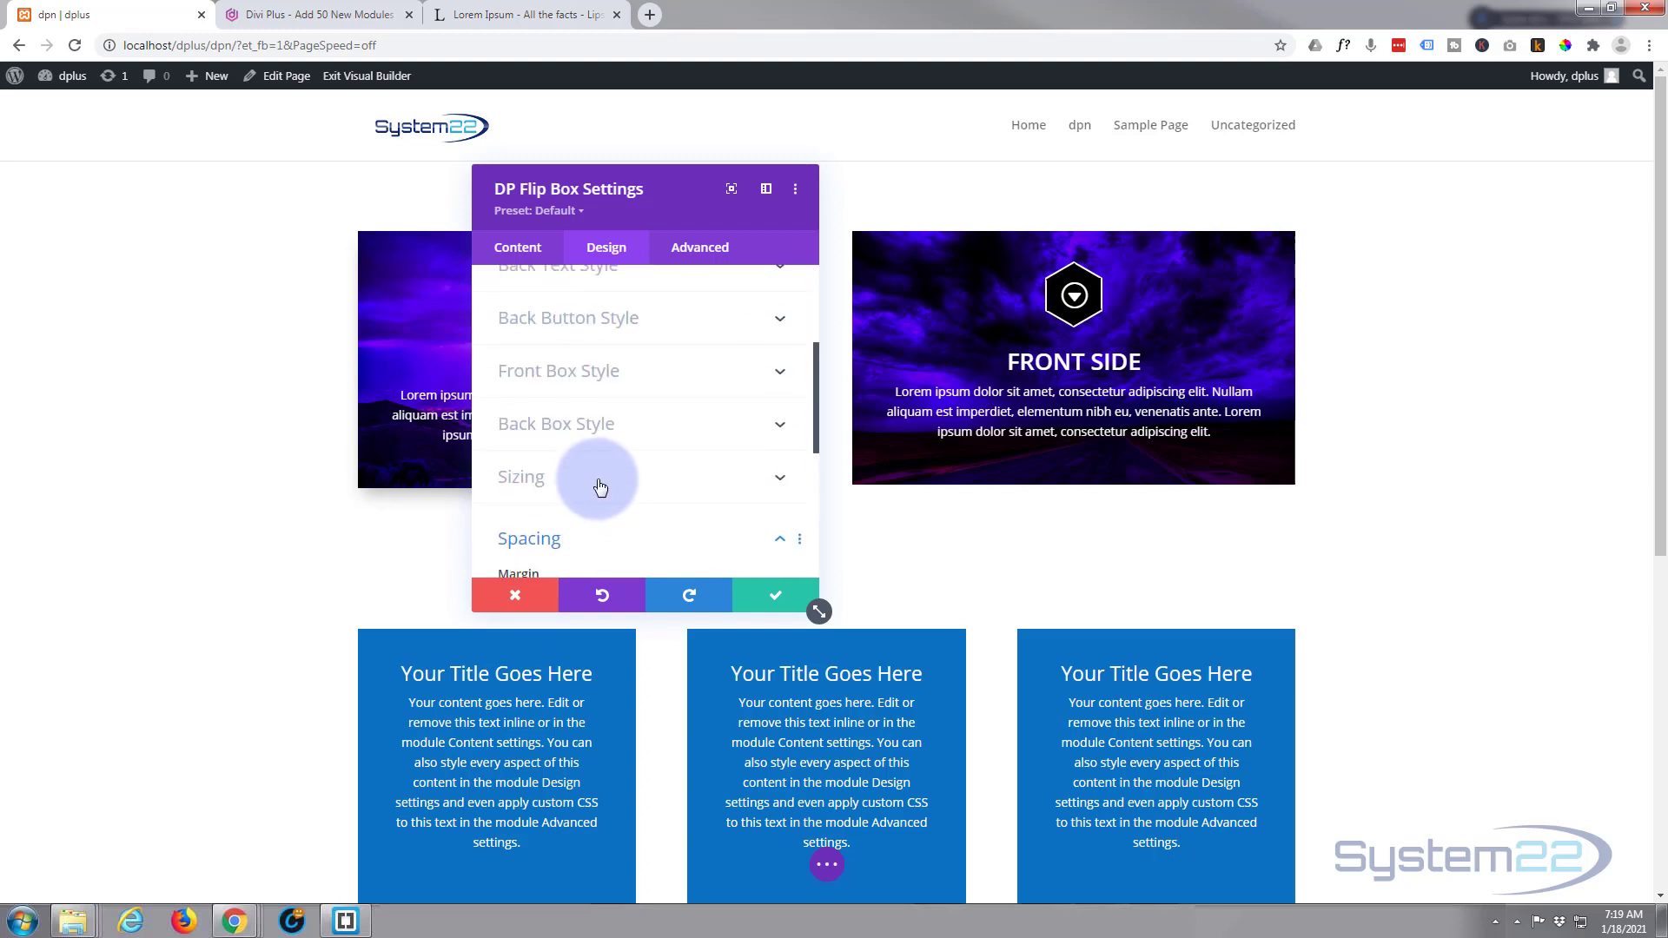
- Apply a Box Shadow preset to the front side box
{"action": "left_click", "coordinate": [558, 371]}
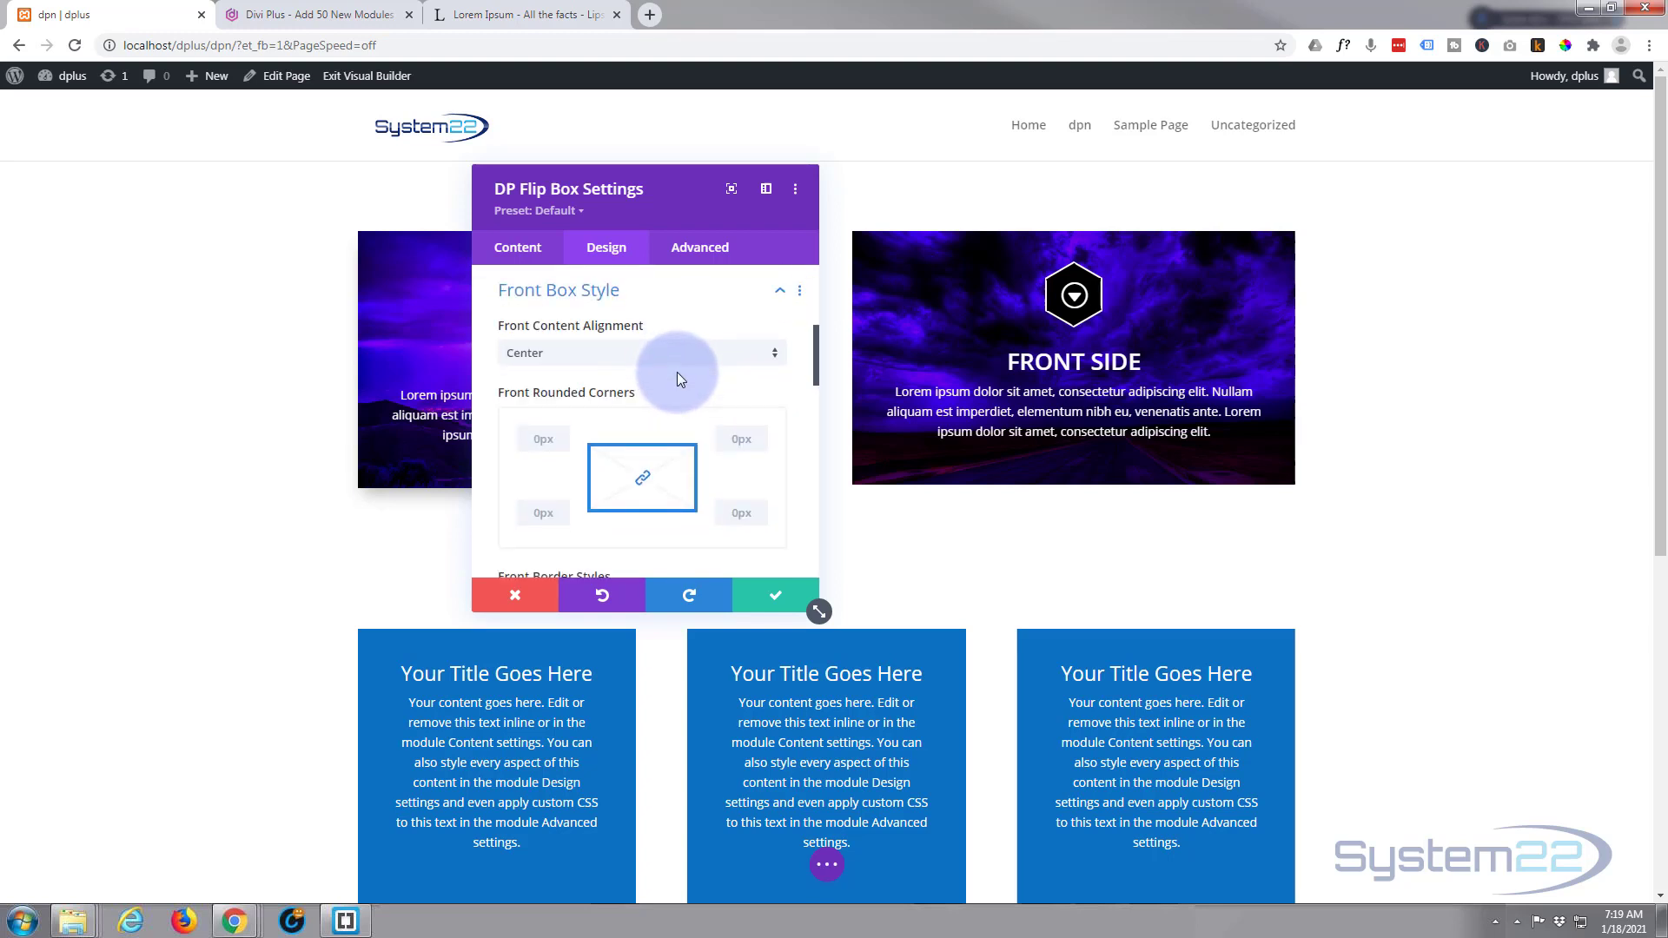
{"action": "scroll", "scroll_direction": "down", "scroll_amount": 3}
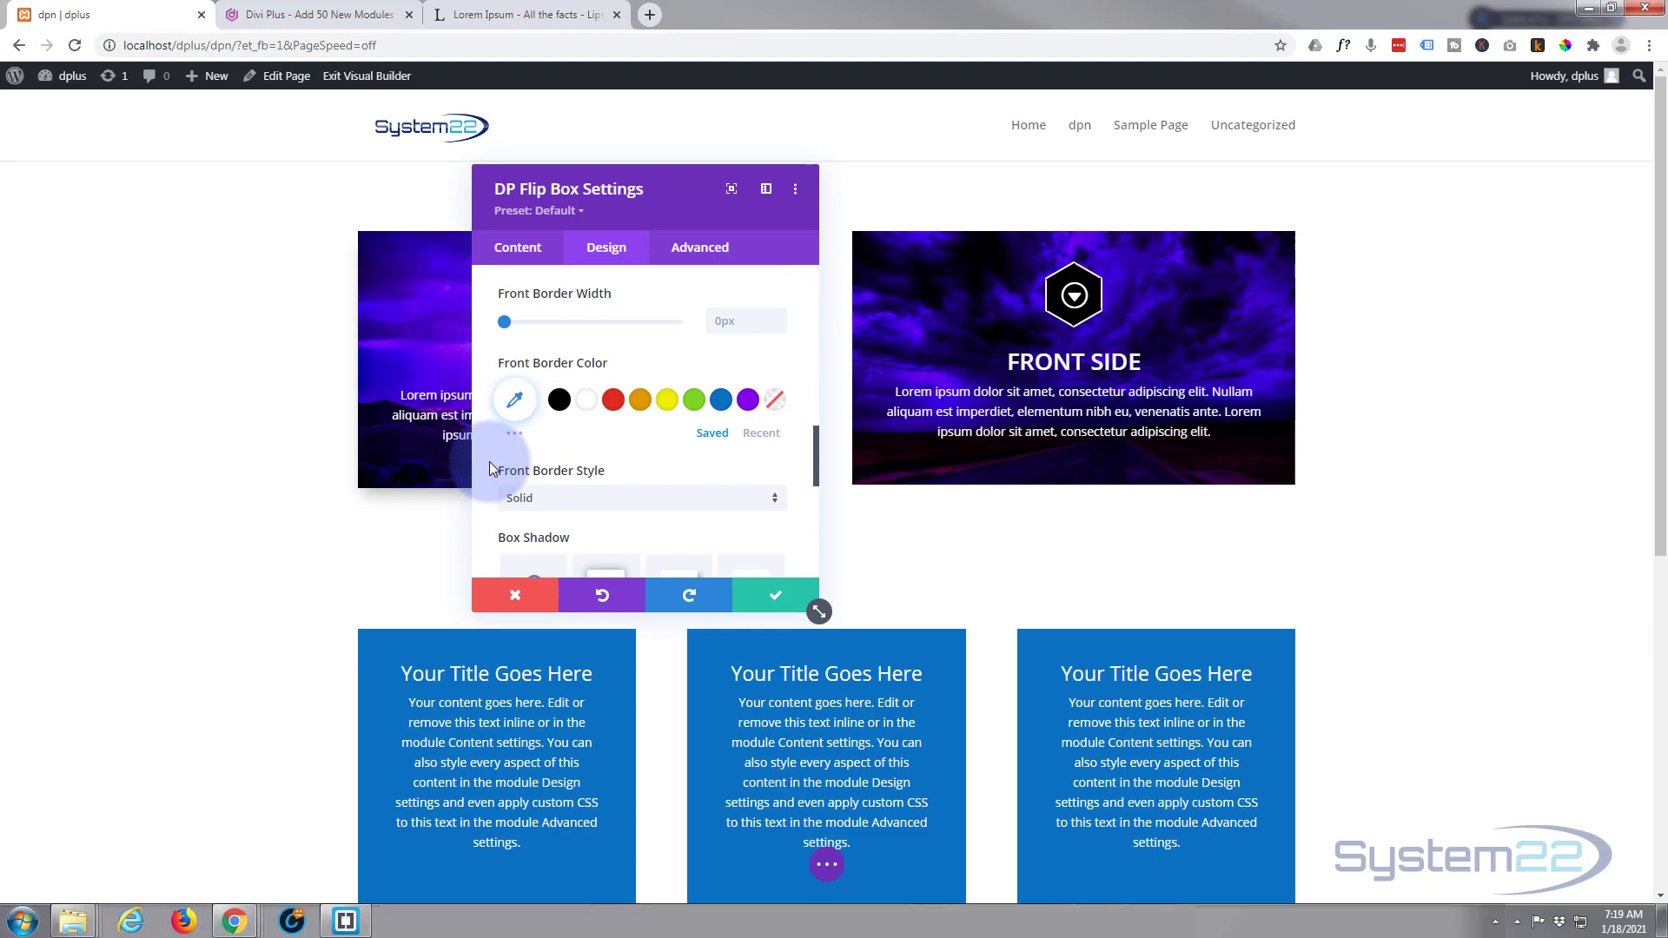
{"action": "scroll", "scroll_direction": "down", "scroll_amount": 3}
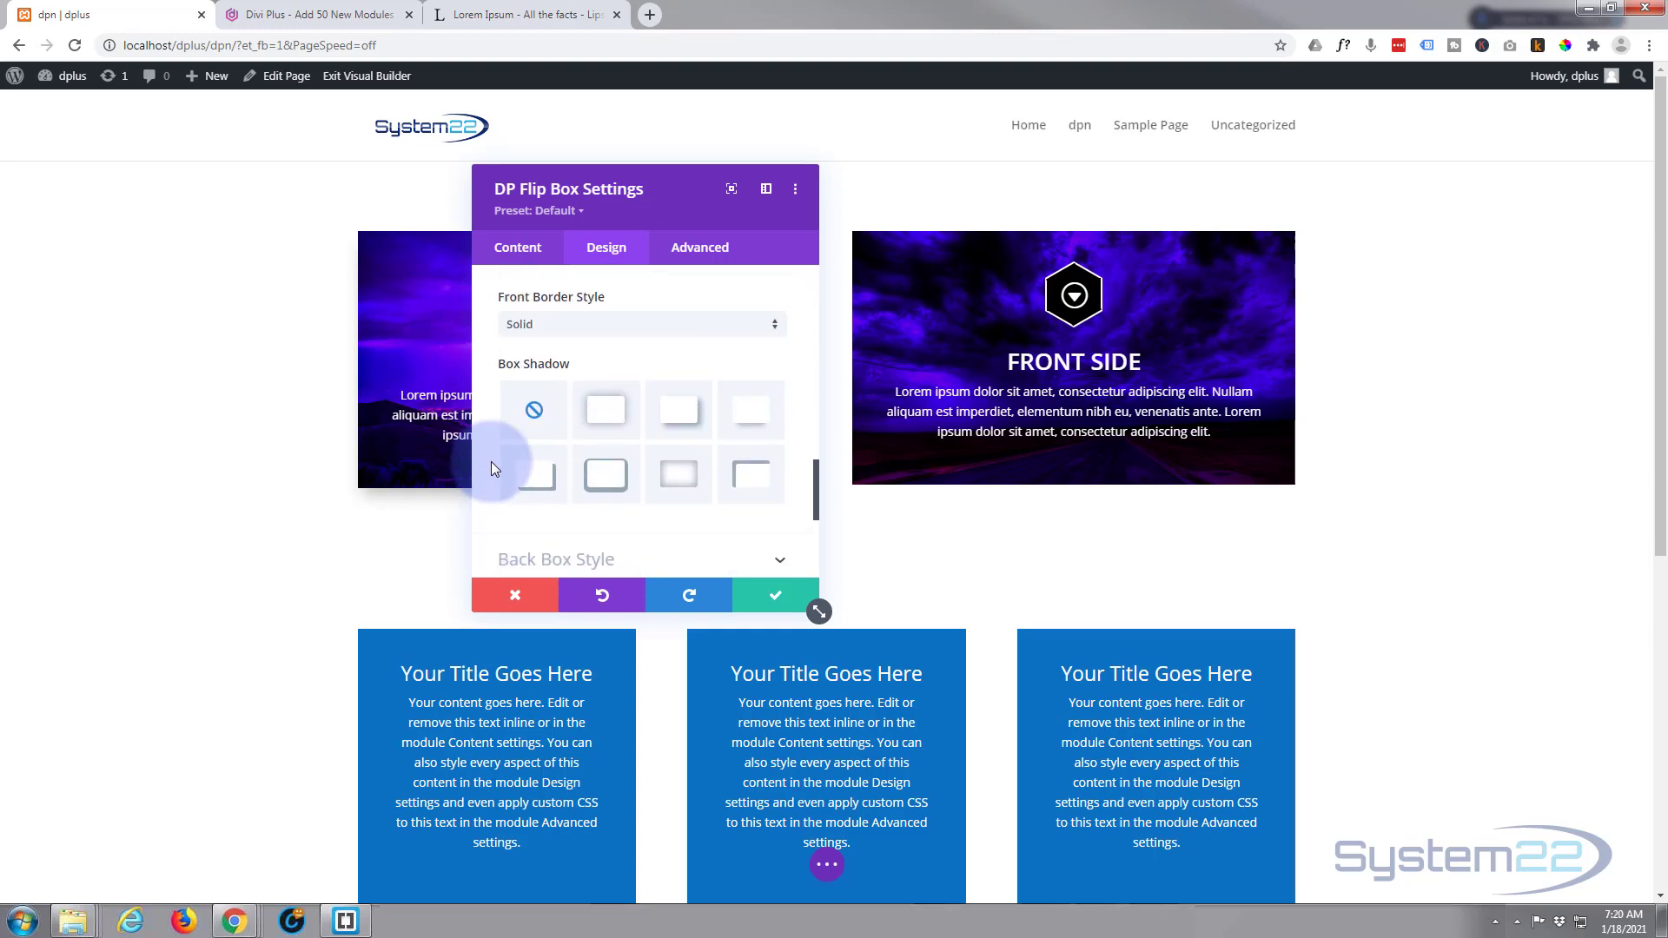
{"action": "left_click", "coordinate": [751, 410]}
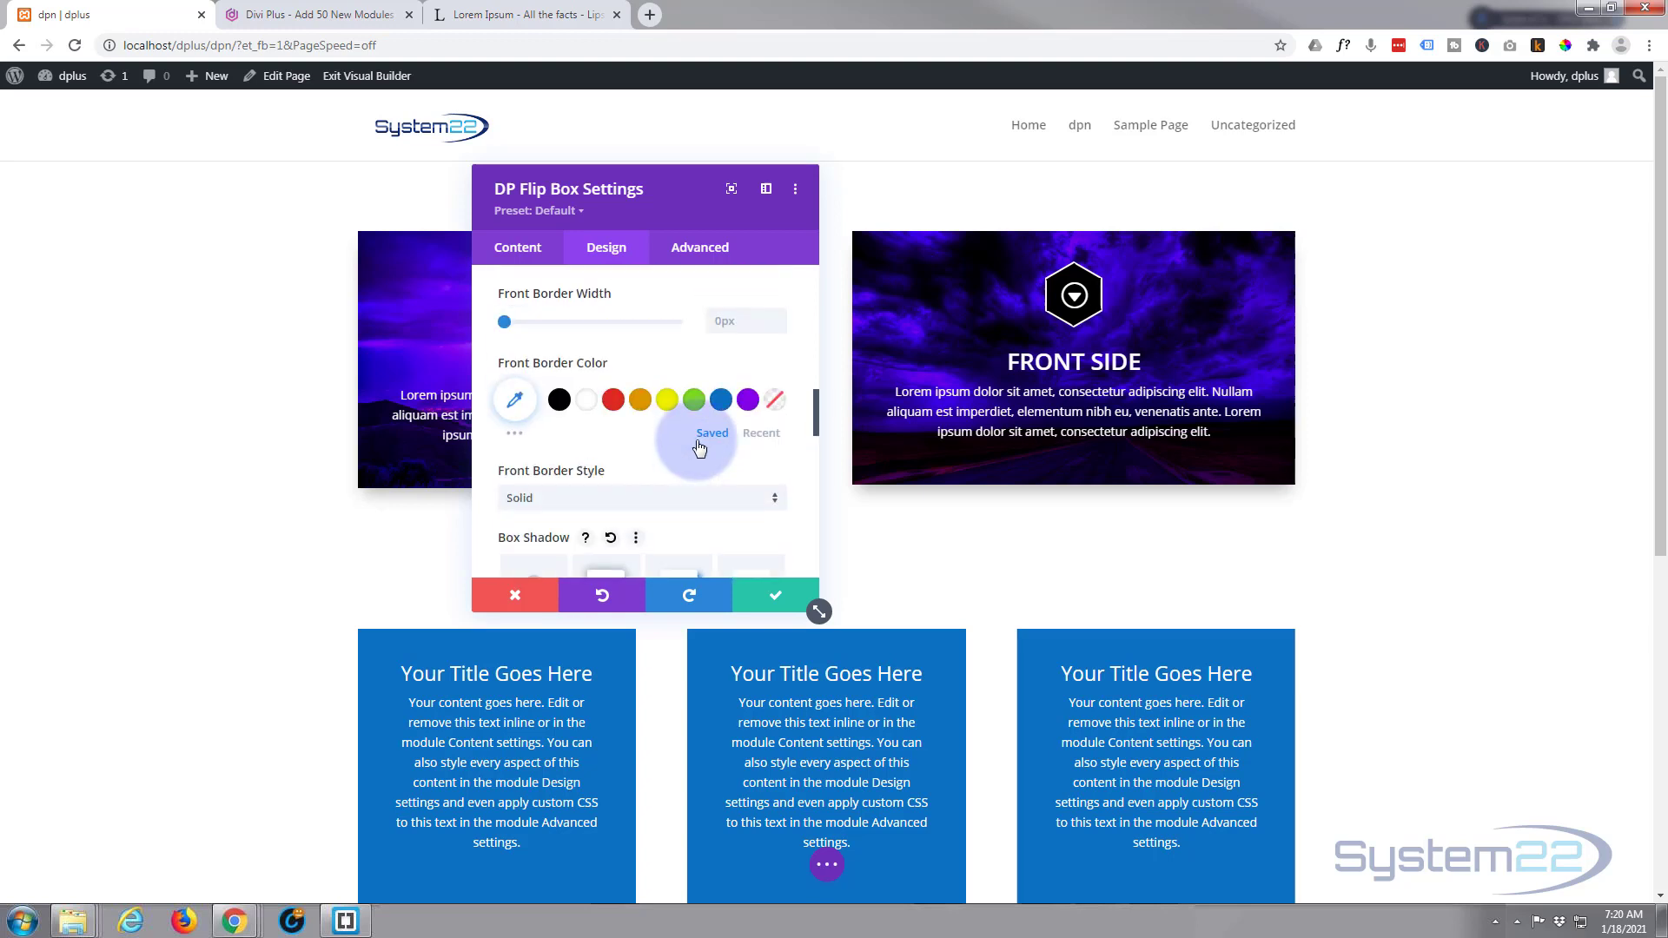
- Apply a Box Shadow preset to the back side and save the module settings
{"action": "scroll", "scroll_direction": "down", "scroll_amount": 3}
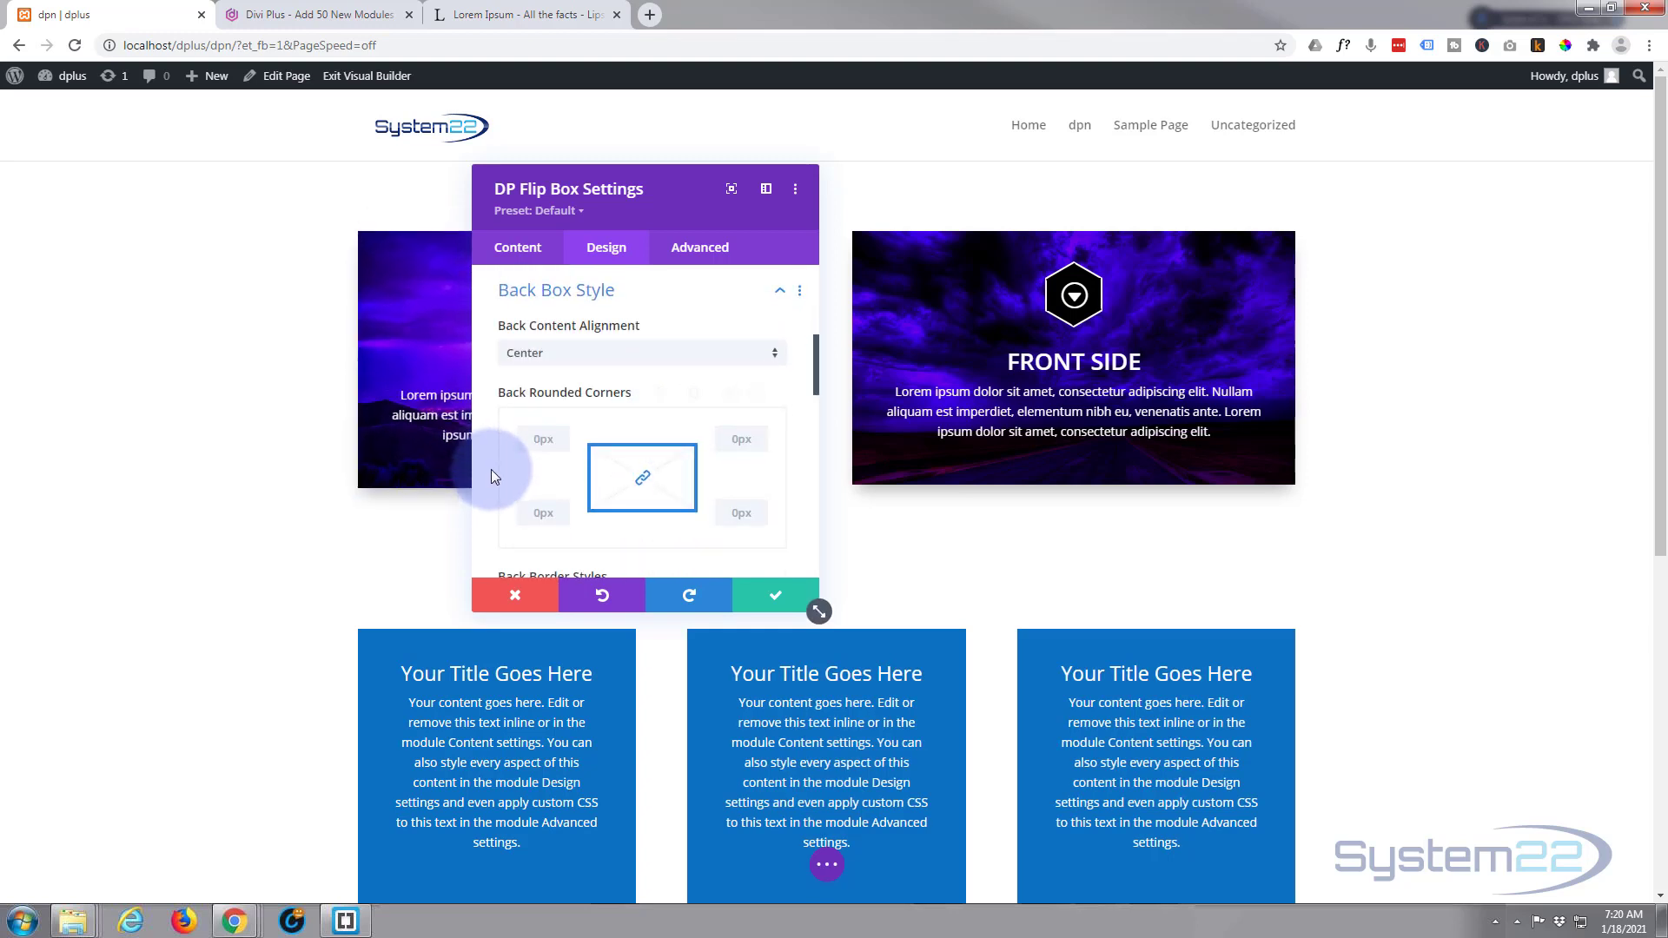
{"action": "scroll", "scroll_direction": "down", "scroll_amount": 3}
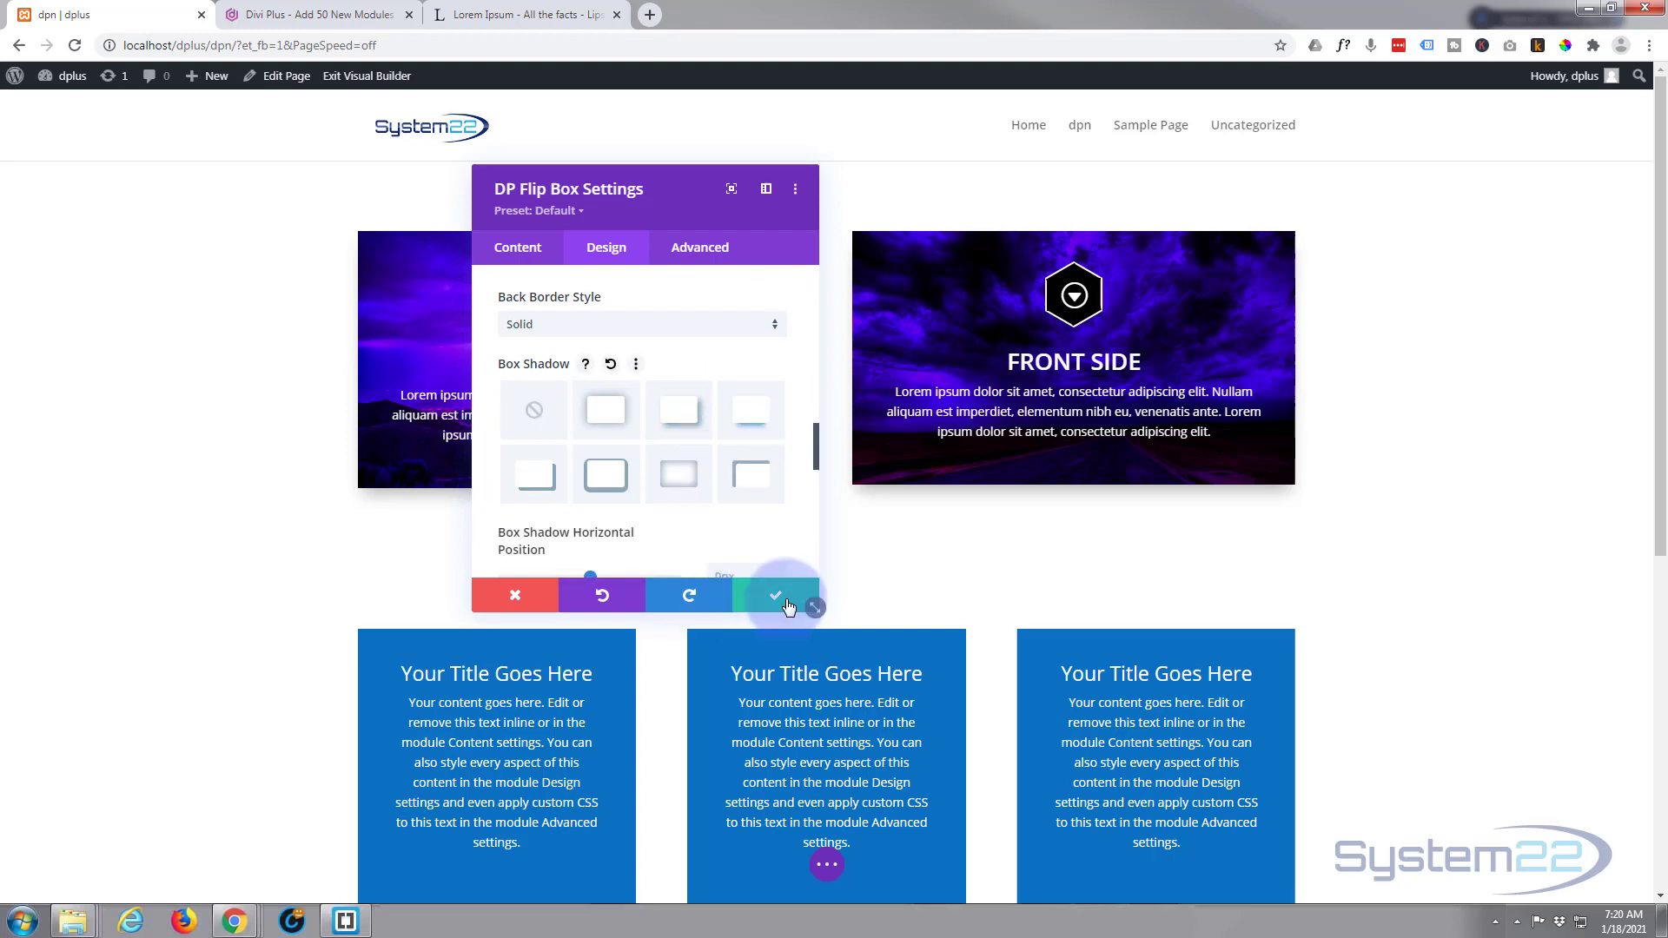
{"action": "left_click", "coordinate": [775, 595]}
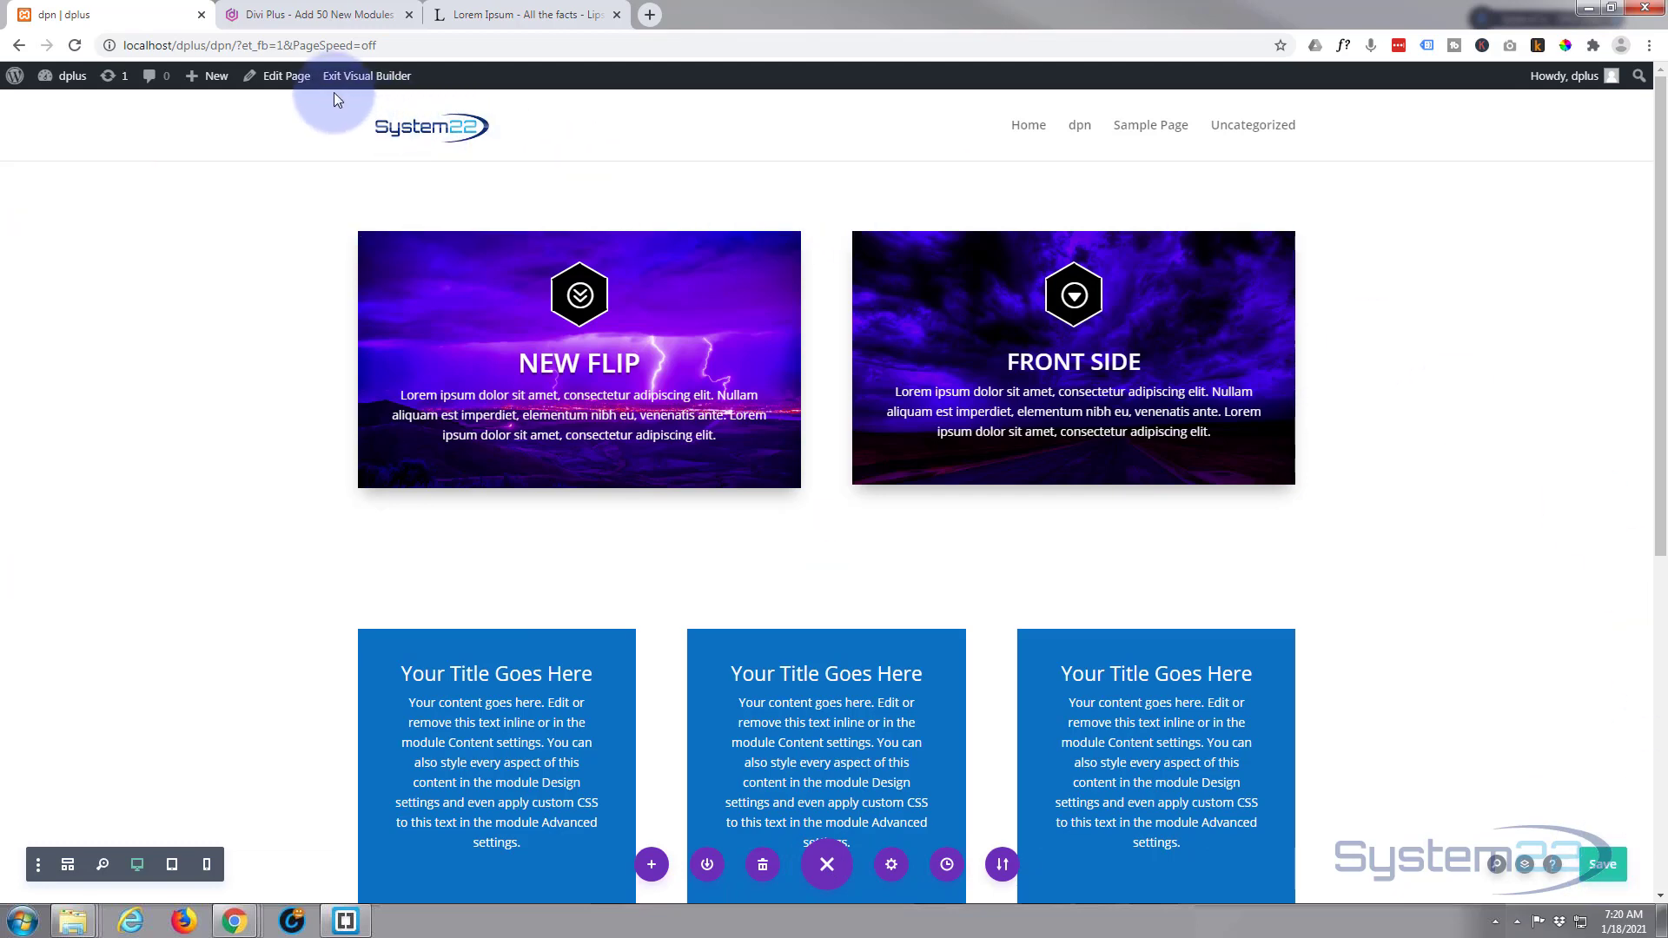
- Exit the Visual Builder to view the dpn page as a live site
{"action": "left_click", "coordinate": [366, 75]}
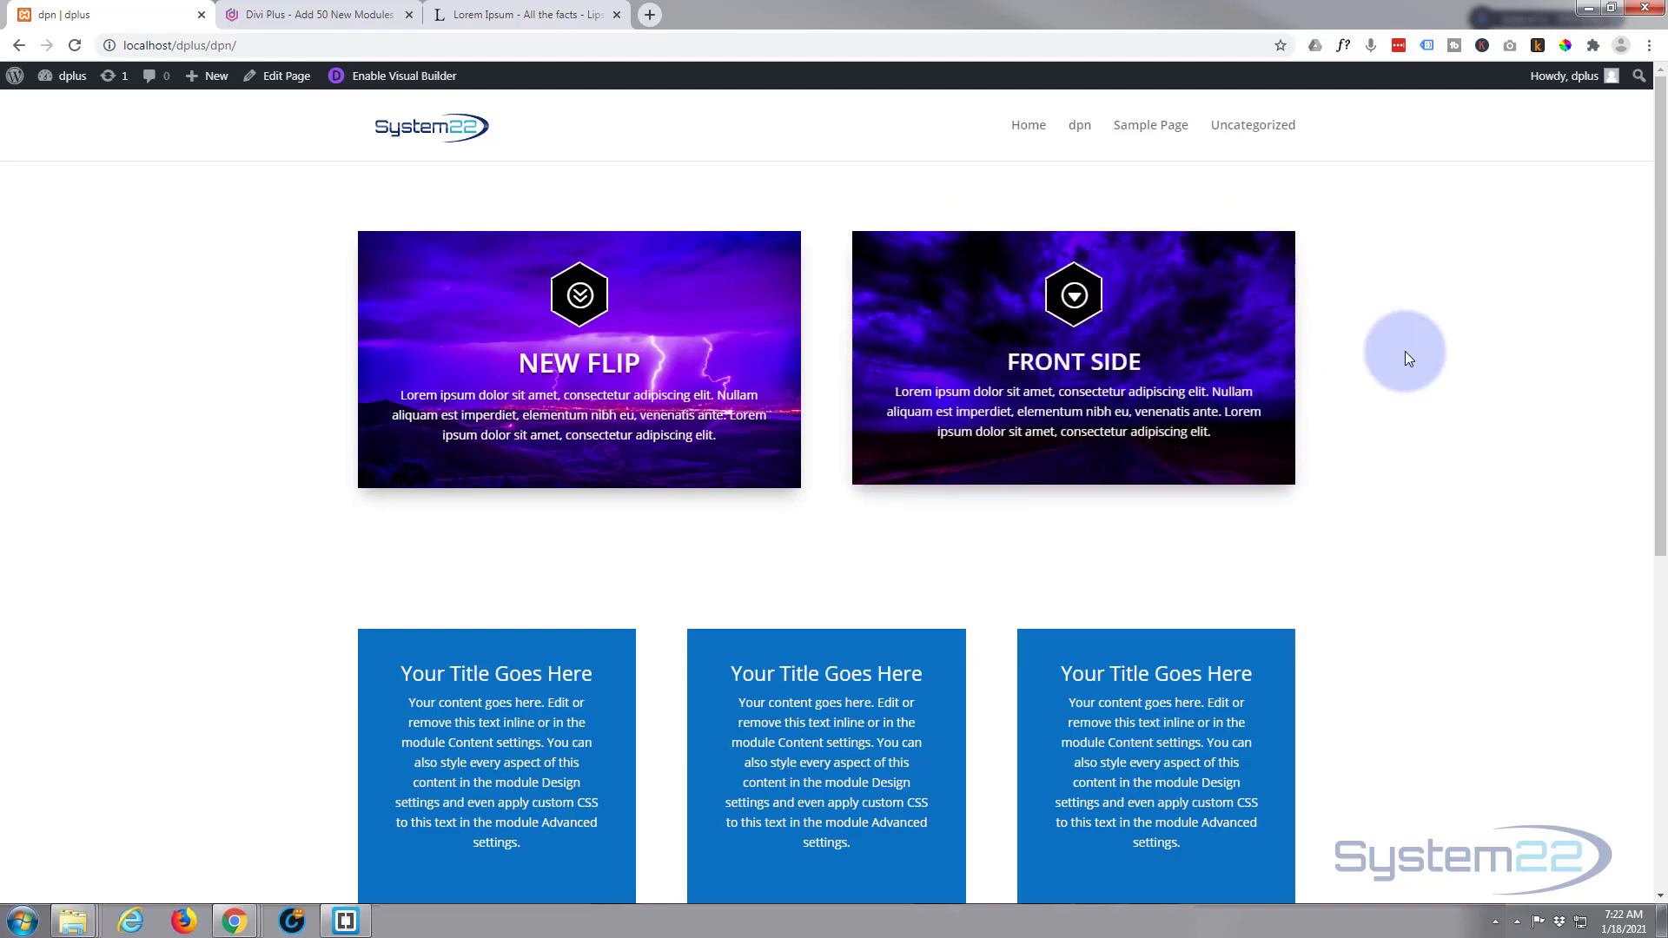
{"action": "left_click", "coordinate": [314, 14]}
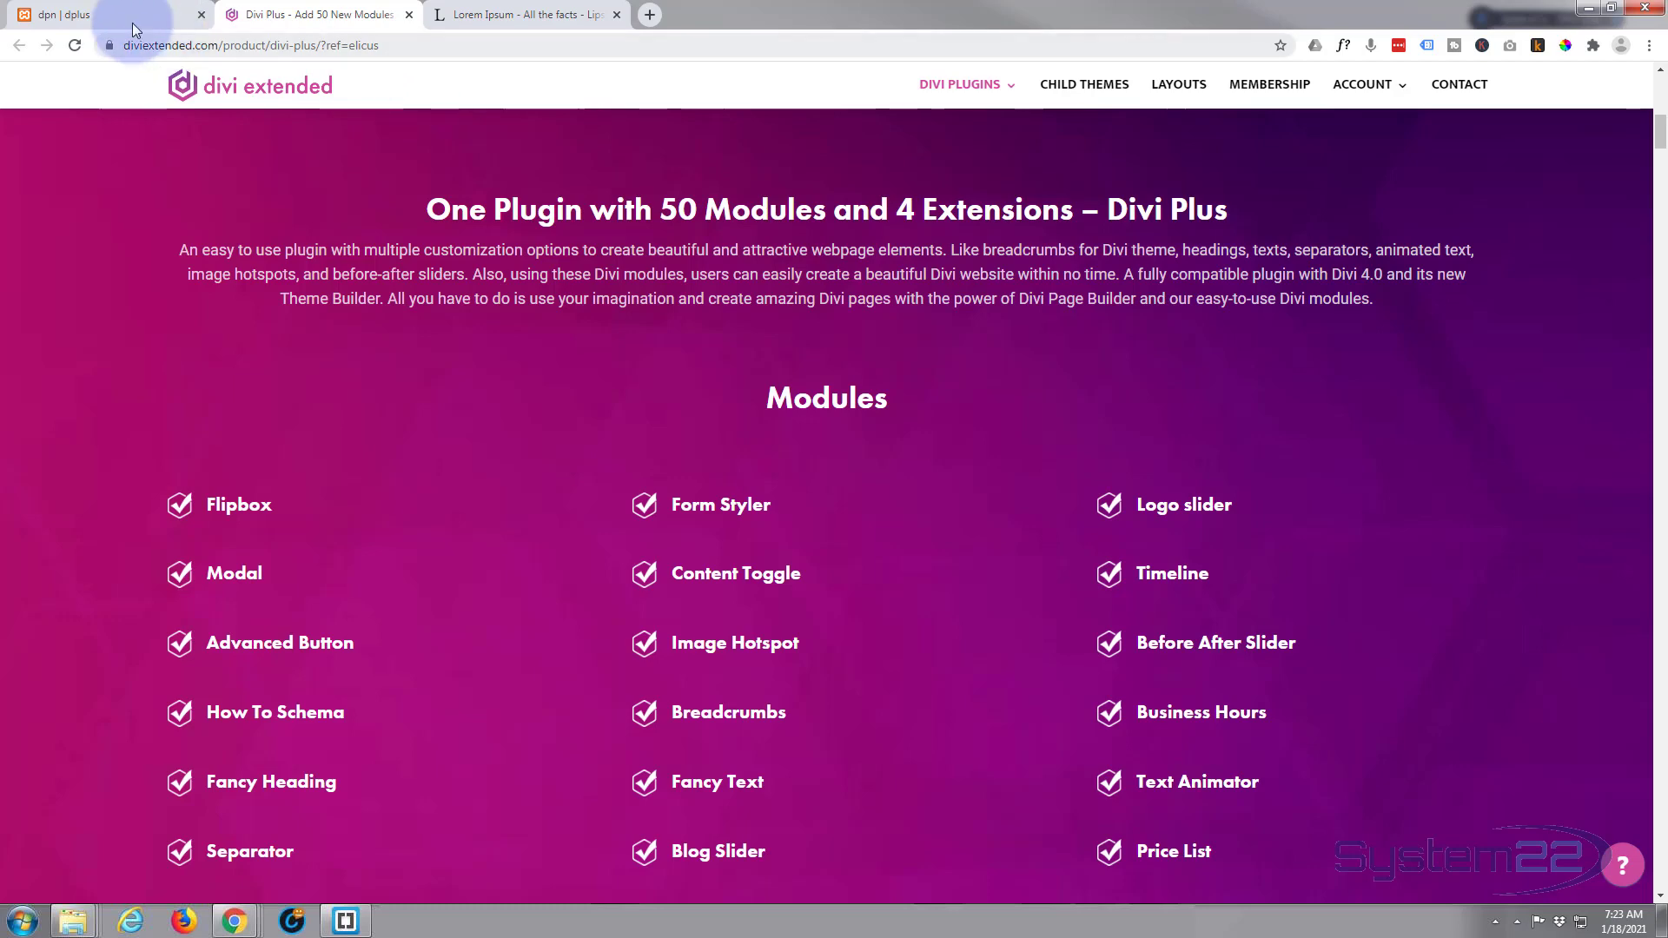
{"action": "left_click", "coordinate": [106, 14]}
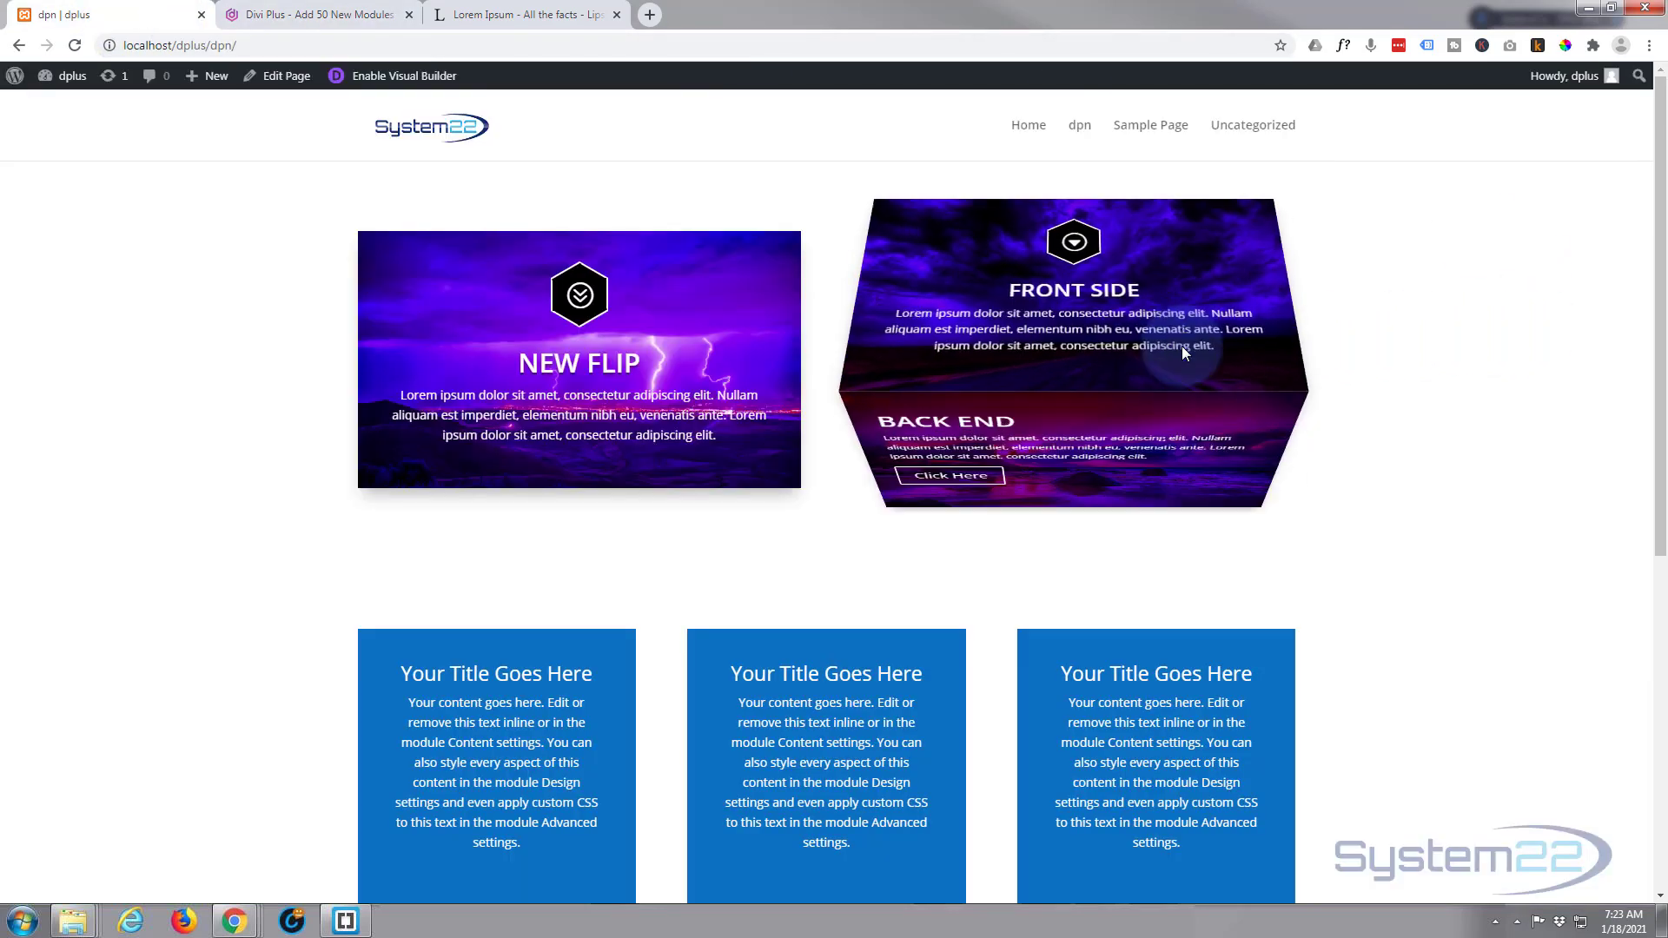
{"action": "mouse_move", "coordinate": [1543, 368]}
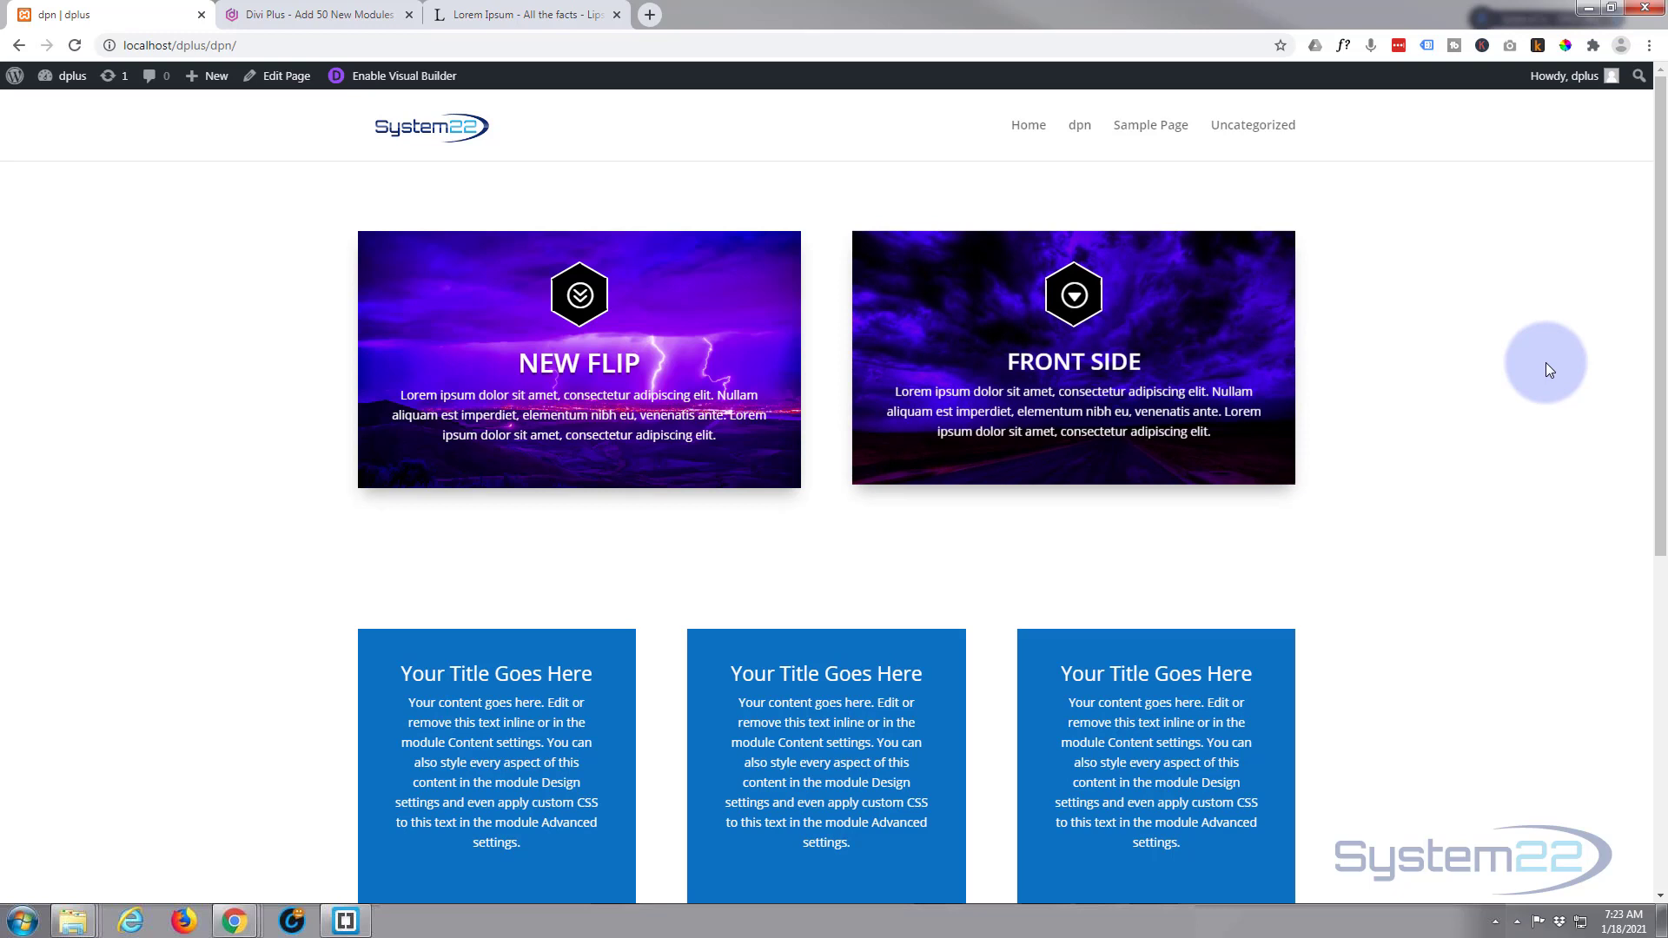